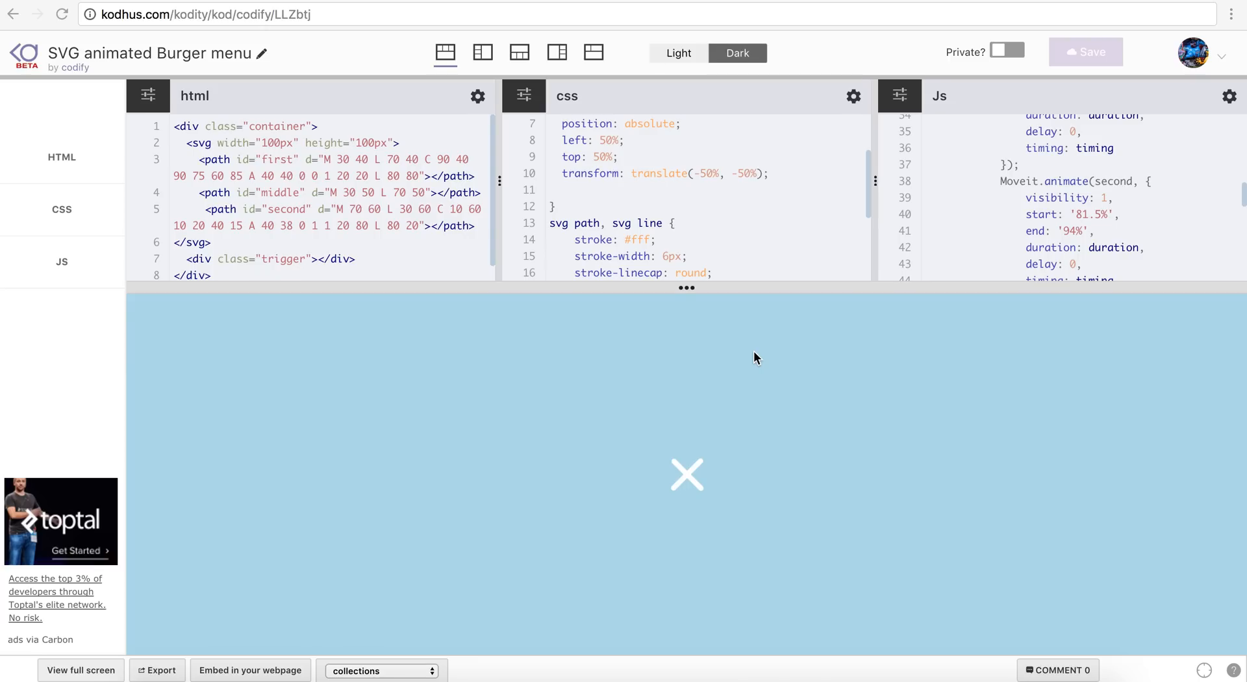
{"action": "mouse_move", "coordinate": [688, 477]}
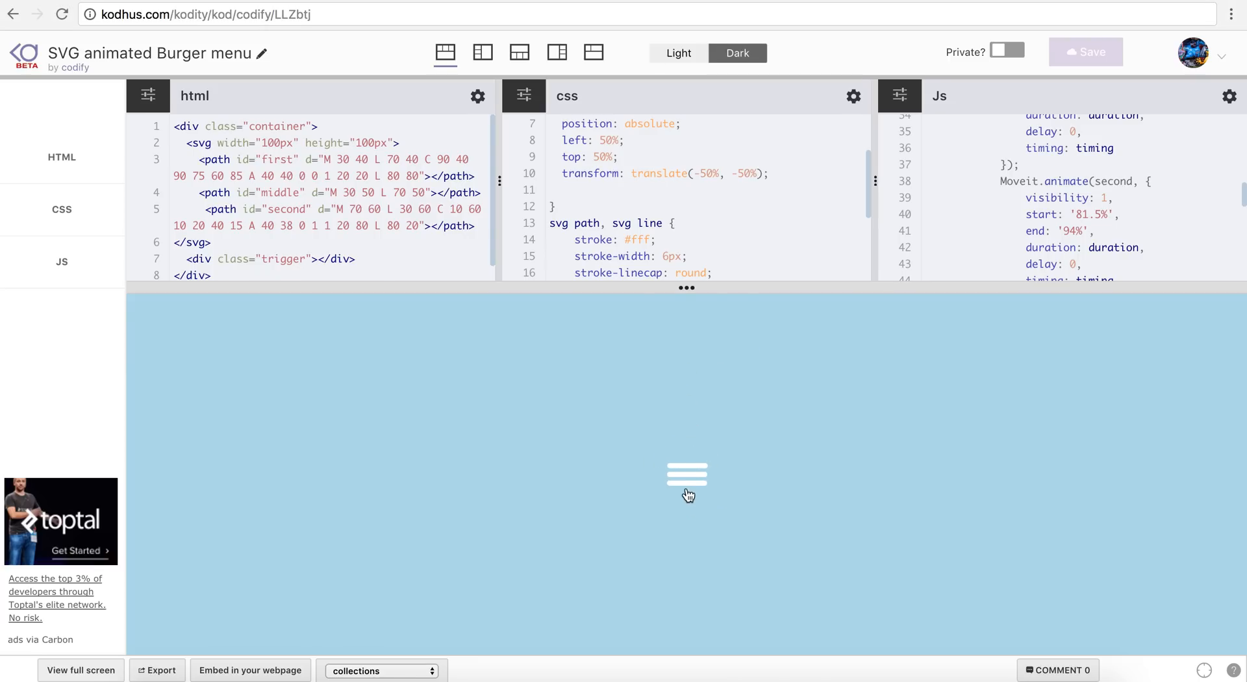
Step: Toggle the preview's X icon back into the three-line burger icon
{"action": "left_click", "coordinate": [686, 475]}
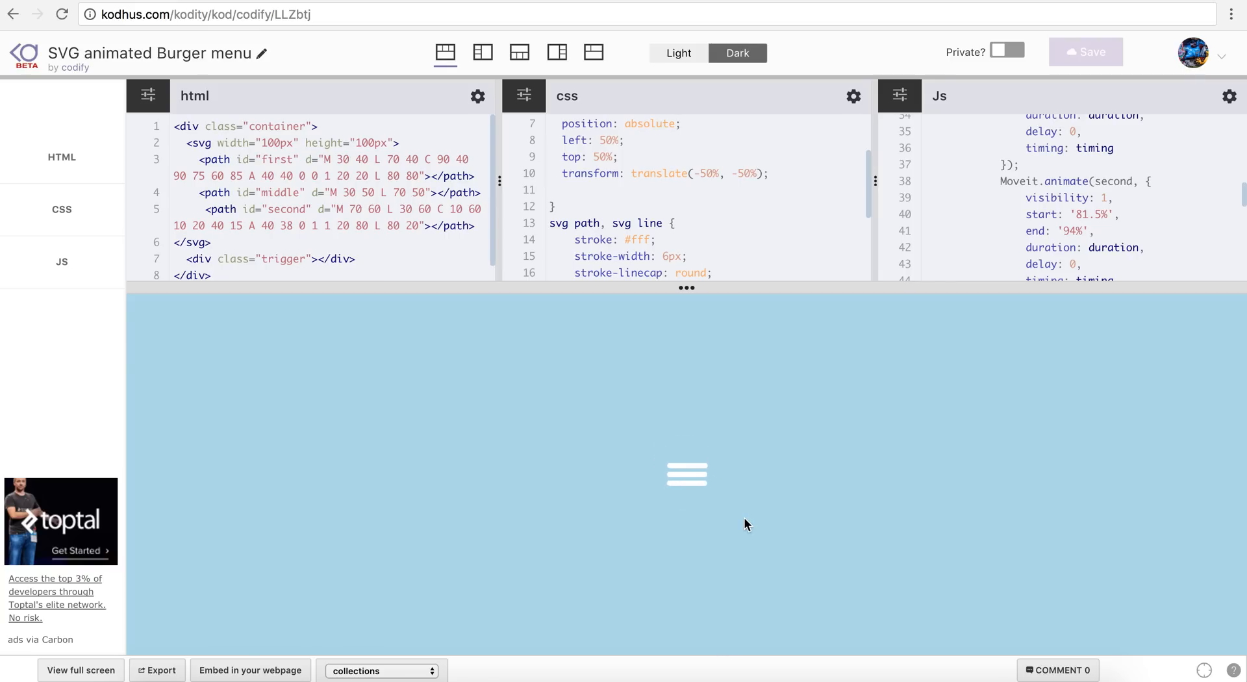
{"action": "mouse_move", "coordinate": [697, 501]}
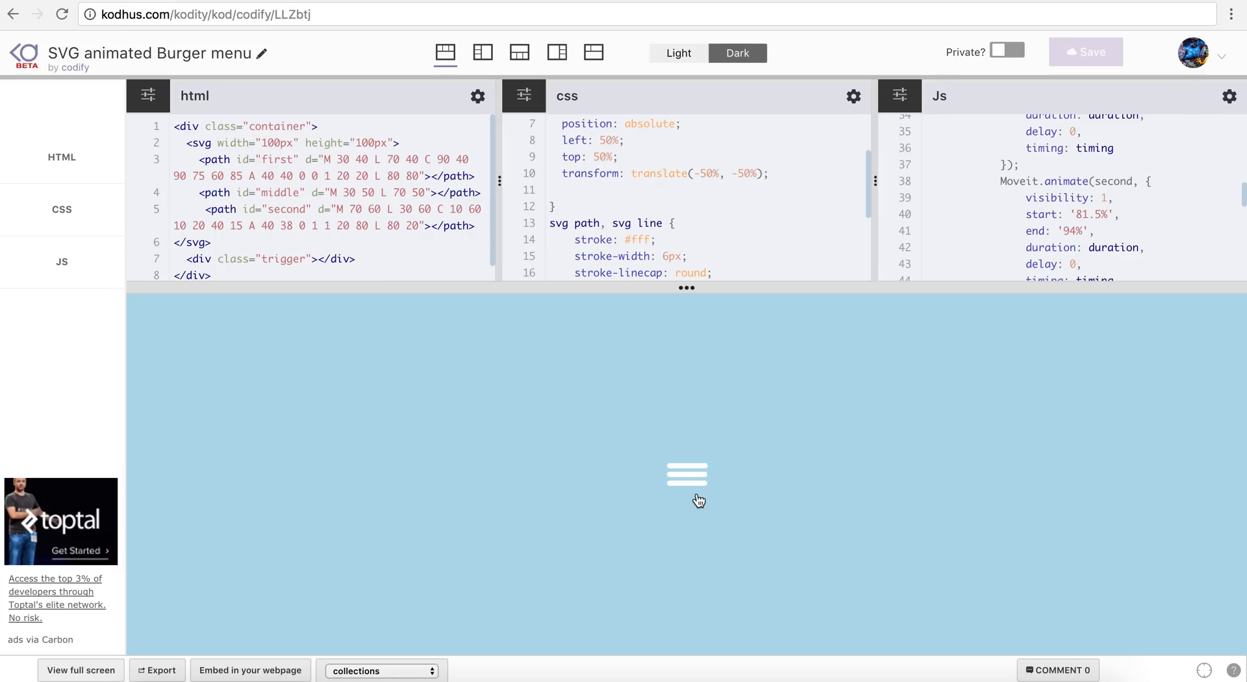
{"action": "mouse_move", "coordinate": [743, 480]}
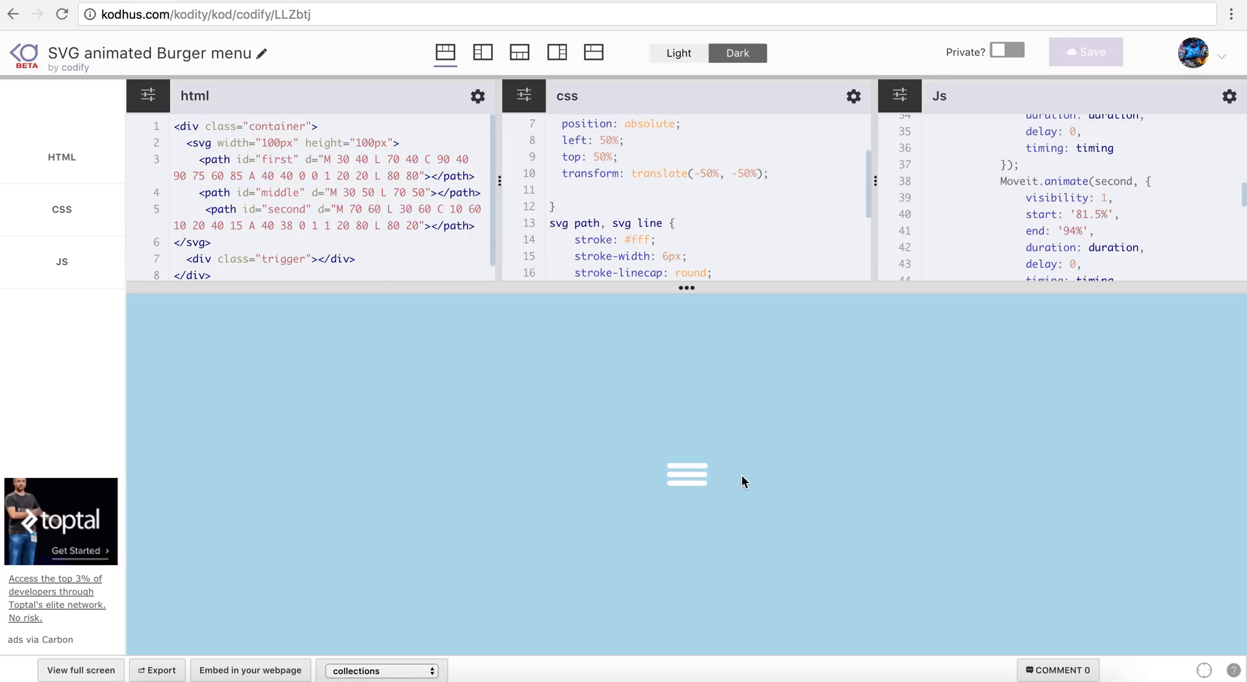
{"action": "mouse_move", "coordinate": [567, 21]}
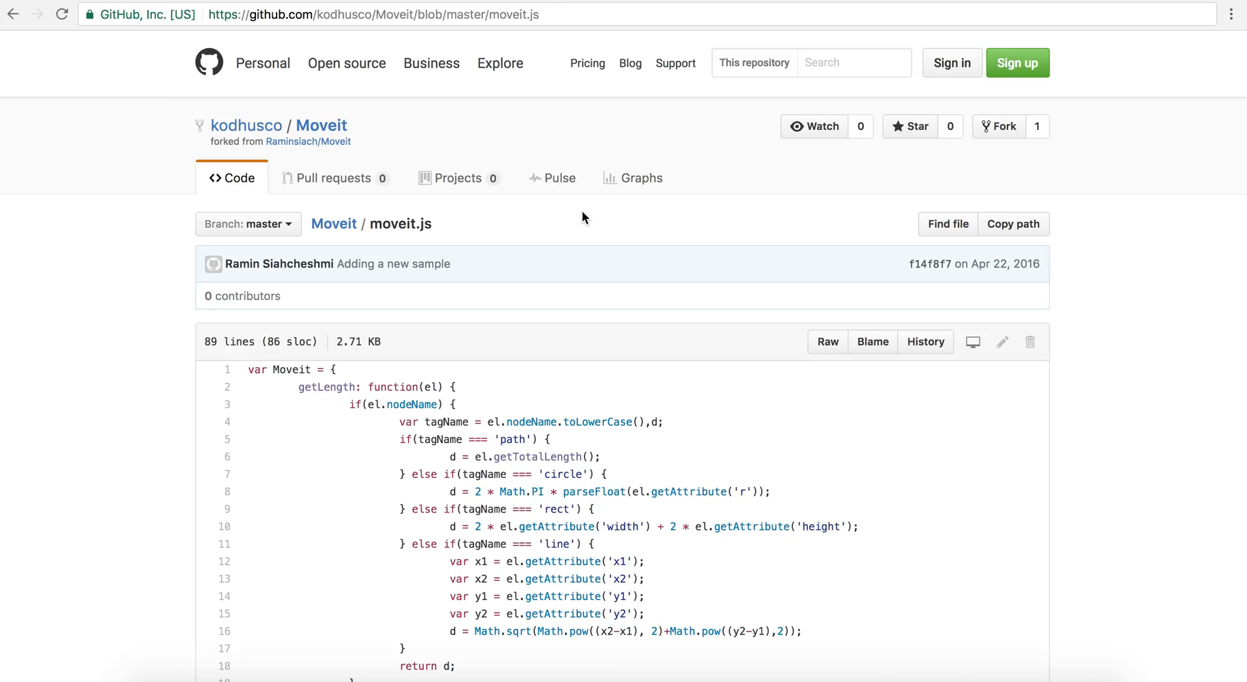
Step: Scroll through moveit.js, then return to the Moveit repository page
{"action": "scroll", "scroll_direction": "down", "scroll_amount": 3}
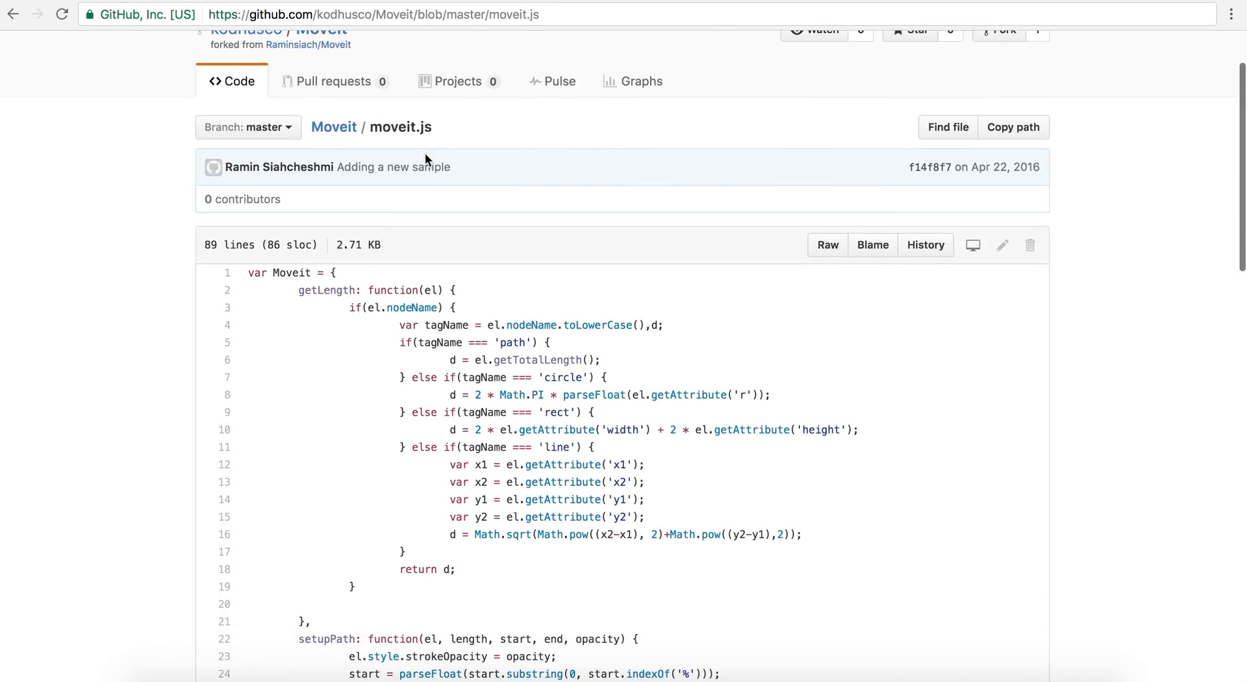
{"action": "scroll", "scroll_direction": "down", "scroll_amount": 3}
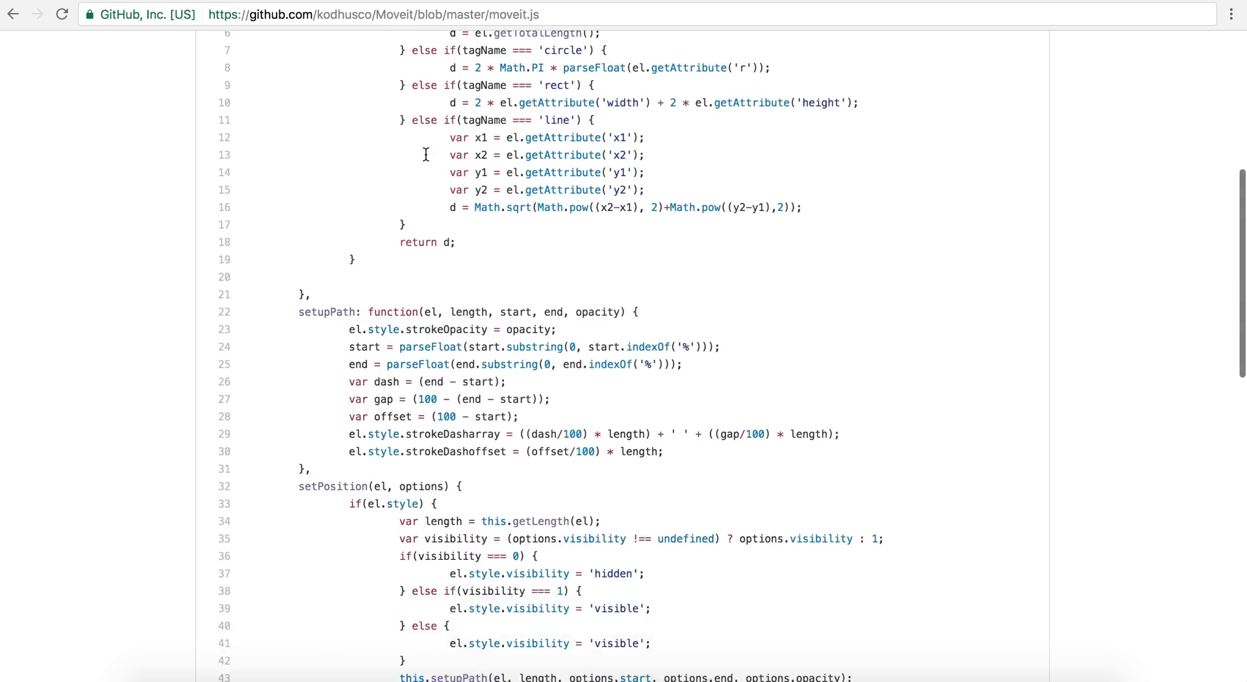
{"action": "scroll", "scroll_direction": "up", "scroll_amount": 3}
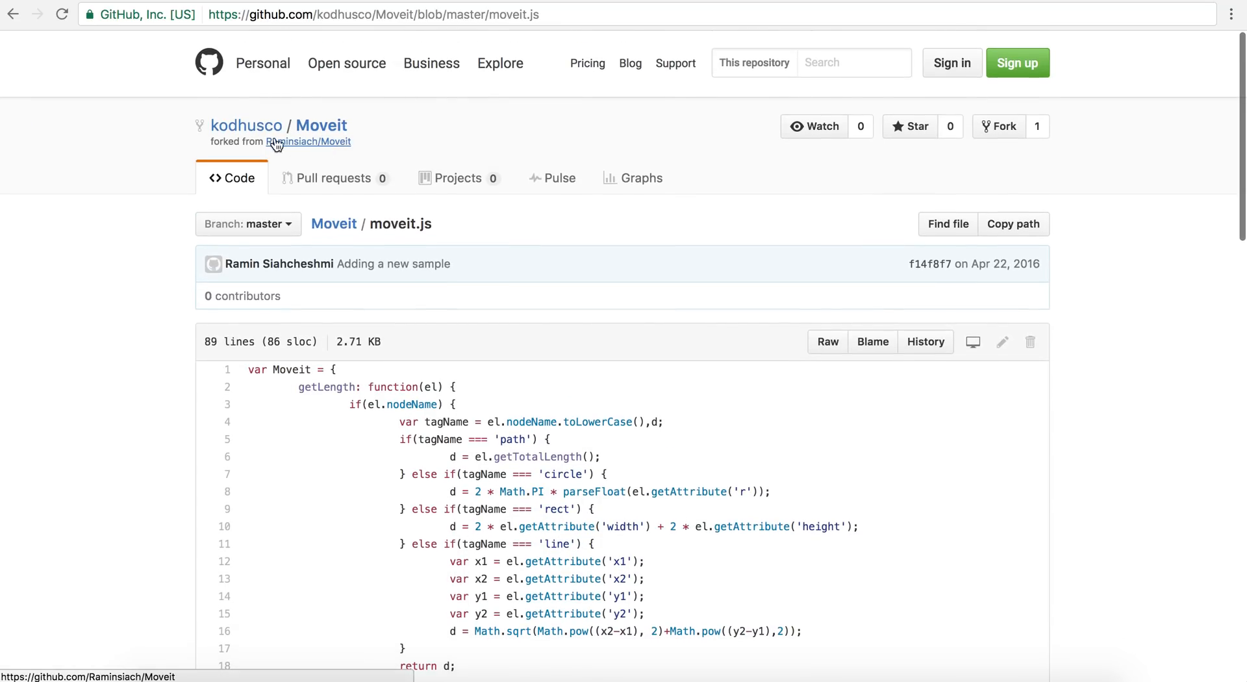
{"action": "left_click", "coordinate": [13, 14]}
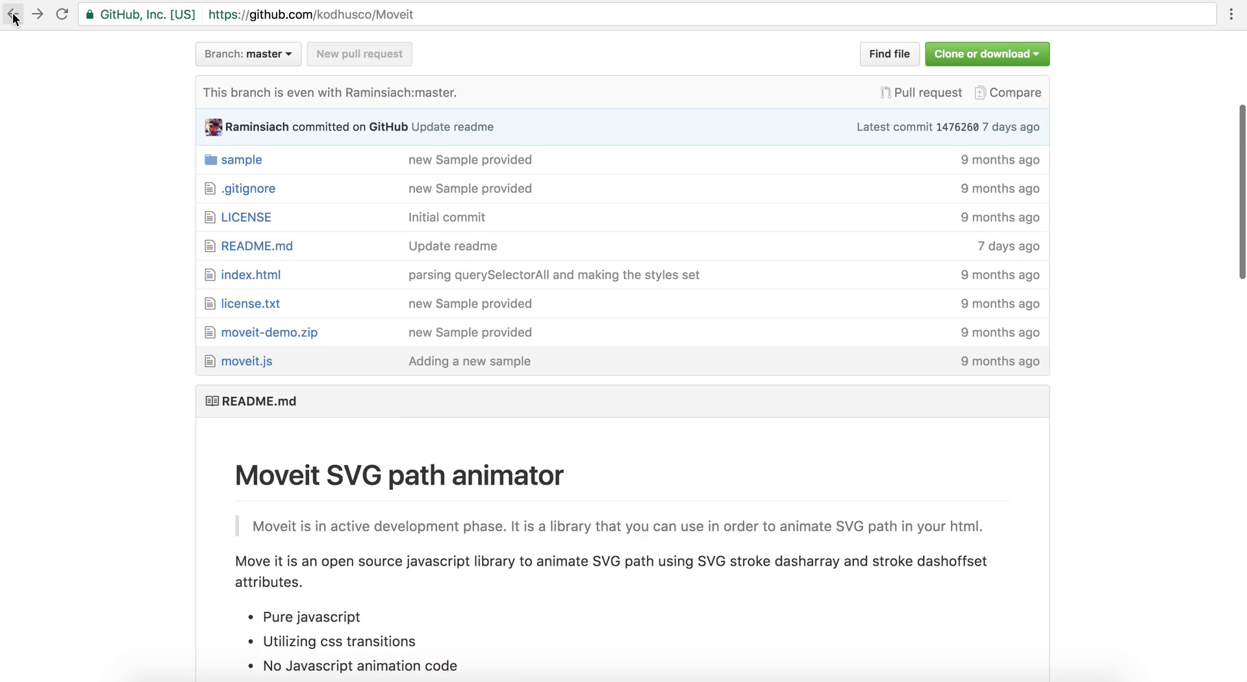
Step: Read the README's ease-in, ease-out and cubic-bezier timing options and usage examples
{"action": "scroll", "scroll_direction": "down", "scroll_amount": 3}
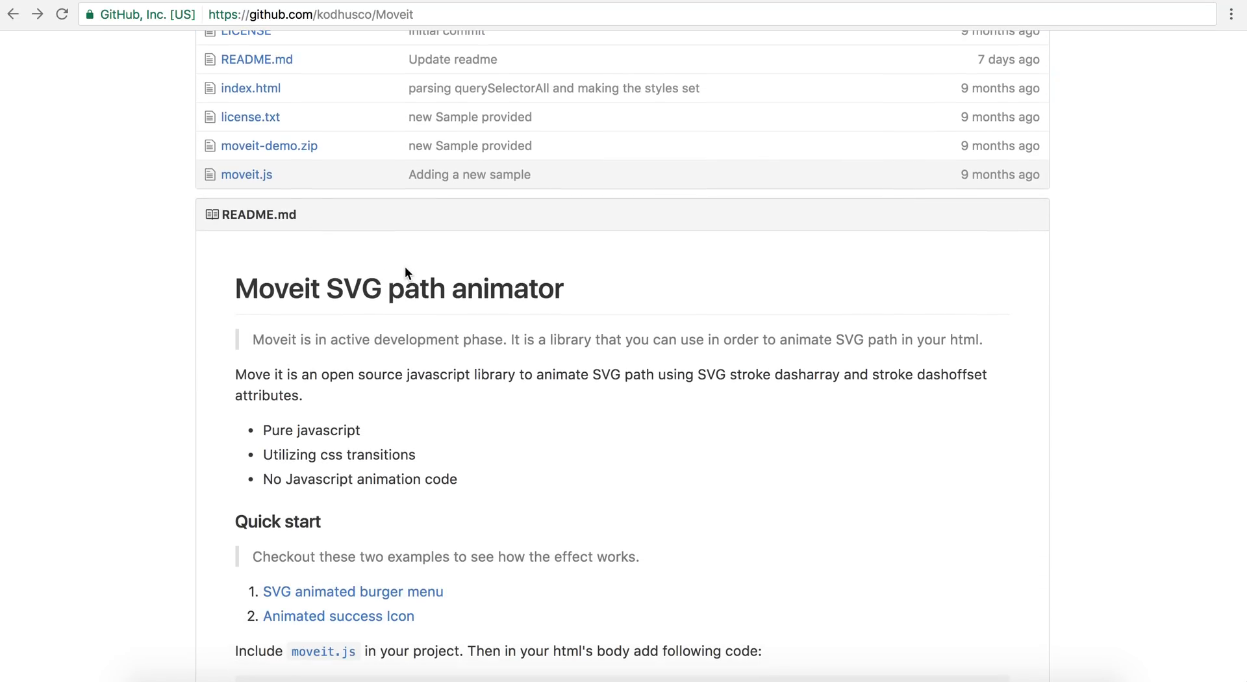
{"action": "mouse_move", "coordinate": [509, 302]}
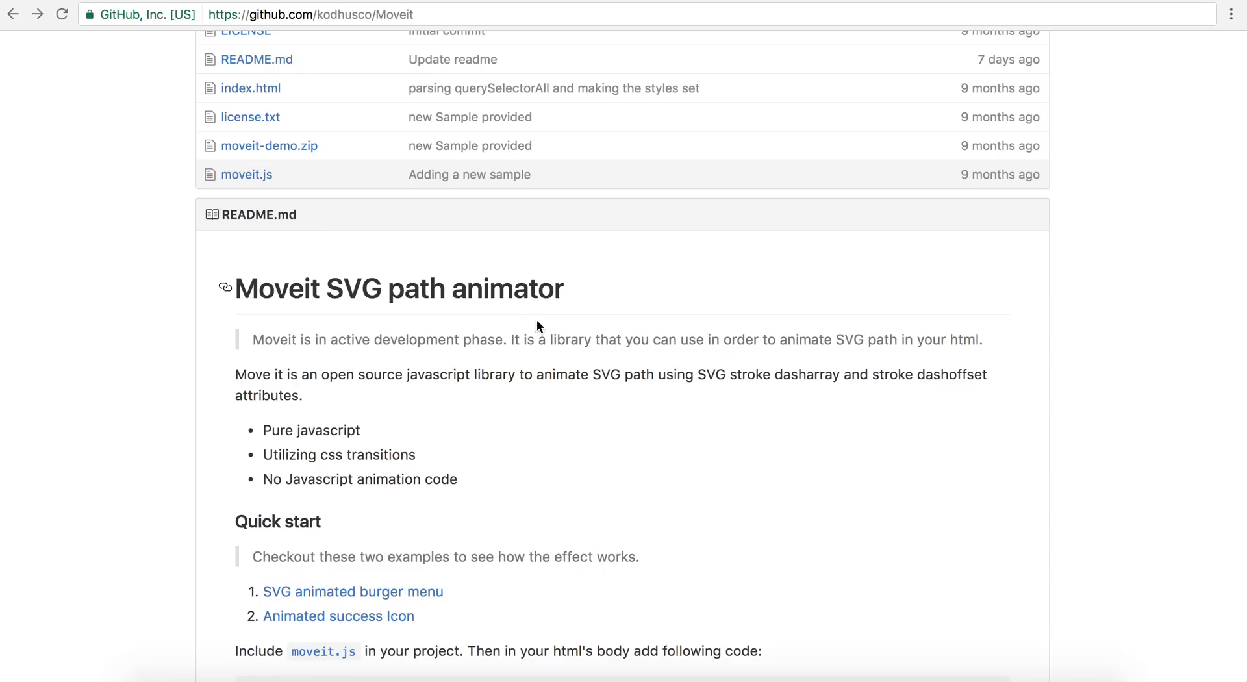
{"action": "mouse_move", "coordinate": [605, 406]}
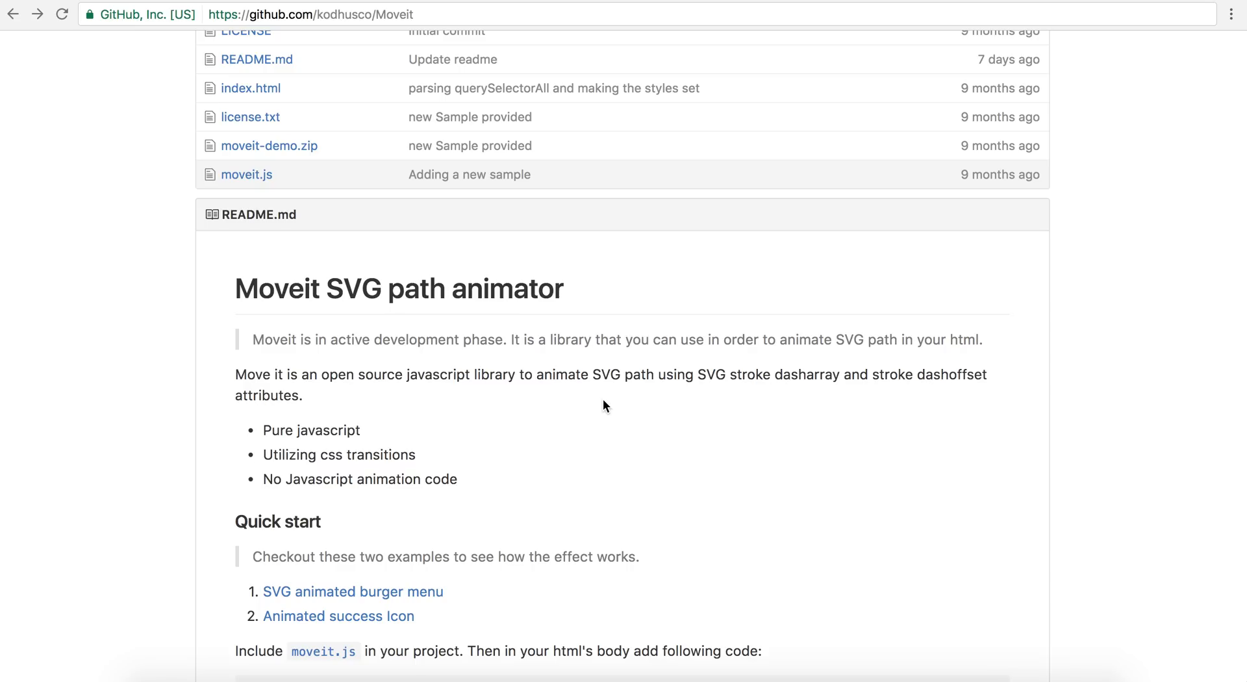
{"action": "mouse_move", "coordinate": [632, 408]}
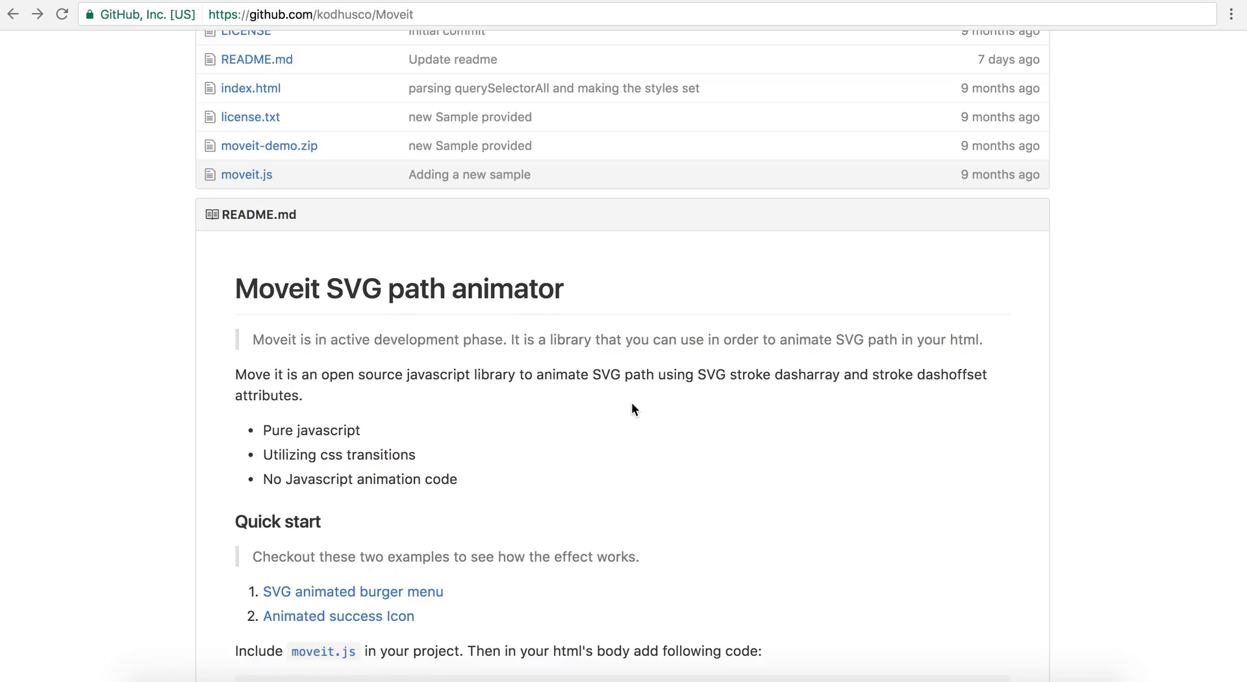
{"action": "mouse_move", "coordinate": [554, 426]}
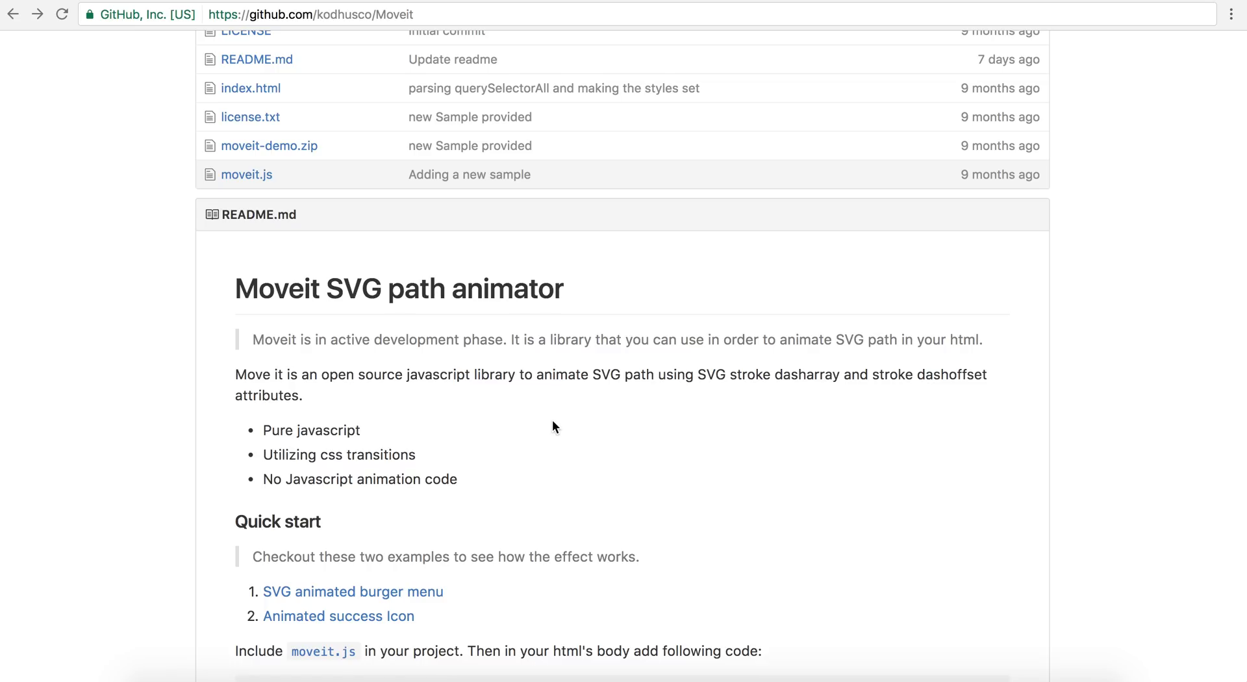
{"action": "scroll", "scroll_direction": "down", "scroll_amount": 3}
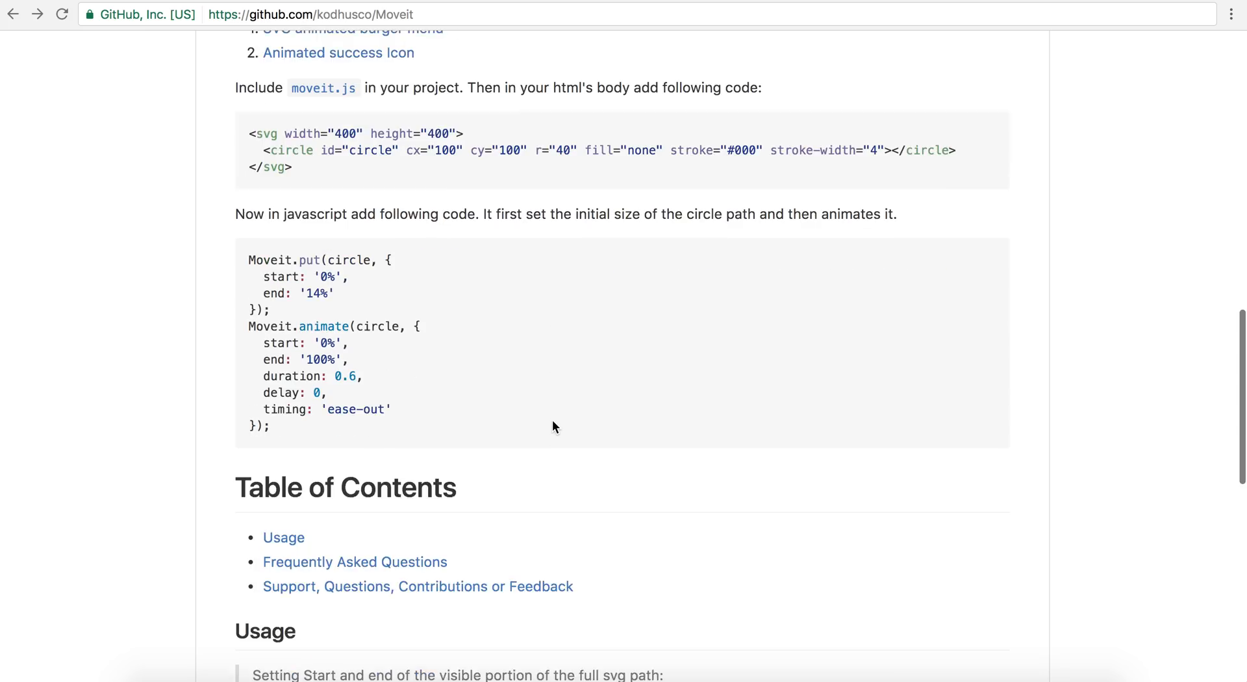
{"action": "scroll", "scroll_direction": "down", "scroll_amount": 3}
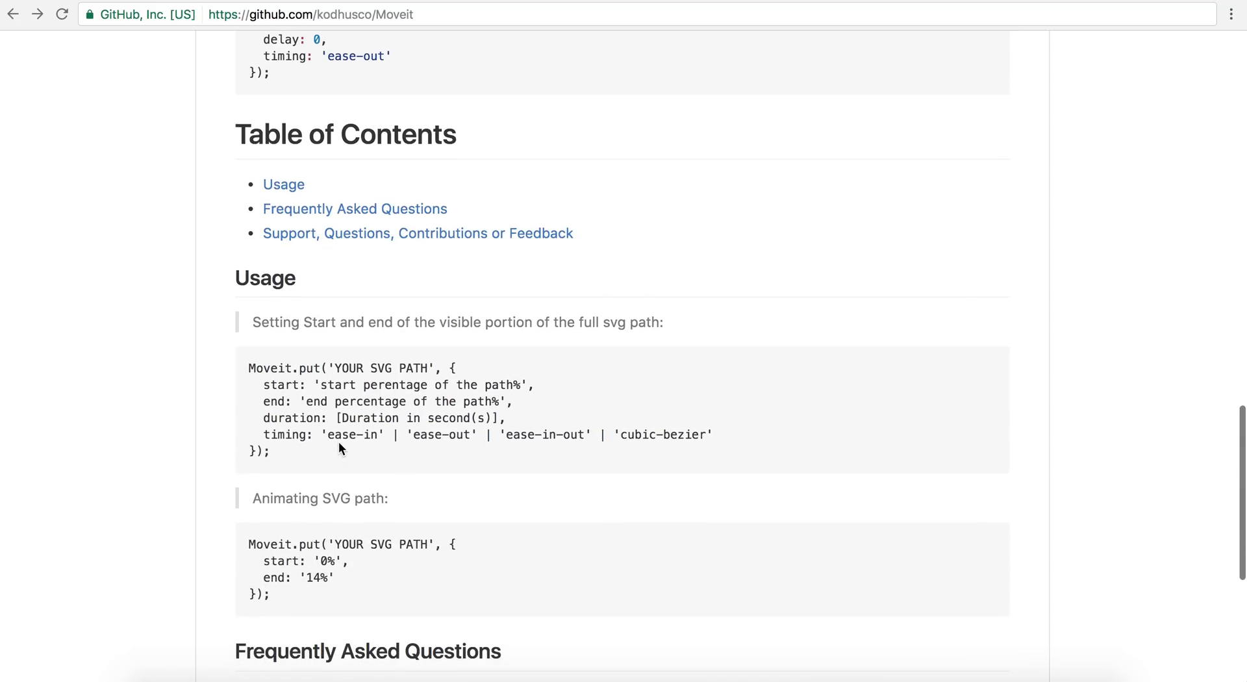
{"action": "mouse_move", "coordinate": [571, 447]}
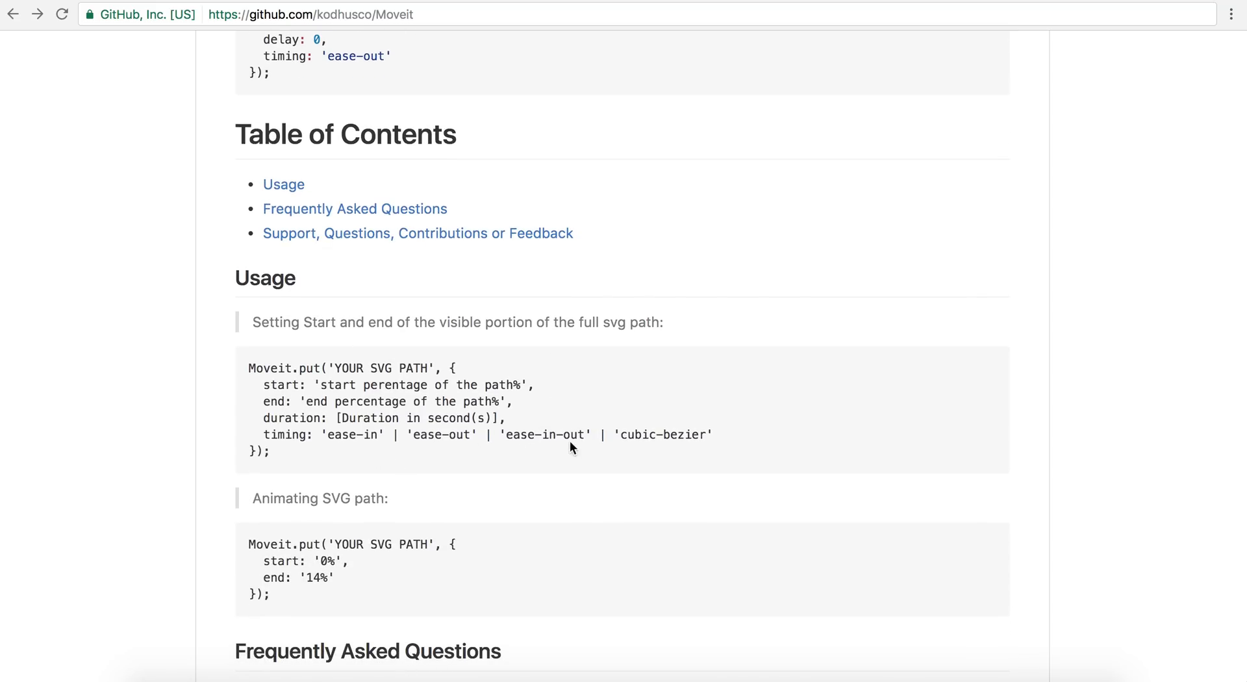
{"action": "mouse_move", "coordinate": [366, 462]}
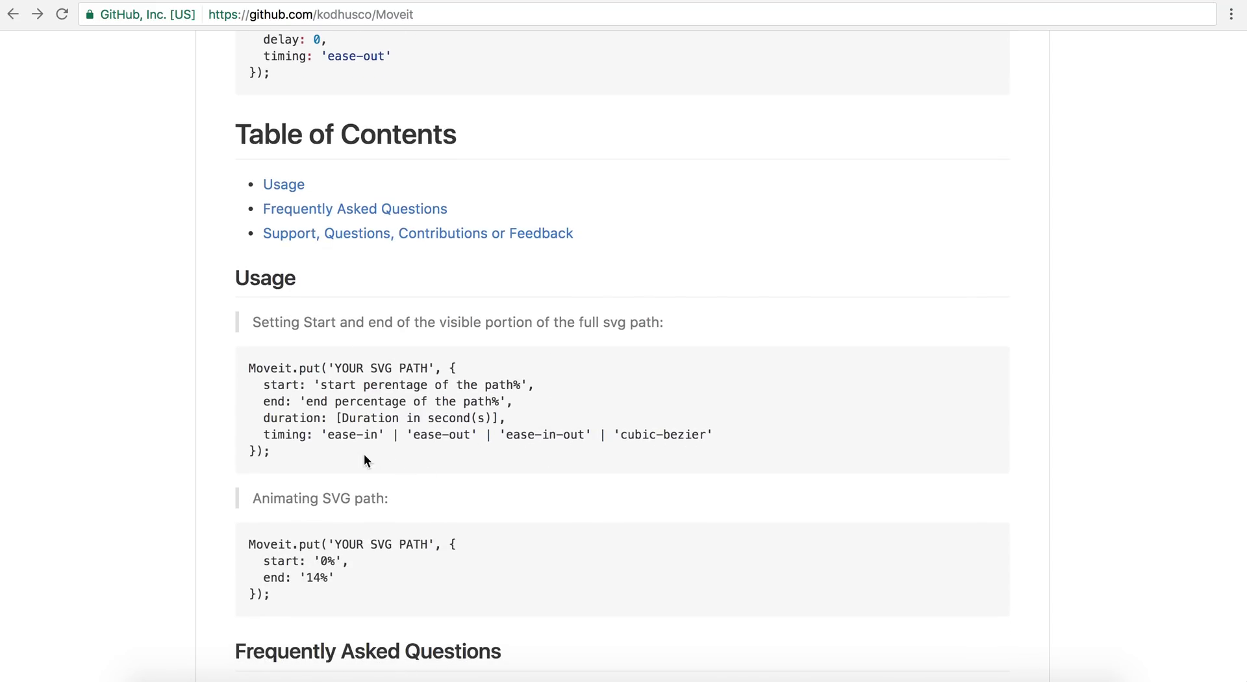
{"action": "mouse_move", "coordinate": [326, 434]}
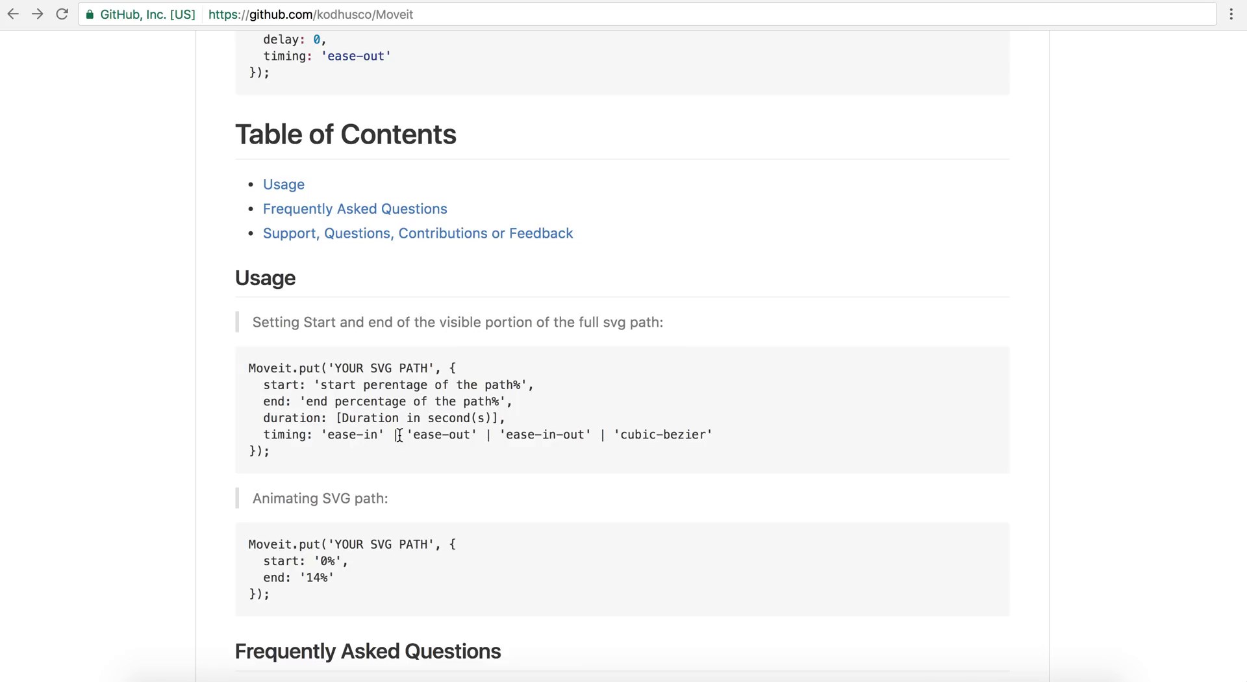
{"action": "mouse_move", "coordinate": [468, 437]}
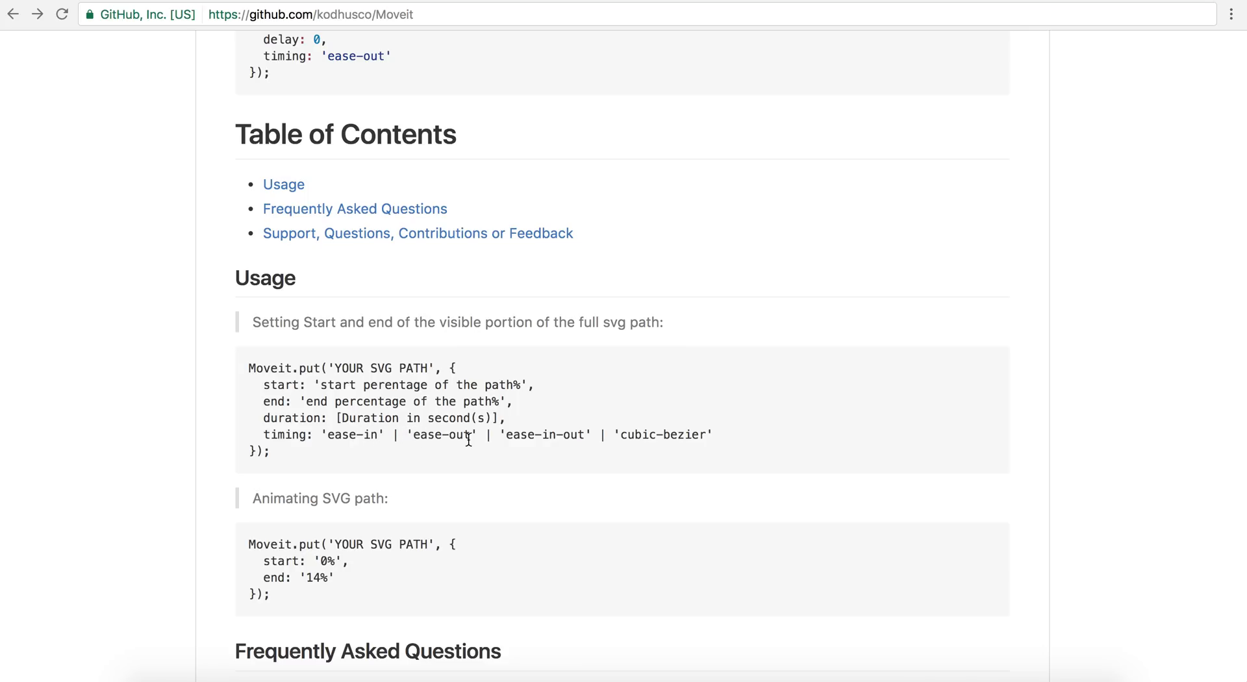
{"action": "mouse_move", "coordinate": [521, 475]}
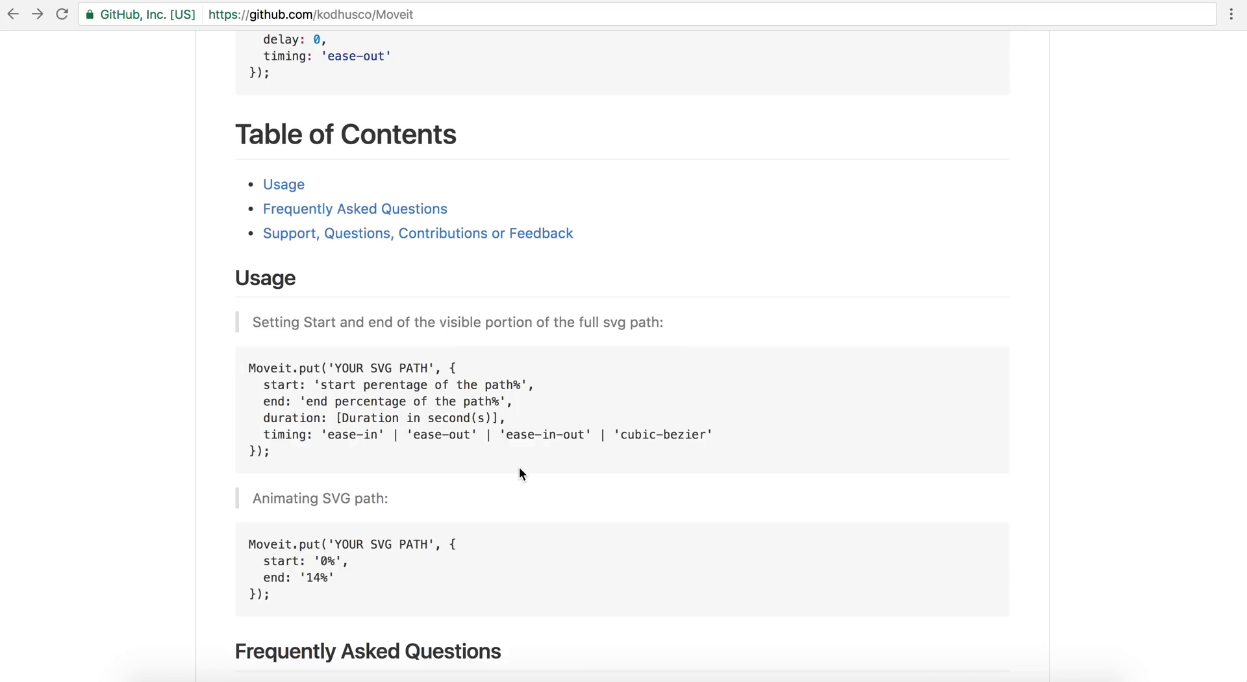
{"action": "mouse_move", "coordinate": [495, 479]}
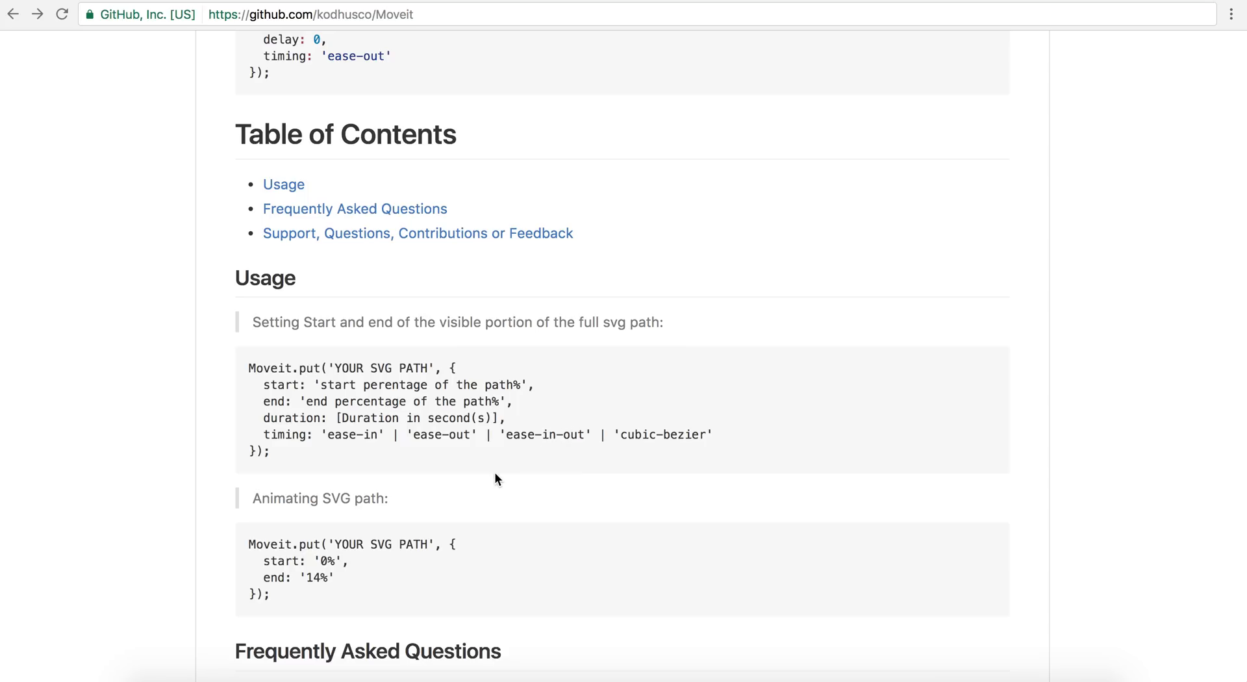
{"action": "mouse_move", "coordinate": [656, 434]}
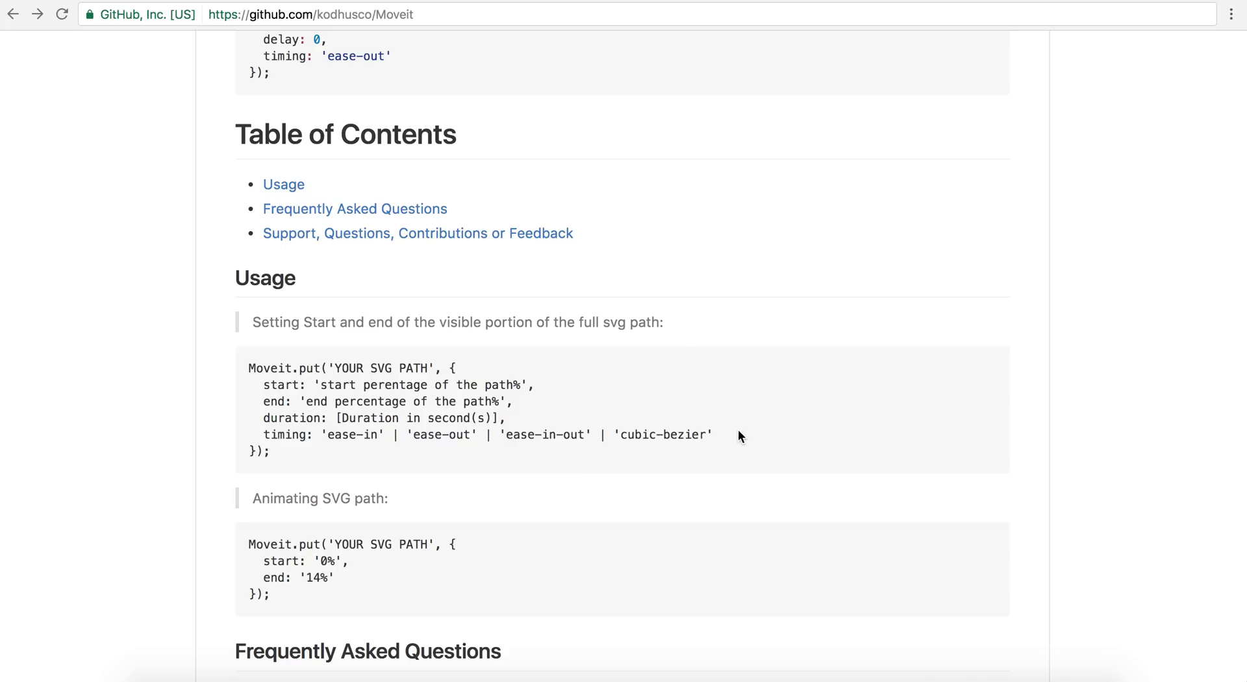
{"action": "scroll", "scroll_direction": "up", "scroll_amount": 3}
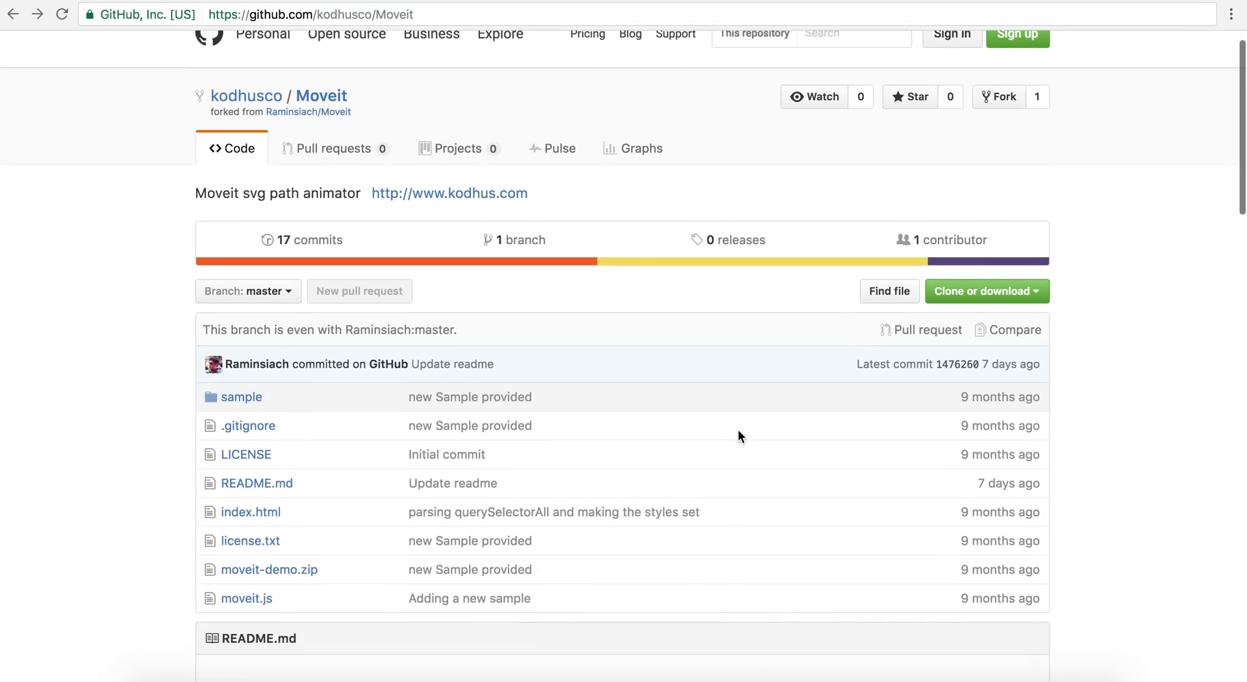
Step: Scroll to the README's Quick start and select the SVG circle markup
{"action": "scroll", "scroll_direction": "down", "scroll_amount": 3}
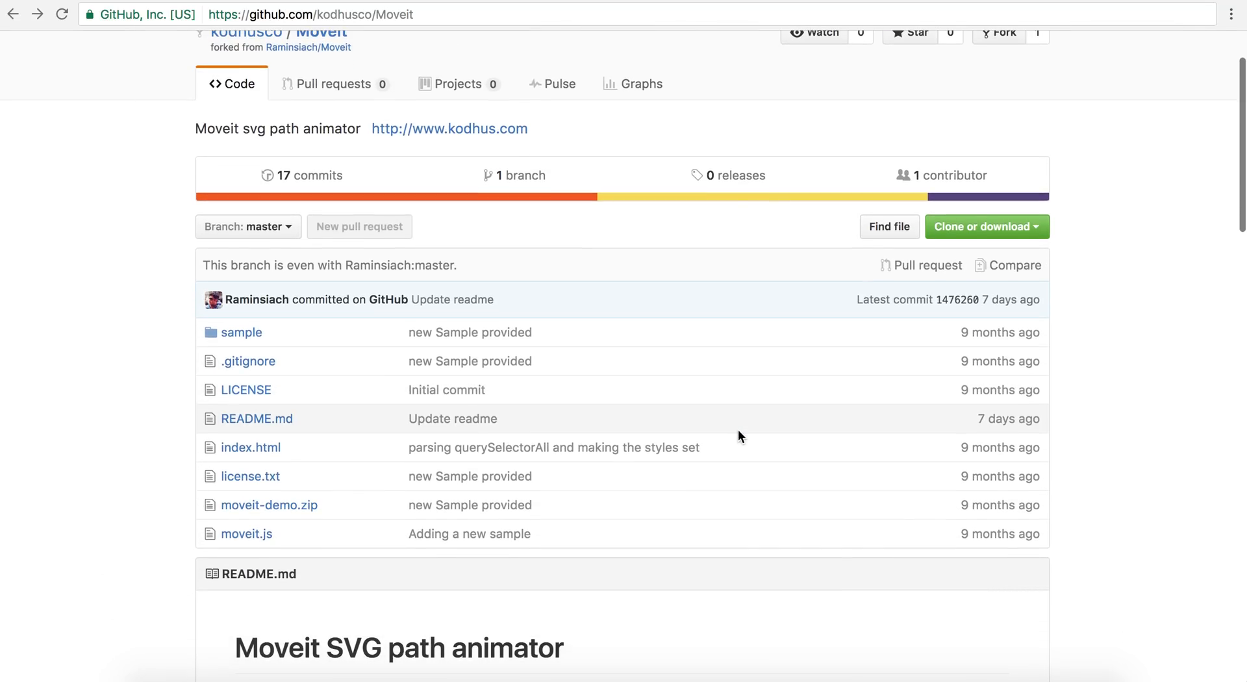
{"action": "scroll", "scroll_direction": "down", "scroll_amount": 3}
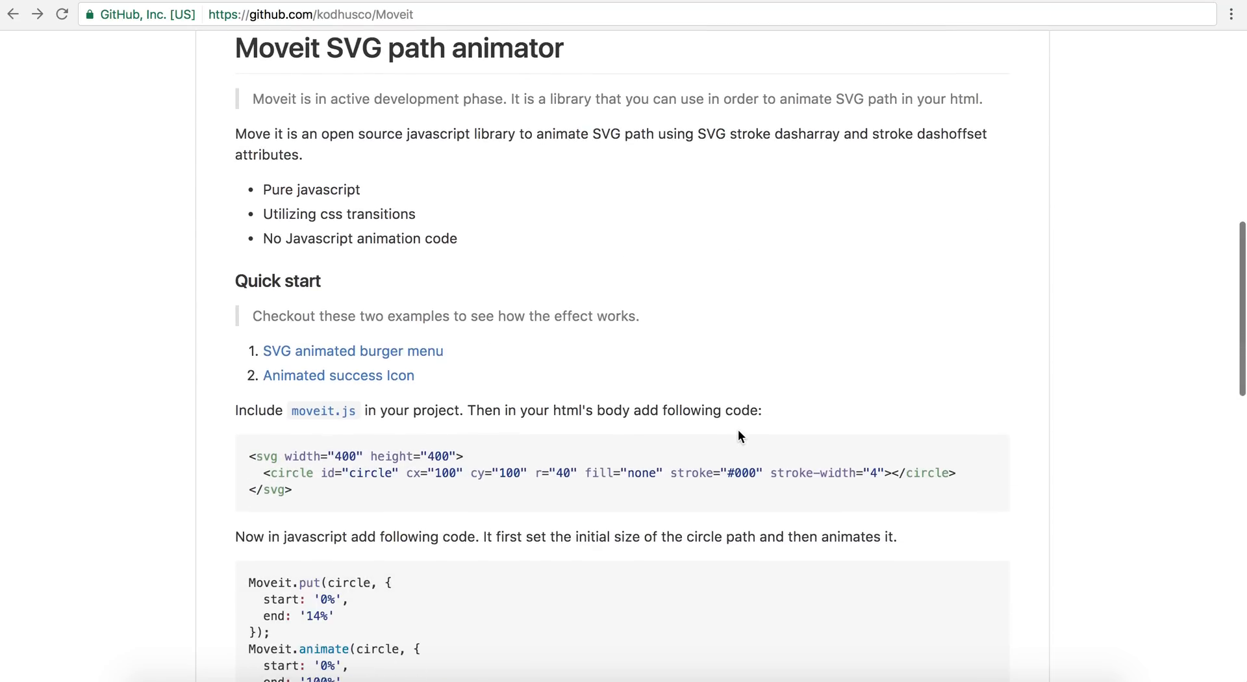
{"action": "scroll", "scroll_direction": "down", "scroll_amount": 3}
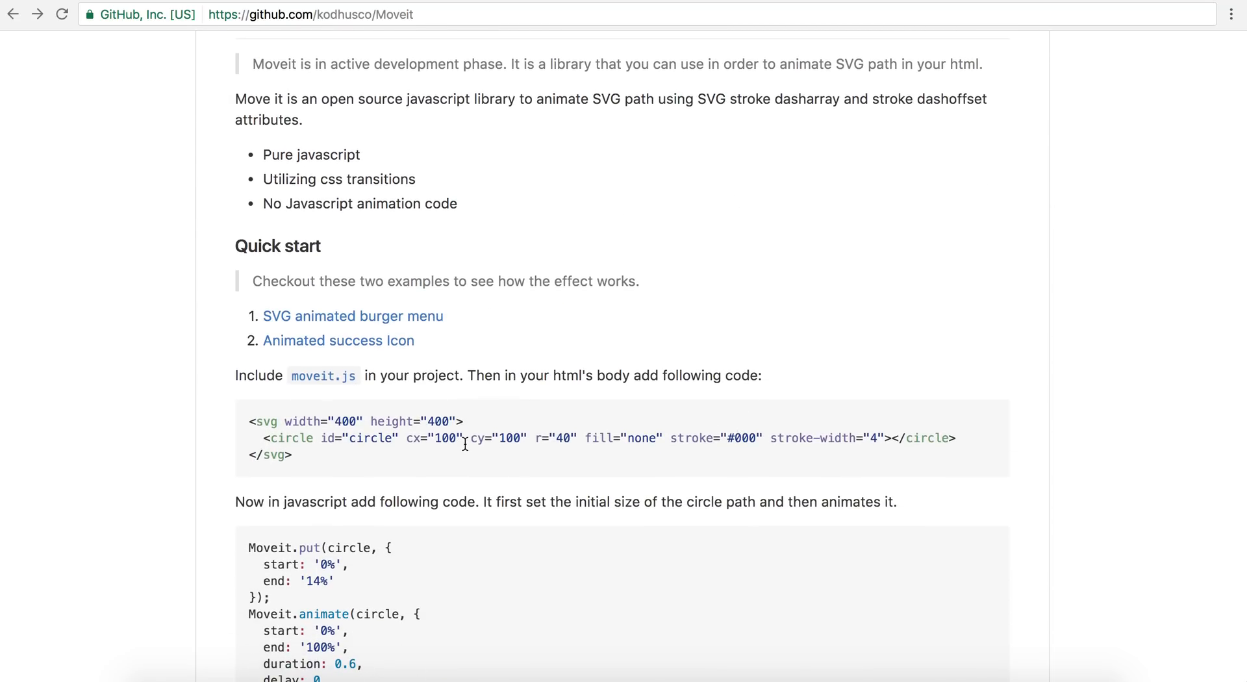
{"action": "mouse_move", "coordinate": [298, 437]}
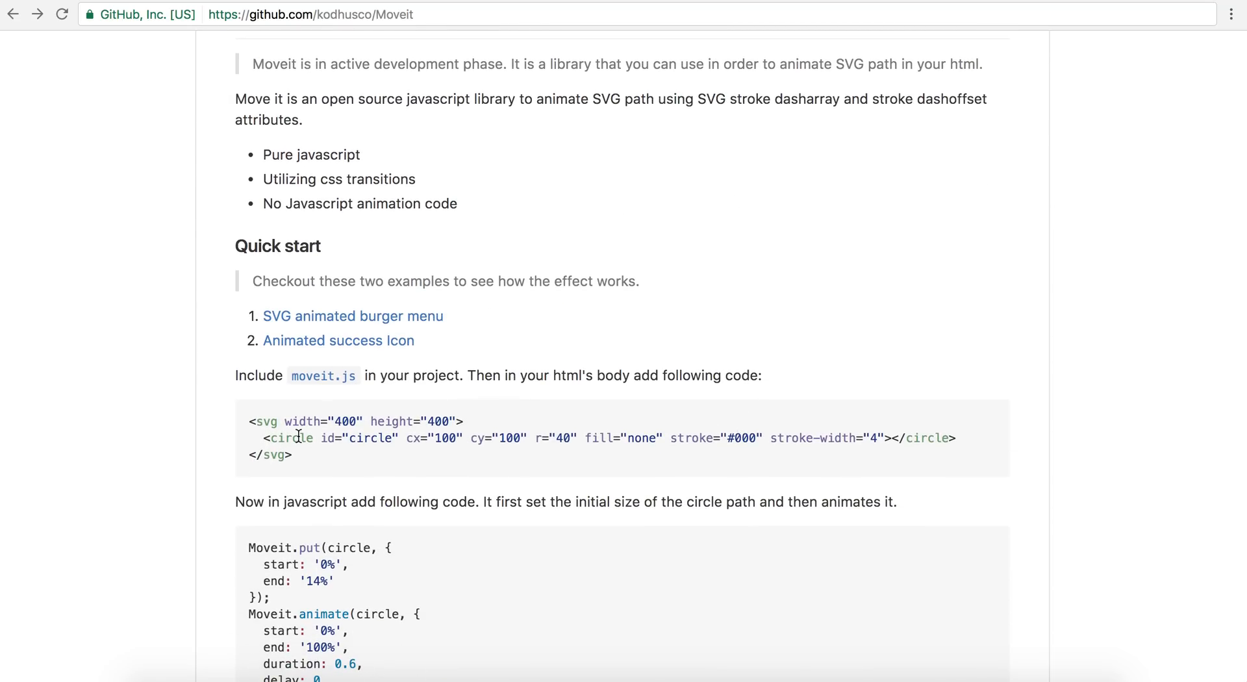
{"action": "mouse_move", "coordinate": [369, 380]}
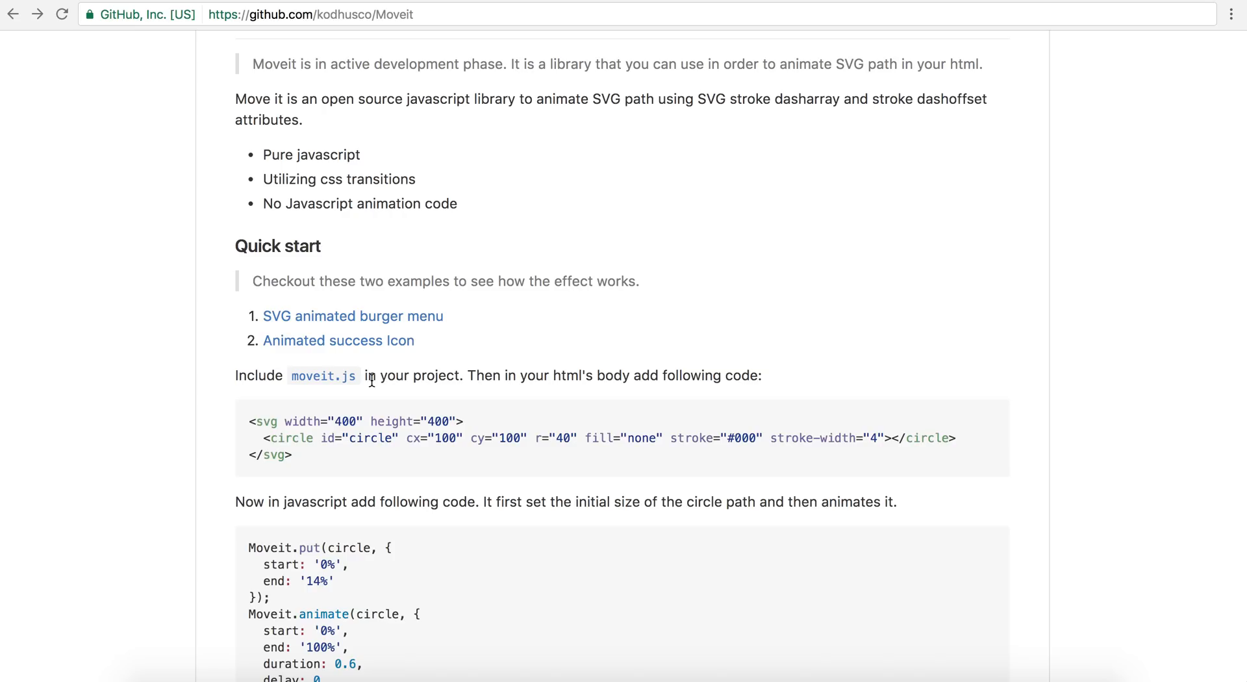
{"action": "mouse_move", "coordinate": [167, 587]}
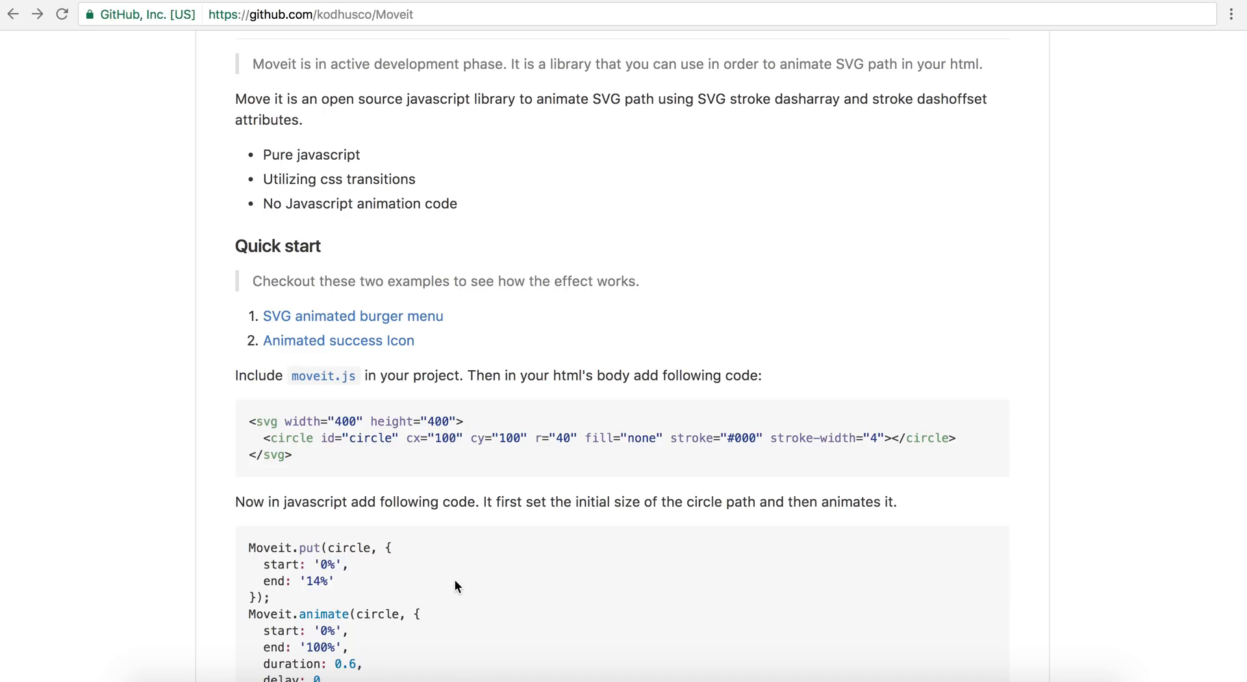
{"action": "mouse_move", "coordinate": [358, 564]}
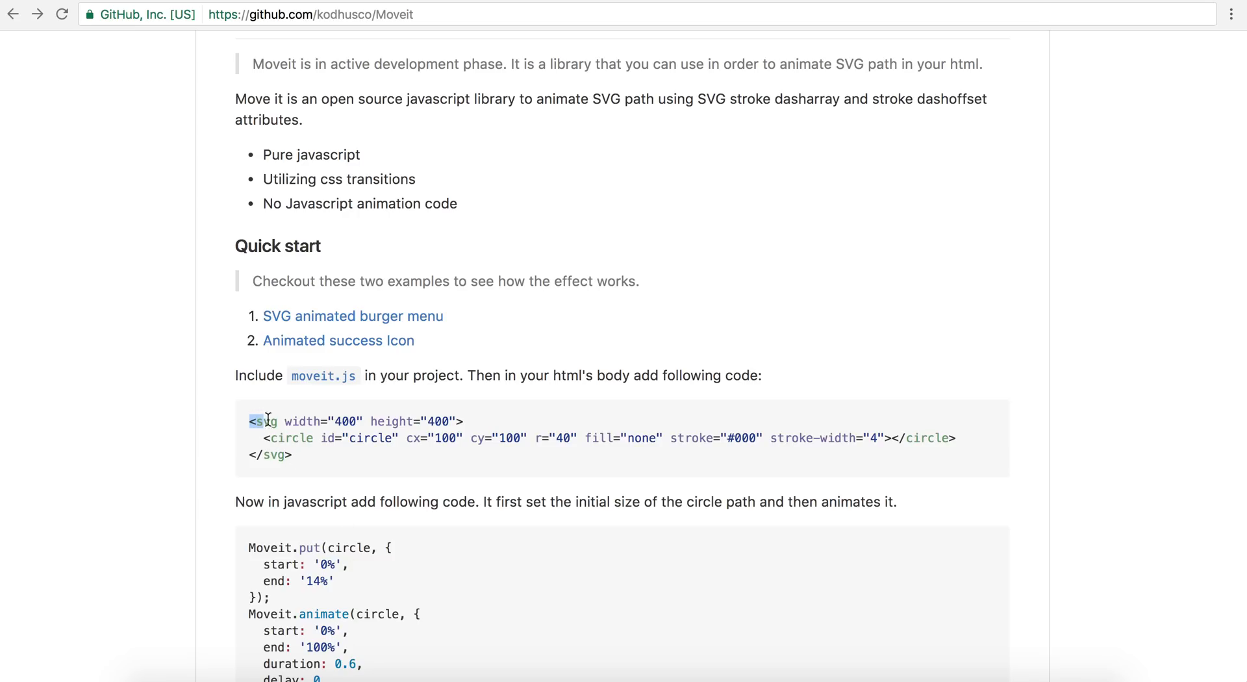
{"action": "left_click_drag", "start_coordinate": [253, 422], "coordinate": [292, 454]}
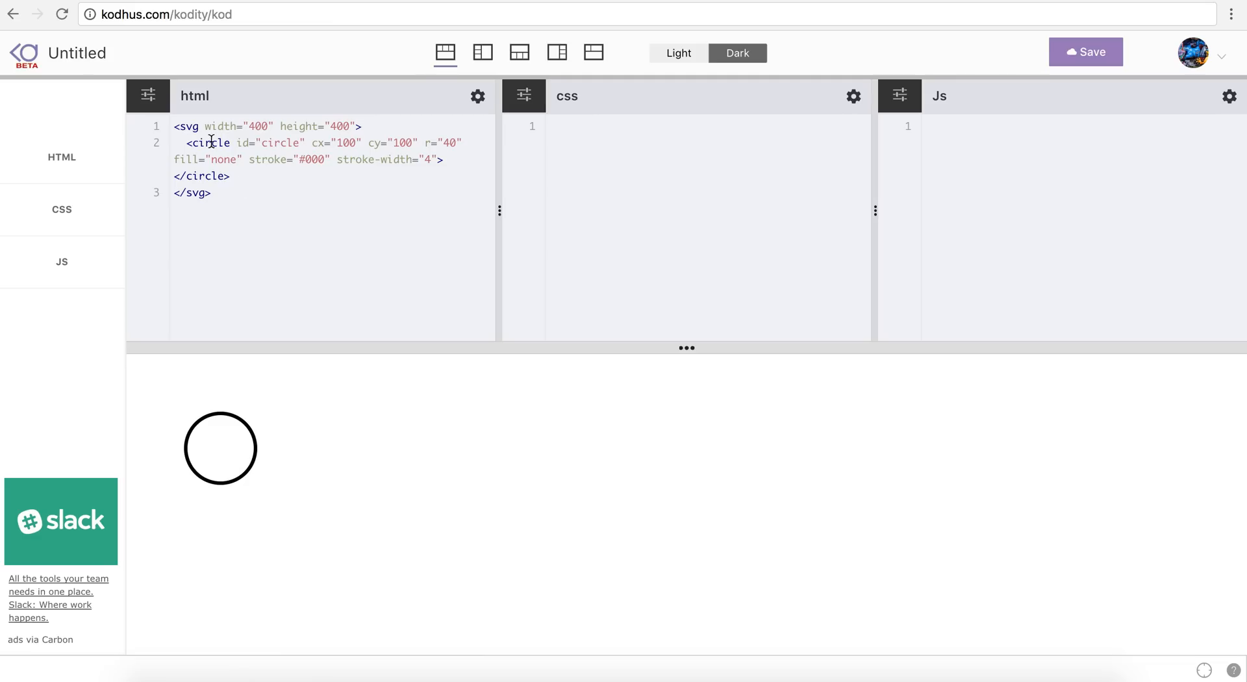
Step: Highlight the circle element and one of its attributes in the HTML markup
{"action": "double_click", "coordinate": [210, 143]}
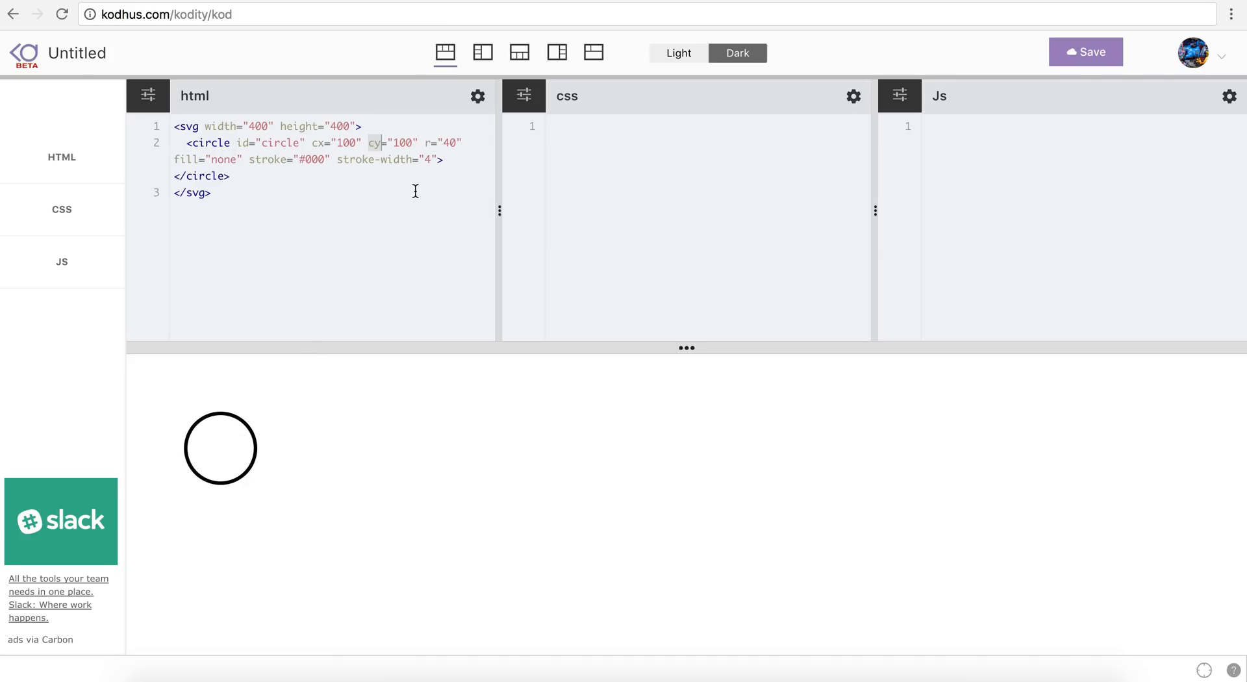
{"action": "mouse_move", "coordinate": [358, 120]}
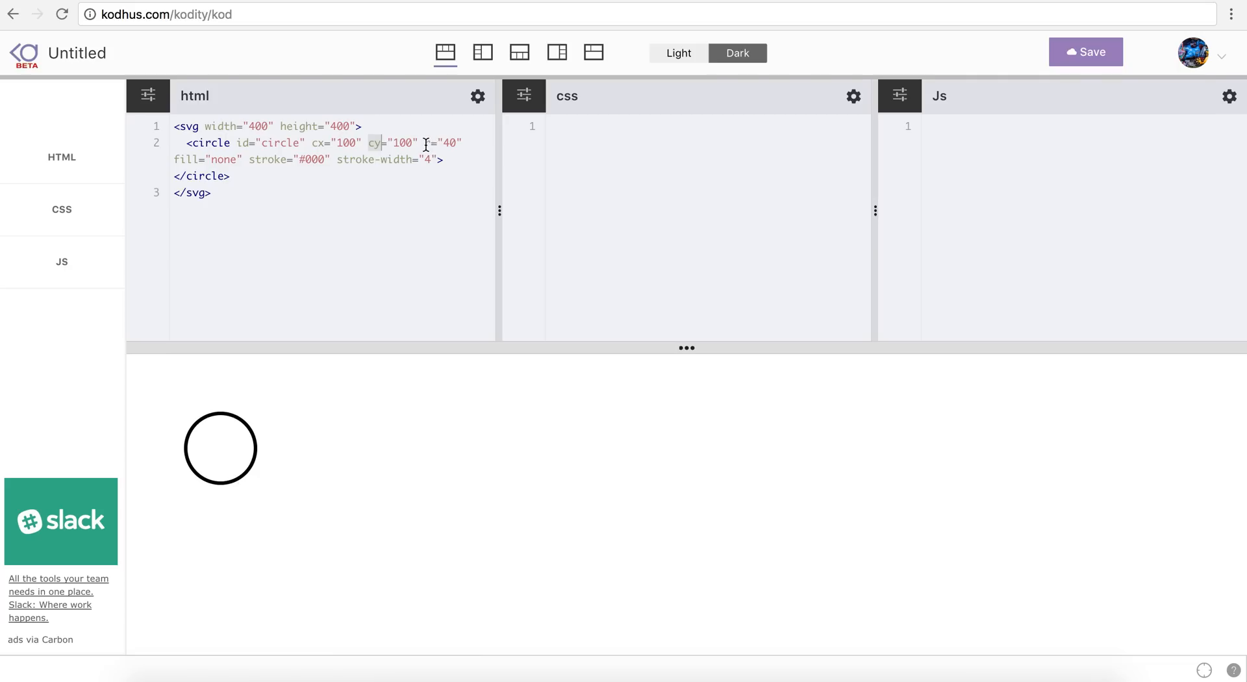
{"action": "double_click", "coordinate": [445, 143]}
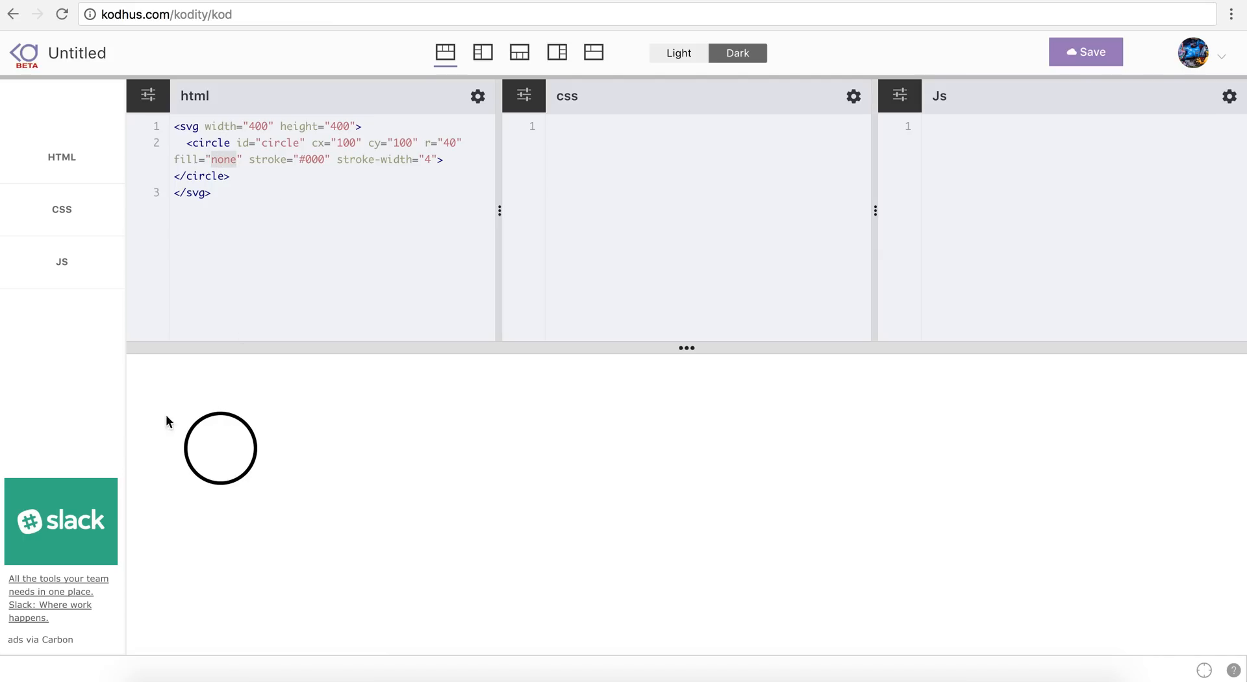
{"action": "mouse_move", "coordinate": [261, 462]}
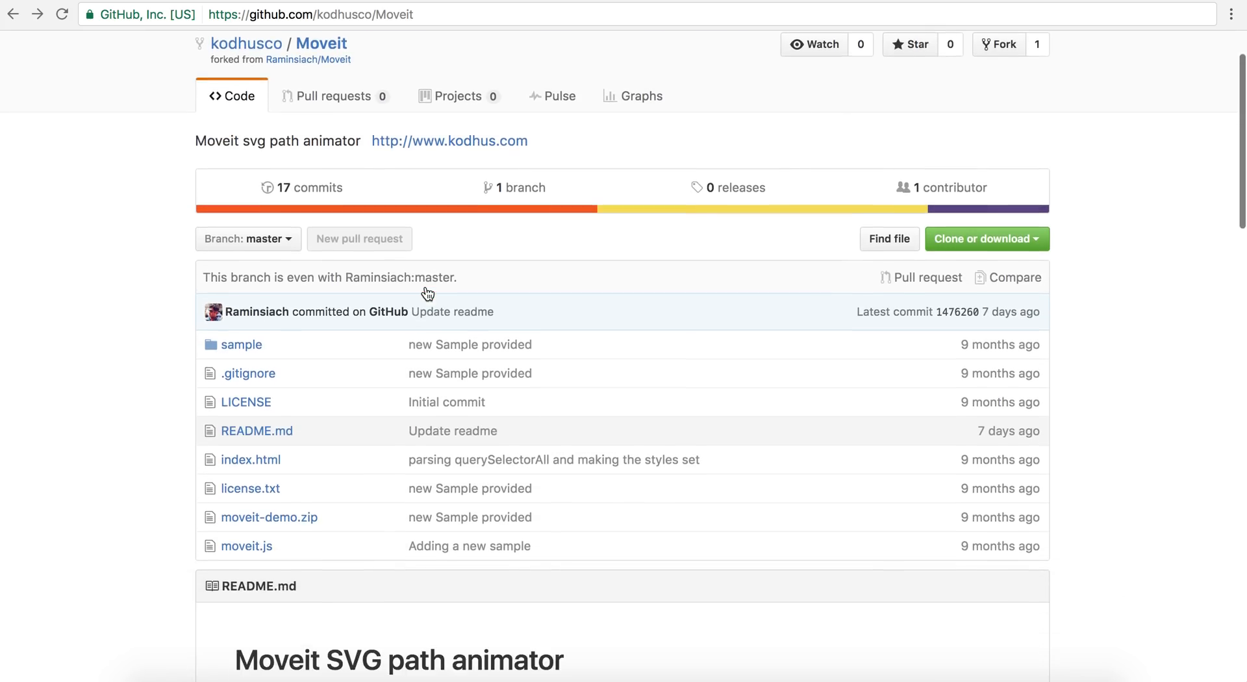
Step: Open moveit.js in the repository and scroll through its source code
{"action": "left_click", "coordinate": [246, 546]}
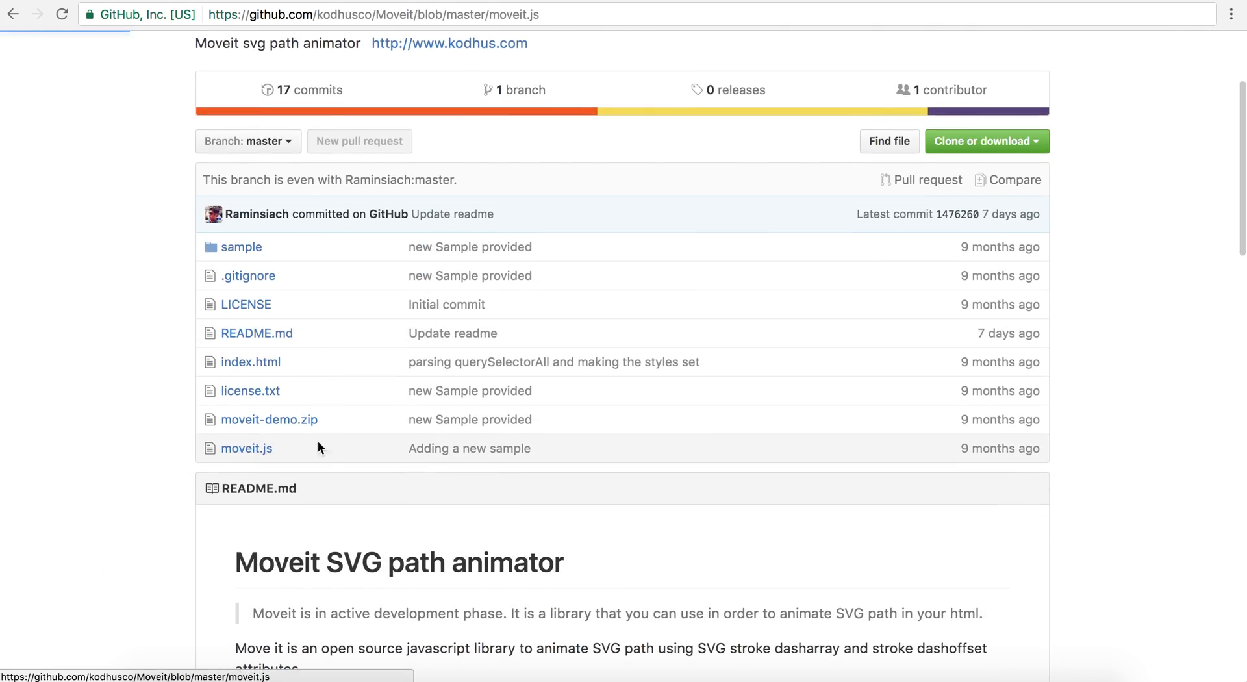
{"action": "left_click", "coordinate": [246, 448]}
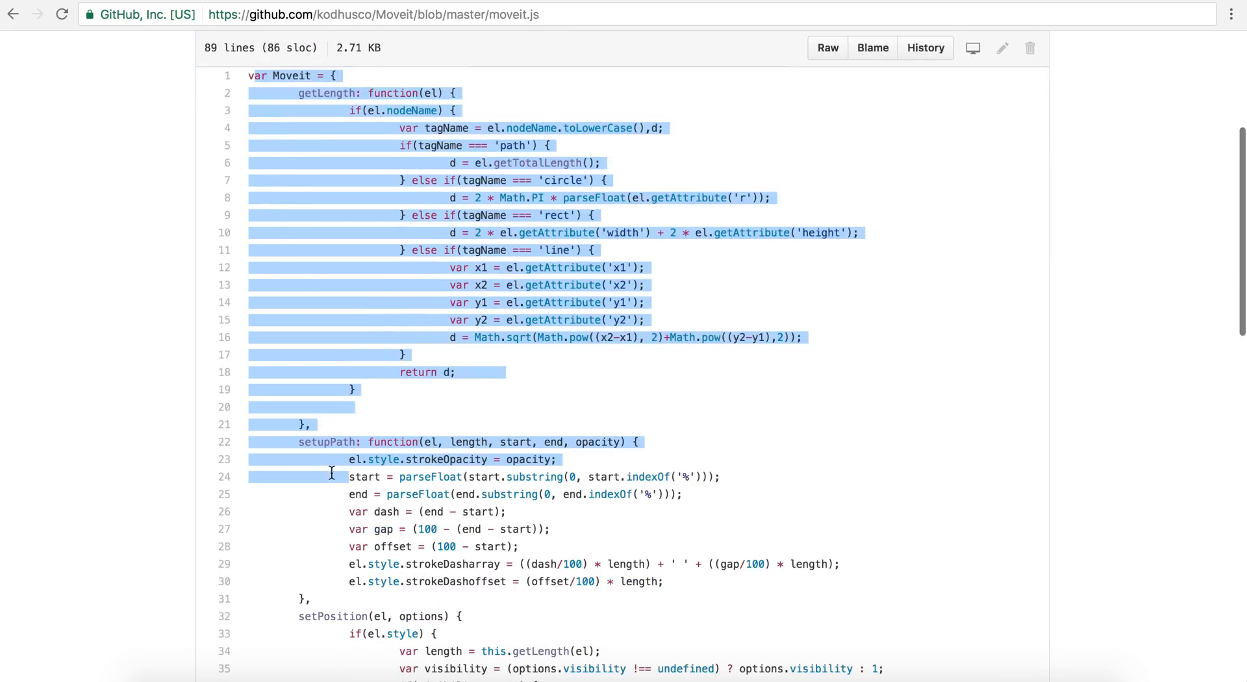
{"action": "scroll", "scroll_direction": "down", "scroll_amount": 3}
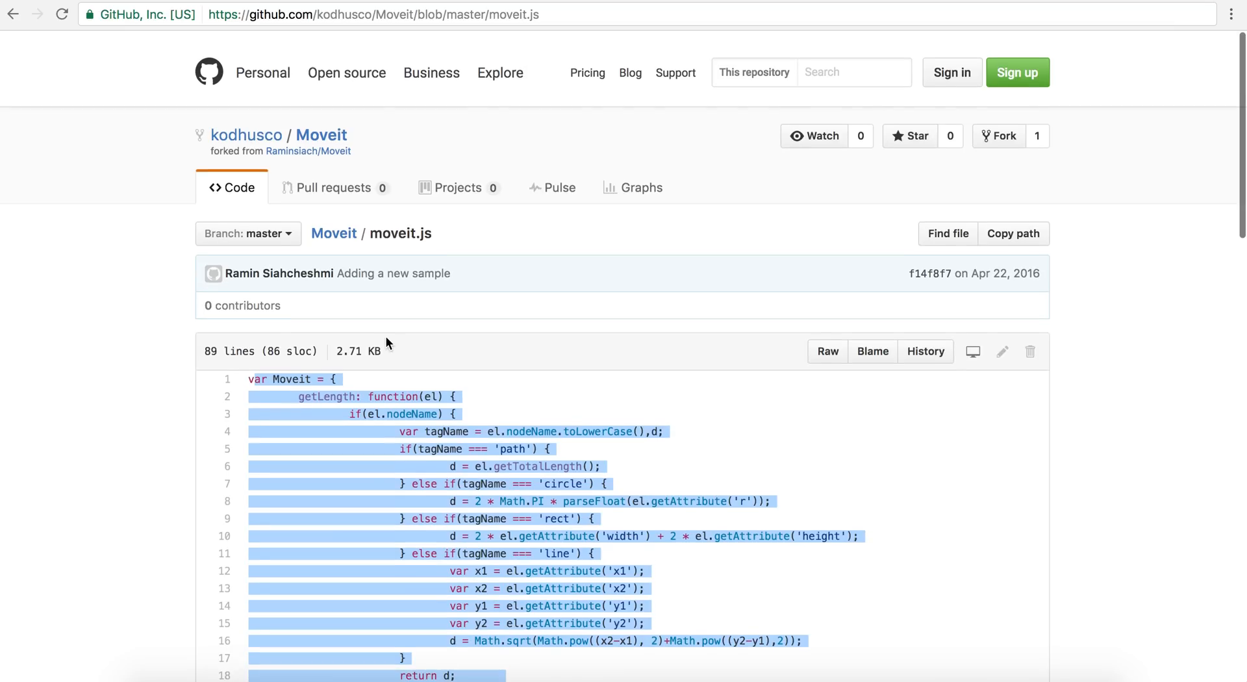
{"action": "scroll", "scroll_direction": "down", "scroll_amount": 3}
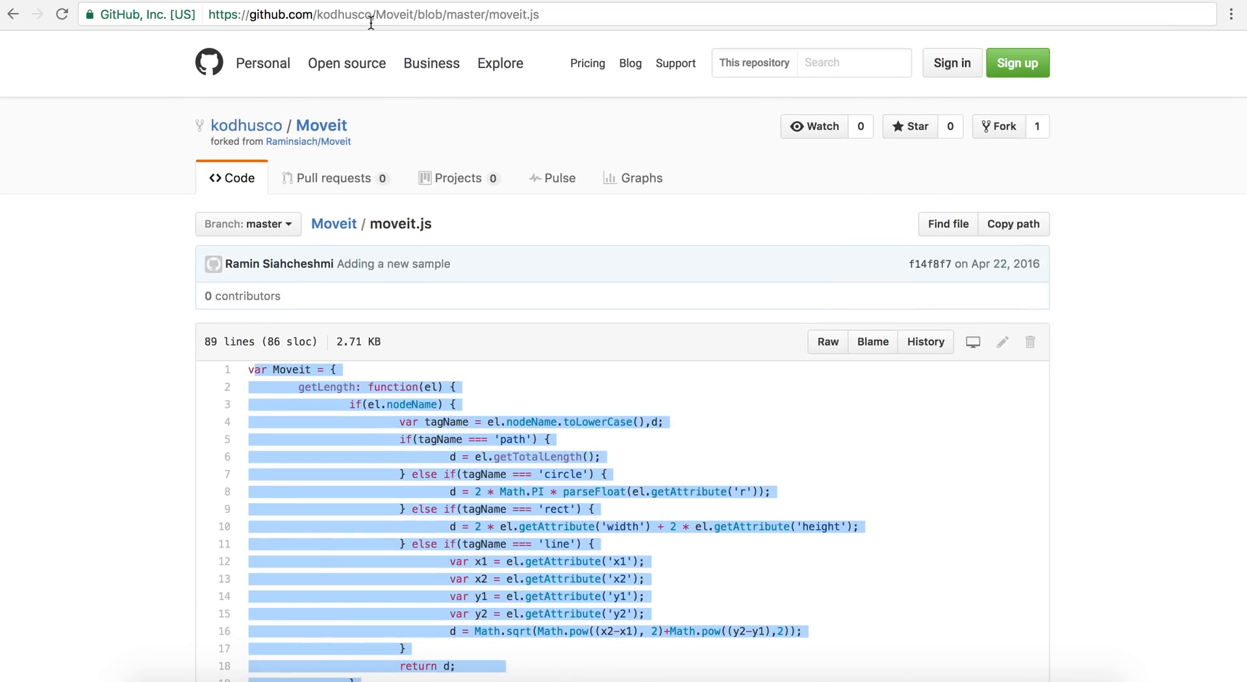
Step: Load kodhus.com/moveit.js as a plain script, then return to the repository
{"action": "left_click", "coordinate": [371, 15]}
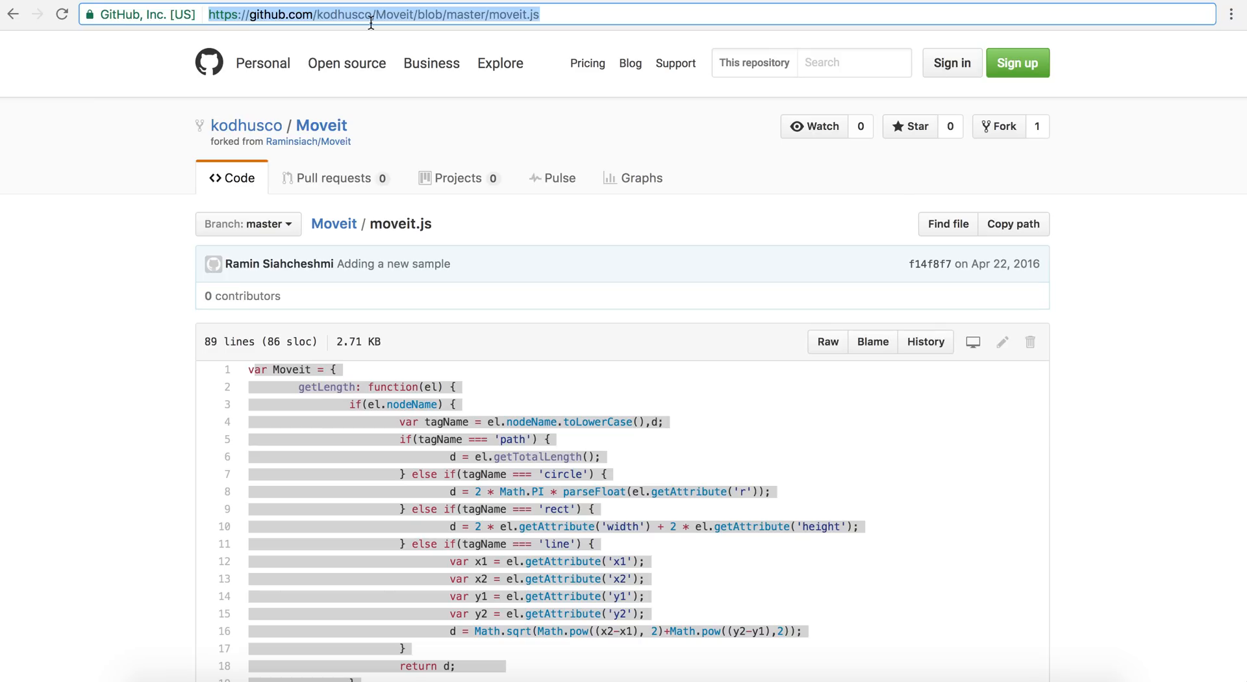
{"action": "type", "text": "kodhus.com"}
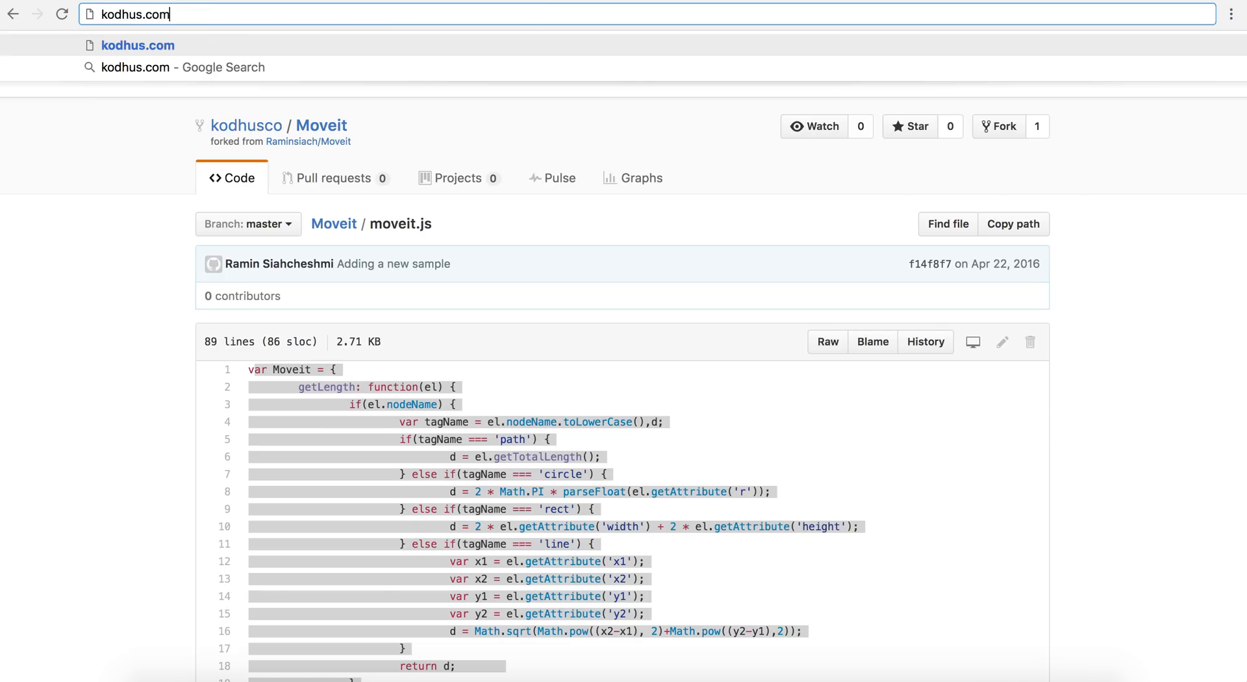
{"action": "type", "text": "/moveit.js"}
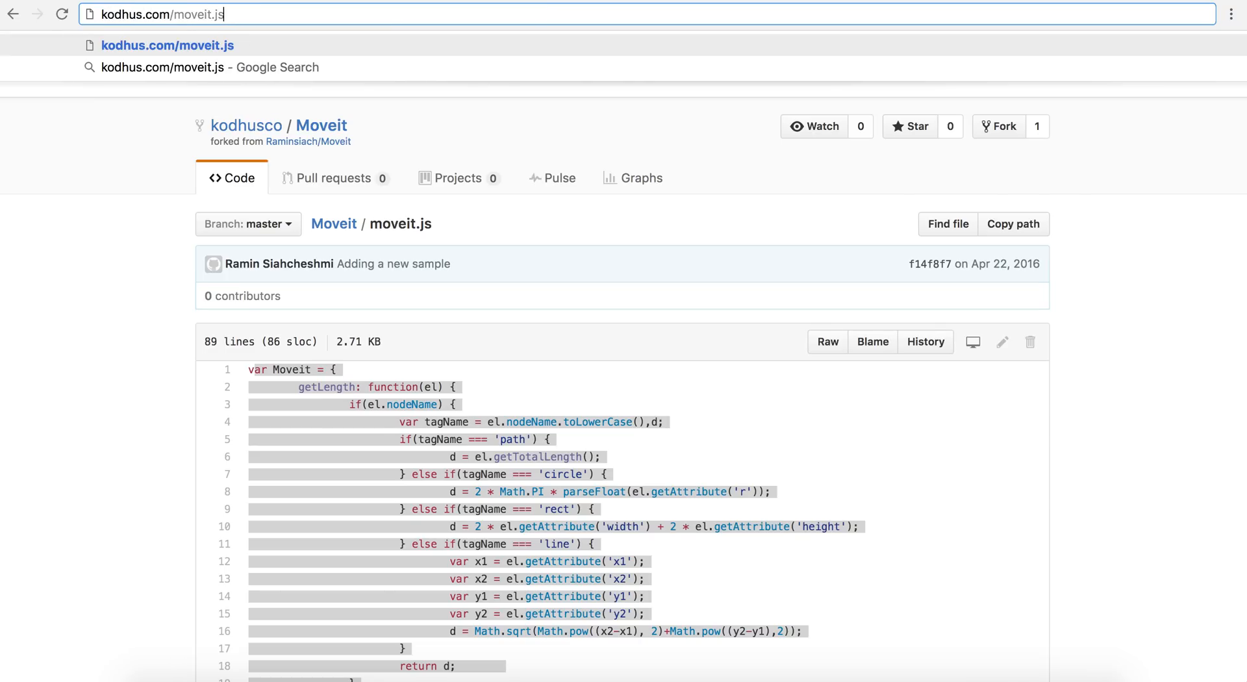
{"action": "key", "text": "Enter"}
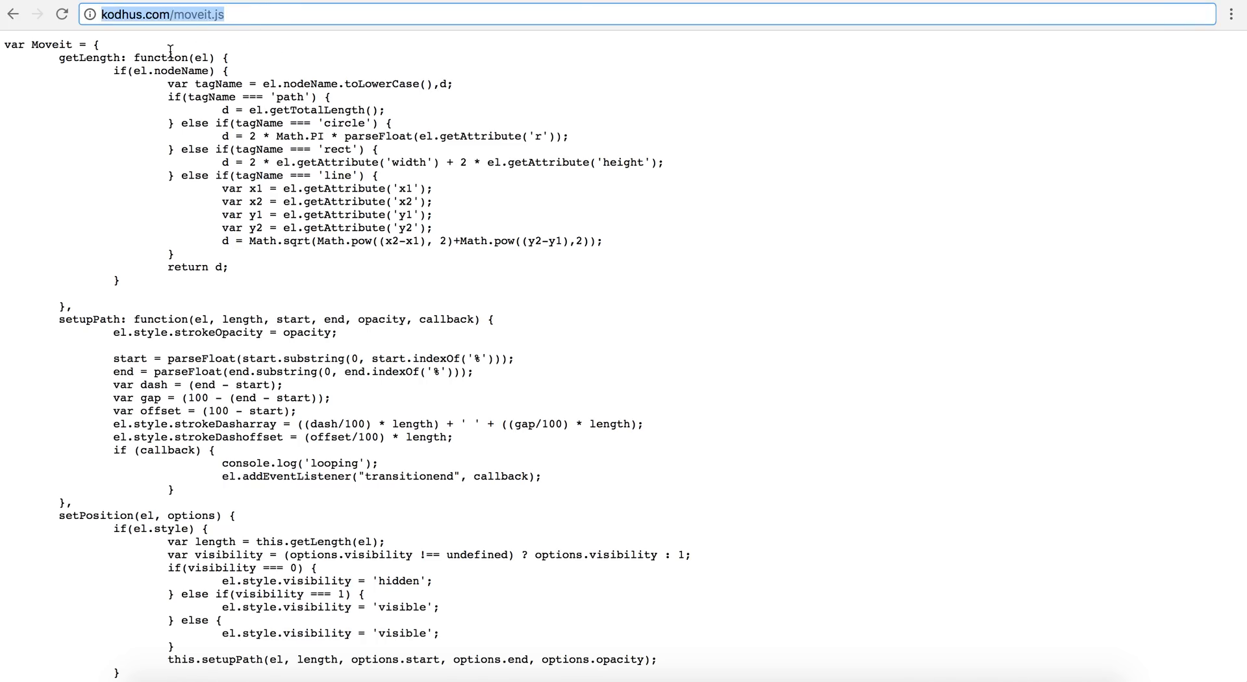
{"action": "mouse_move", "coordinate": [113, 278]}
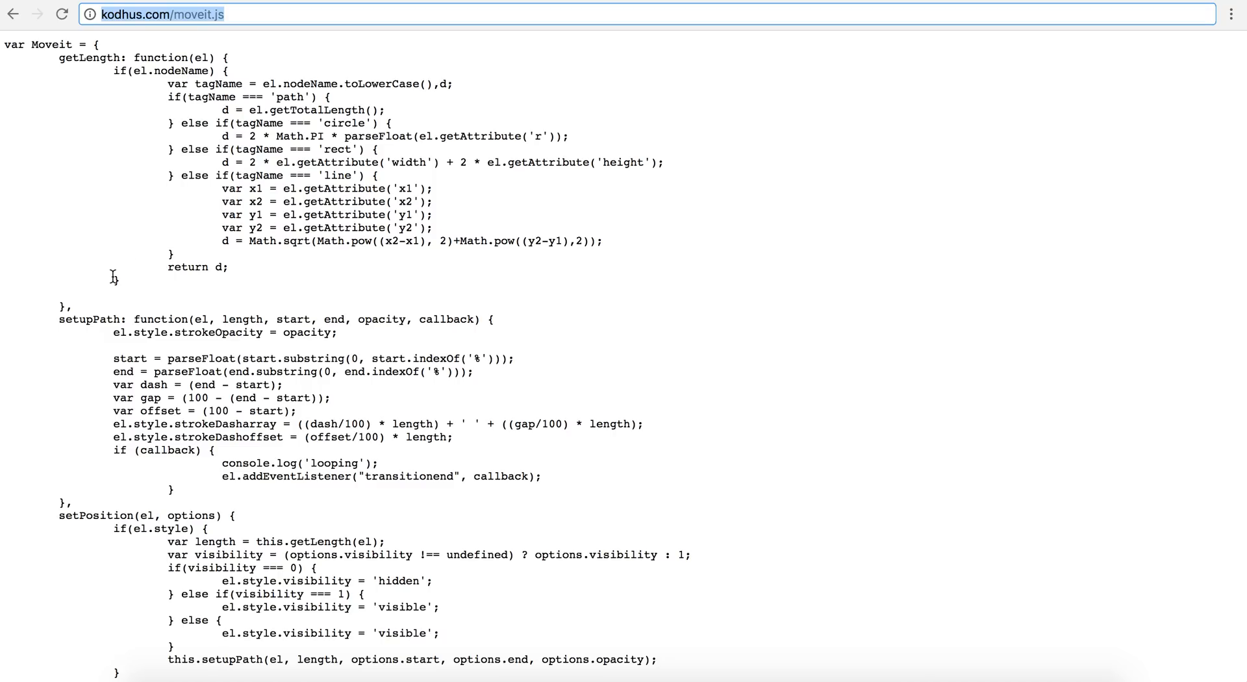
{"action": "left_click", "coordinate": [14, 14]}
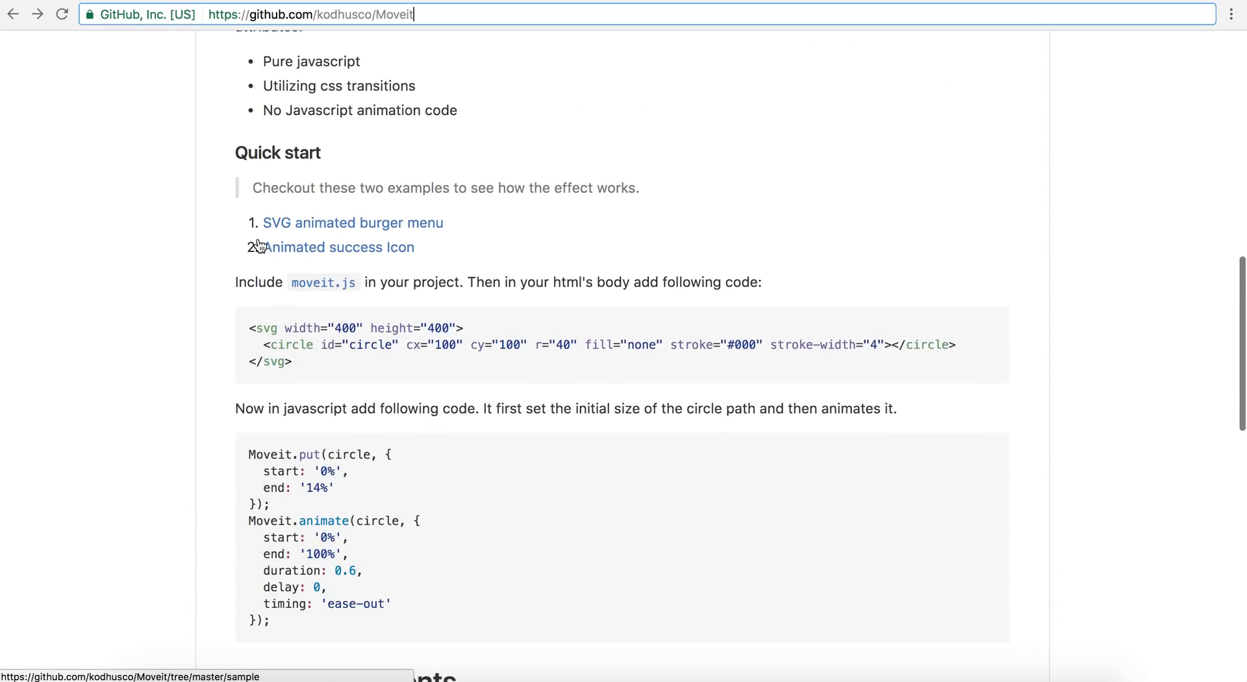
Step: Select the Moveit.put example and highlight its 14% end value
{"action": "scroll", "scroll_direction": "down", "scroll_amount": 3}
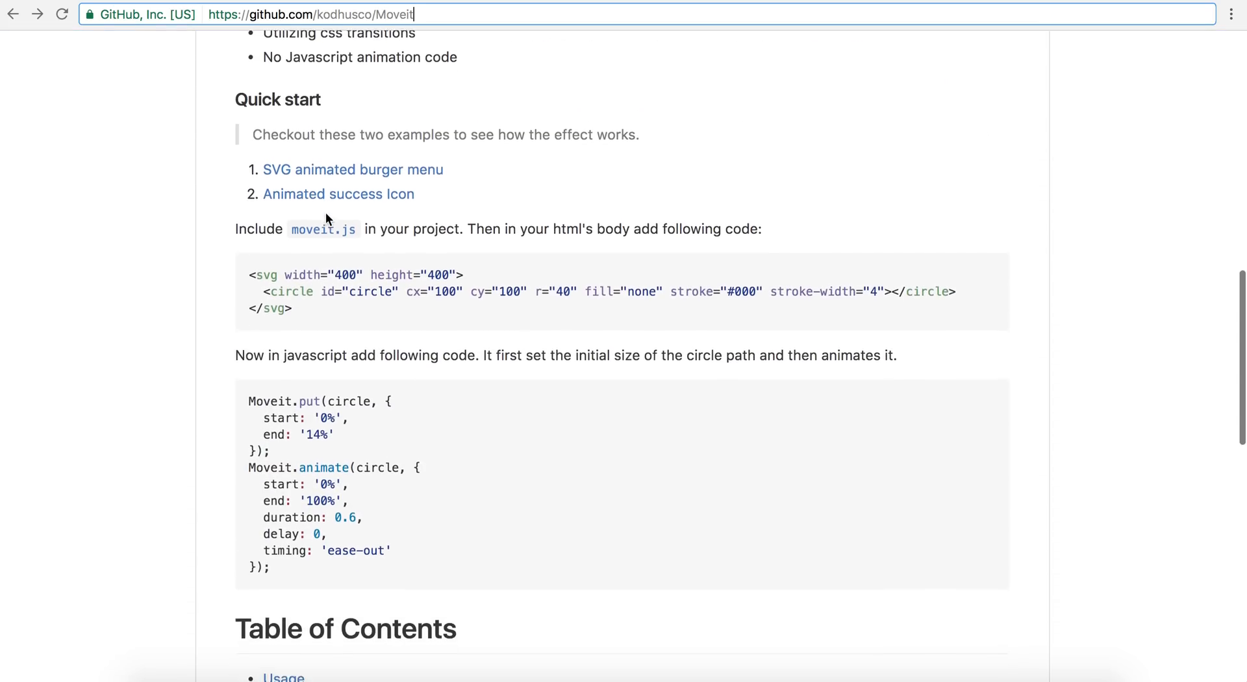
{"action": "scroll", "scroll_direction": "down", "scroll_amount": 3}
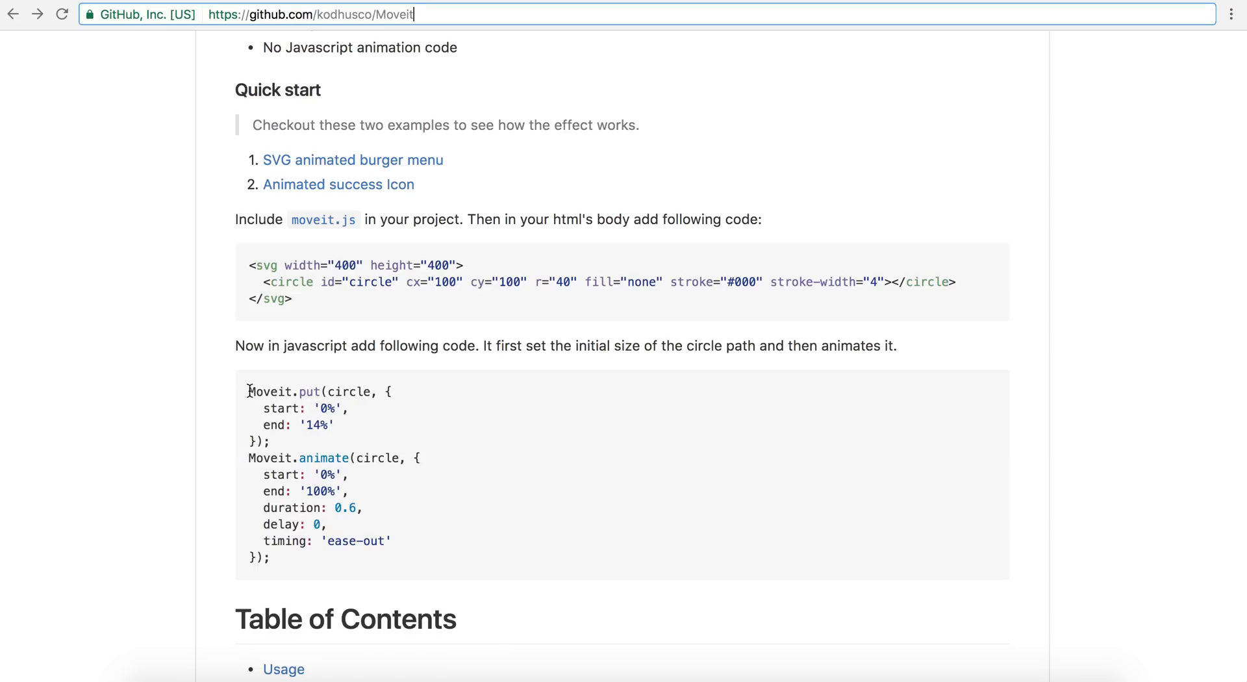
{"action": "left_click_drag", "start_coordinate": [248, 391], "coordinate": [346, 441]}
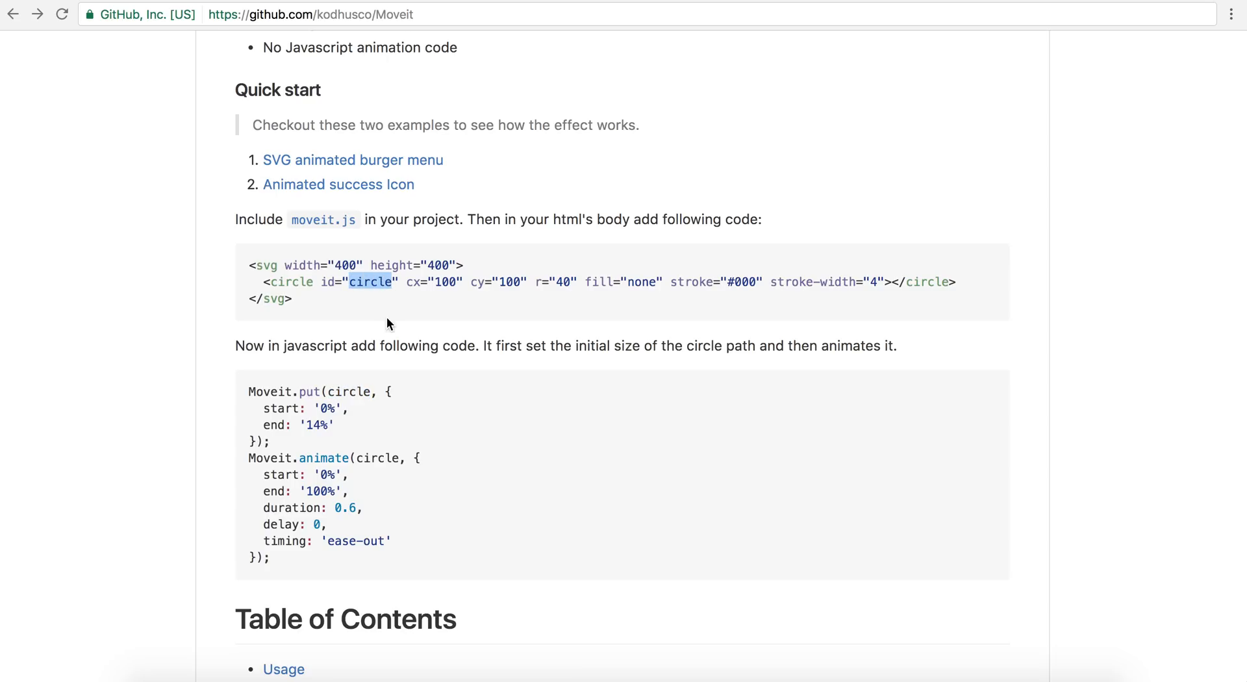
{"action": "mouse_move", "coordinate": [296, 401]}
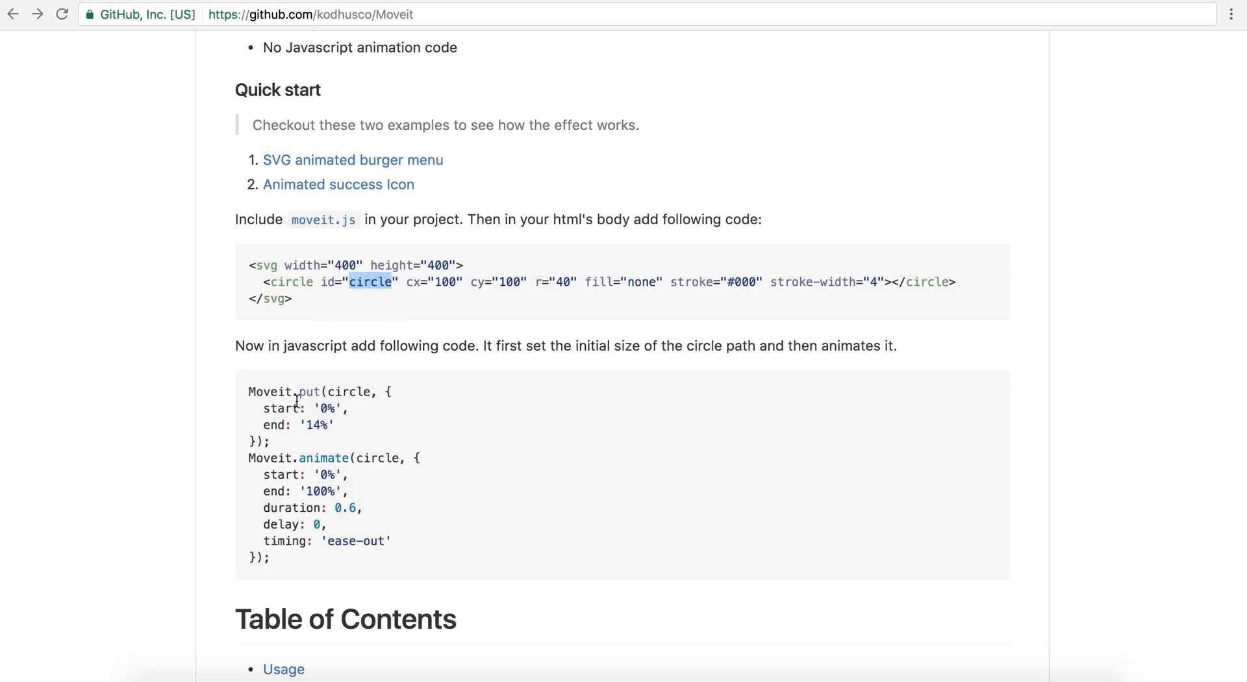
{"action": "double_click", "coordinate": [303, 408]}
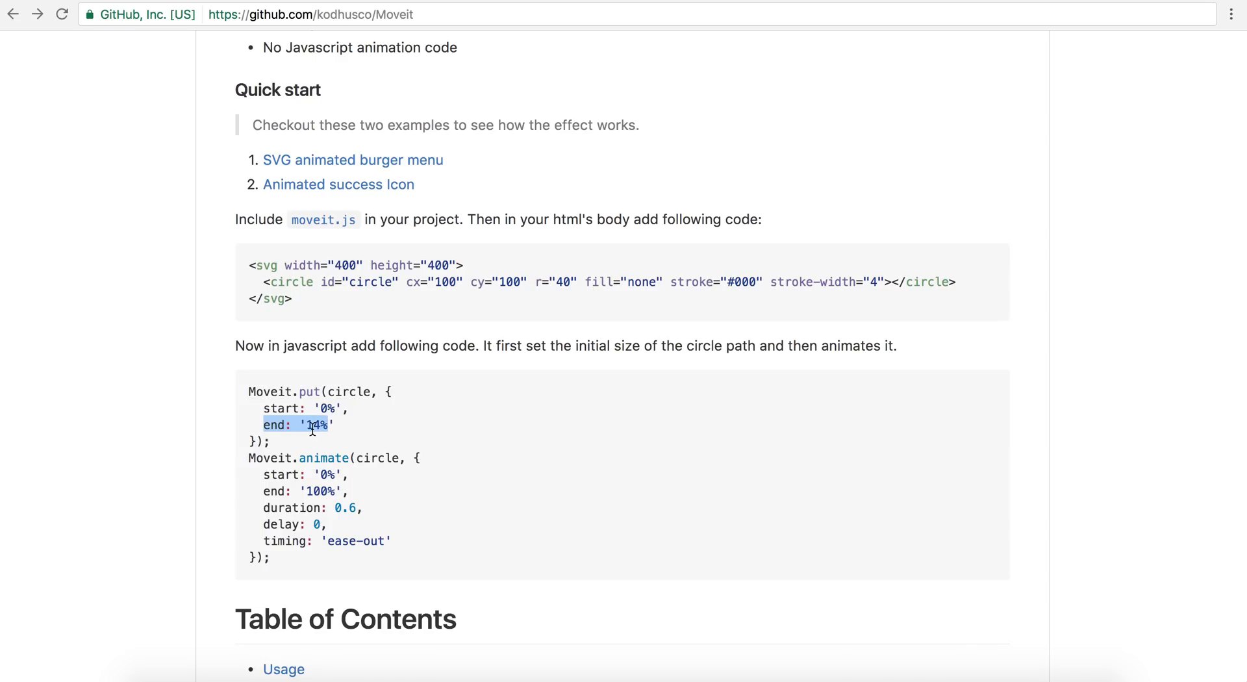
{"action": "mouse_move", "coordinate": [323, 61]}
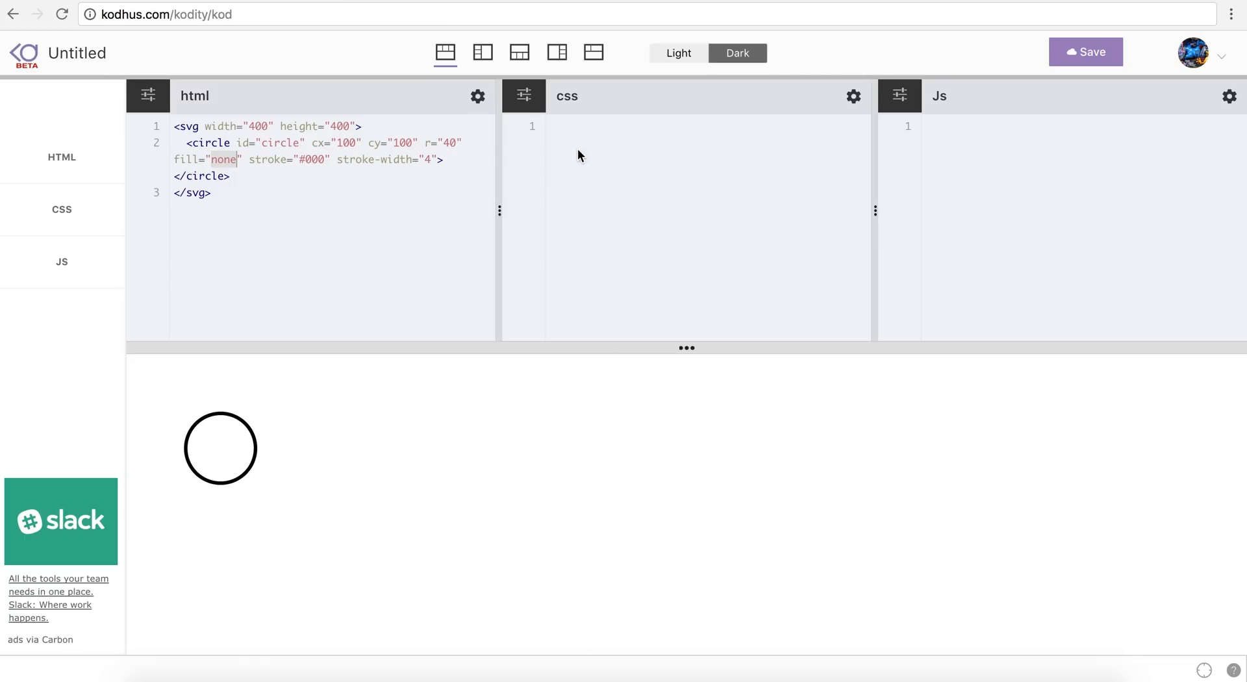
Step: Enter the Moveit.put(circle, {...}) call and highlight the circle's id in the HTML
{"action": "type", "text": "Moveit.put(circle, {"}
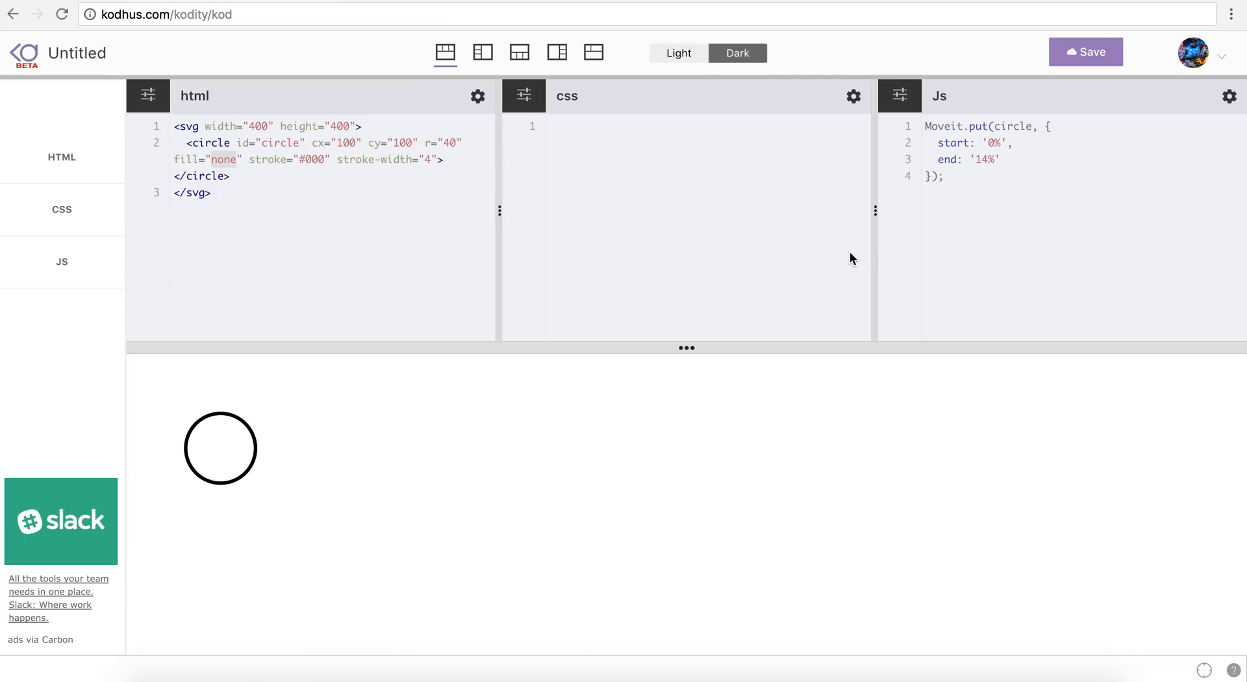
{"action": "mouse_move", "coordinate": [662, 189]}
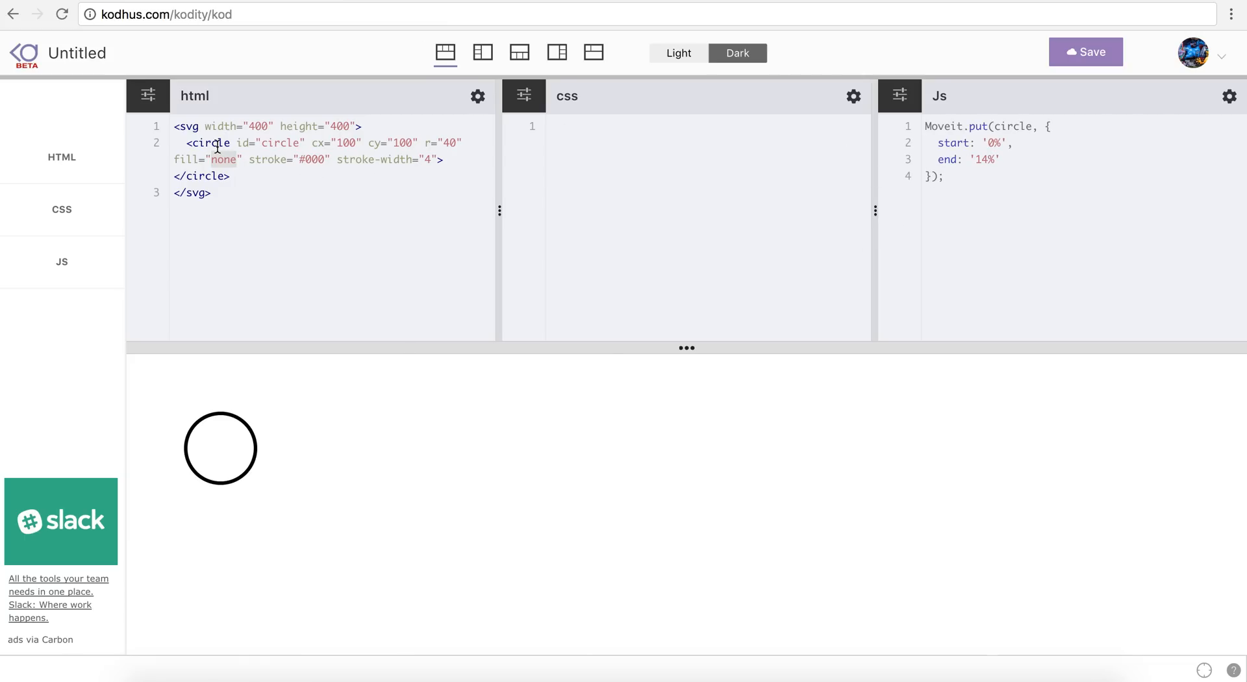
{"action": "double_click", "coordinate": [281, 142]}
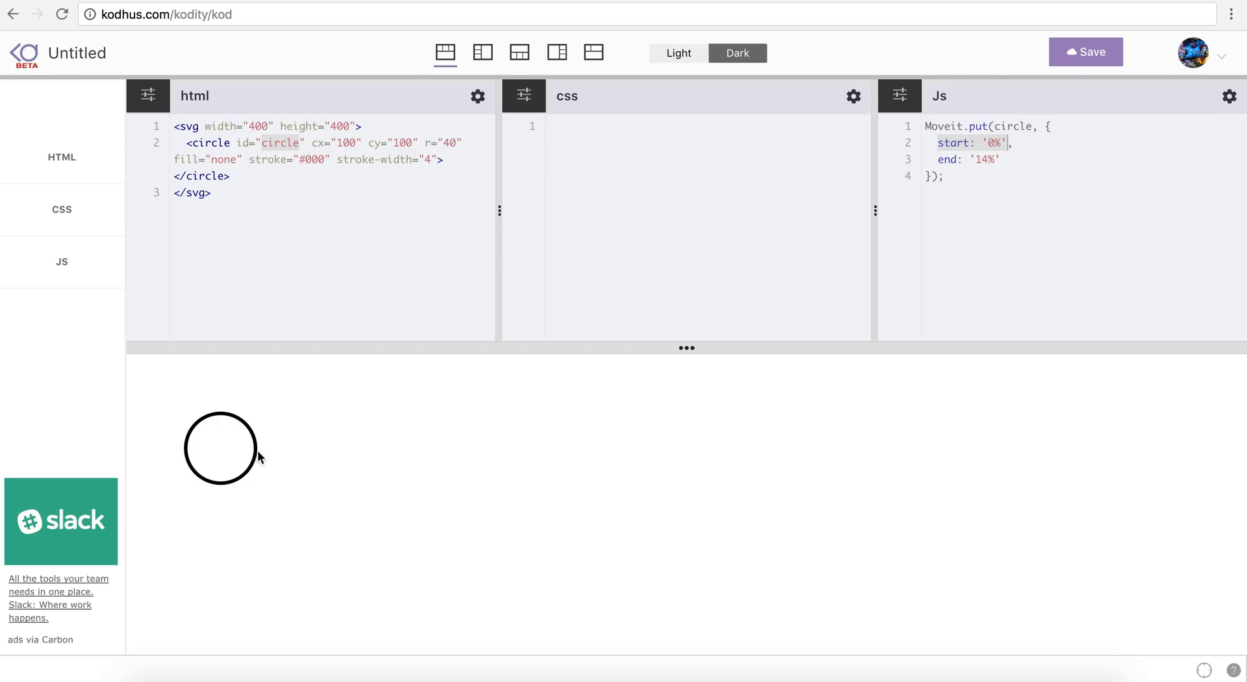
{"action": "mouse_move", "coordinate": [241, 477]}
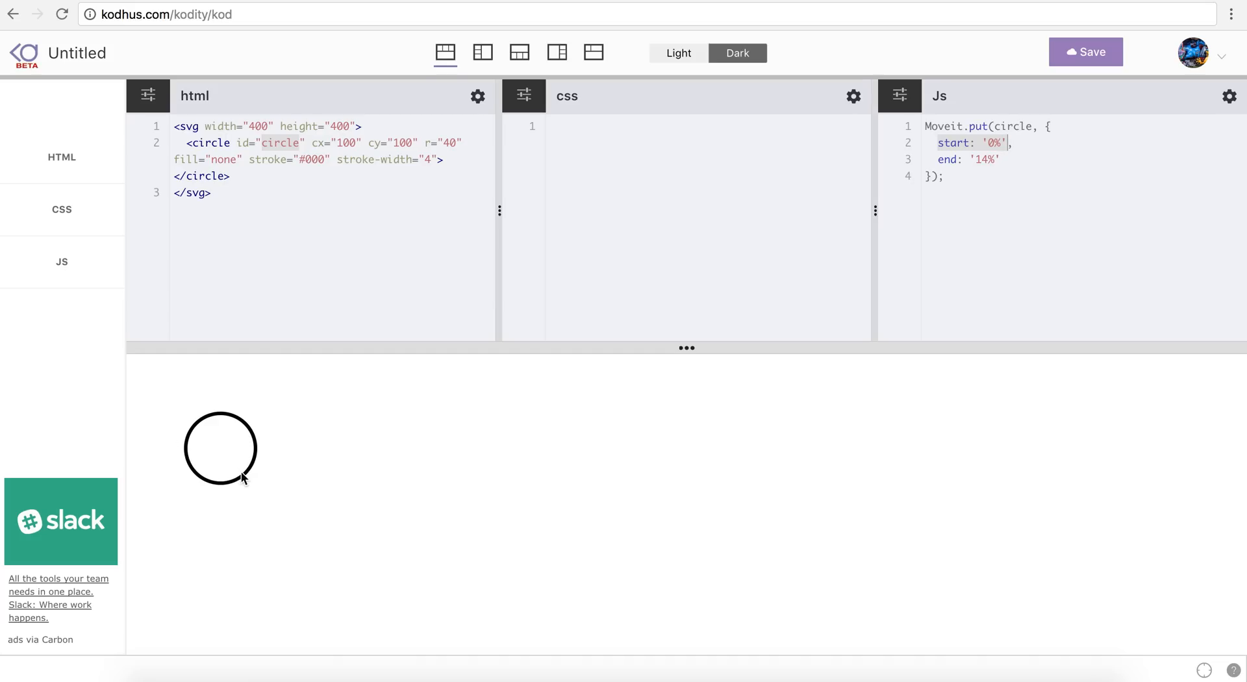
{"action": "left_click", "coordinate": [1229, 96]}
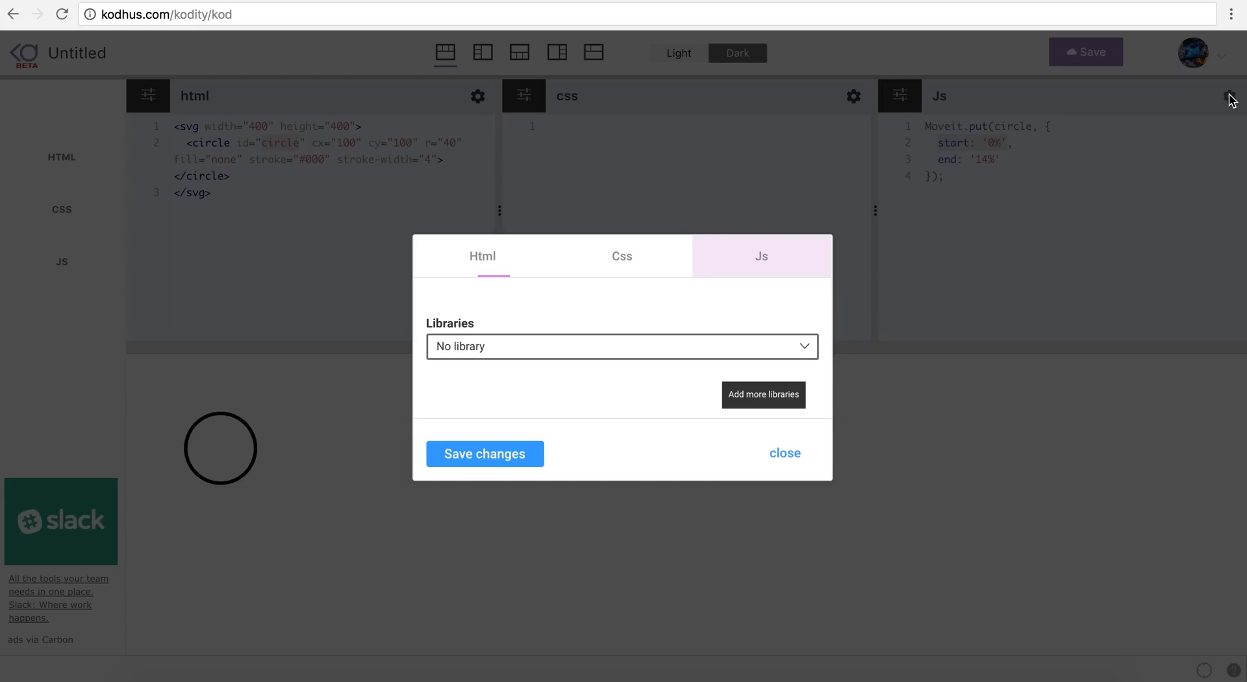
{"action": "left_click", "coordinate": [761, 395]}
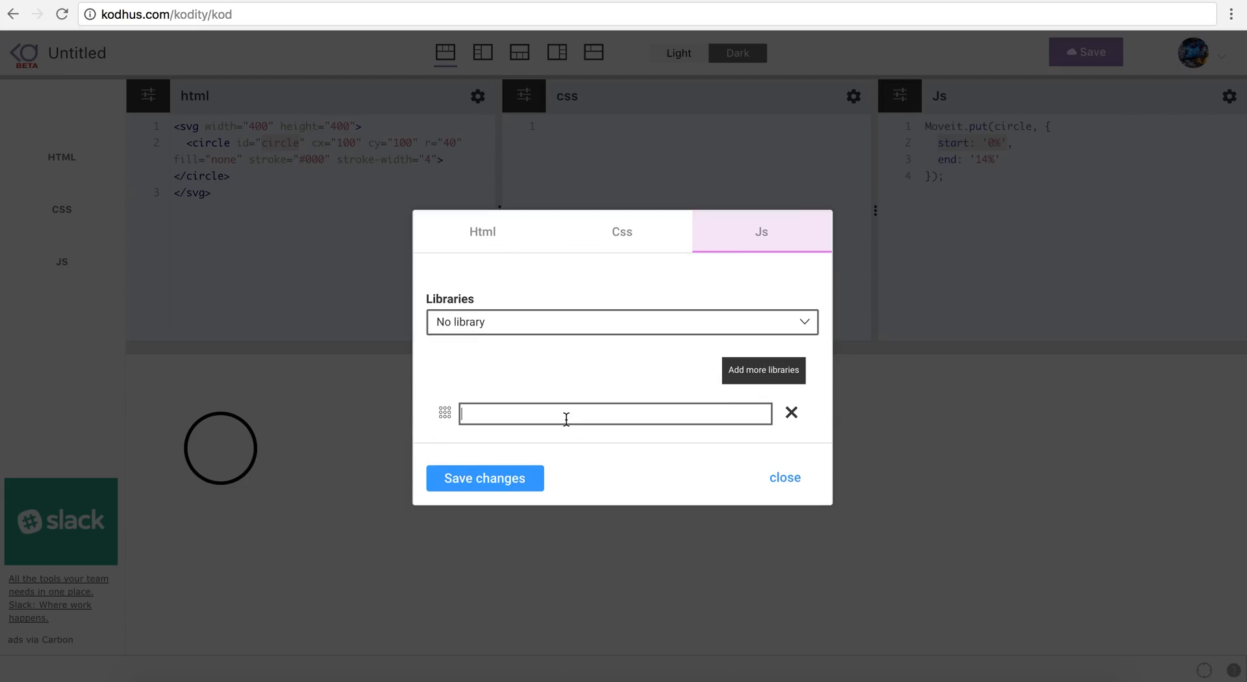
{"action": "type", "text": "http://www."}
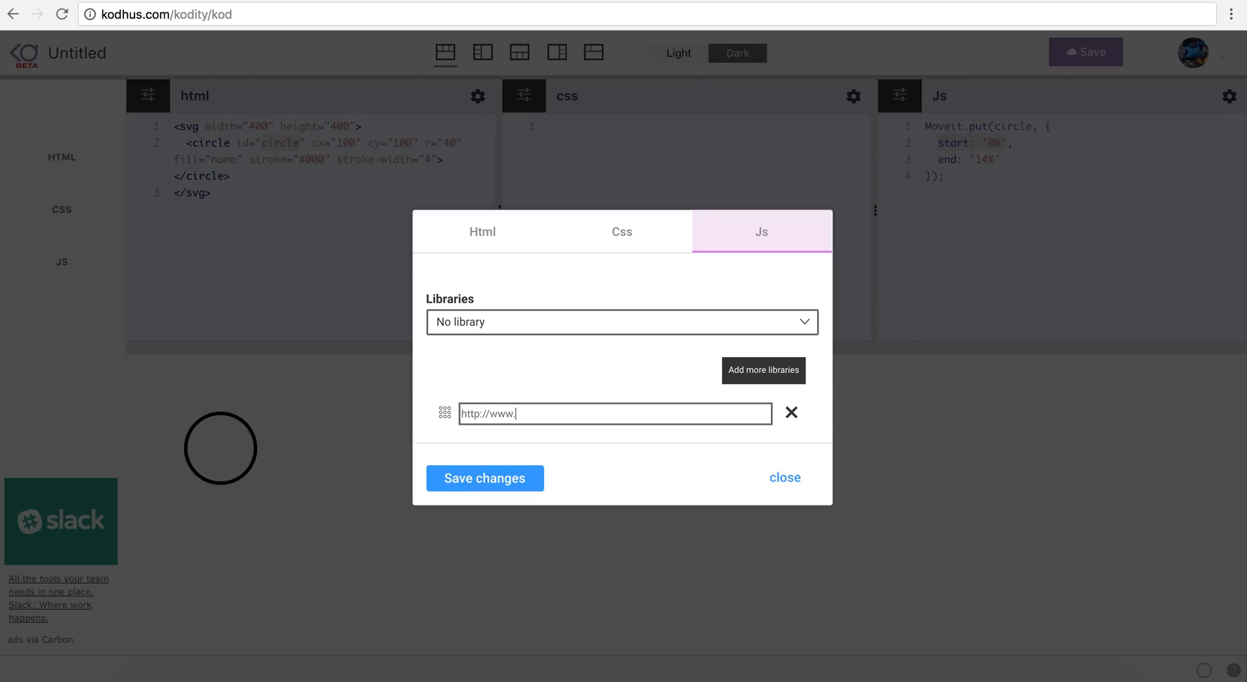
{"action": "type", "text": "kodhus.com/moveit.js"}
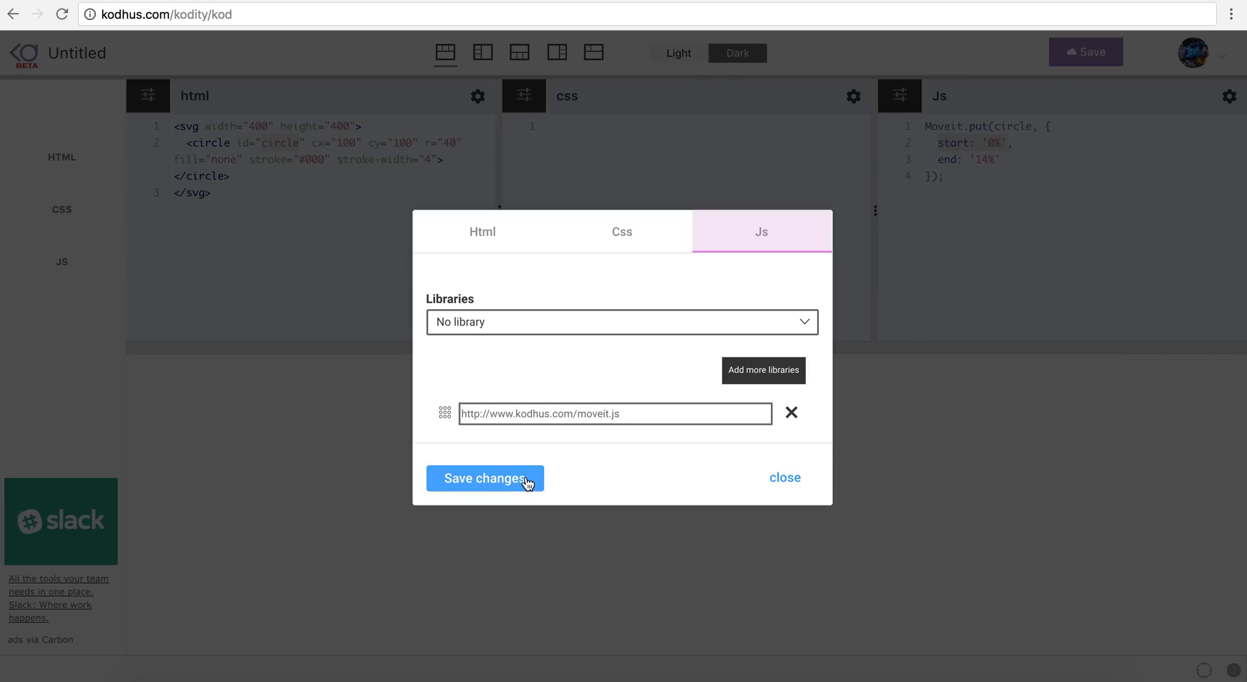
{"action": "left_click", "coordinate": [484, 478]}
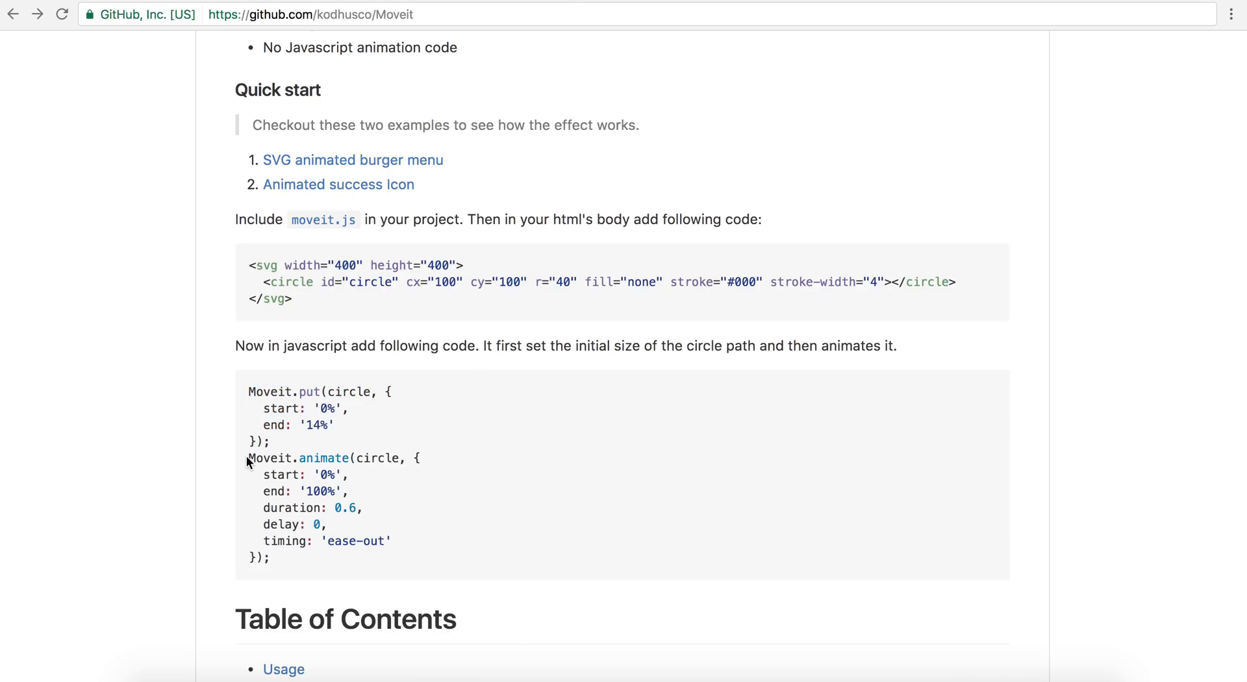
Step: Select the Moveit.animate example code in the README
{"action": "left_click_drag", "start_coordinate": [248, 458], "coordinate": [270, 557]}
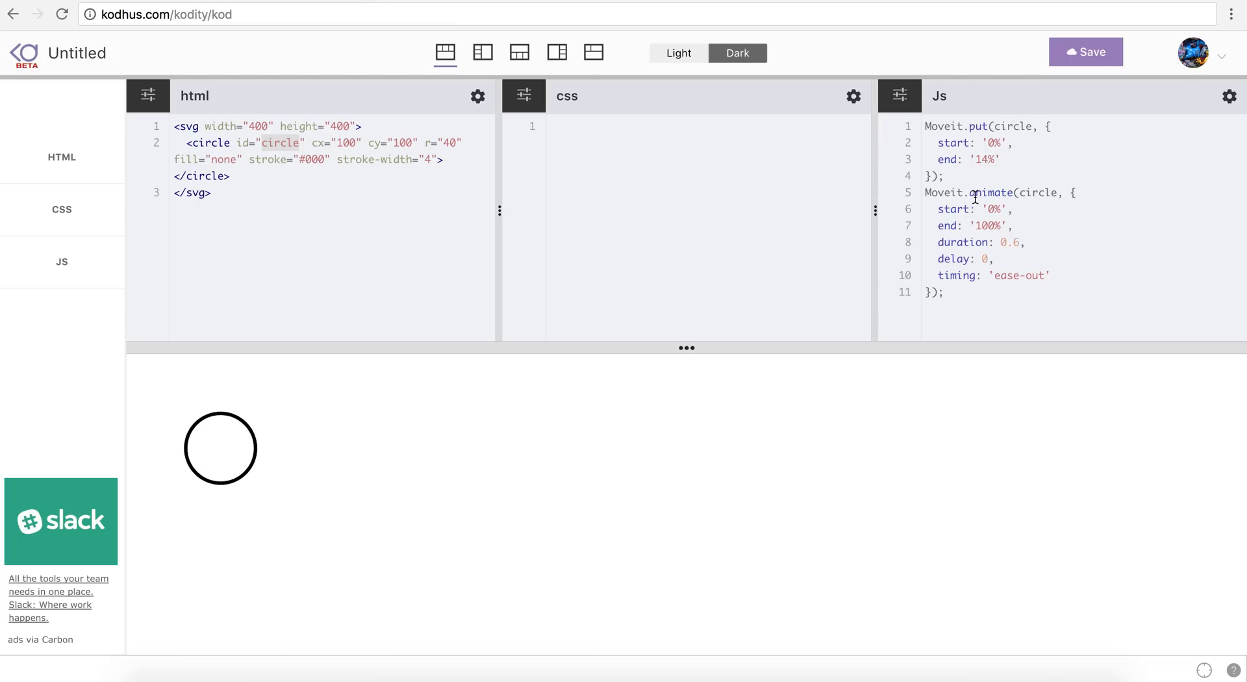
Step: Change put's end value to 10% and animate's start value to 90%
{"action": "double_click", "coordinate": [992, 192]}
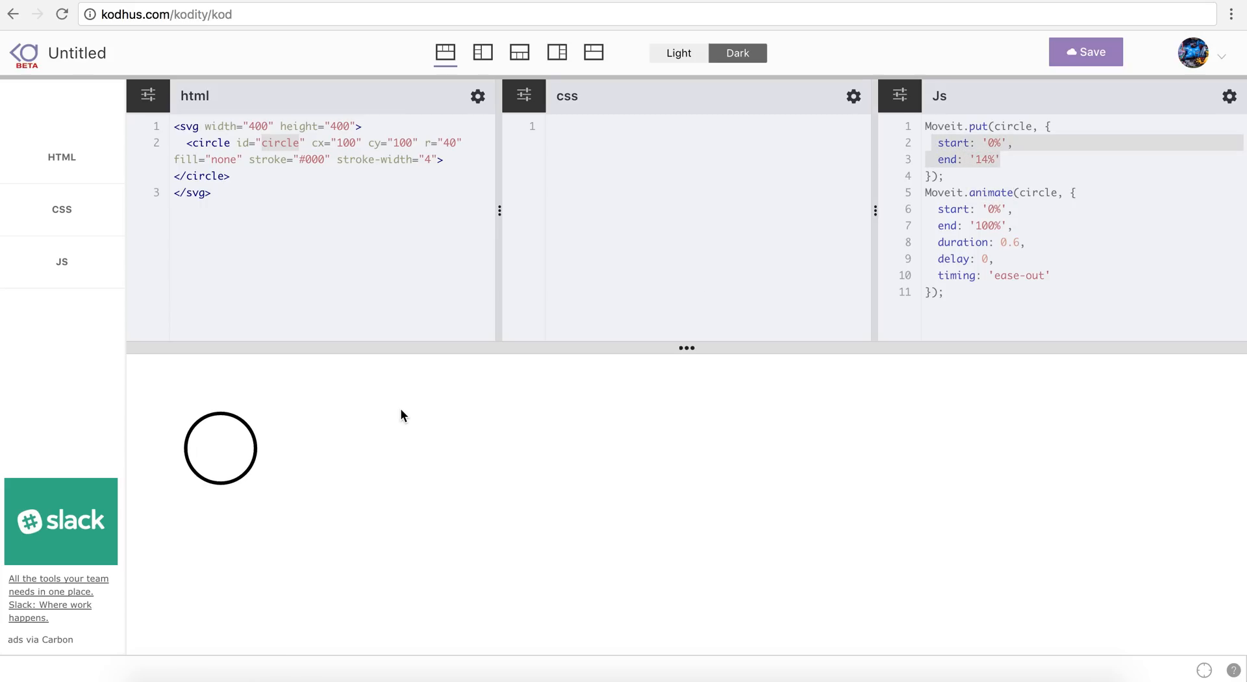
{"action": "mouse_move", "coordinate": [255, 471]}
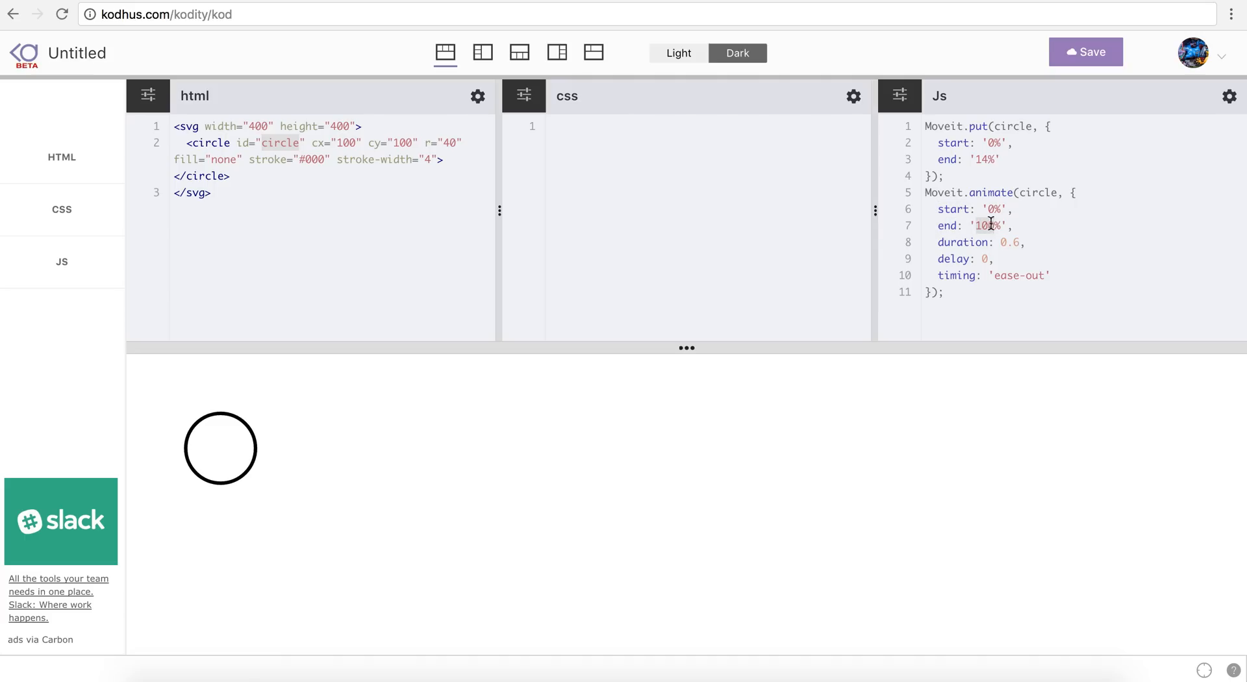
{"action": "type", "text": "0"}
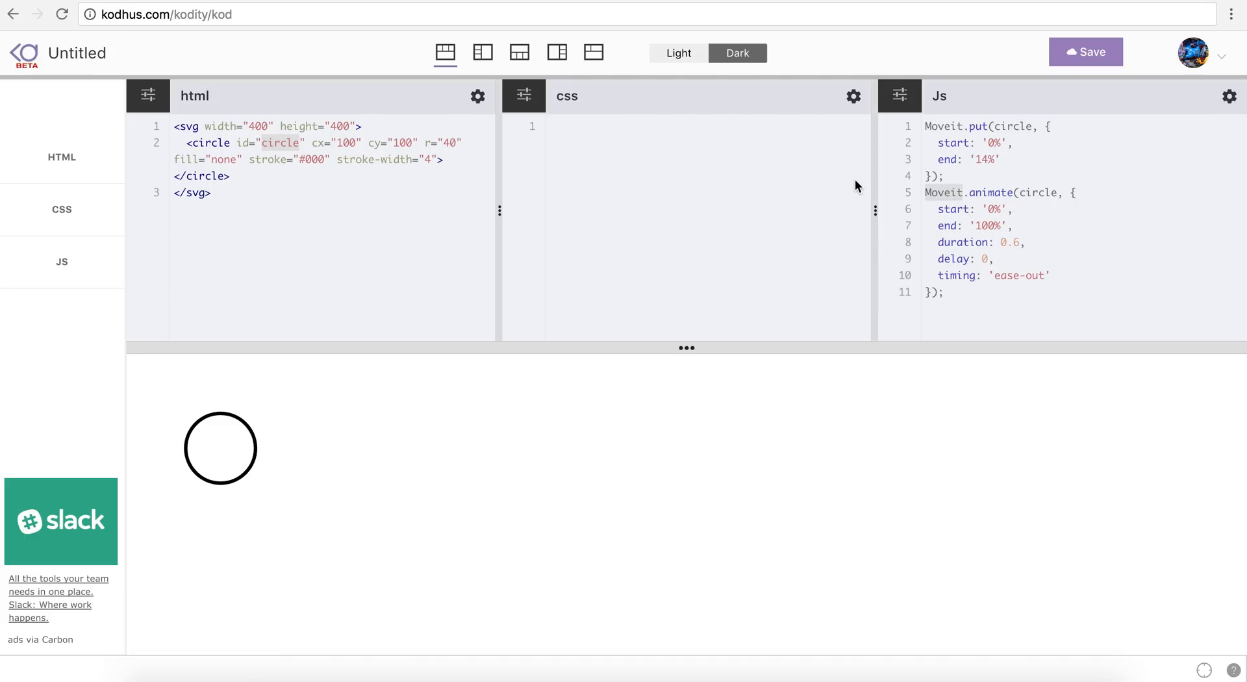
{"action": "mouse_move", "coordinate": [847, 260]}
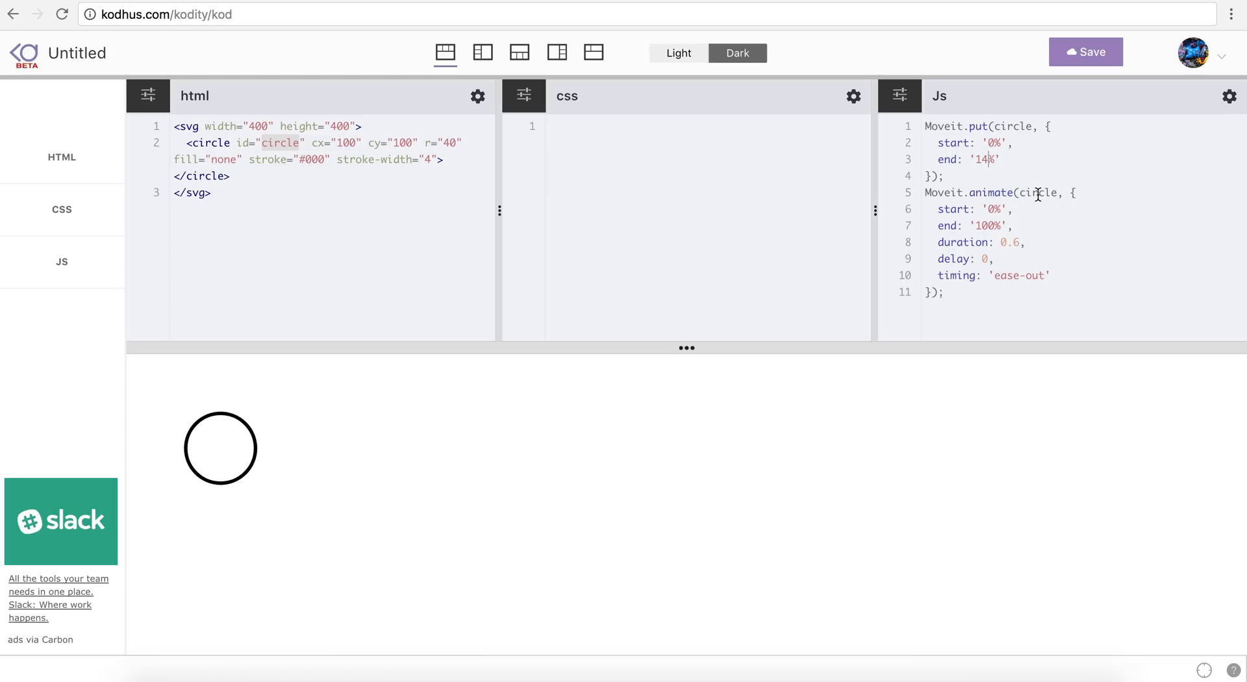
{"action": "type", "text": "0"}
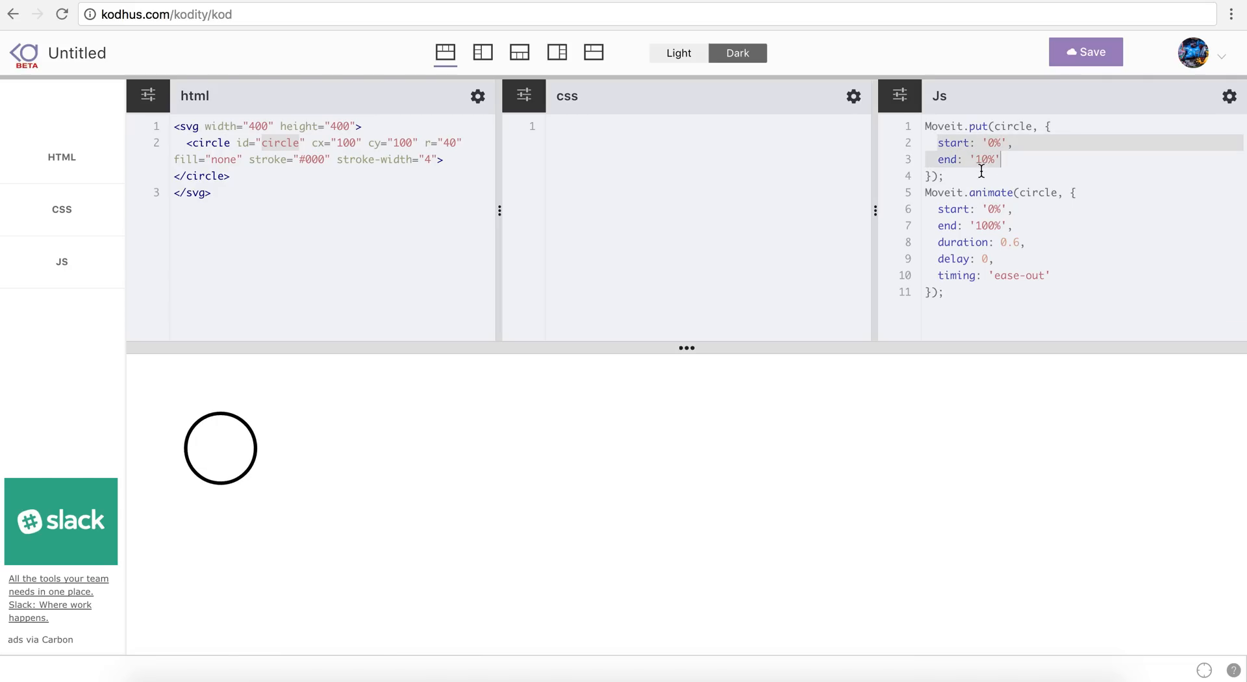
{"action": "mouse_move", "coordinate": [265, 468]}
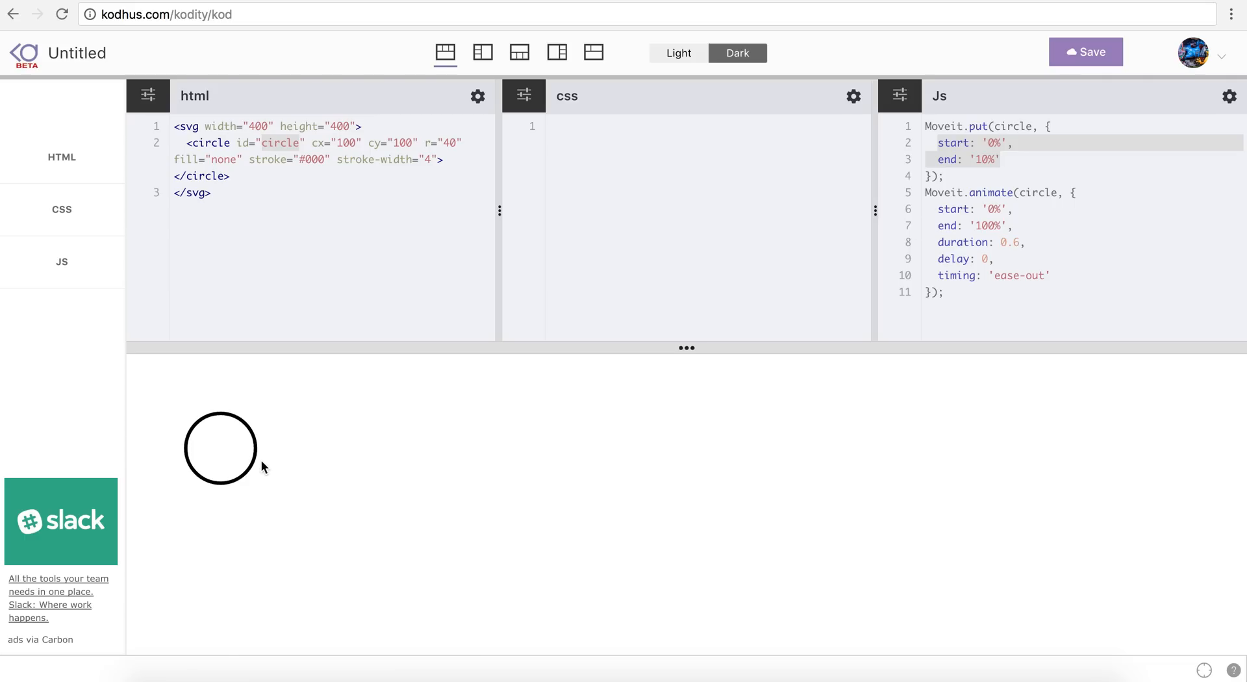
{"action": "mouse_move", "coordinate": [923, 242]}
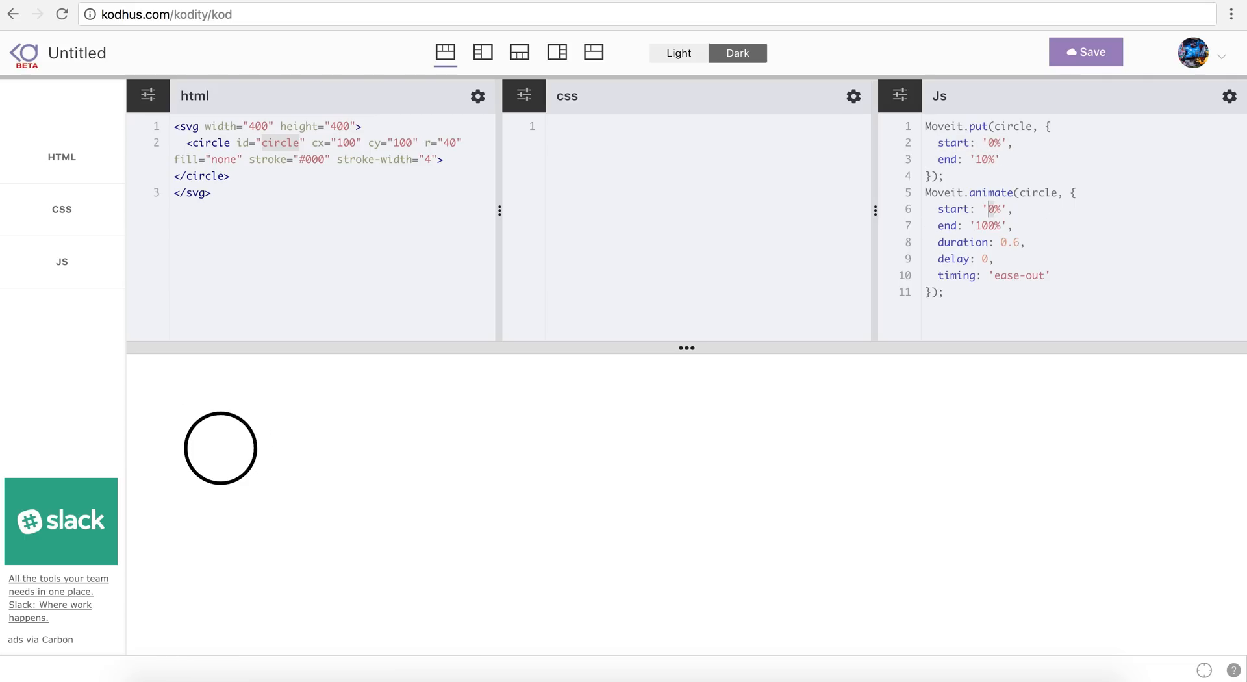
{"action": "type", "text": "90"}
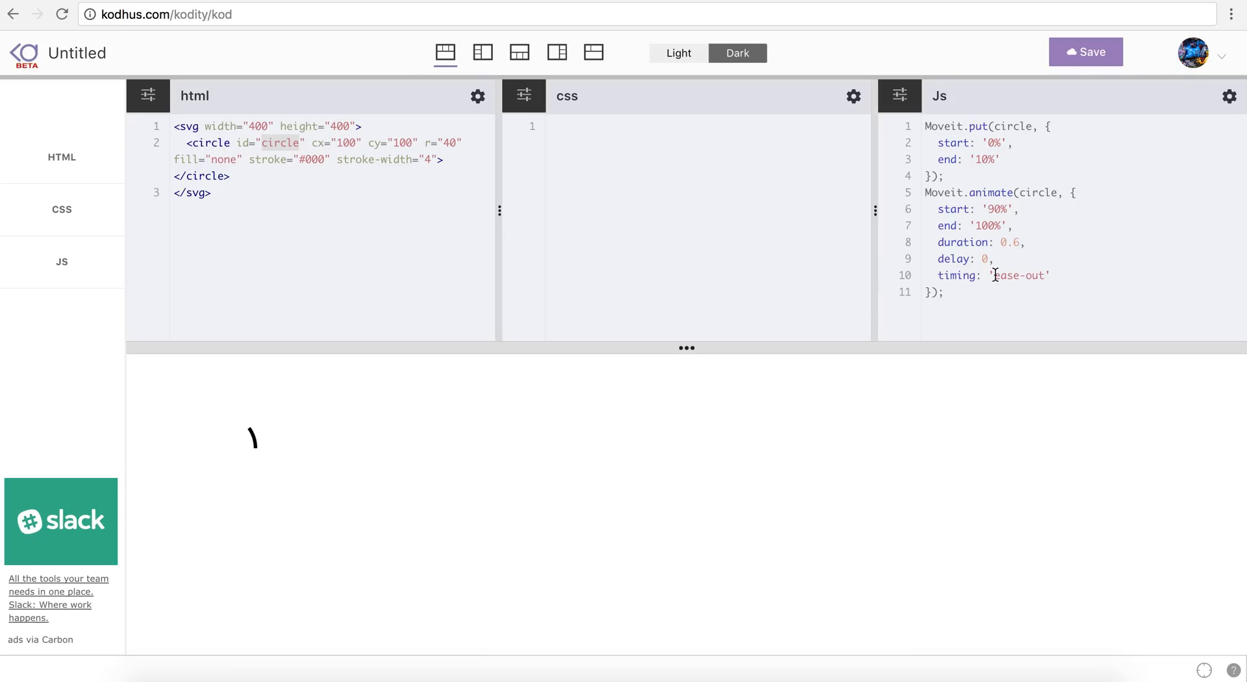
Step: Replace the ease-out timing with ease-in, then load Kodity's home page
{"action": "double_click", "coordinate": [1025, 275]}
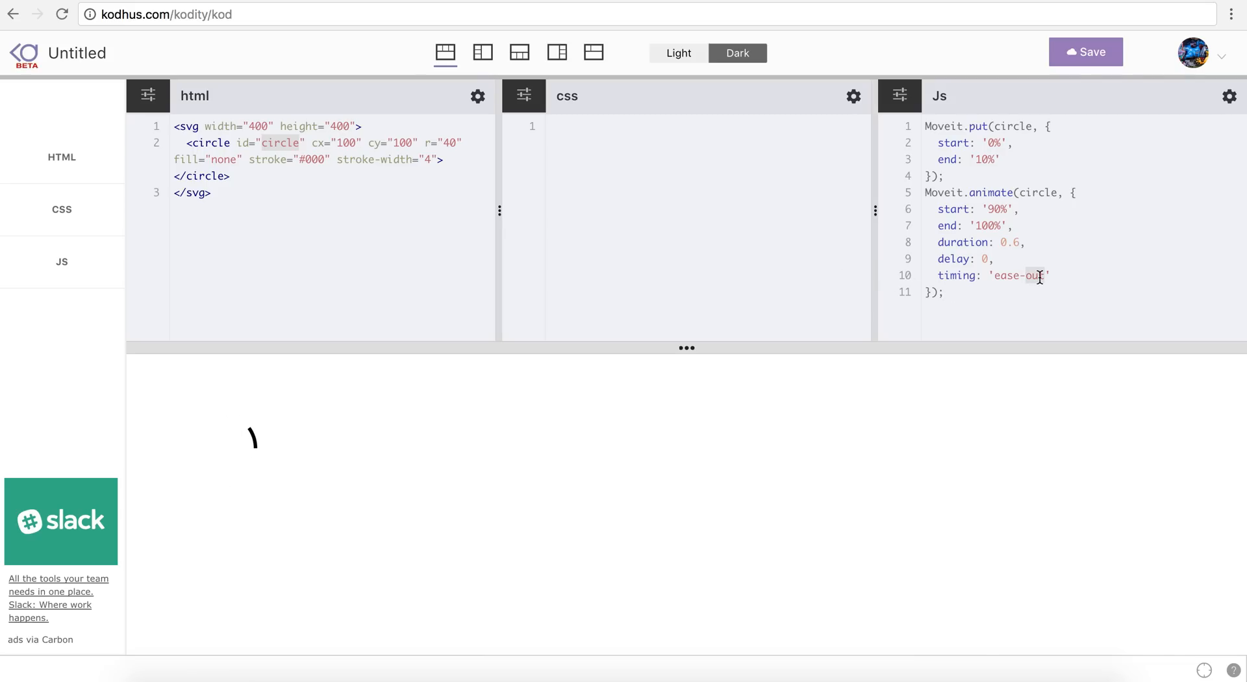
{"action": "type", "text": "ease-in"}
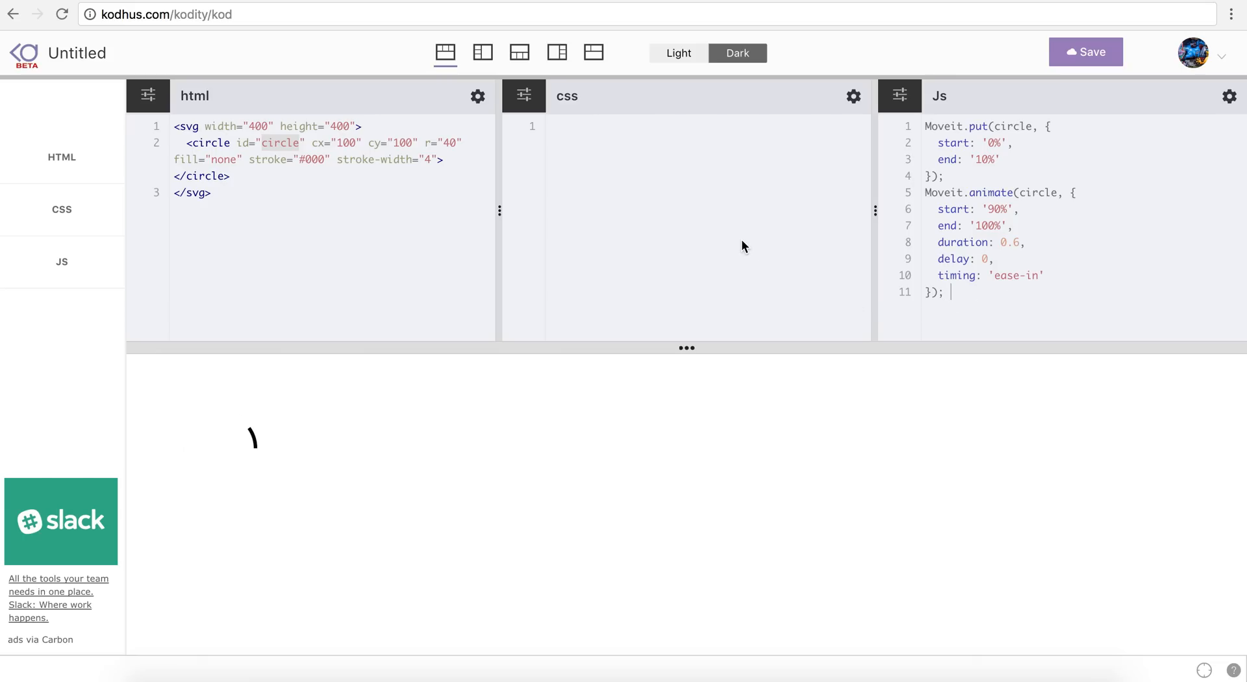
{"action": "left_click", "coordinate": [1086, 52]}
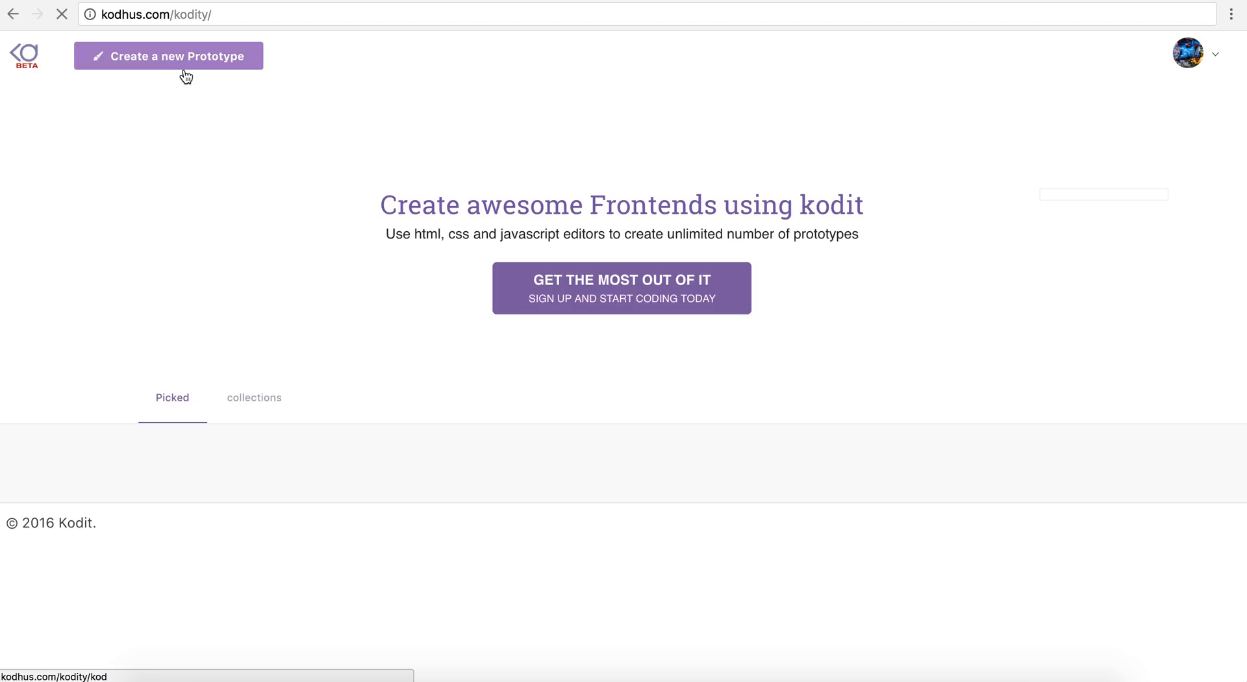
Step: Start a new prototype with a container div holding three SVG paths
{"action": "left_click", "coordinate": [169, 56]}
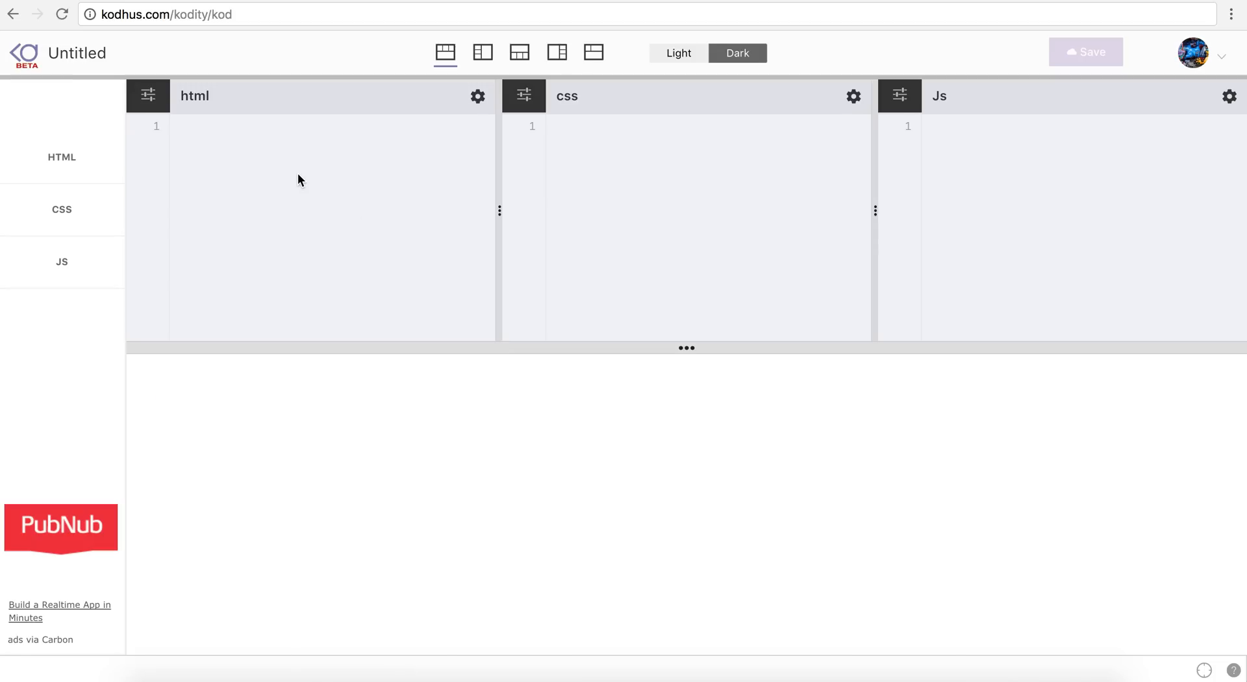
{"action": "type", "text": "div.containe"}
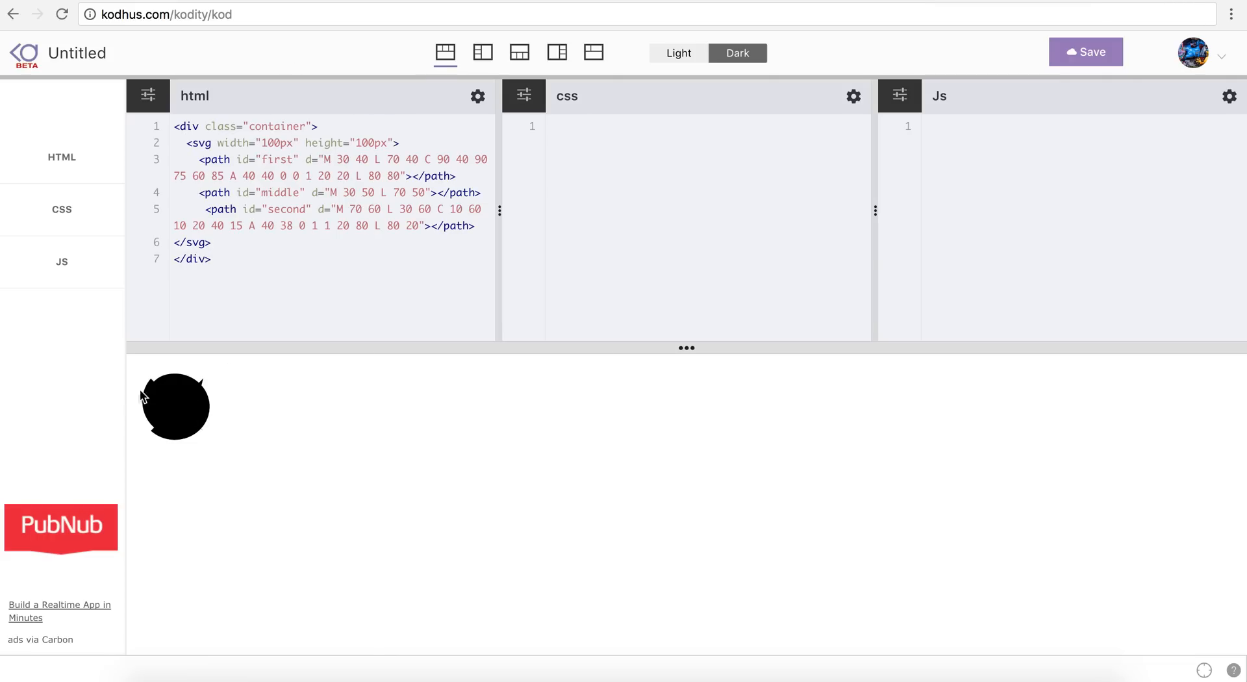
{"action": "mouse_move", "coordinate": [286, 160]}
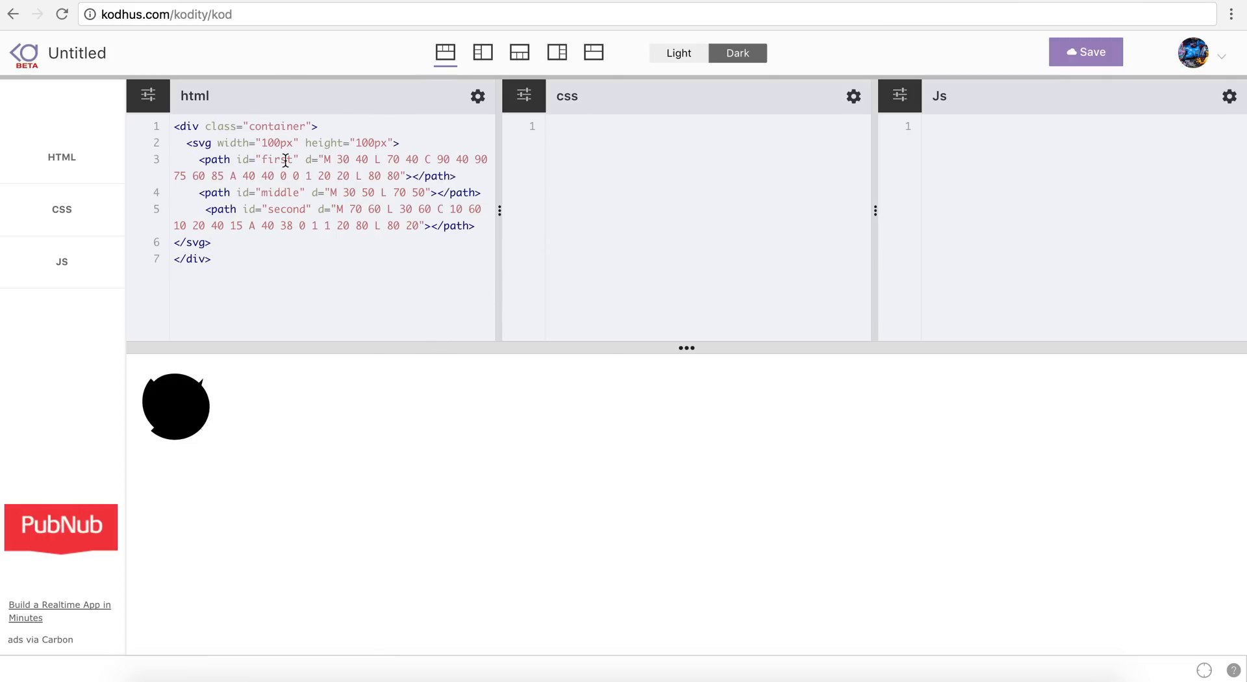
{"action": "double_click", "coordinate": [276, 159]}
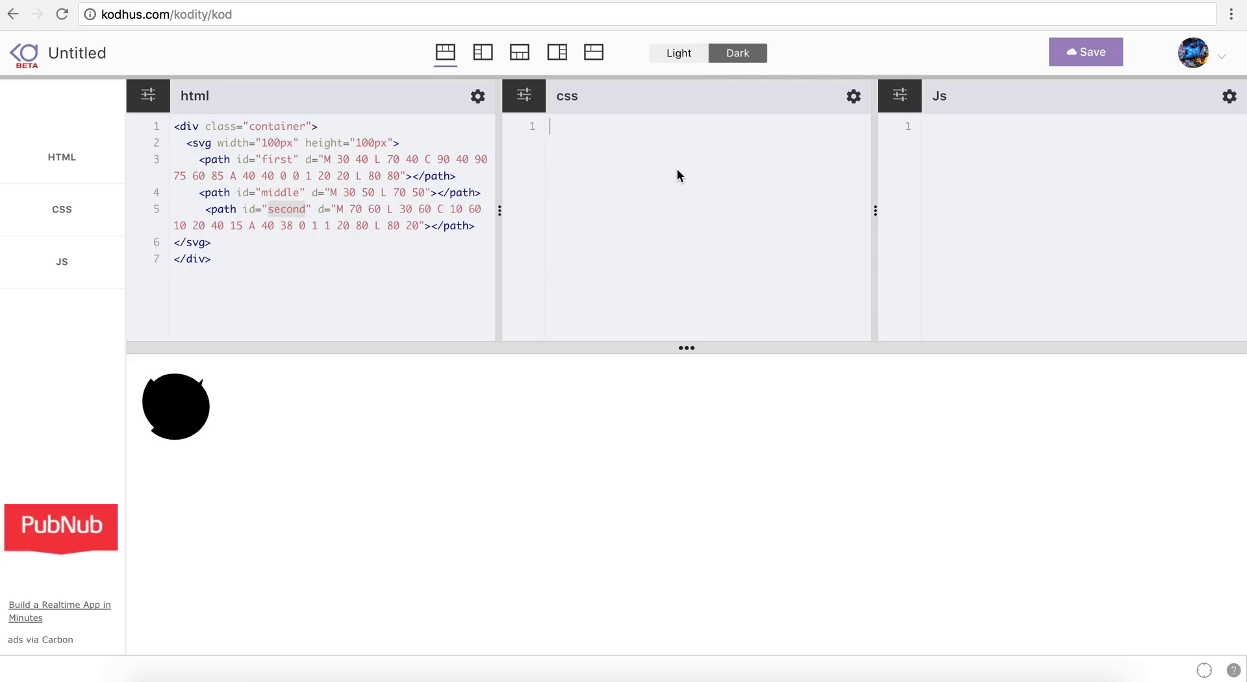
Step: Style svg paths with fill none, stroke #000, stroke-width 4 and round line caps
{"action": "type", "text": "svg path {"}
{"action": "type", "text": "fi"}
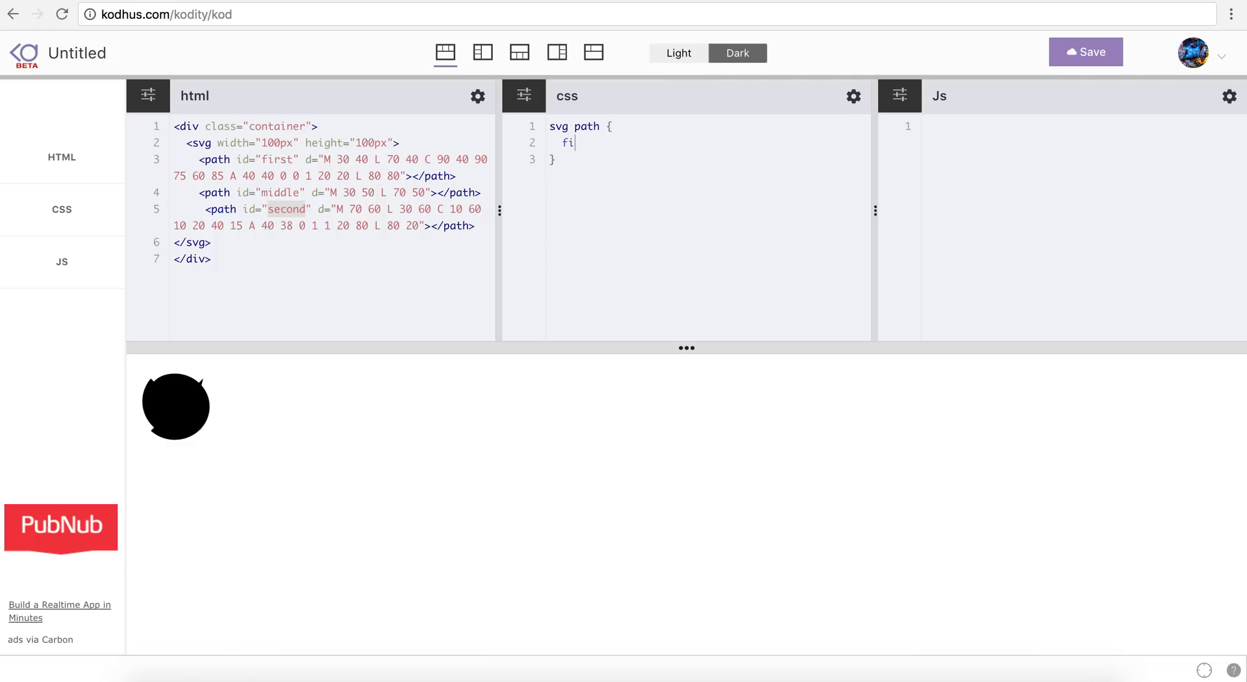
{"action": "type", "text": "ll: none;"}
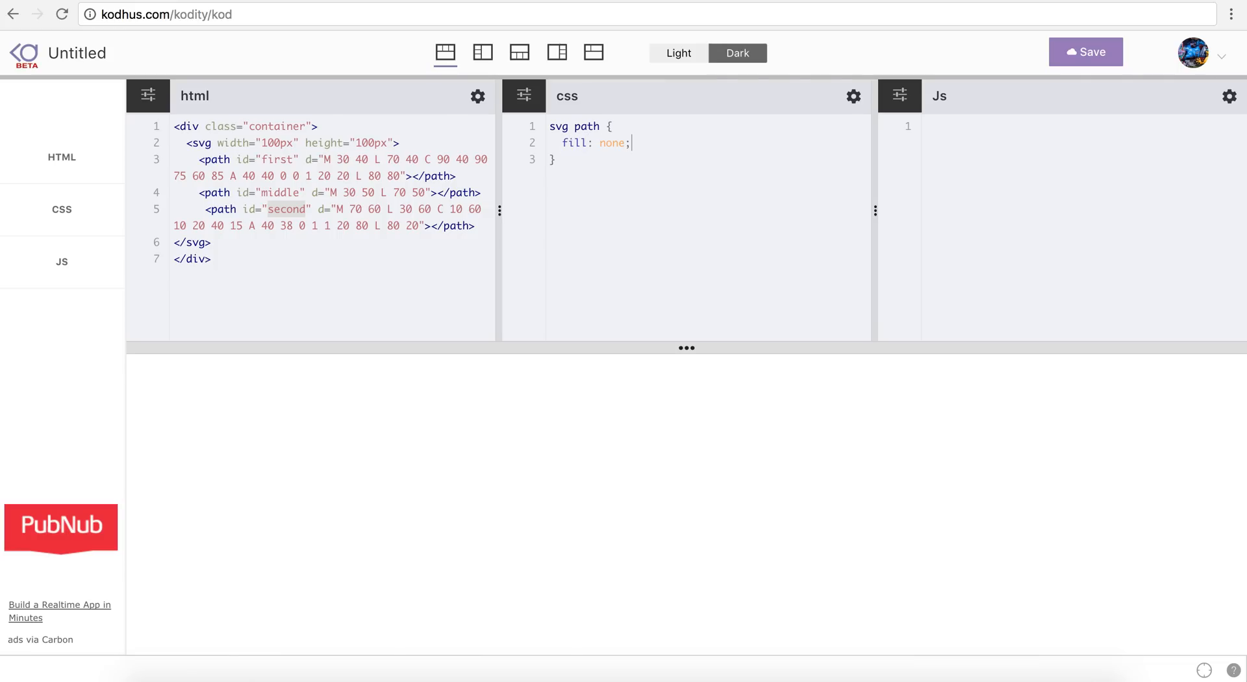
{"action": "type", "text": "stroke:"}
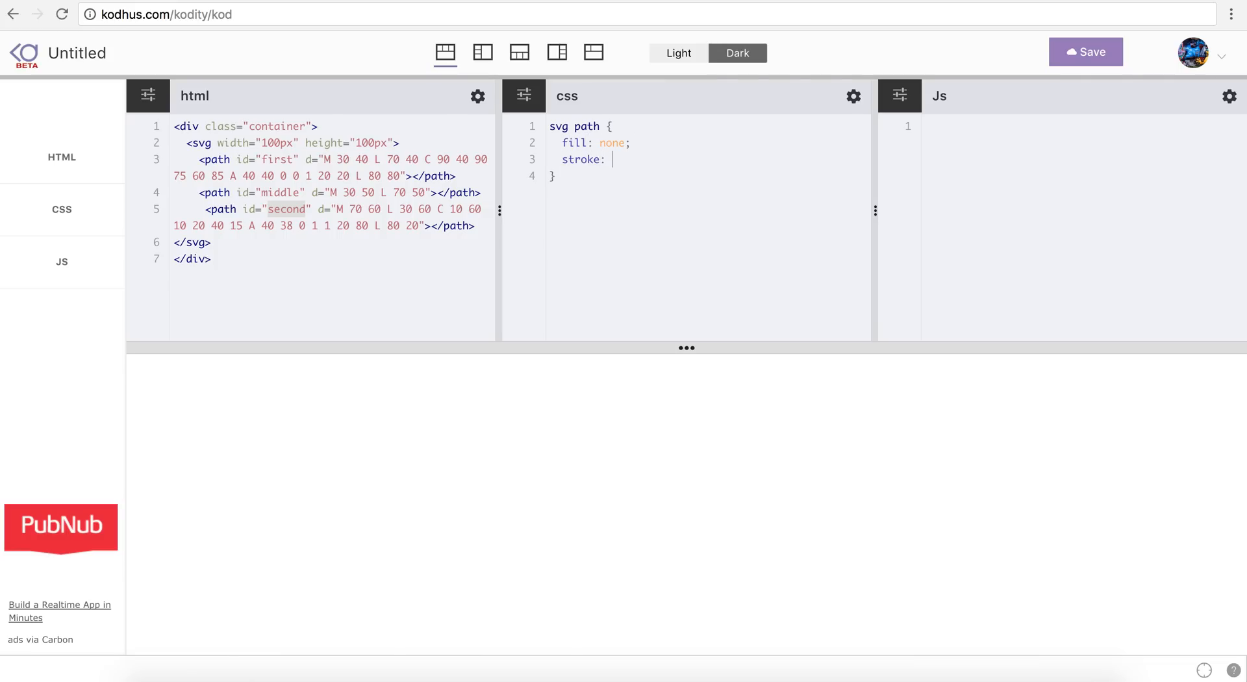
{"action": "type", "text": "#000;"}
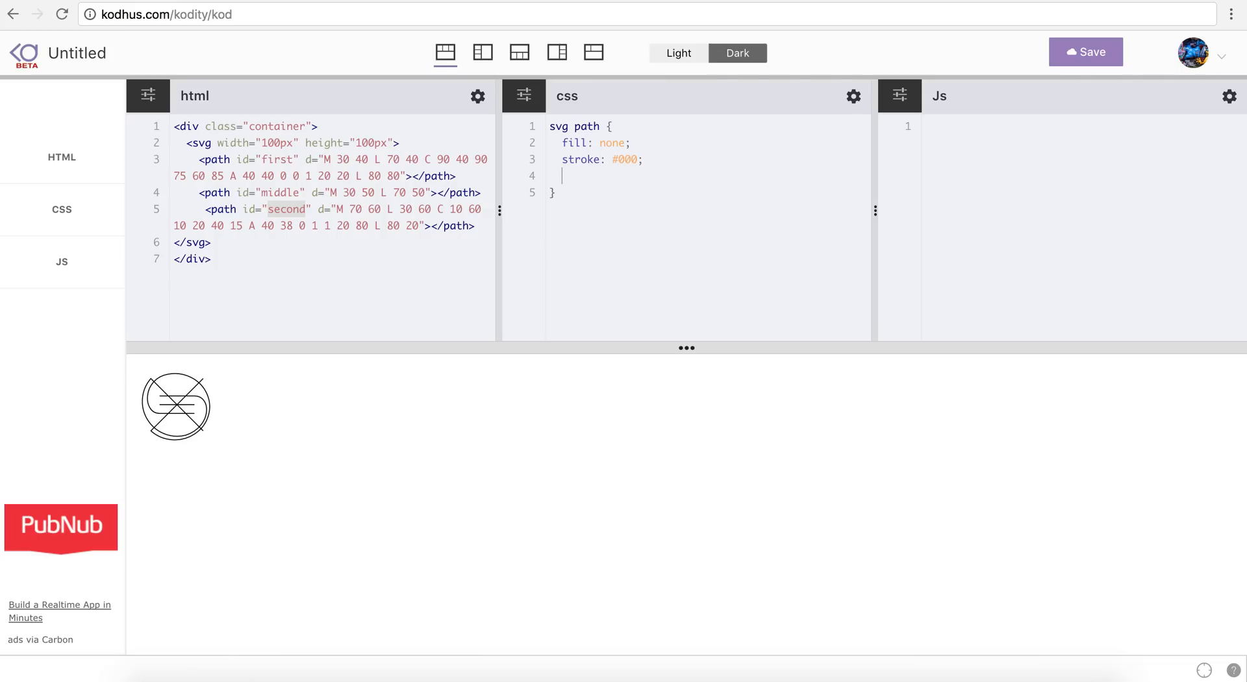
{"action": "type", "text": "stroke"}
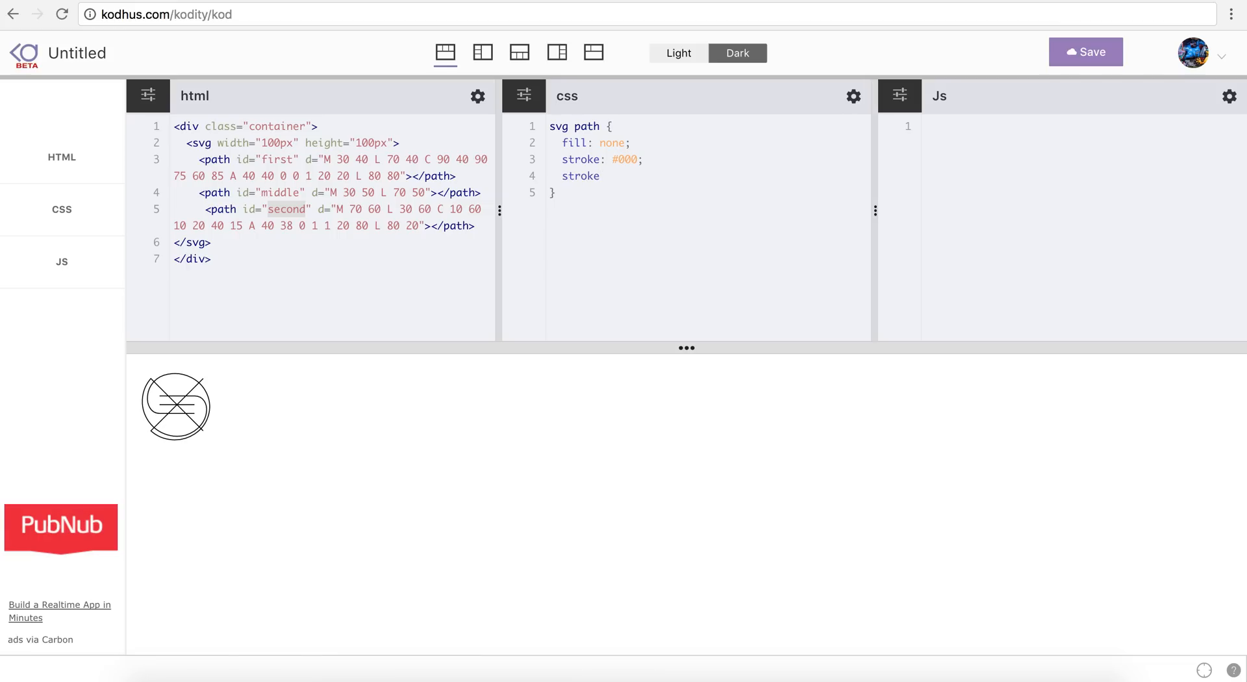
{"action": "type", "text": "-"}
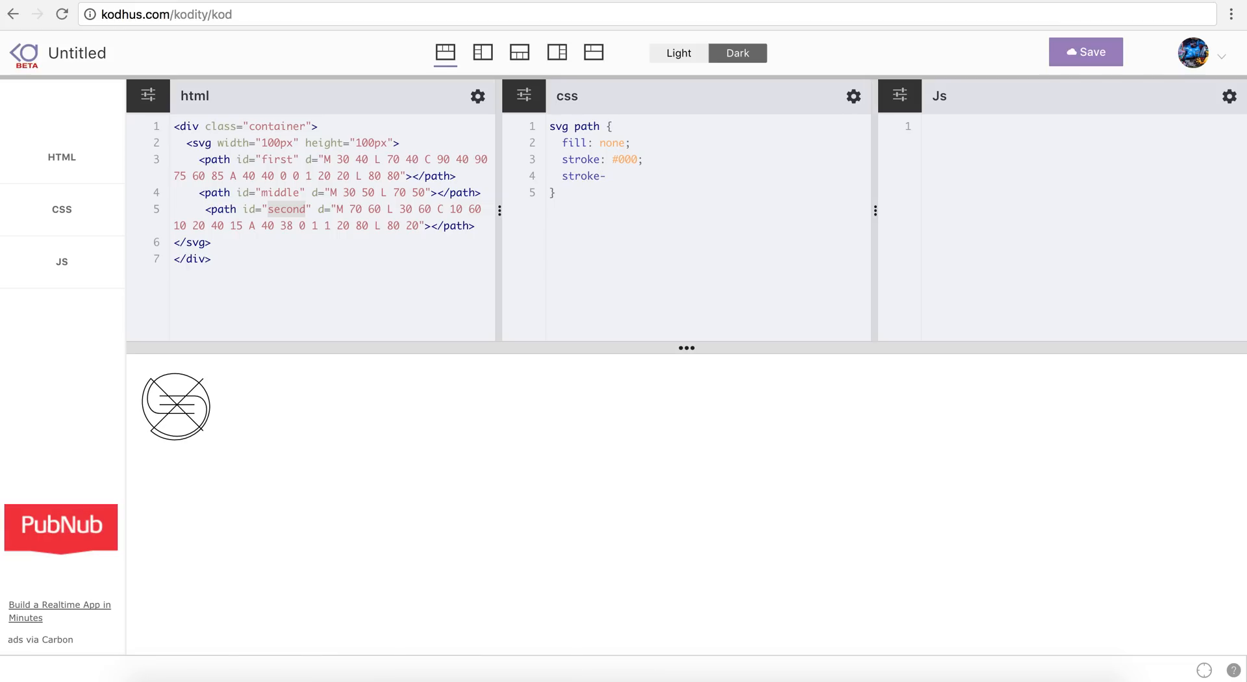
{"action": "type", "text": "width:"}
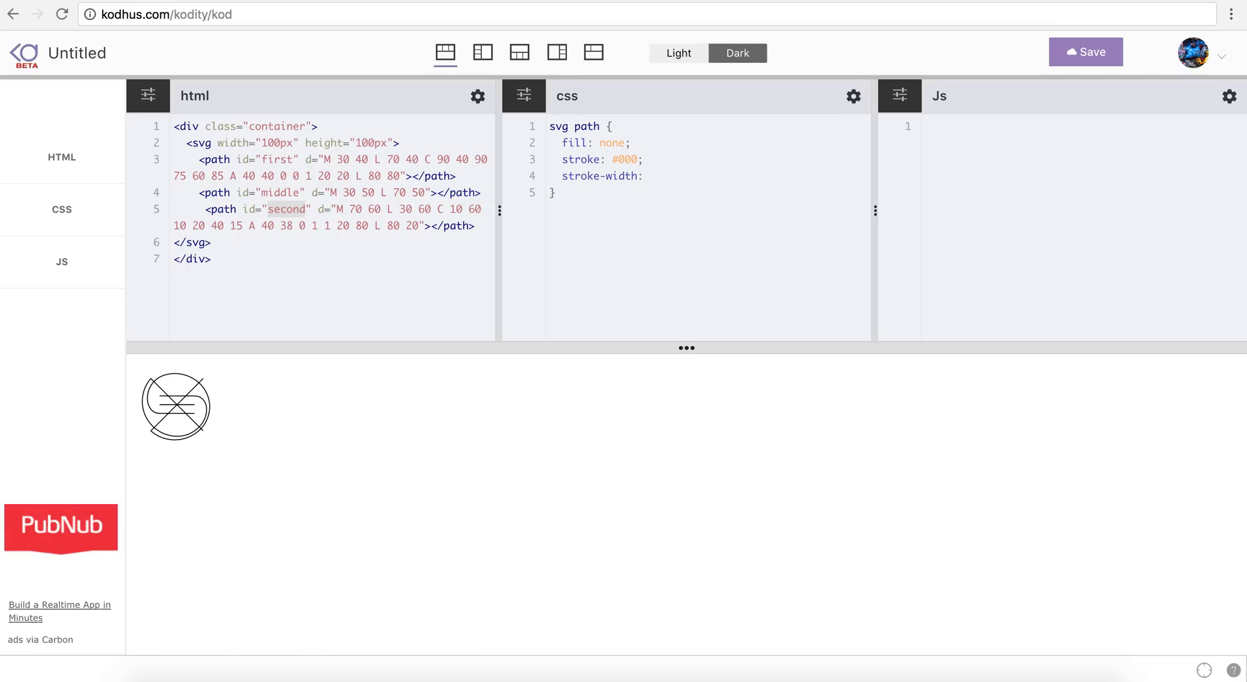
{"action": "type", "text": "5"}
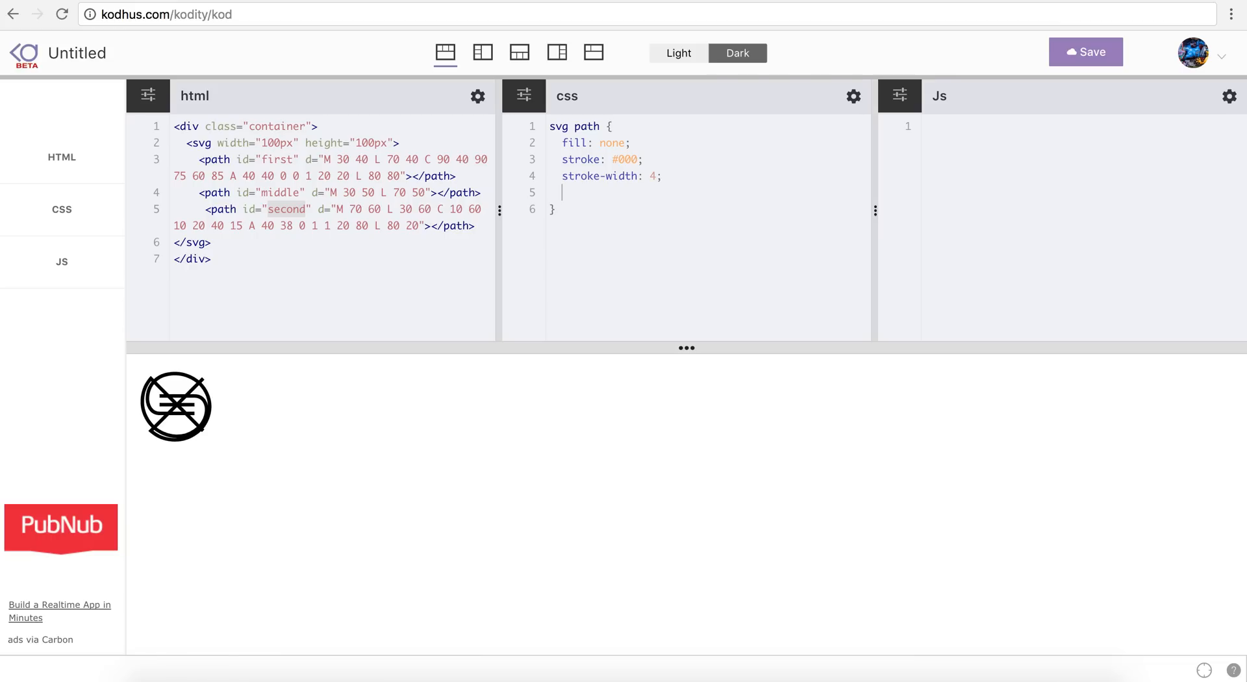
{"action": "type", "text": "s"}
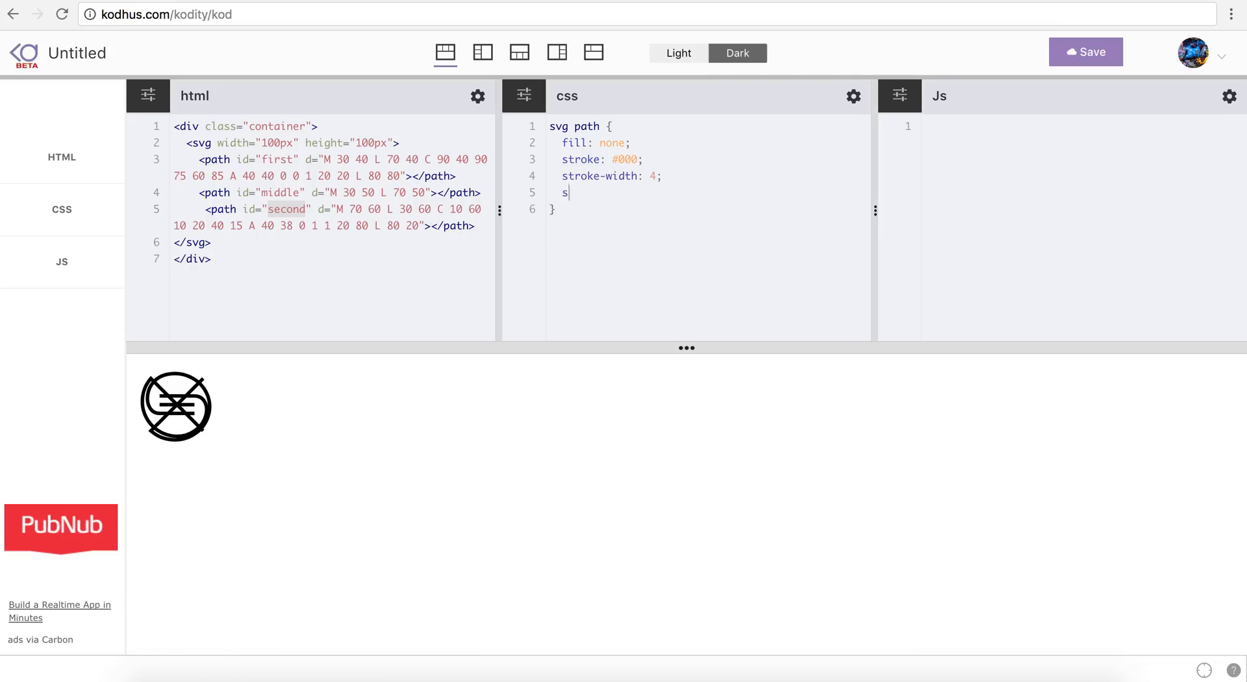
{"action": "type", "text": "troke-lineca"}
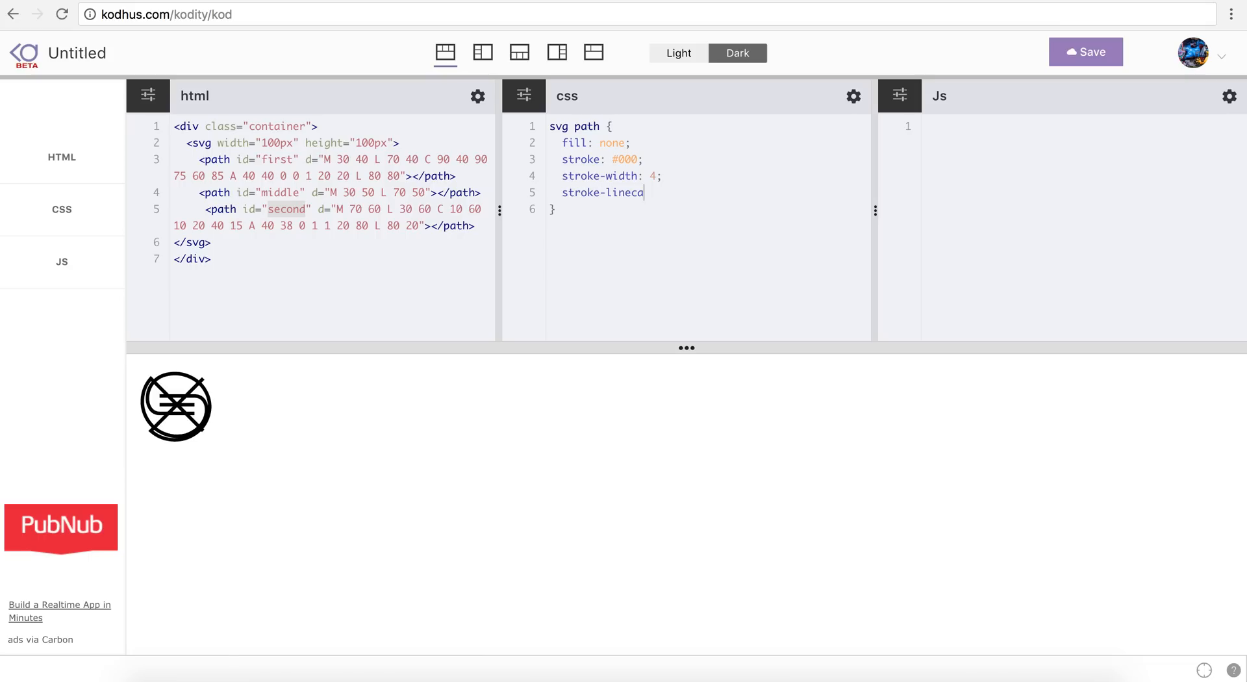
{"action": "type", "text": "p: round;"}
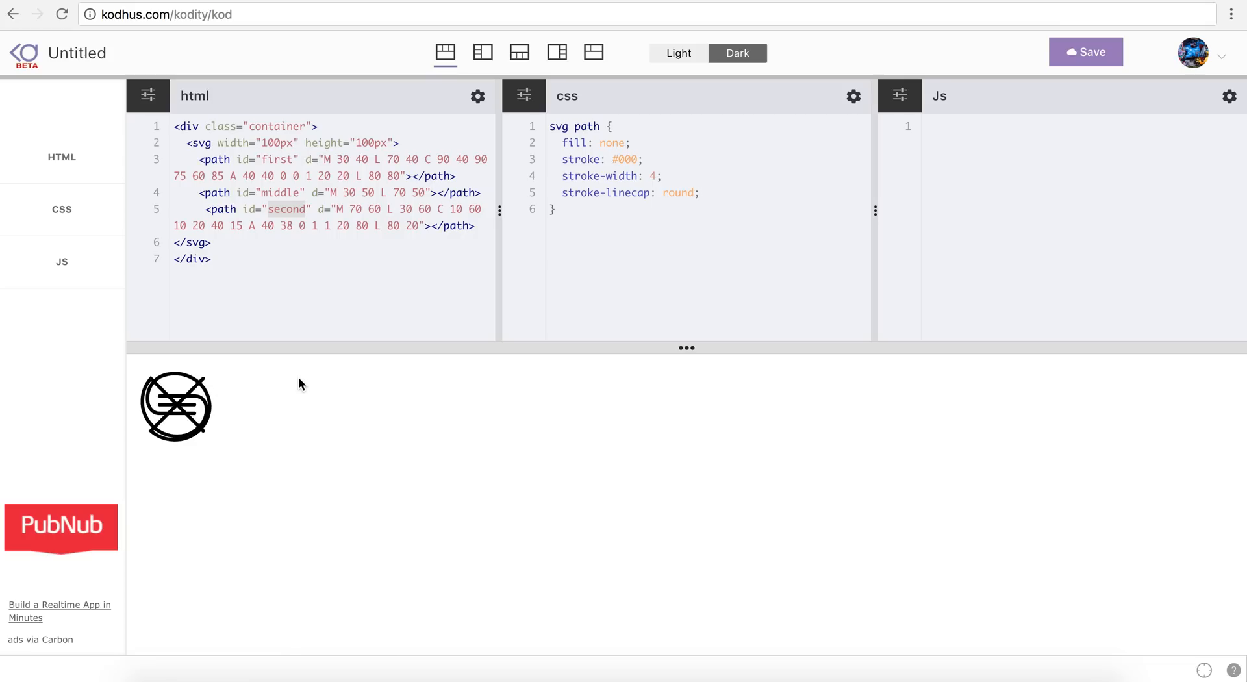
{"action": "mouse_move", "coordinate": [881, 177]}
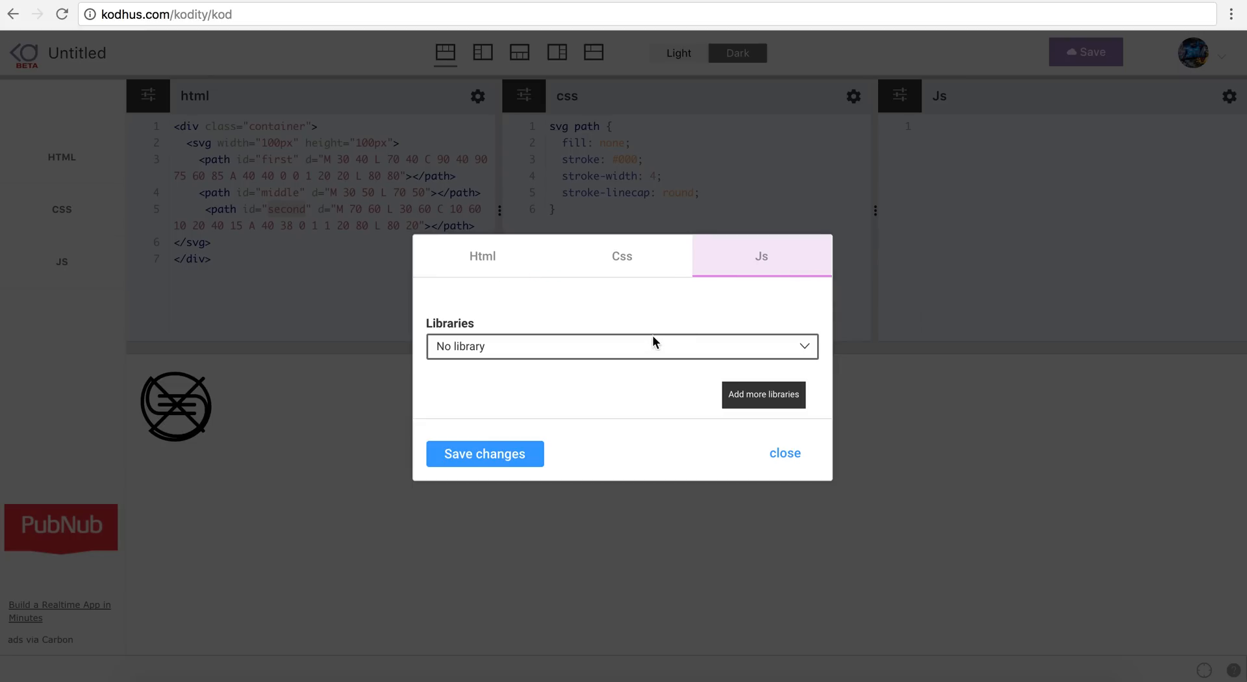
Step: Attach jQuery 2.2.0 and the kodhus.com moveit.js URL as JS libraries, then save
{"action": "left_click", "coordinate": [622, 346]}
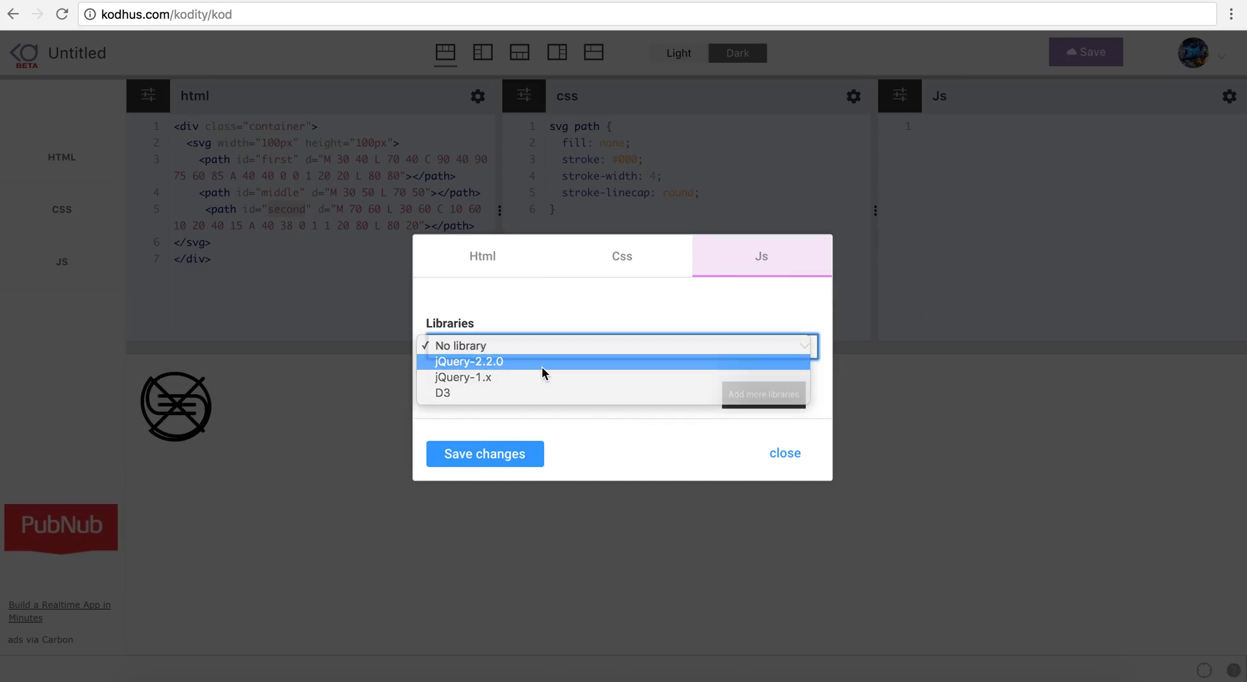
{"action": "left_click", "coordinate": [468, 362]}
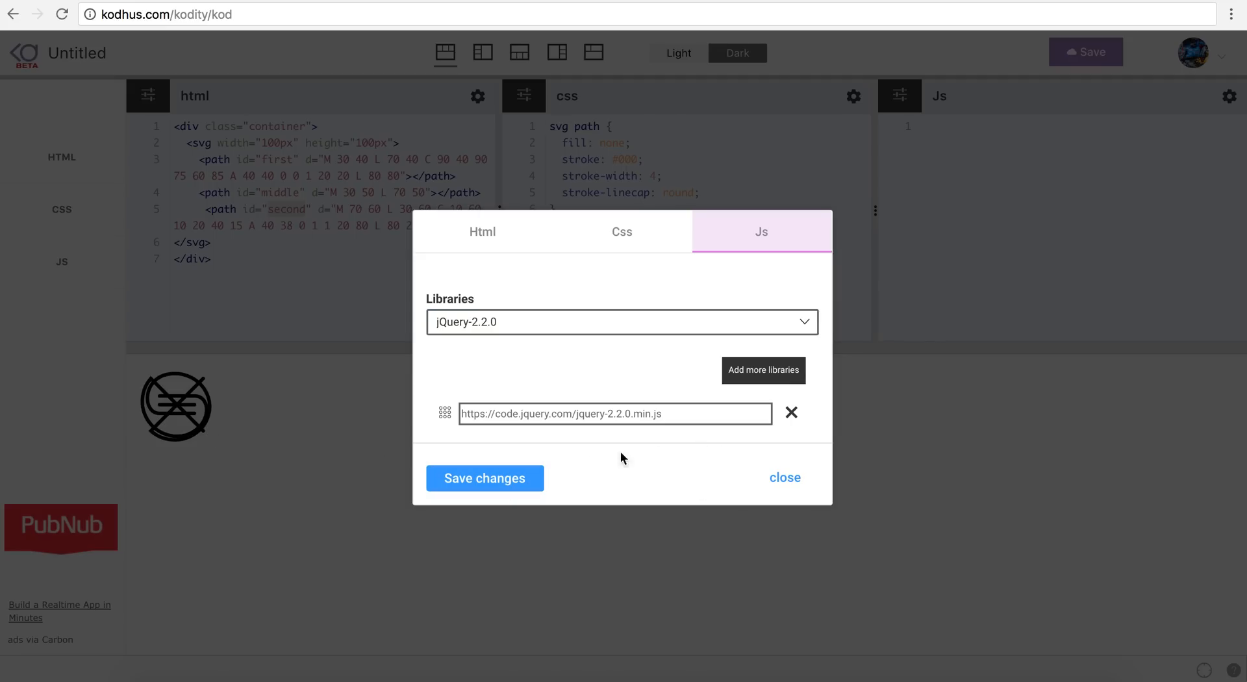
{"action": "left_click", "coordinate": [762, 370]}
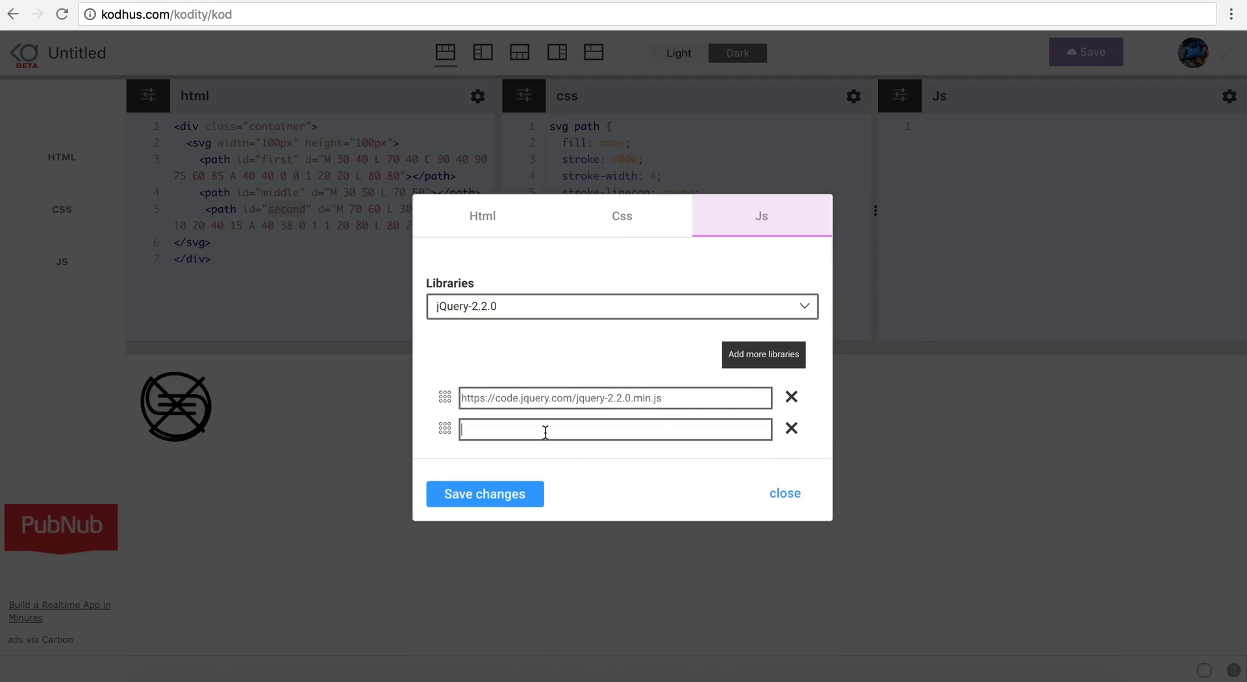
{"action": "type", "text": "http://www.kodhus.com/moveit.js"}
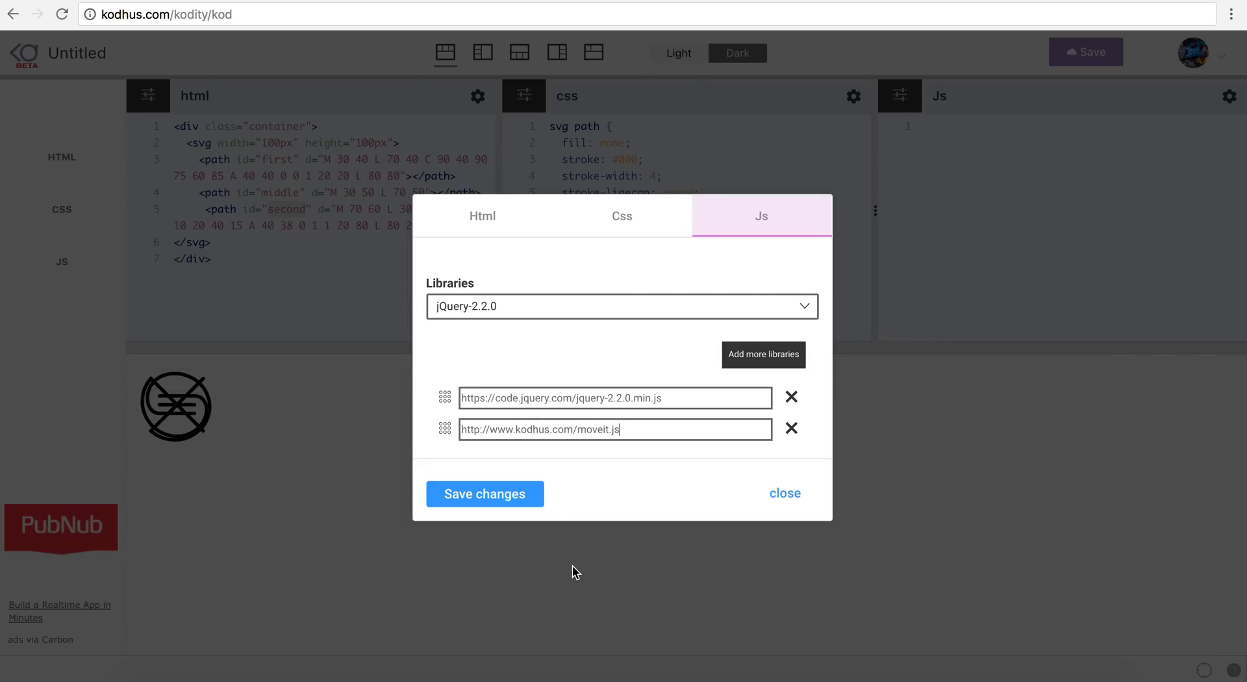
{"action": "left_click", "coordinate": [485, 494]}
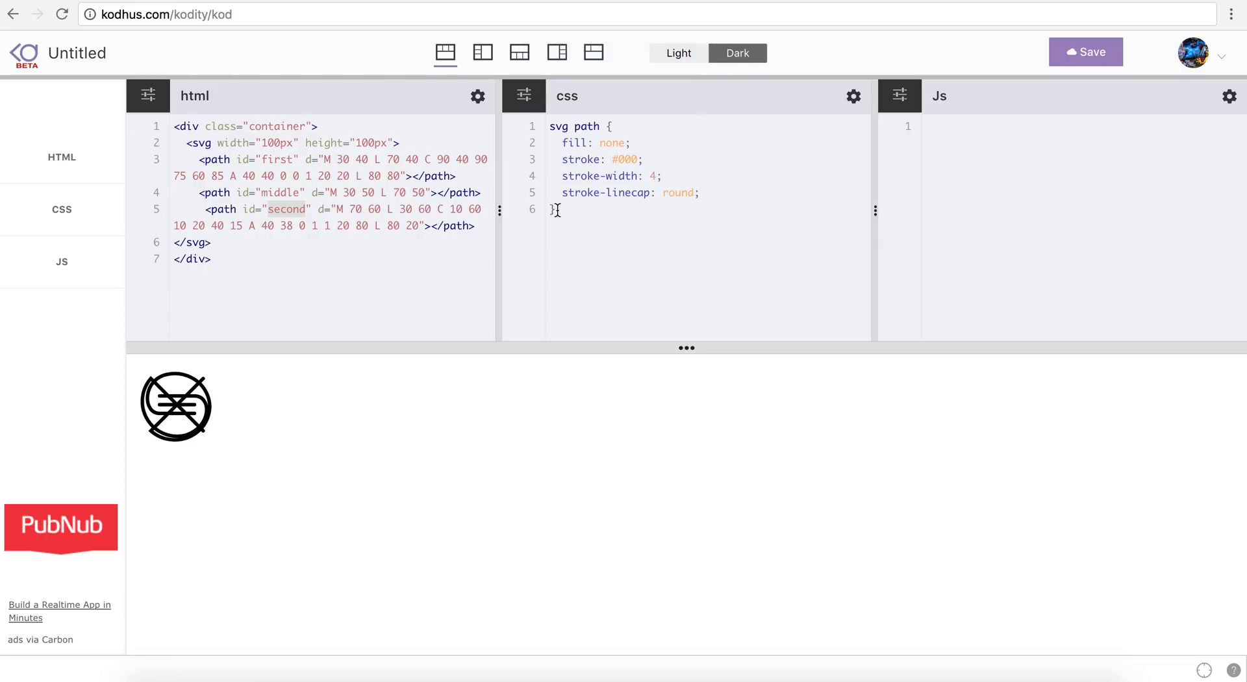
Step: Add .container: 100px square, absolute at top/left 50%, translate(-50%, -50%)
{"action": "type", "text": ".cn"}
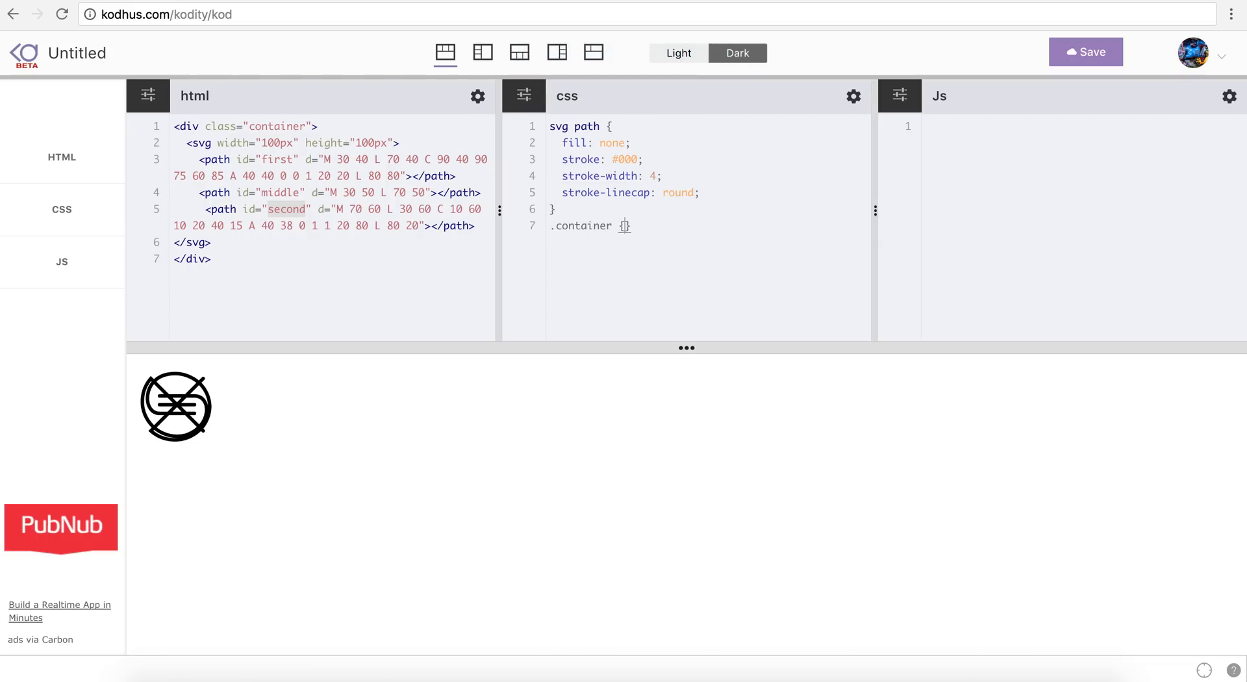
{"action": "type", "text": "{"}
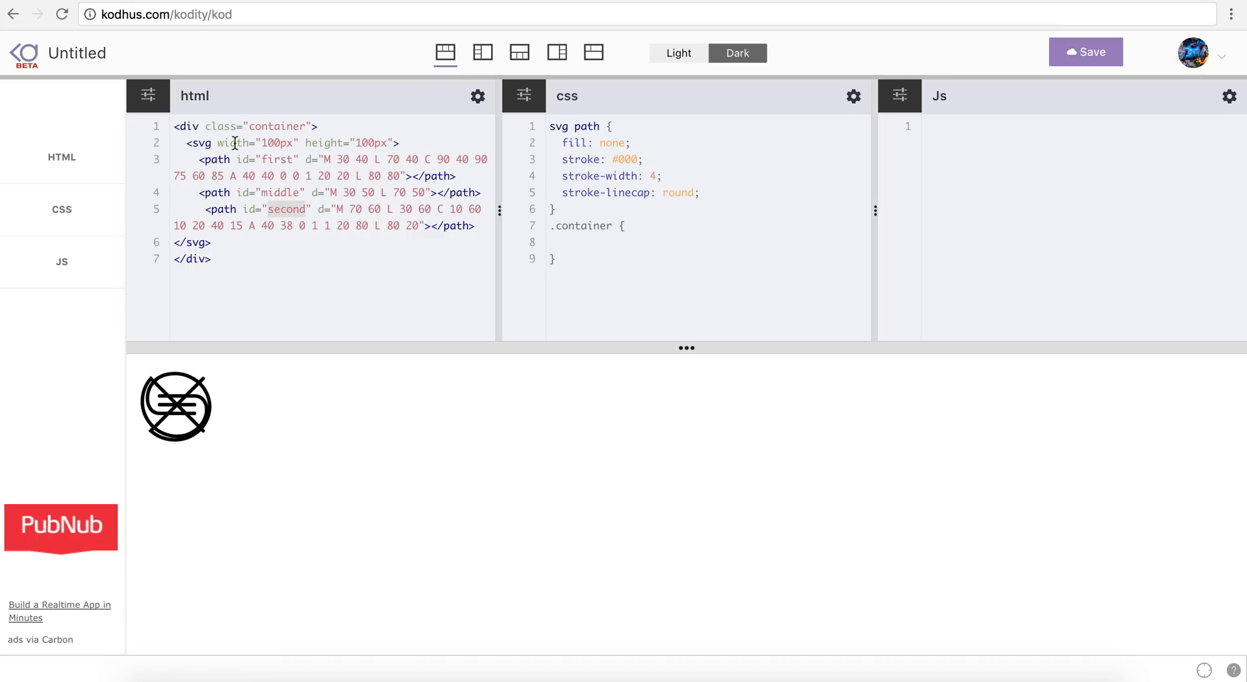
{"action": "type", "text": "width"}
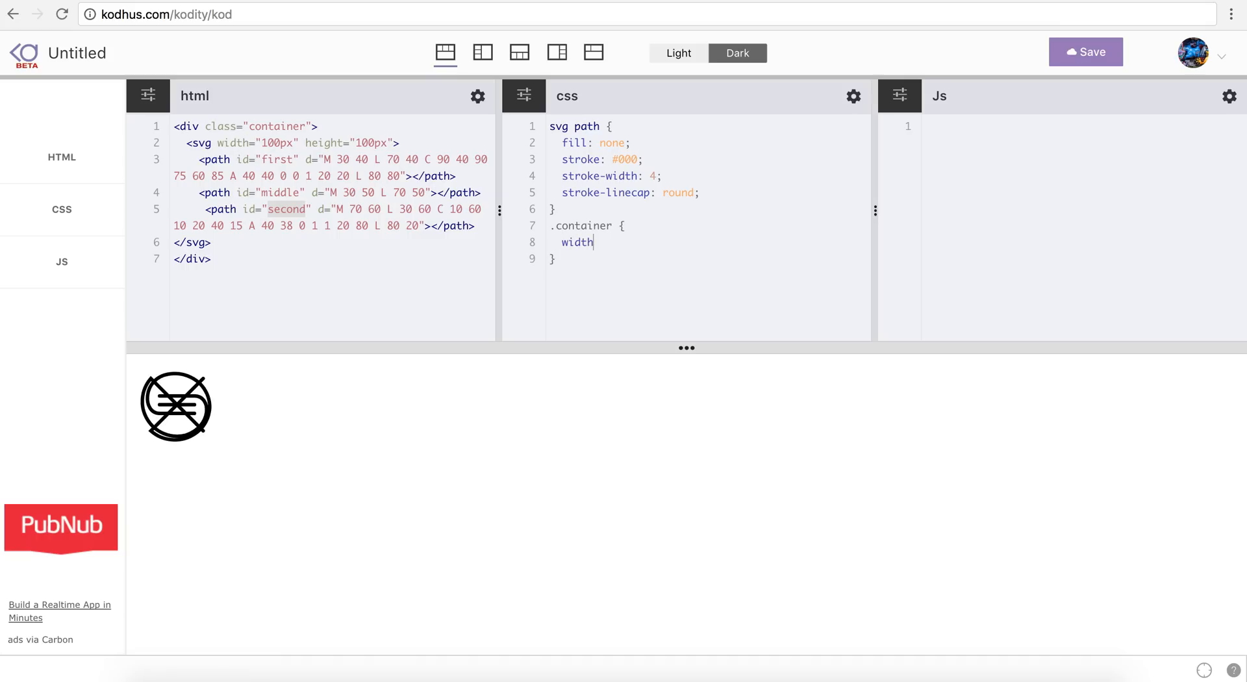
{"action": "type", "text": ": 100px;"}
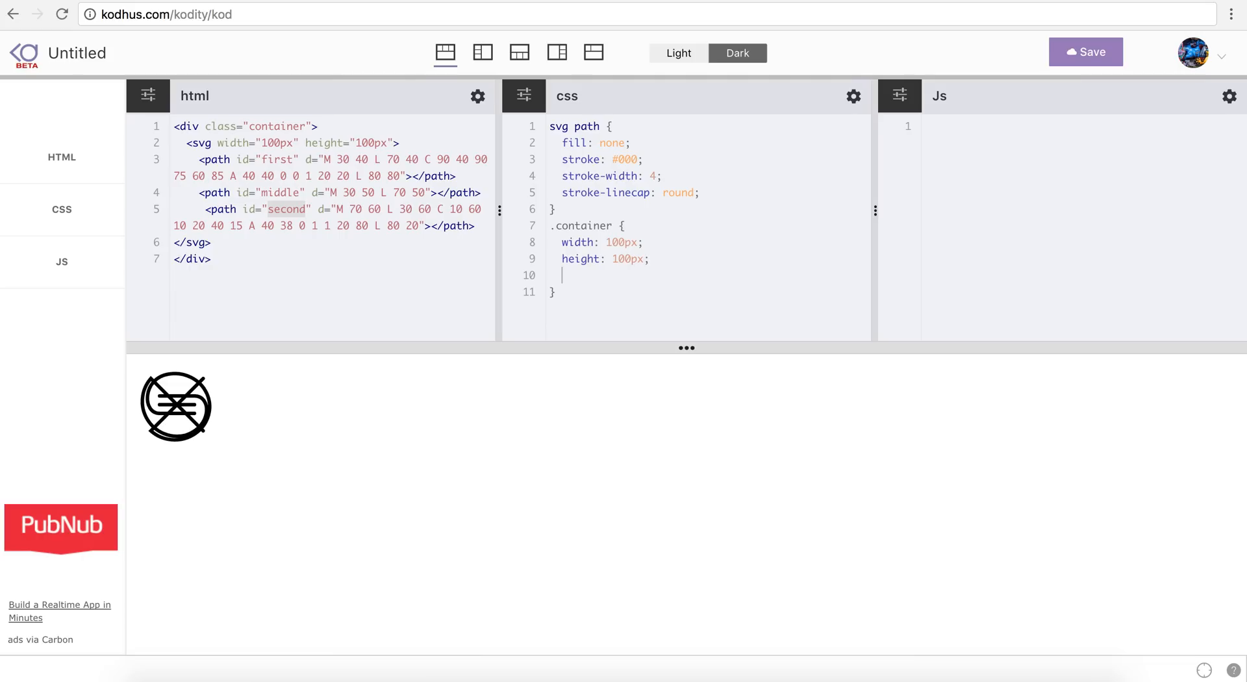
{"action": "type", "text": "position:"}
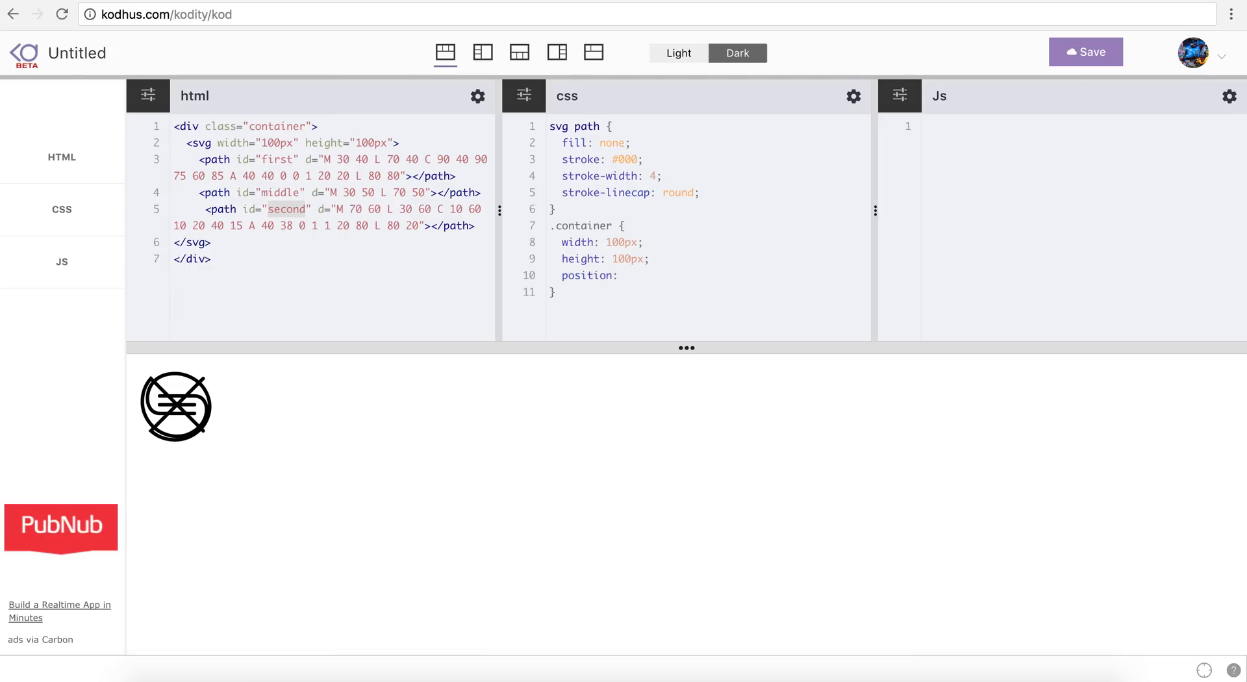
{"action": "type", "text": "absolute;"}
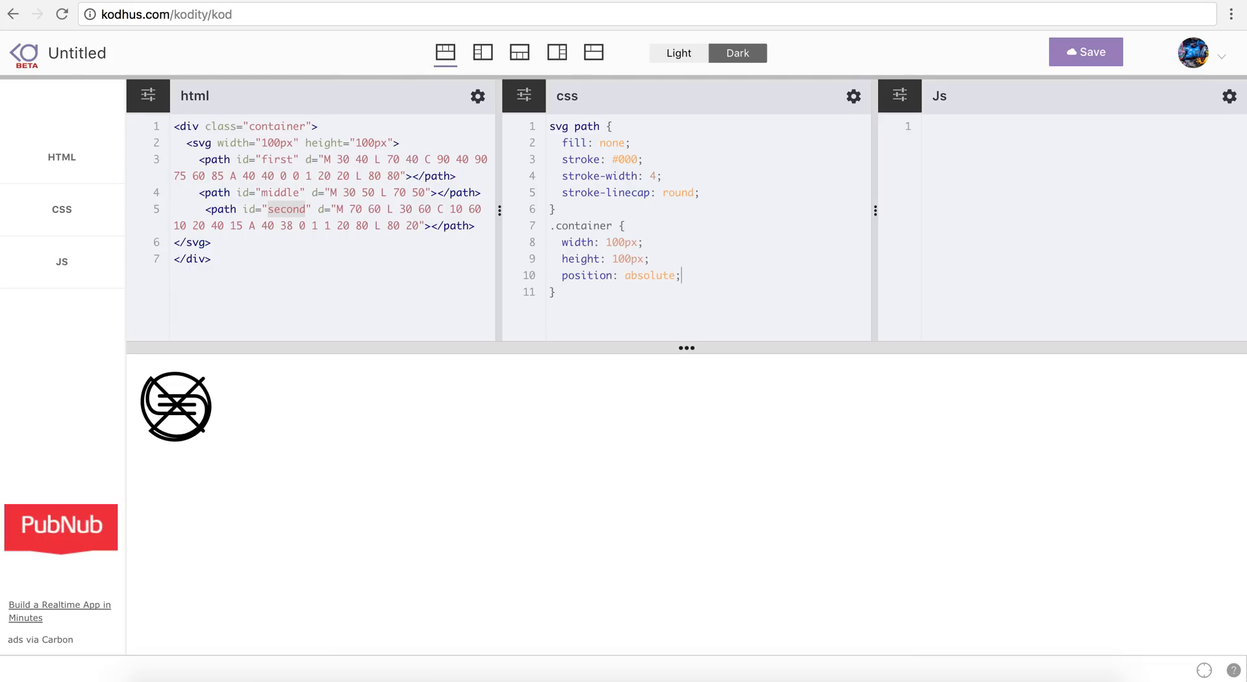
{"action": "type", "text": "top"}
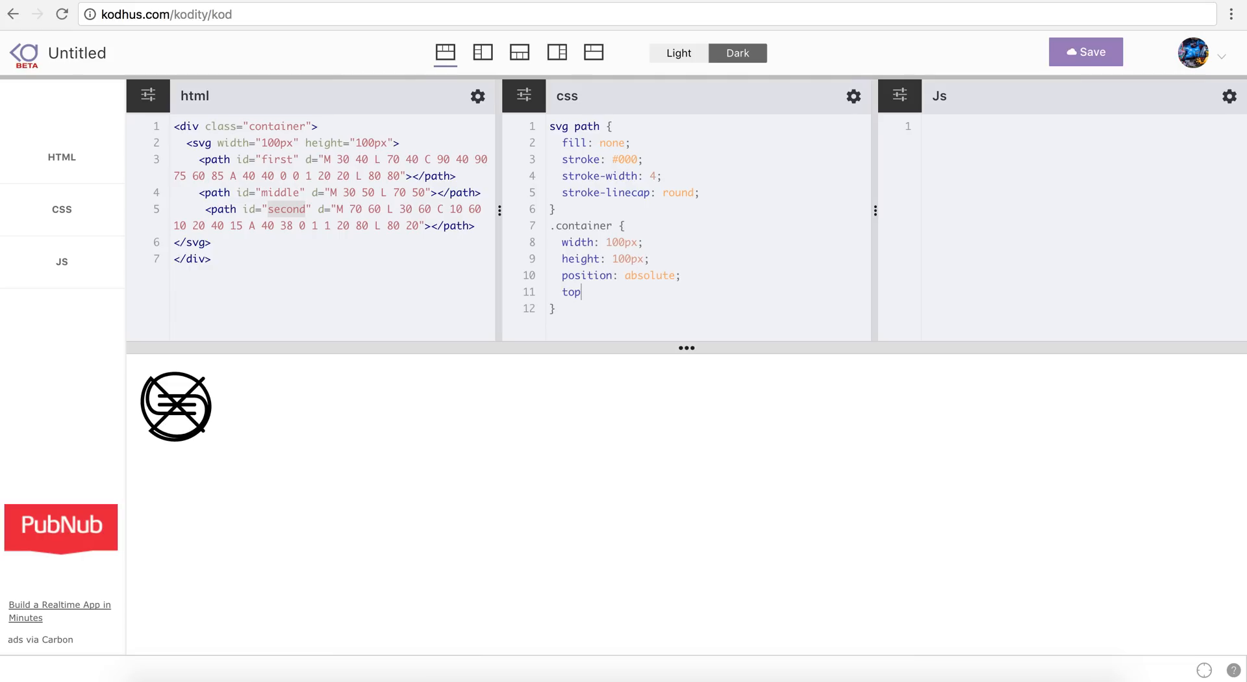
{"action": "type", "text": ": 50%;"}
{"action": "type", "text": "transform: translate"}
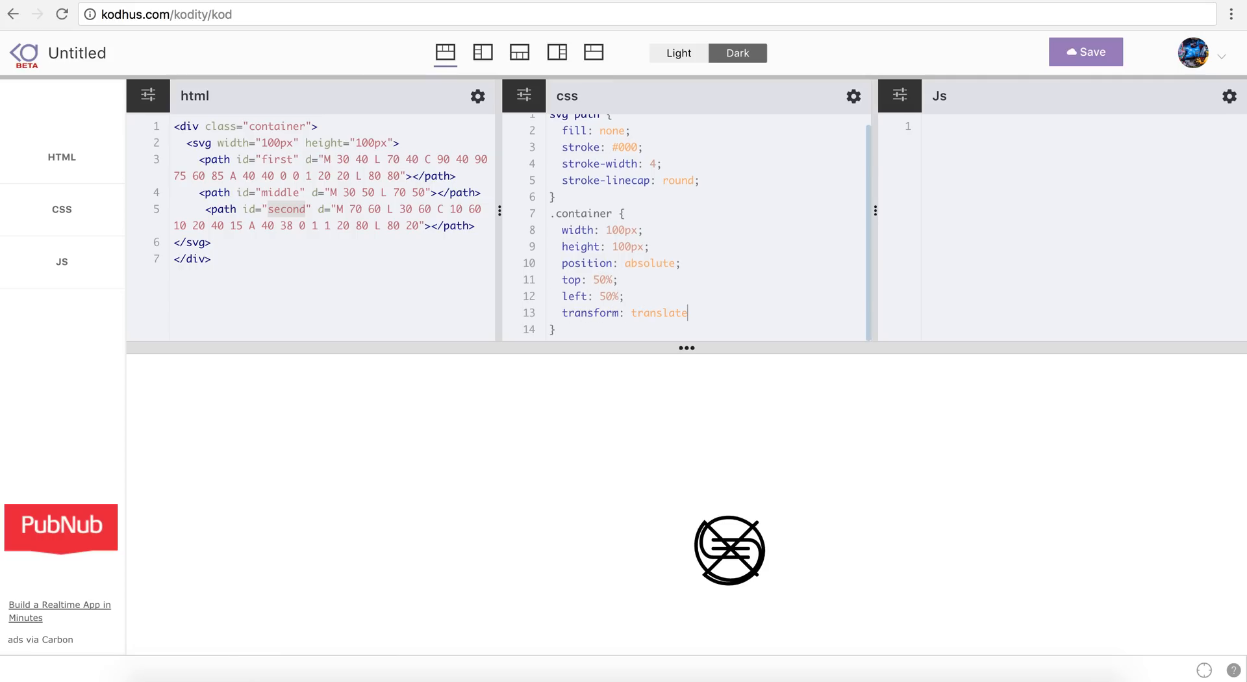
{"action": "type", "text": "(-50%, -"}
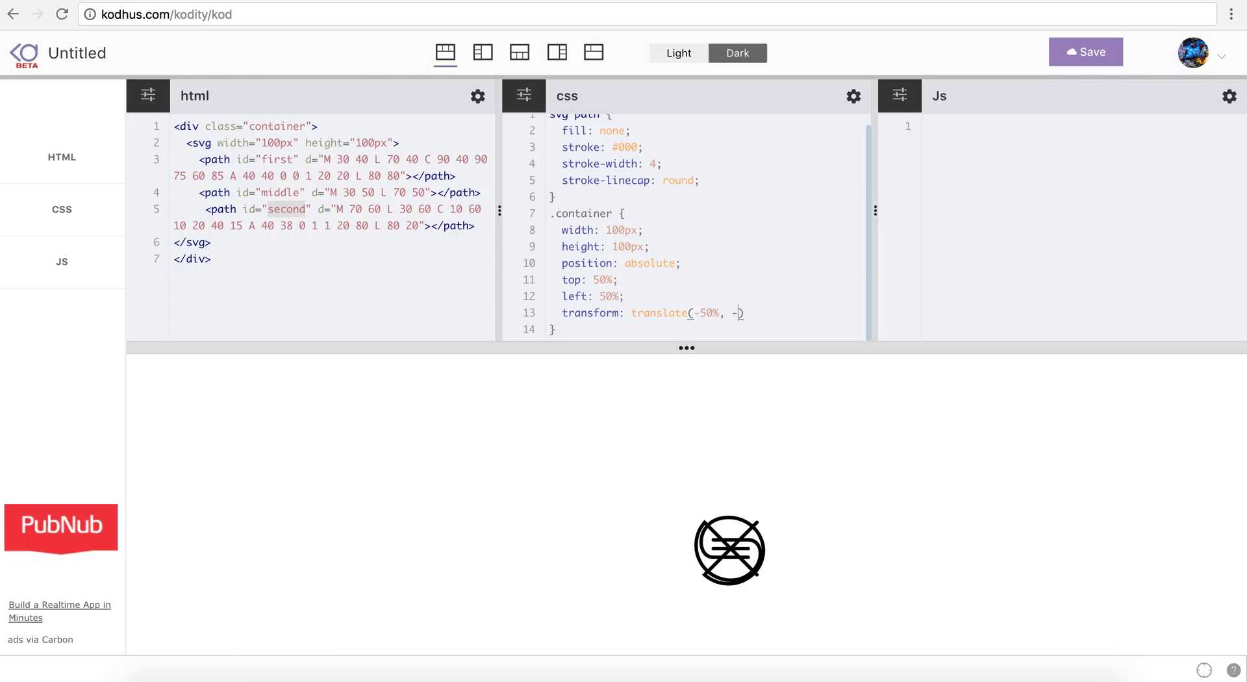
{"action": "type", "text": "50%);"}
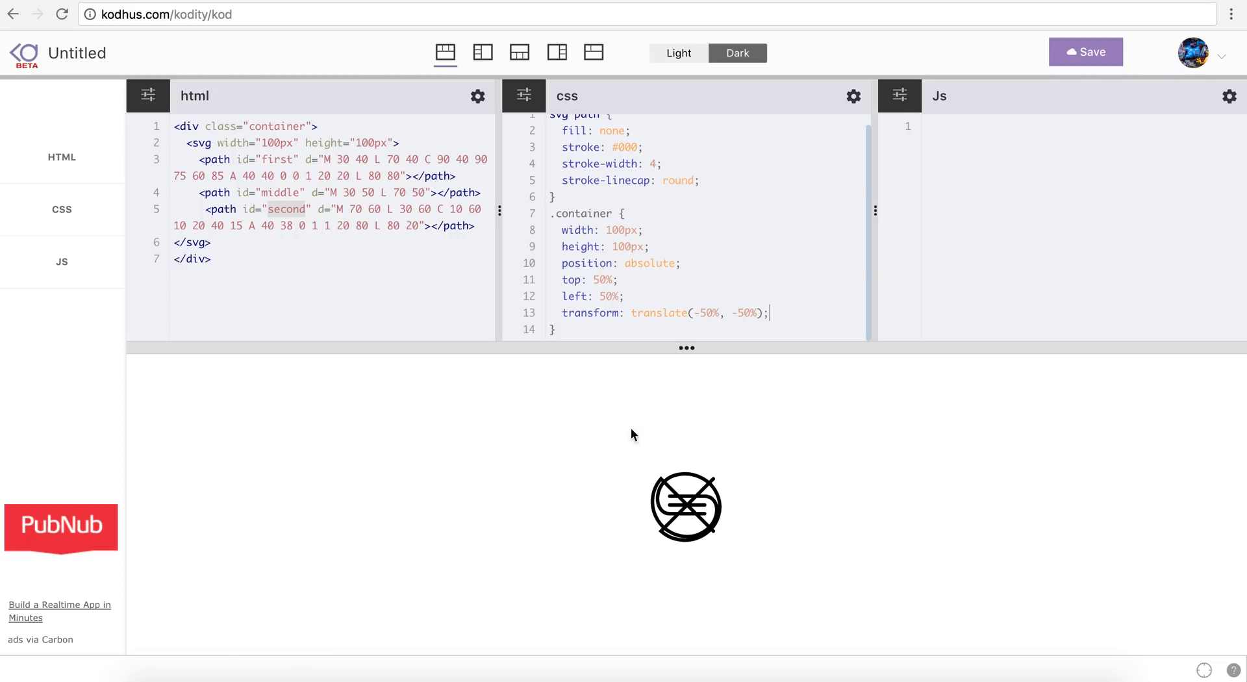
{"action": "mouse_move", "coordinate": [698, 547]}
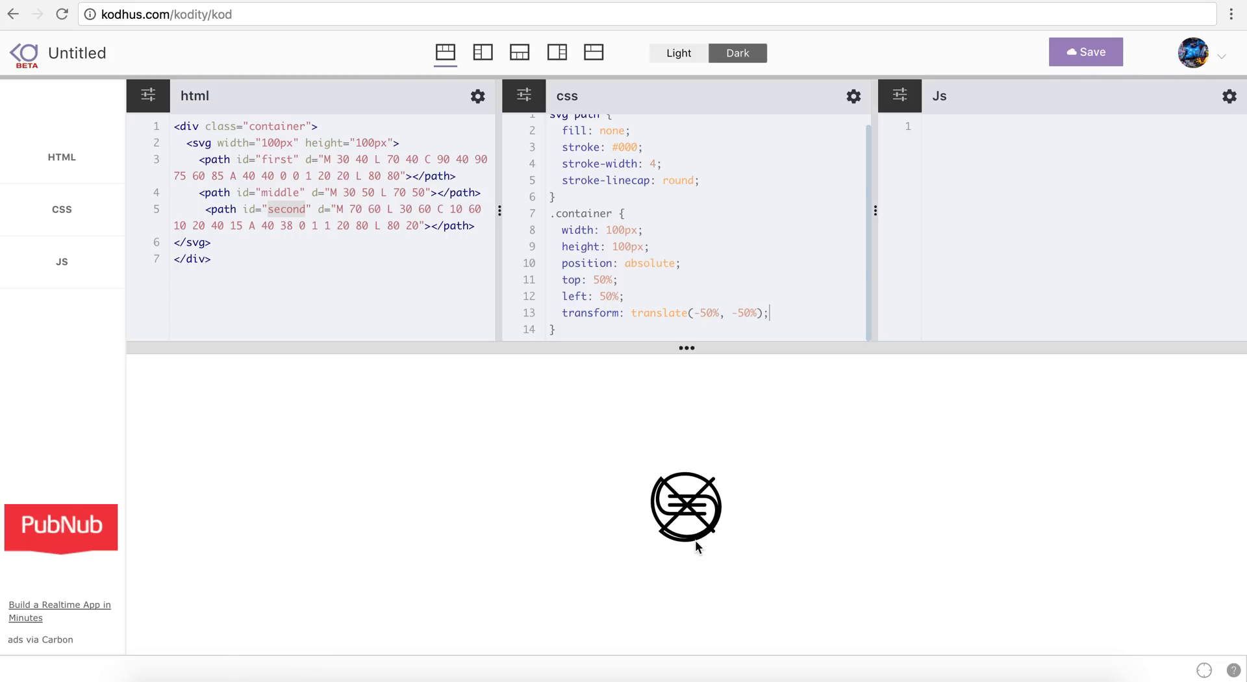
{"action": "mouse_move", "coordinate": [691, 512]}
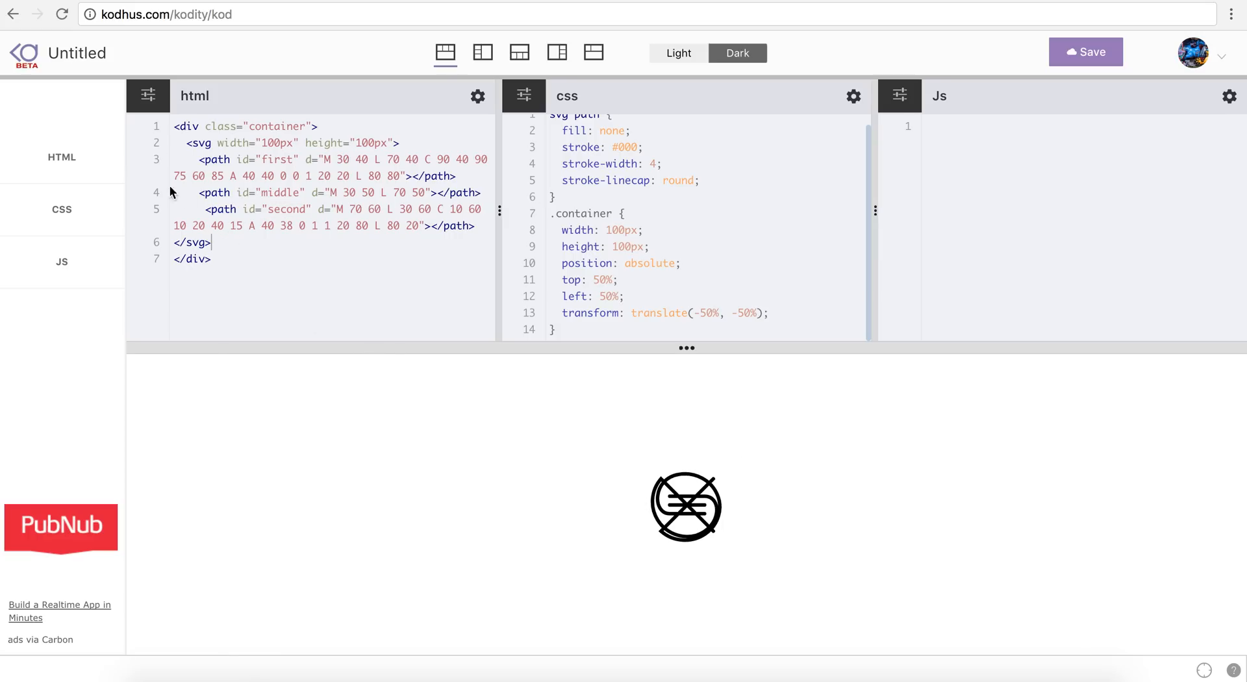
Step: Insert <div class="trigger"></div> after the closing svg in the HTML
{"action": "key", "text": "Enter"}
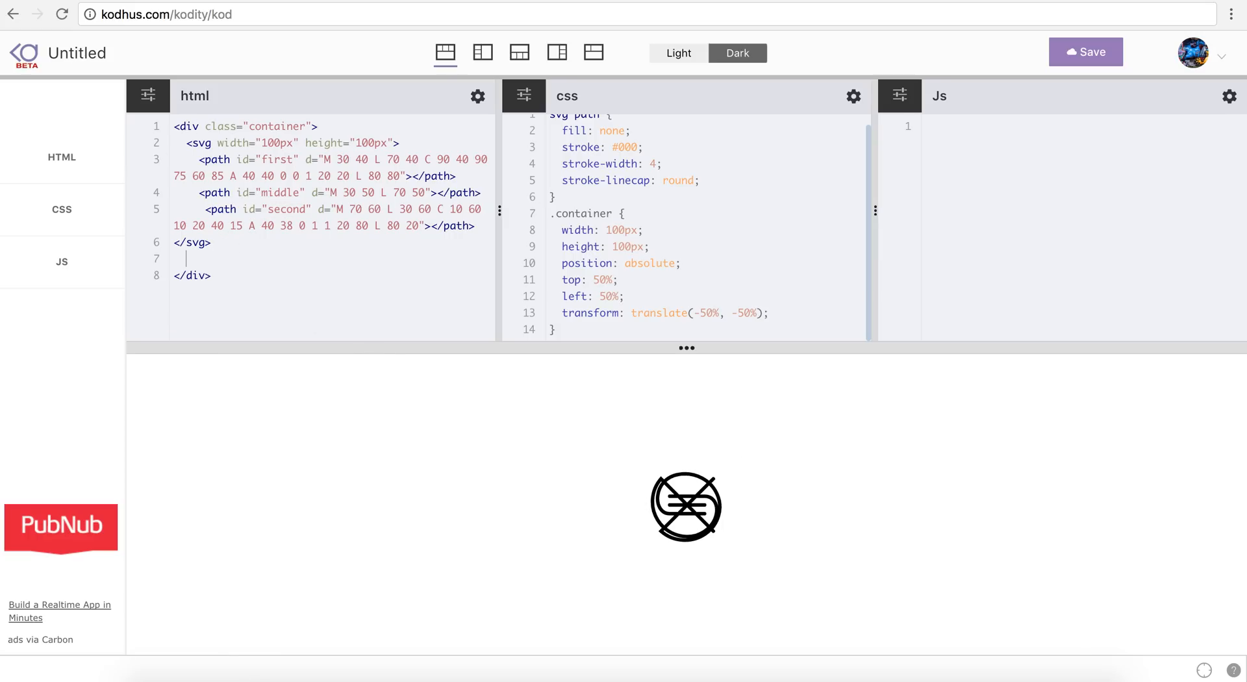
{"action": "type", "text": ".trigger"}
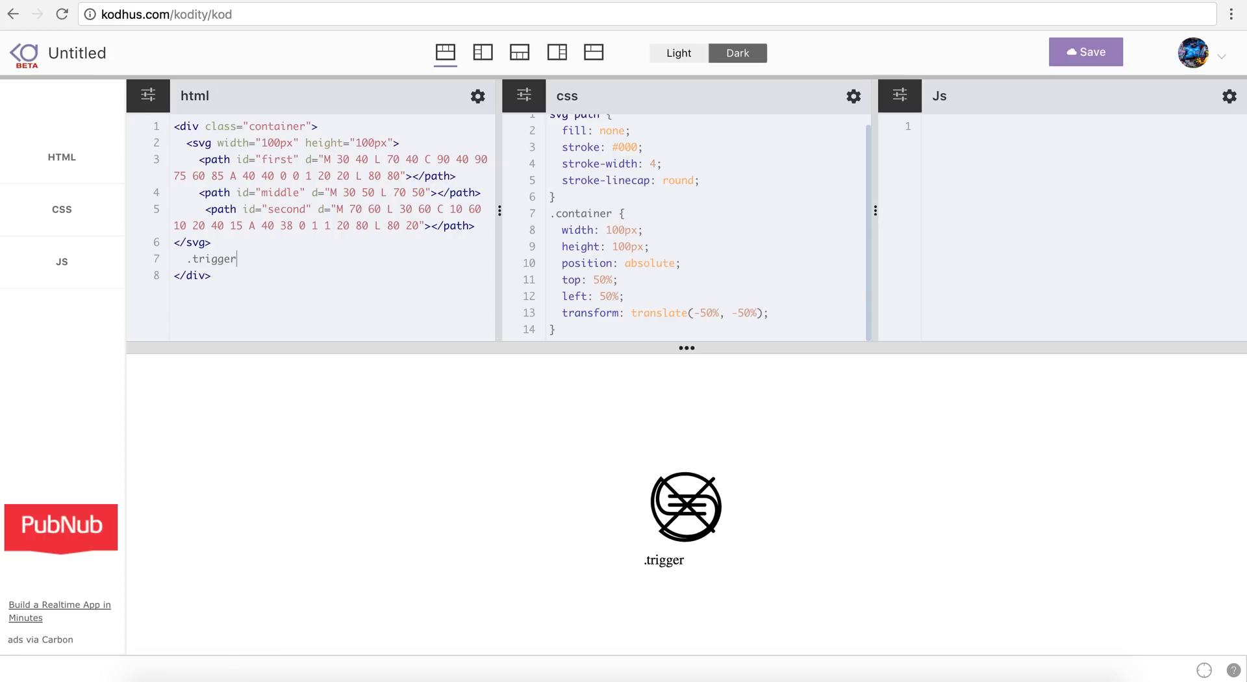
{"action": "type", "text": "<div class=\"trigger\"></div>"}
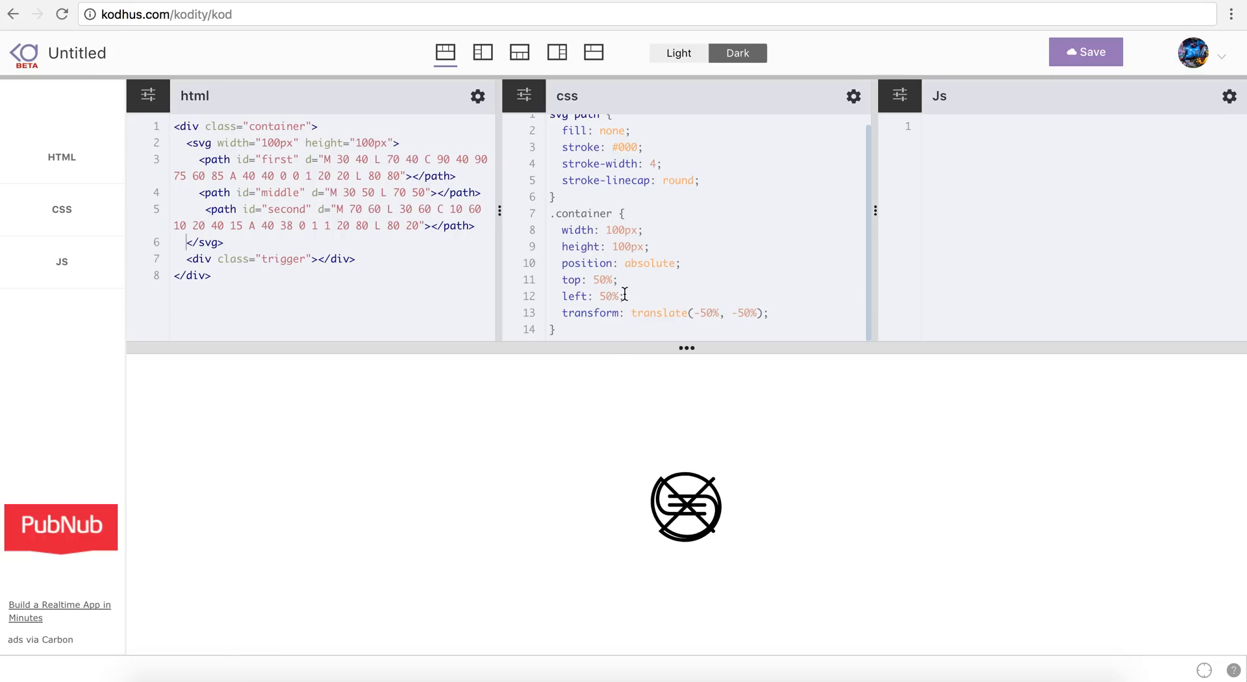
Step: Style .trigger with 100% width and height, absolute position, top 0, pointer cursor
{"action": "type", "text": ".trigger {"}
{"action": "type", "text": "bac"}
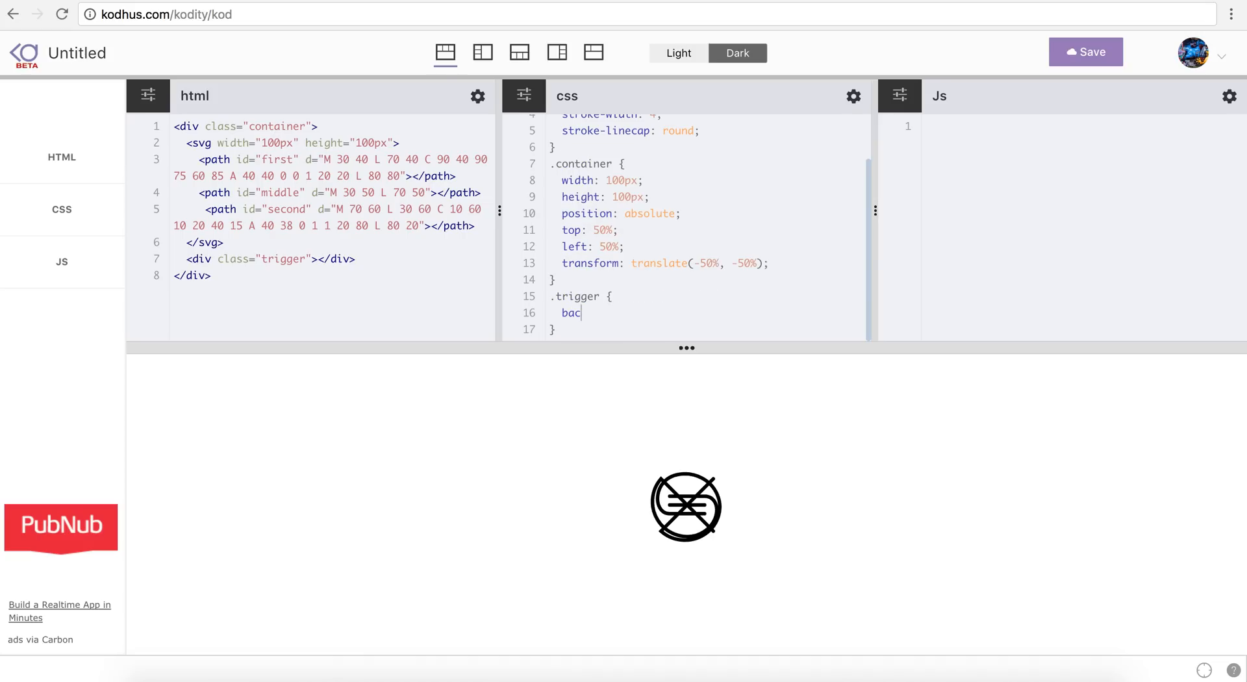
{"action": "type", "text": "kground: red;"}
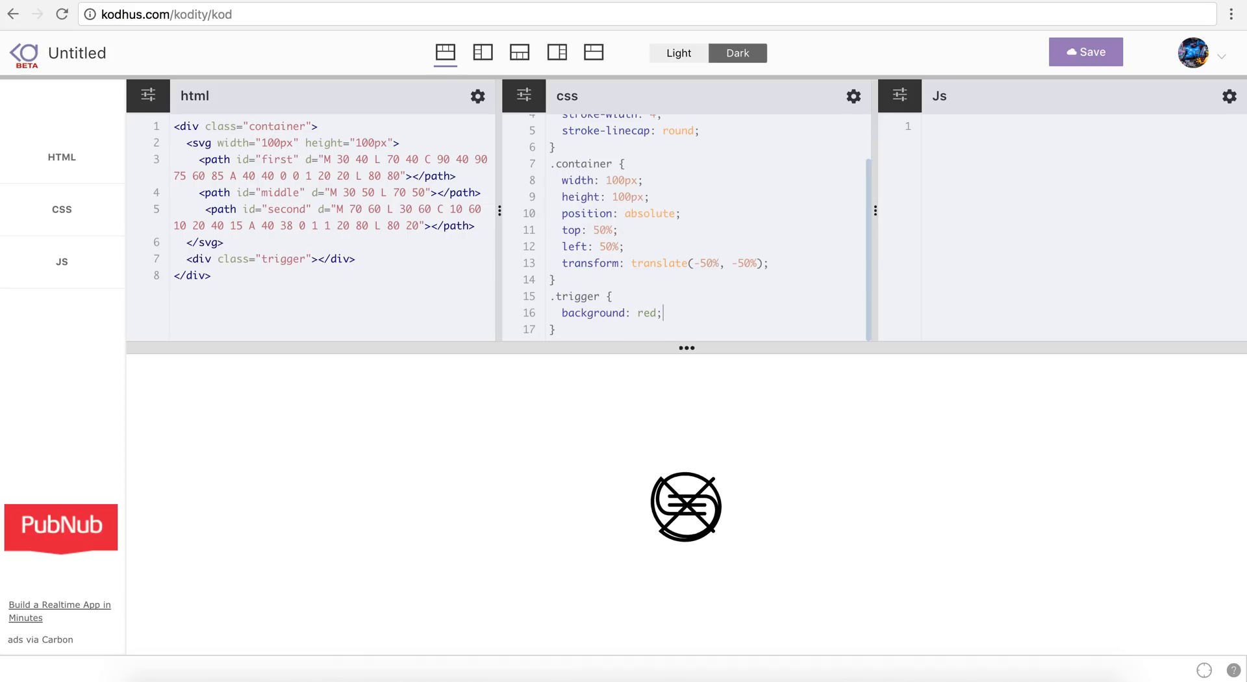
{"action": "type", "text": "width: 10"}
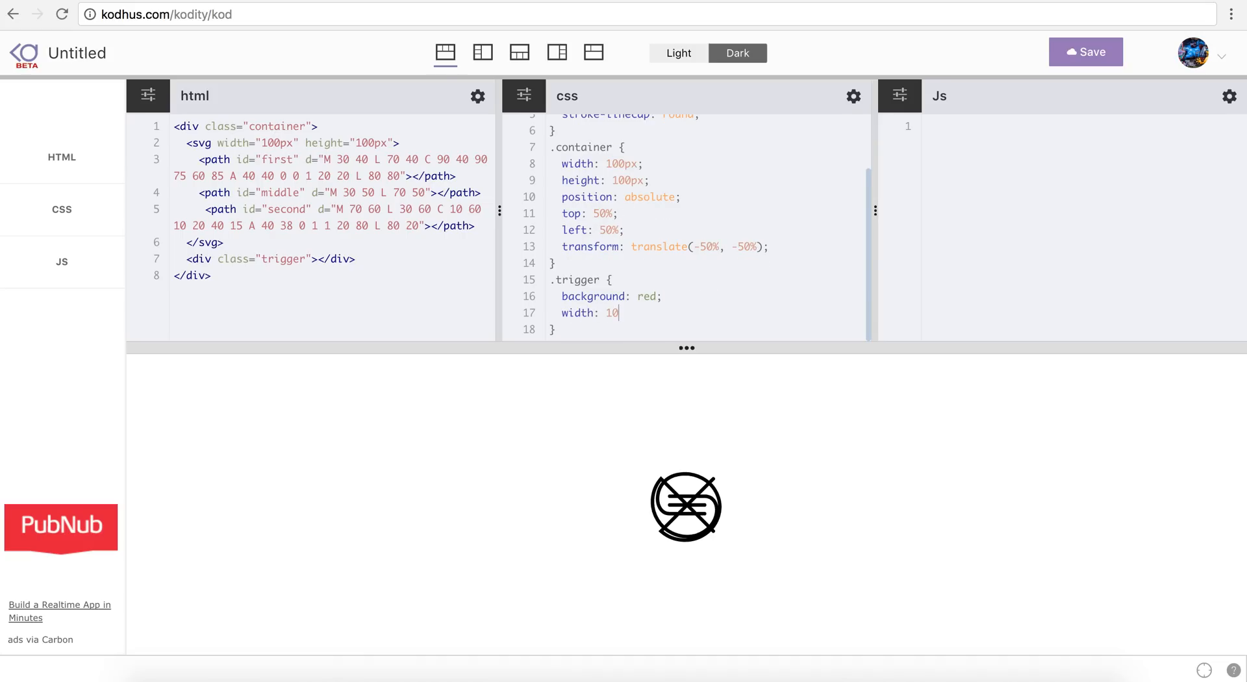
{"action": "type", "text": "0%;"}
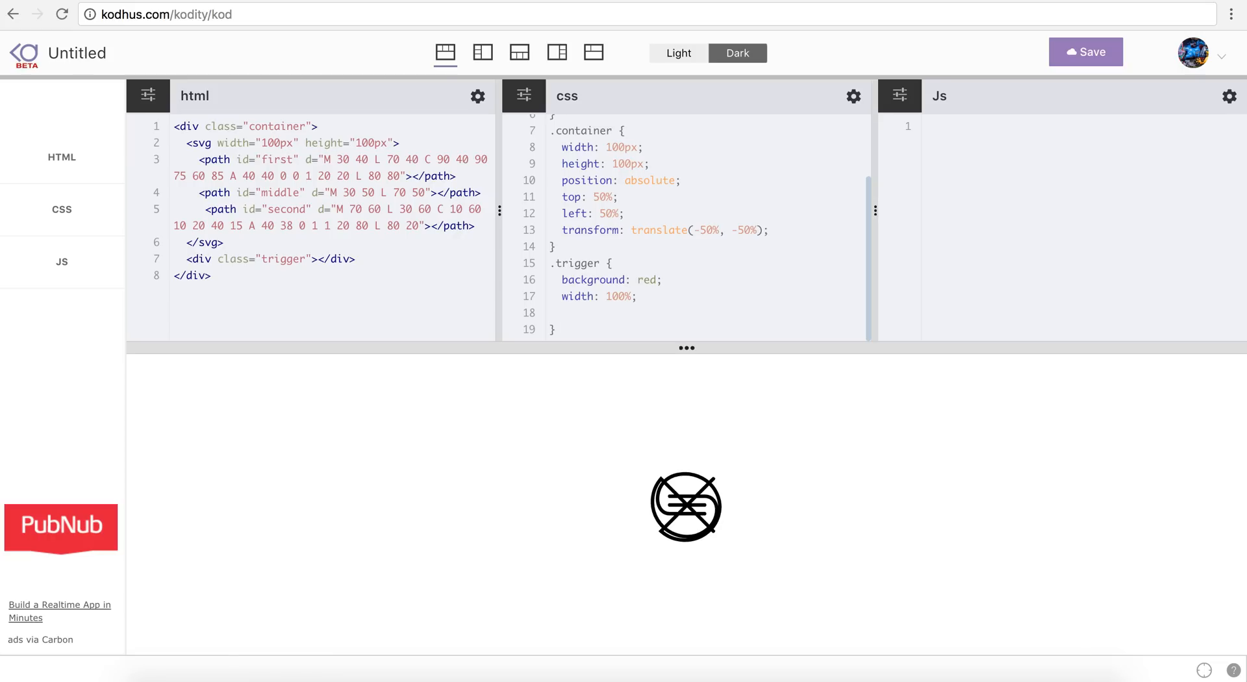
{"action": "type", "text": "height: 100%;"}
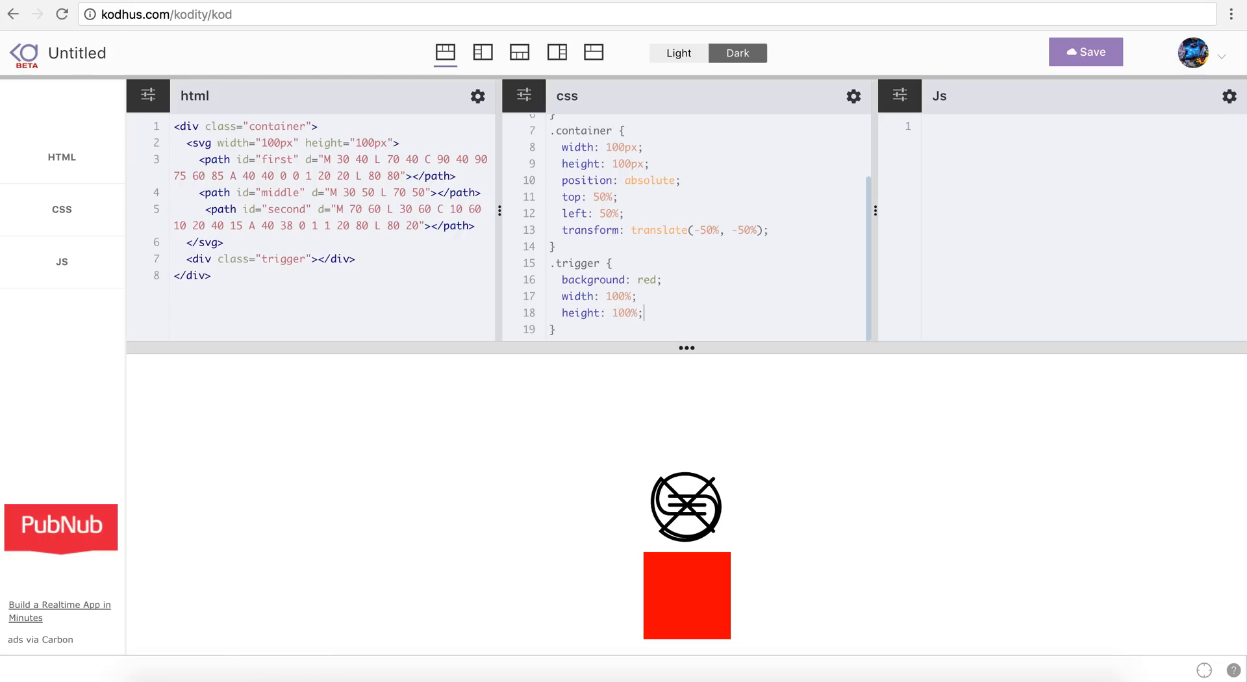
{"action": "key", "text": "Enter"}
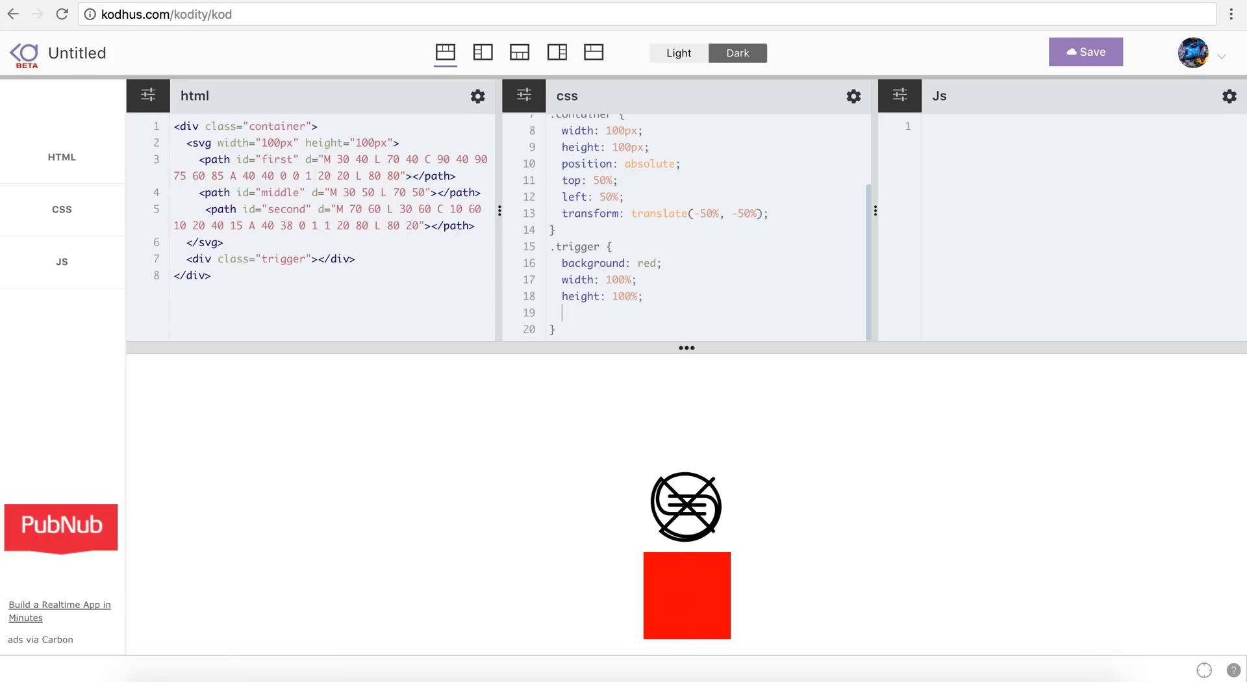
{"action": "type", "text": "position"}
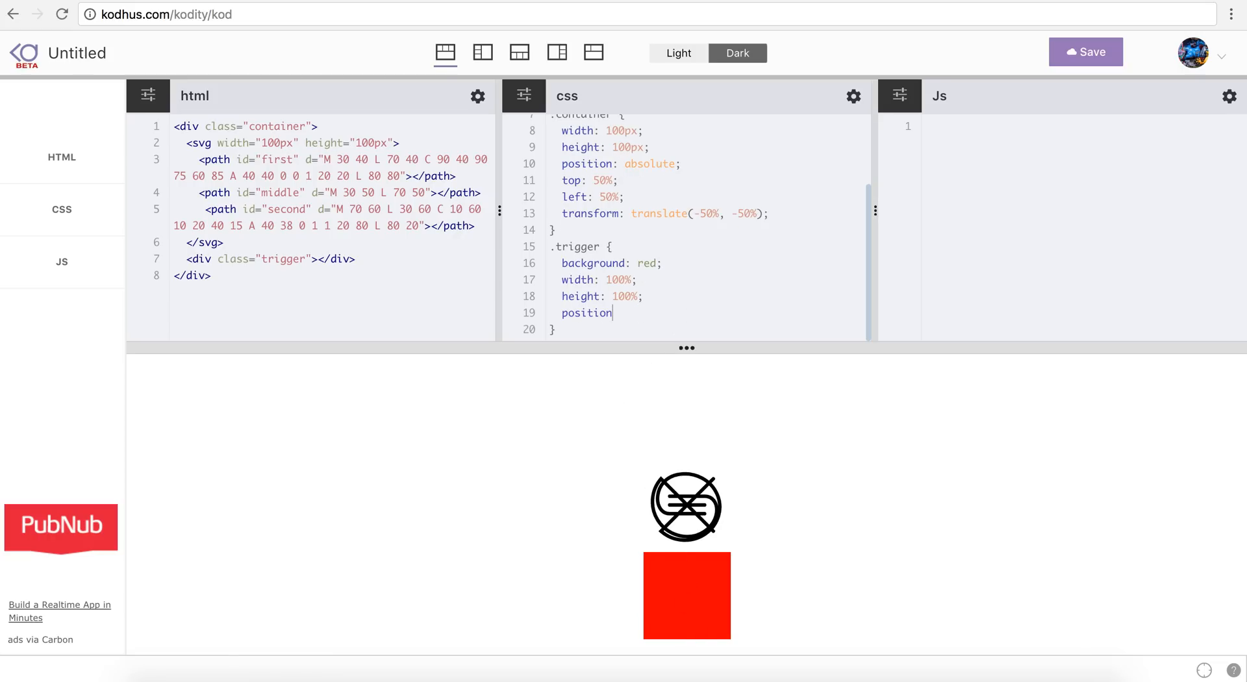
{"action": "type", "text": ": absolute;"}
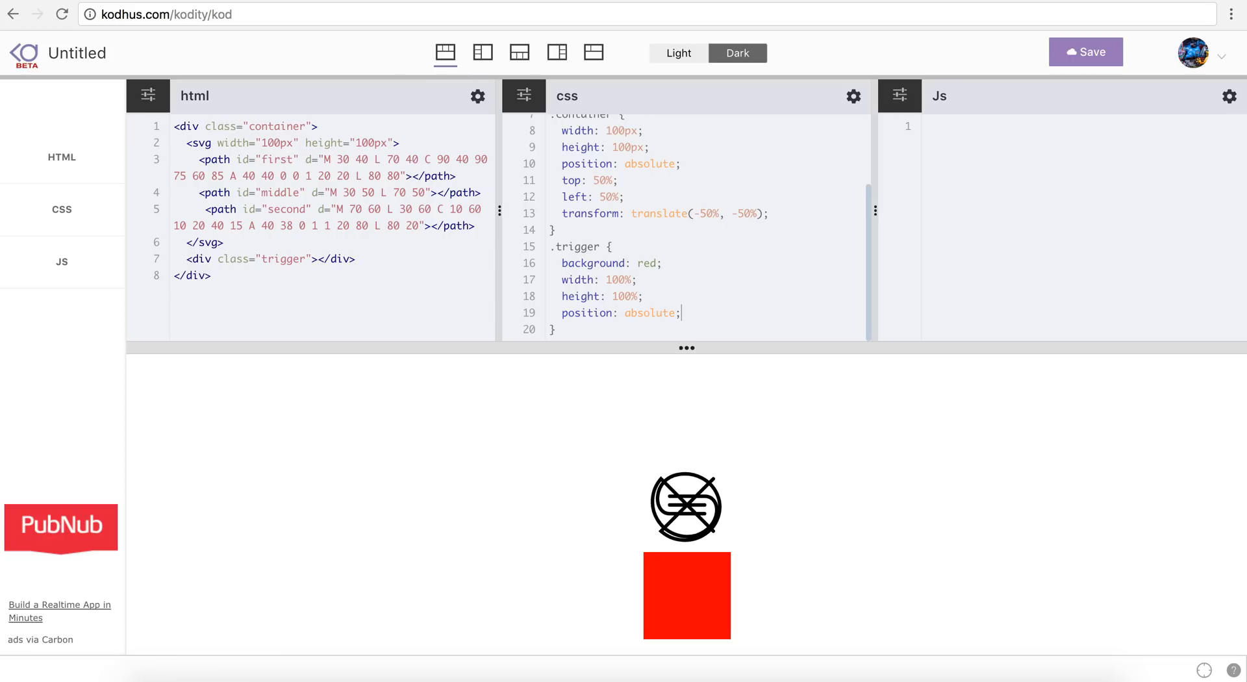
{"action": "type", "text": "top"}
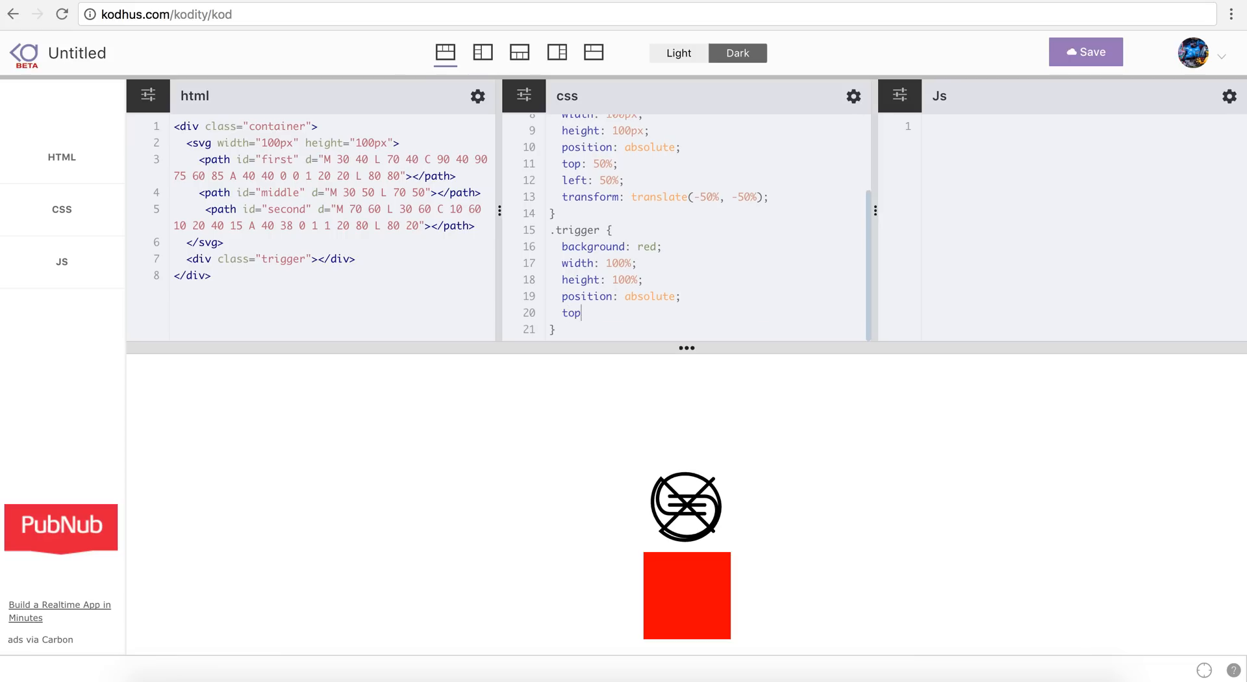
{"action": "type", "text": "0;"}
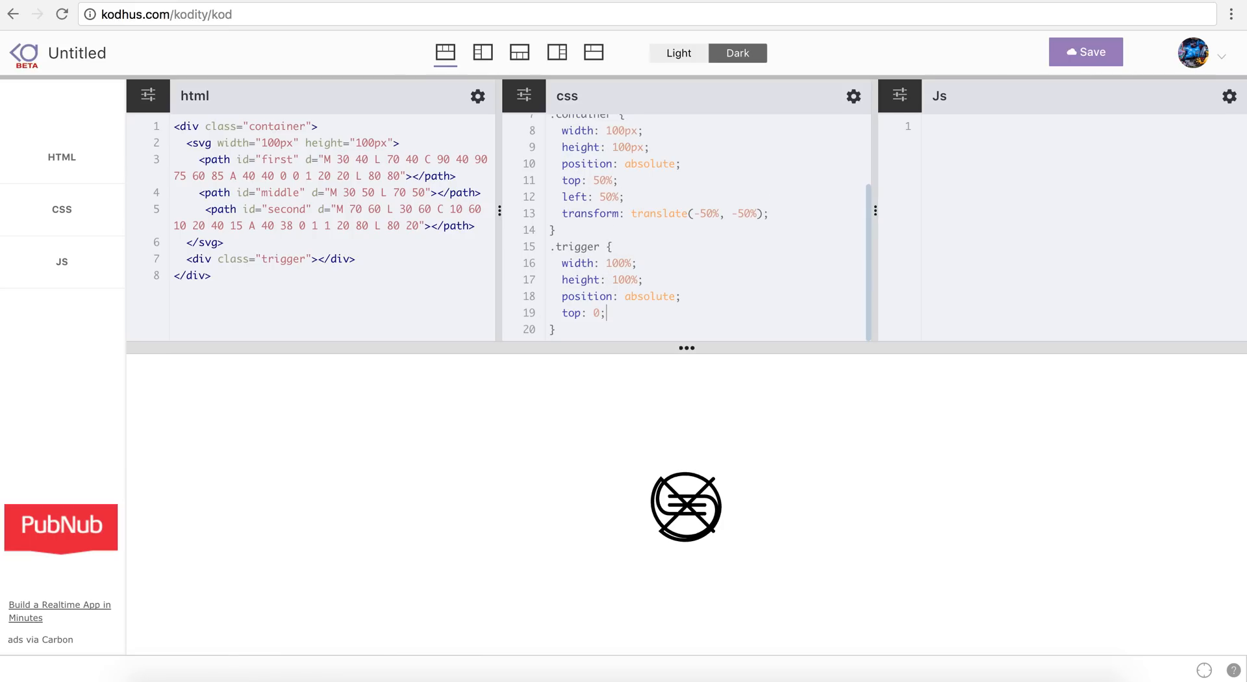
{"action": "type", "text": "cursor: po"}
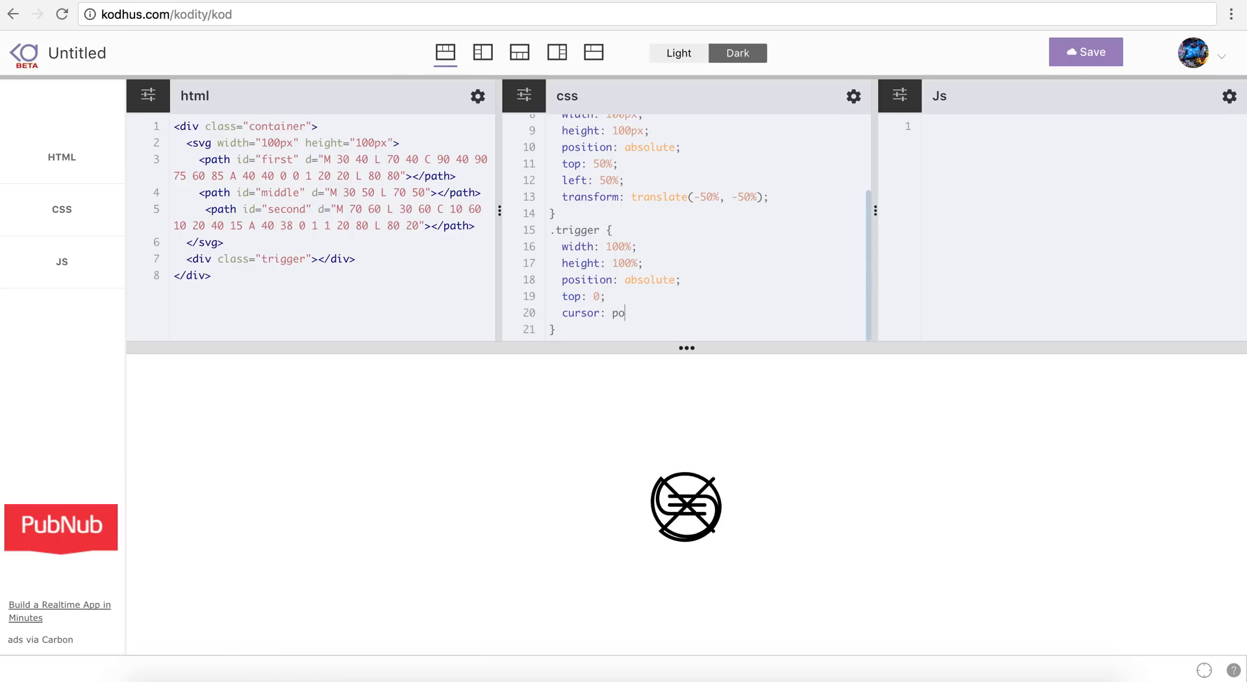
{"action": "type", "text": "inter;"}
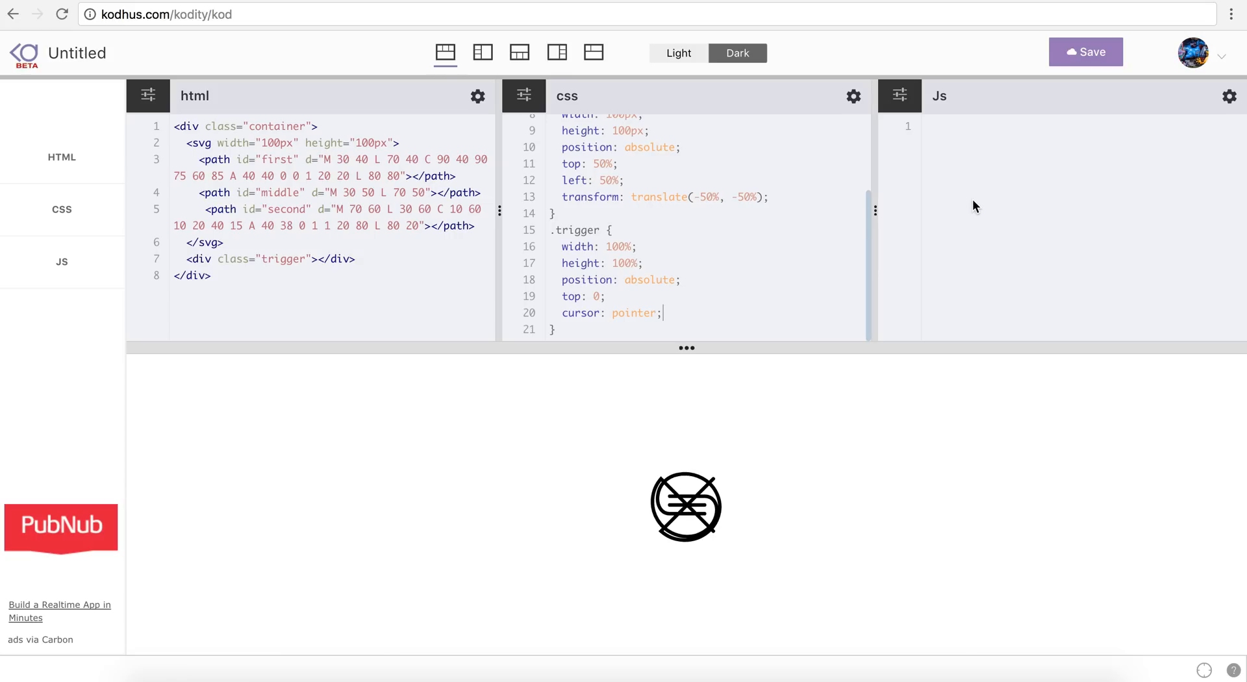
Step: Write a $(document).ready function that calls Moveit.put(first)
{"action": "type", "text": "$"}
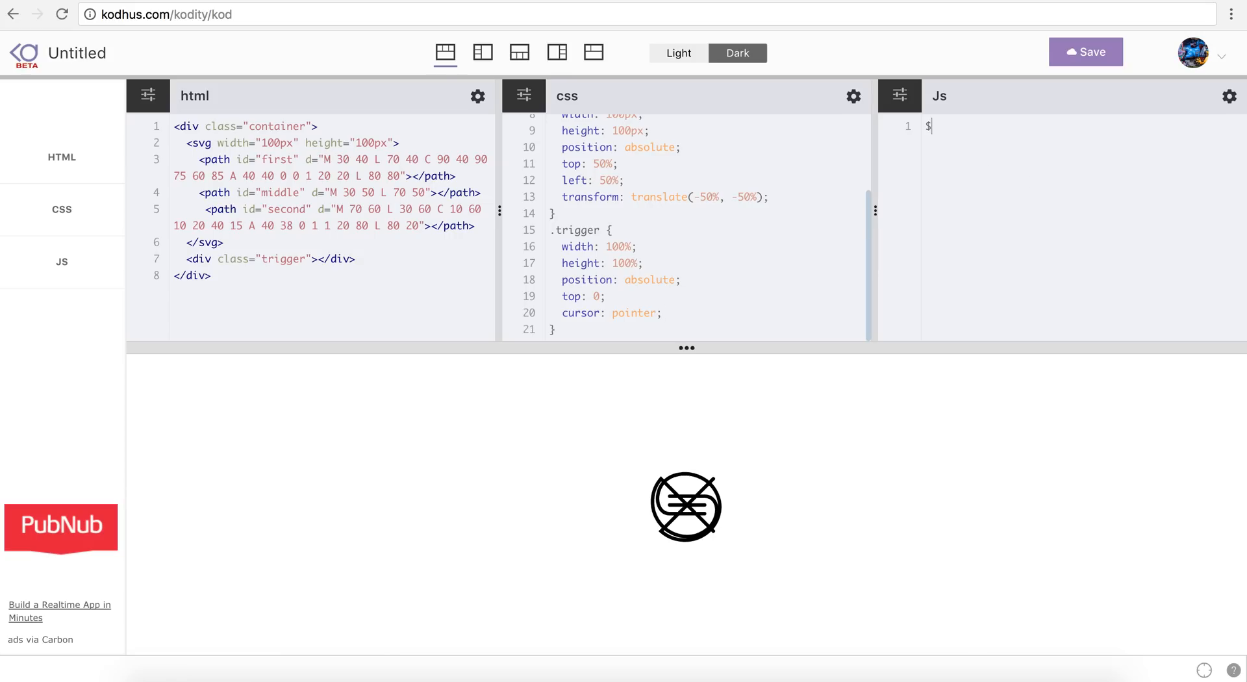
{"action": "type", "text": "(docu"}
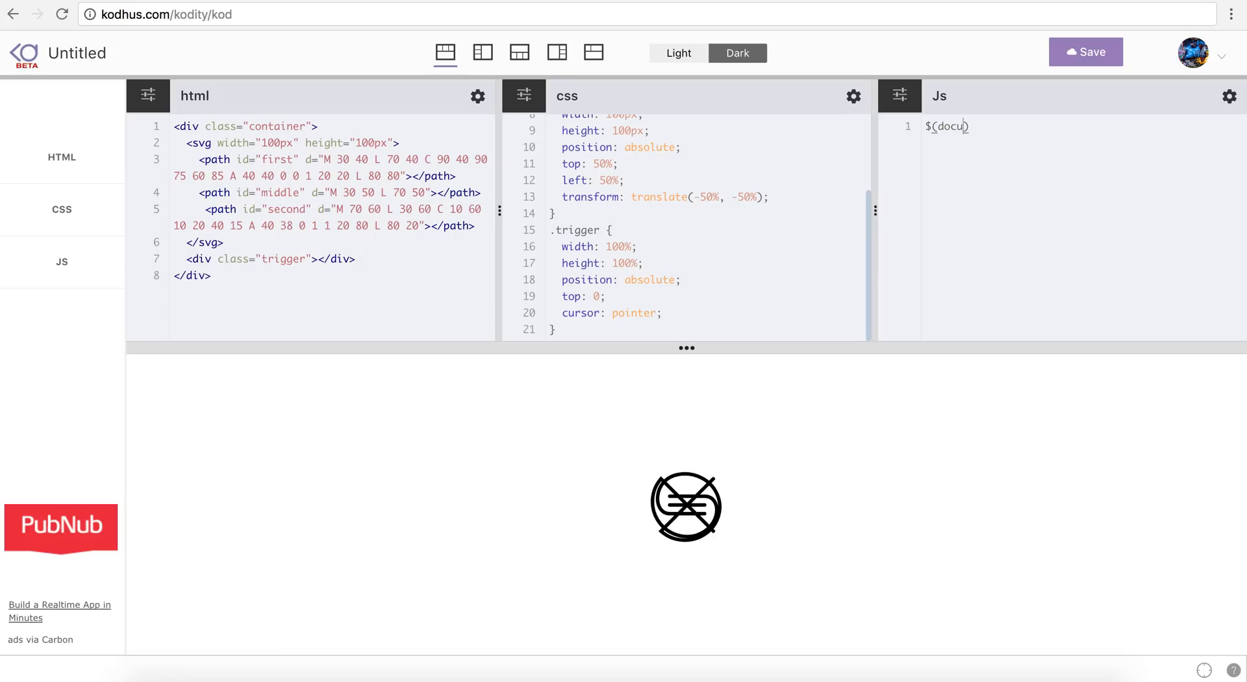
{"action": "type", "text": "ment).ready(function() {"}
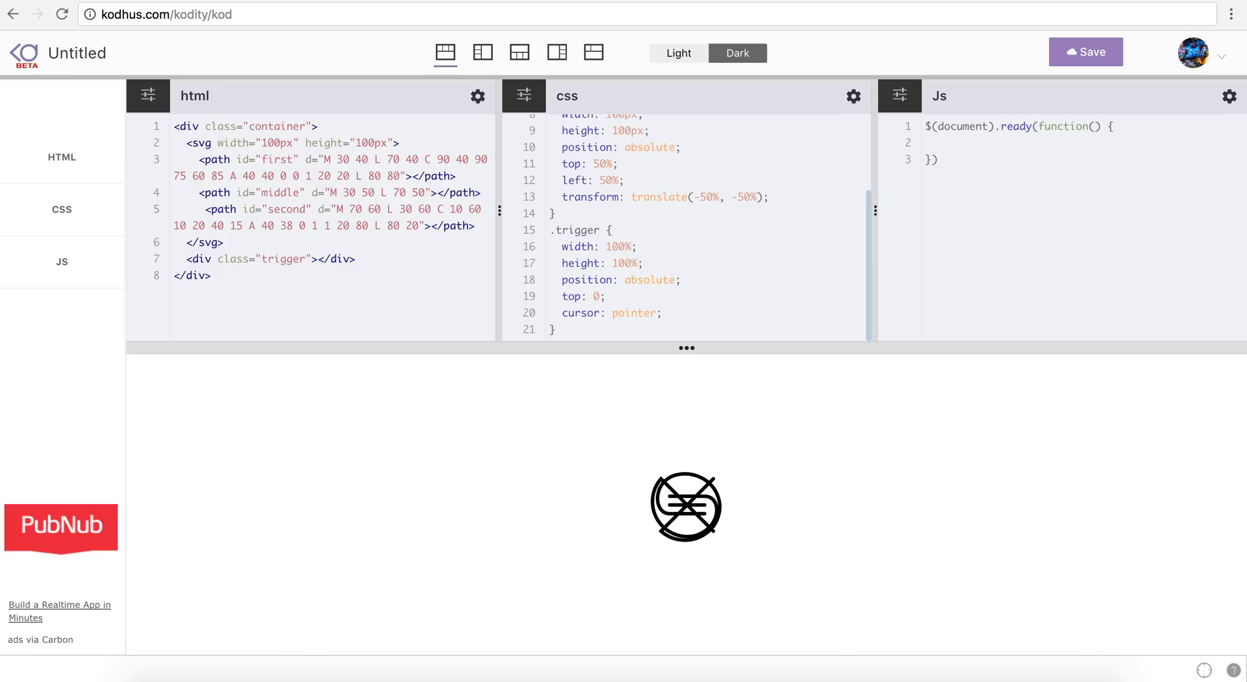
{"action": "type", "text": "Moveit."}
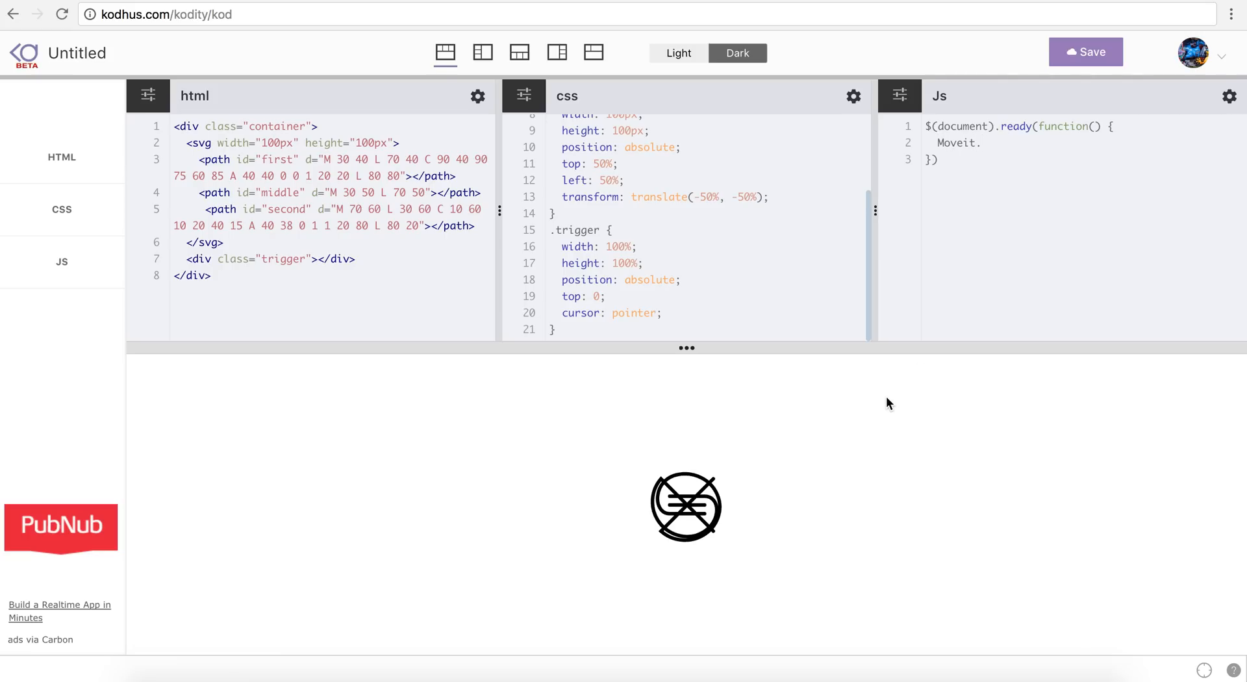
{"action": "mouse_move", "coordinate": [680, 512]}
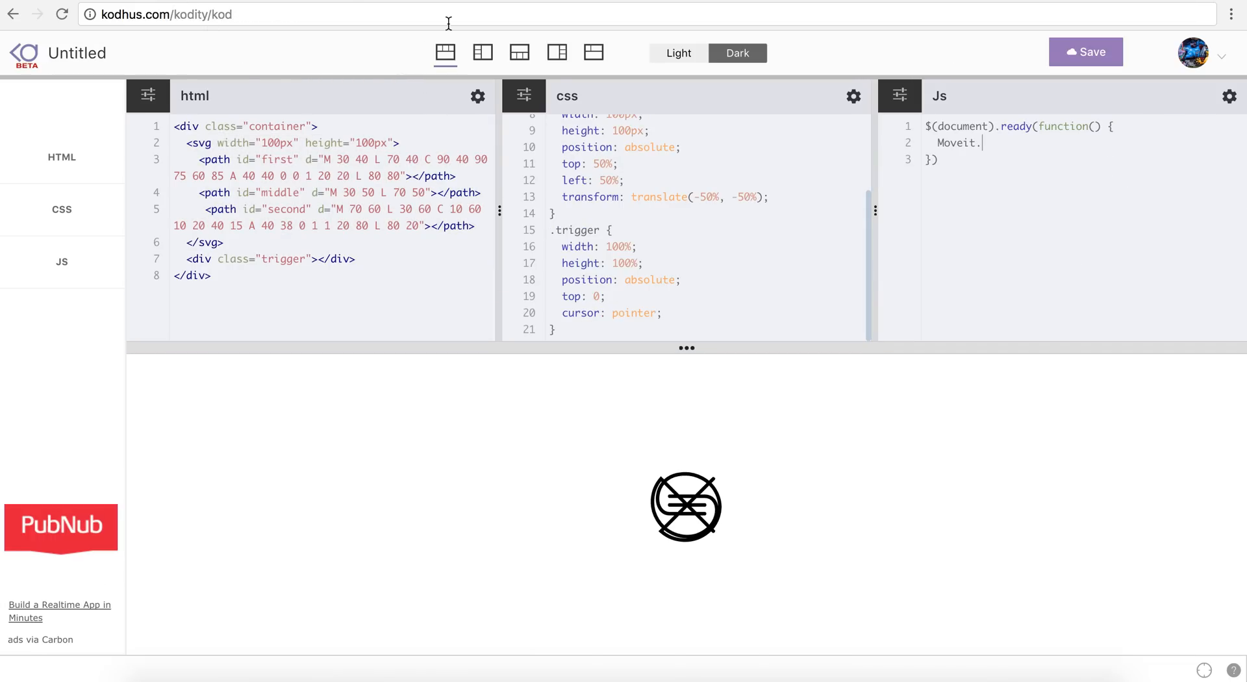
{"action": "type", "text": "put()"}
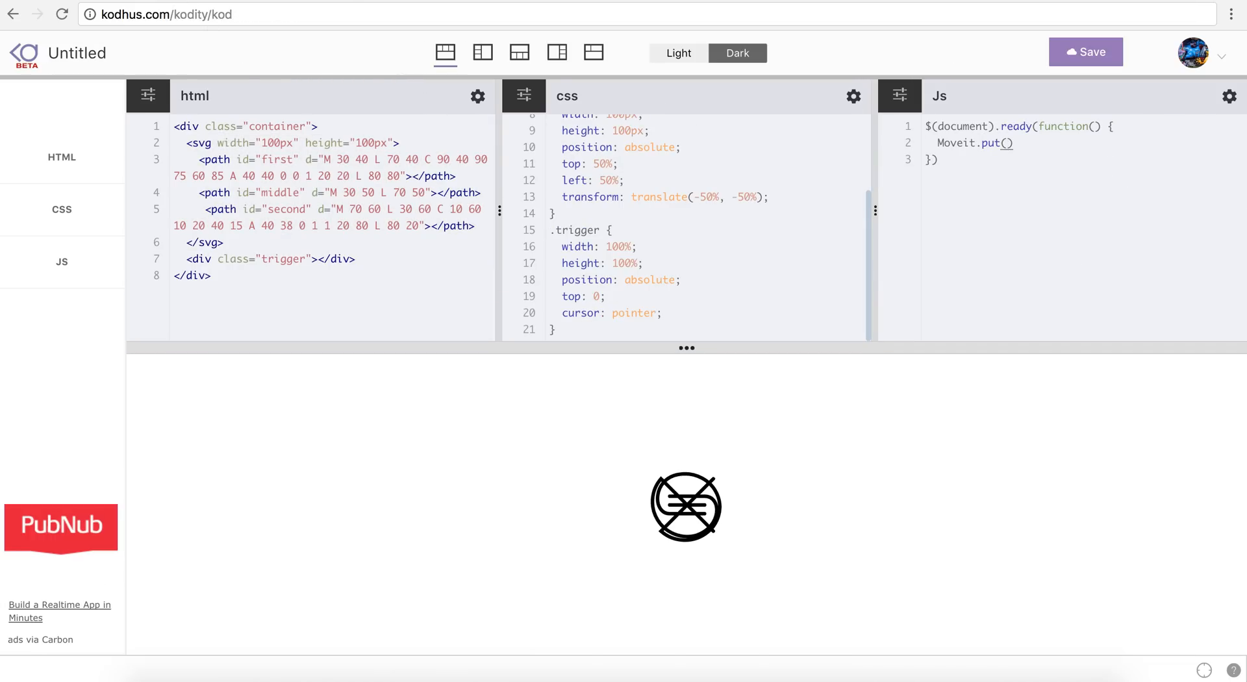
{"action": "type", "text": "first"}
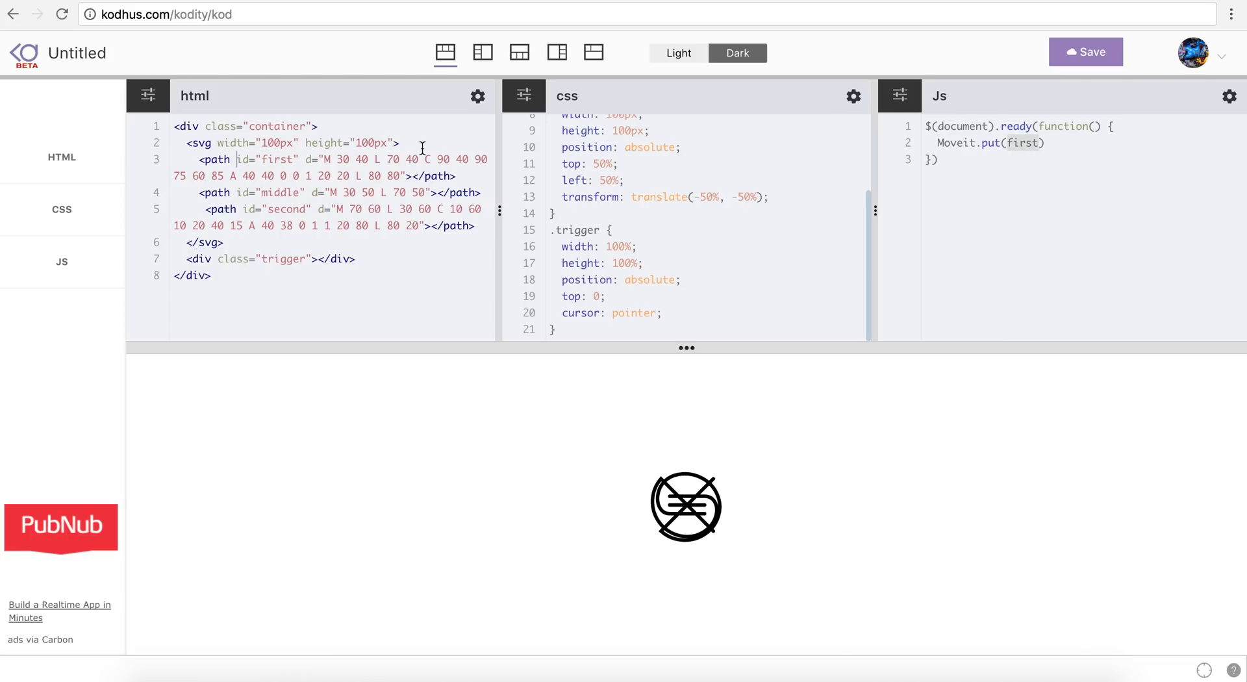
Step: Give the first <path> the class "first-path"
{"action": "type", "text": "class=\""}
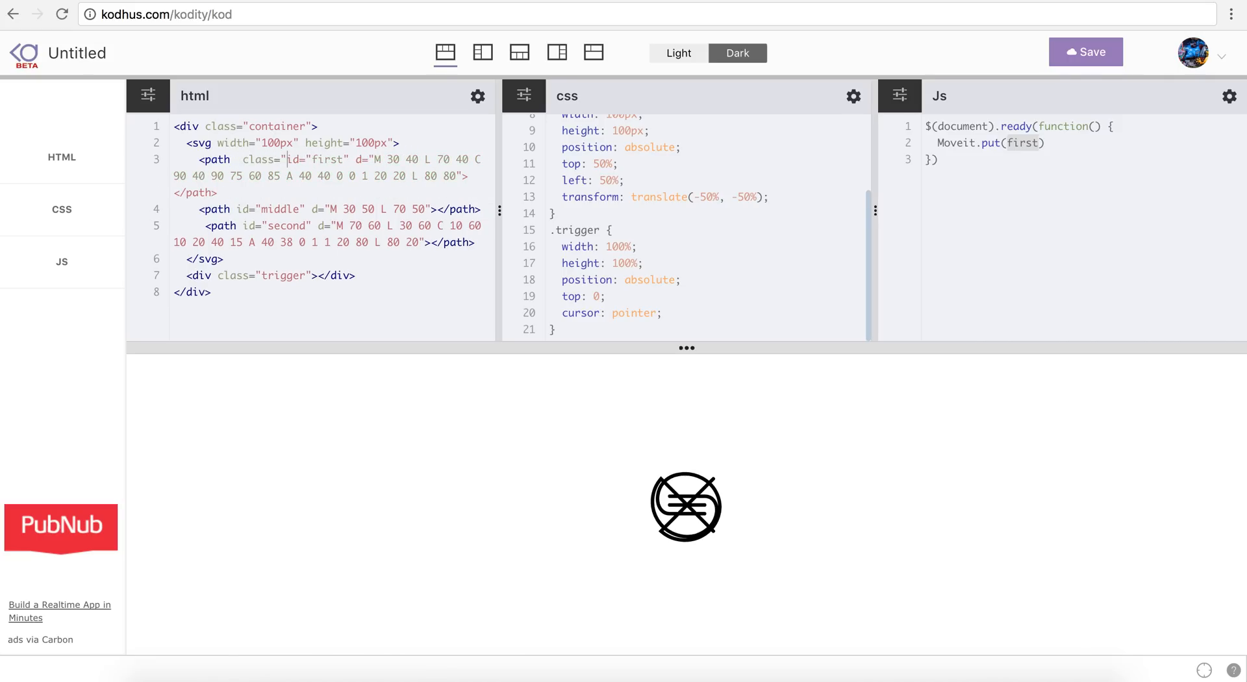
{"action": "type", "text": "!"}
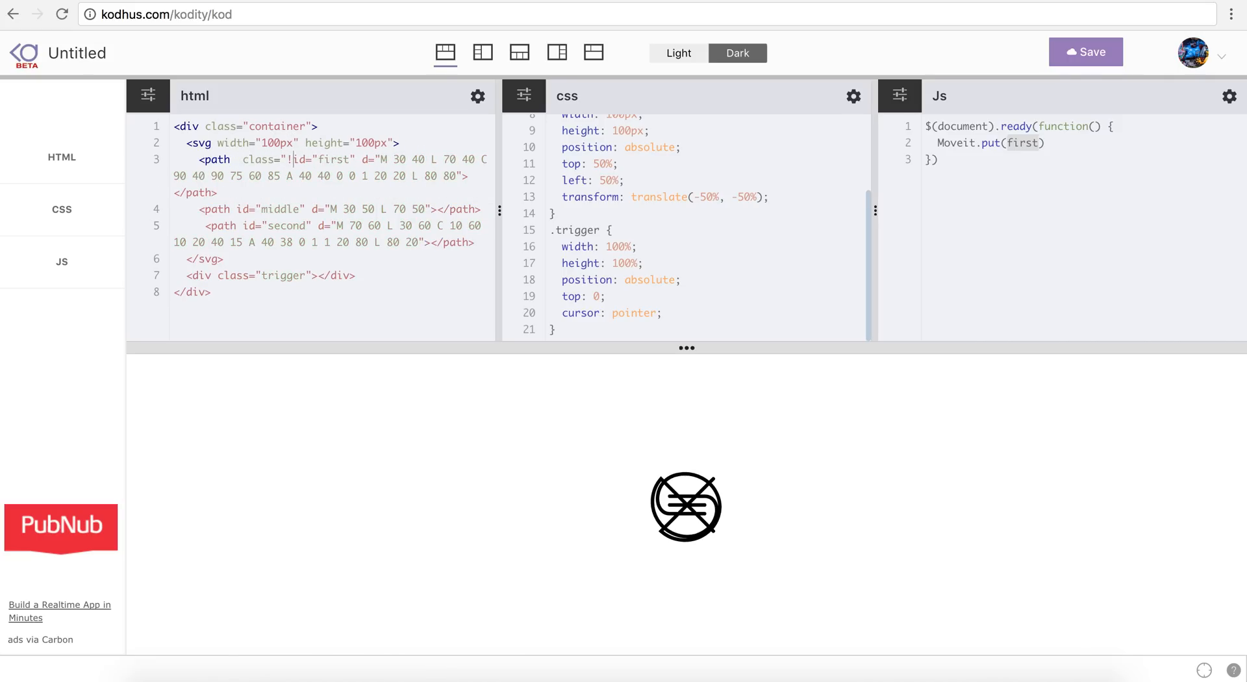
{"action": "type", "text": "\""}
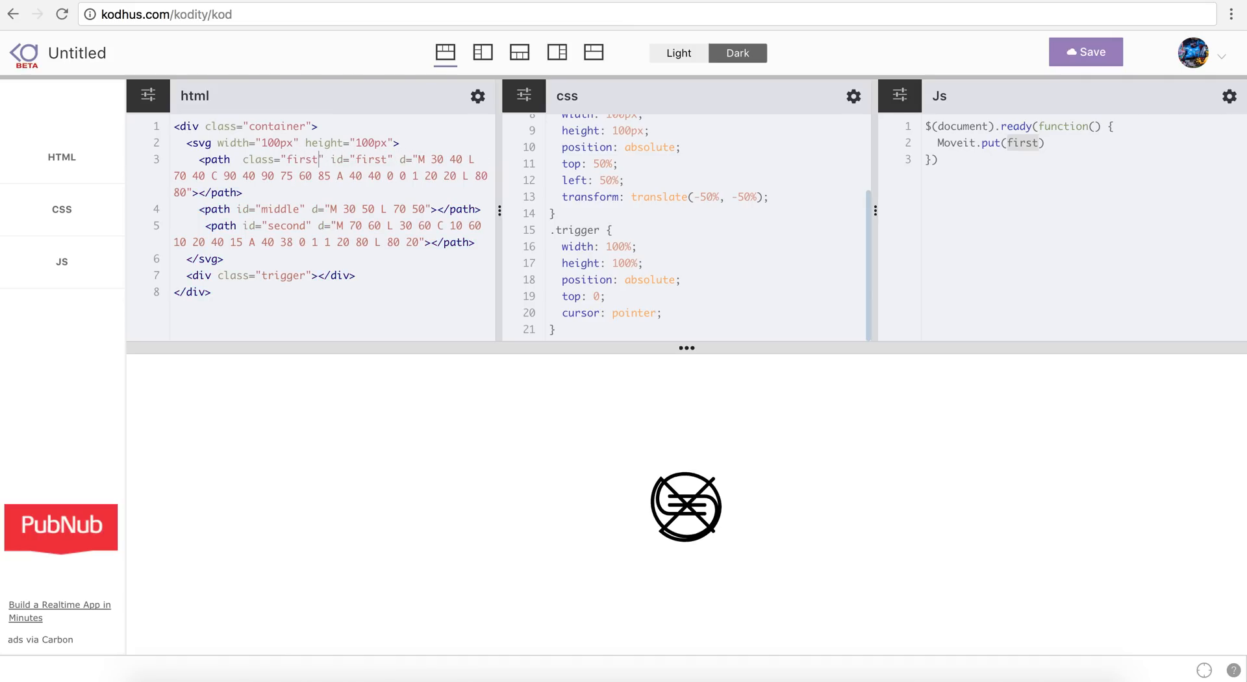
{"action": "type", "text": "P"}
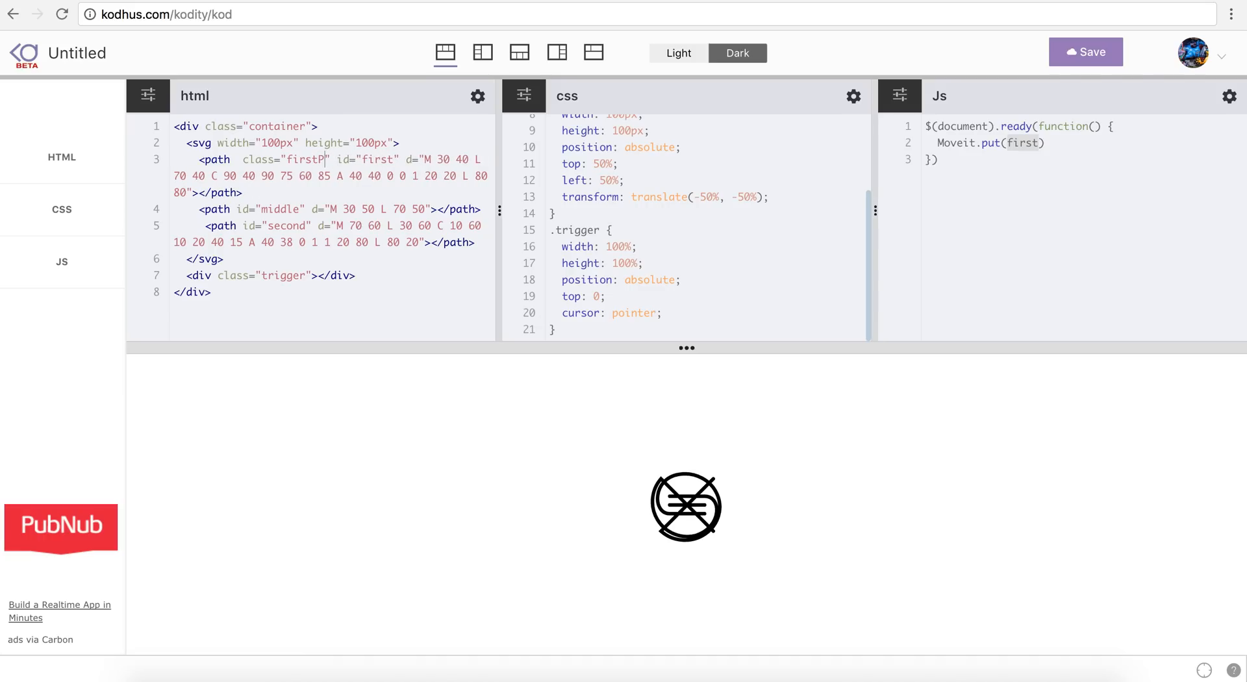
{"action": "type", "text": "-path"}
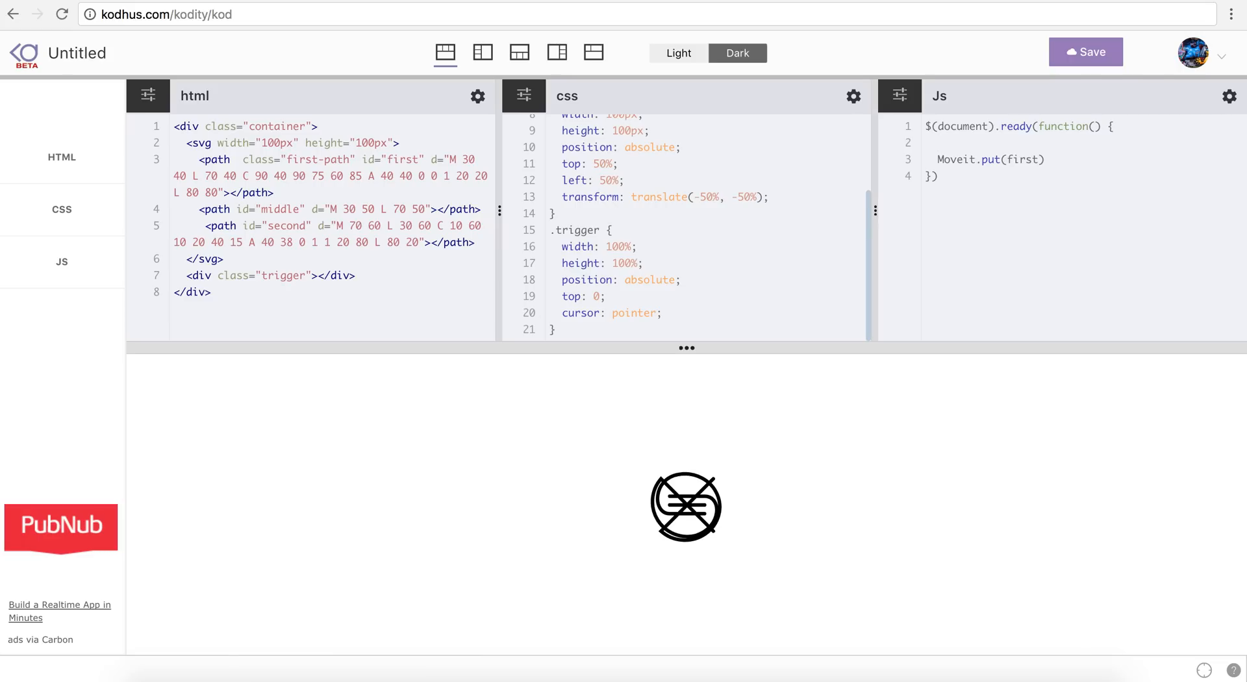
Step: Store the path in JS with document.querySelector('.first-path')
{"action": "type", "text": "document.querySe"}
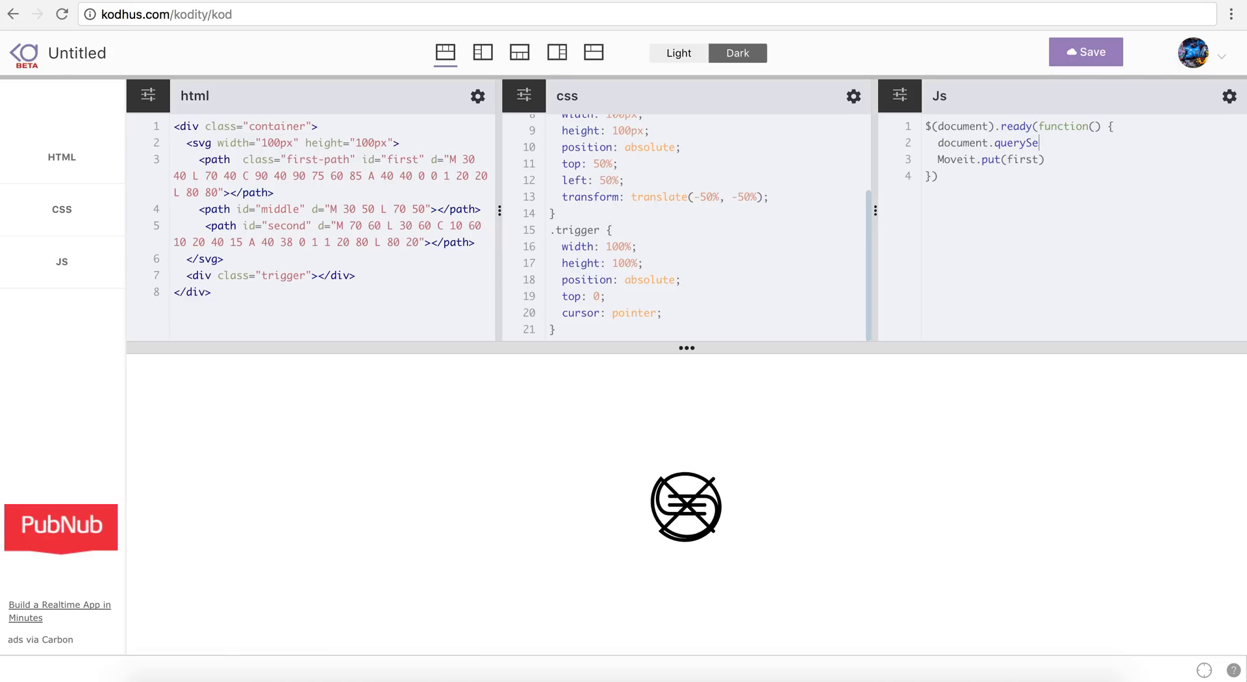
{"action": "type", "text": "lector()"}
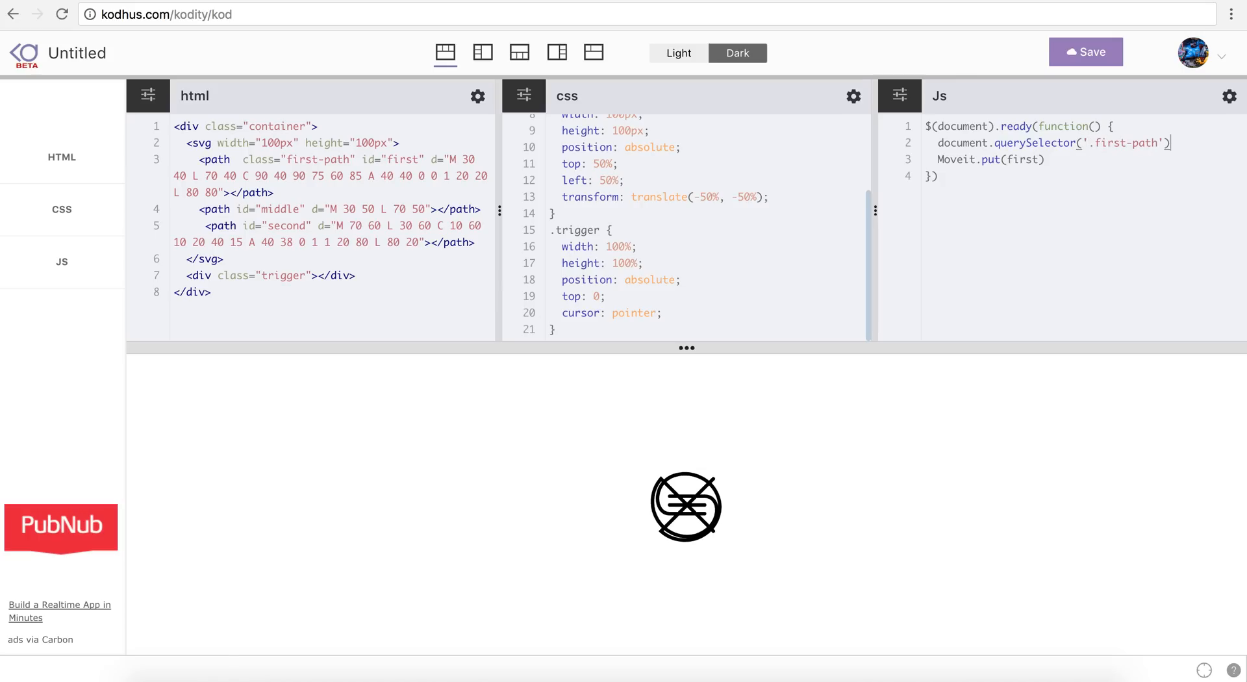
{"action": "type", "text": ";"}
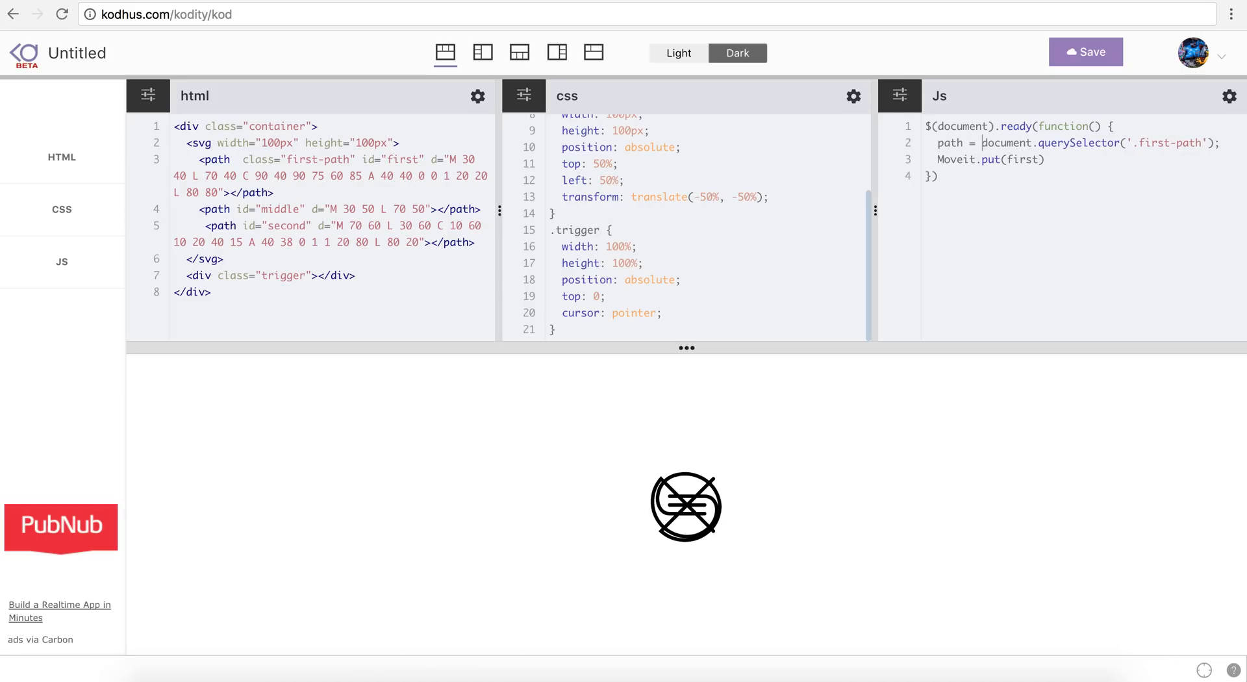
{"action": "type", "text": "path"}
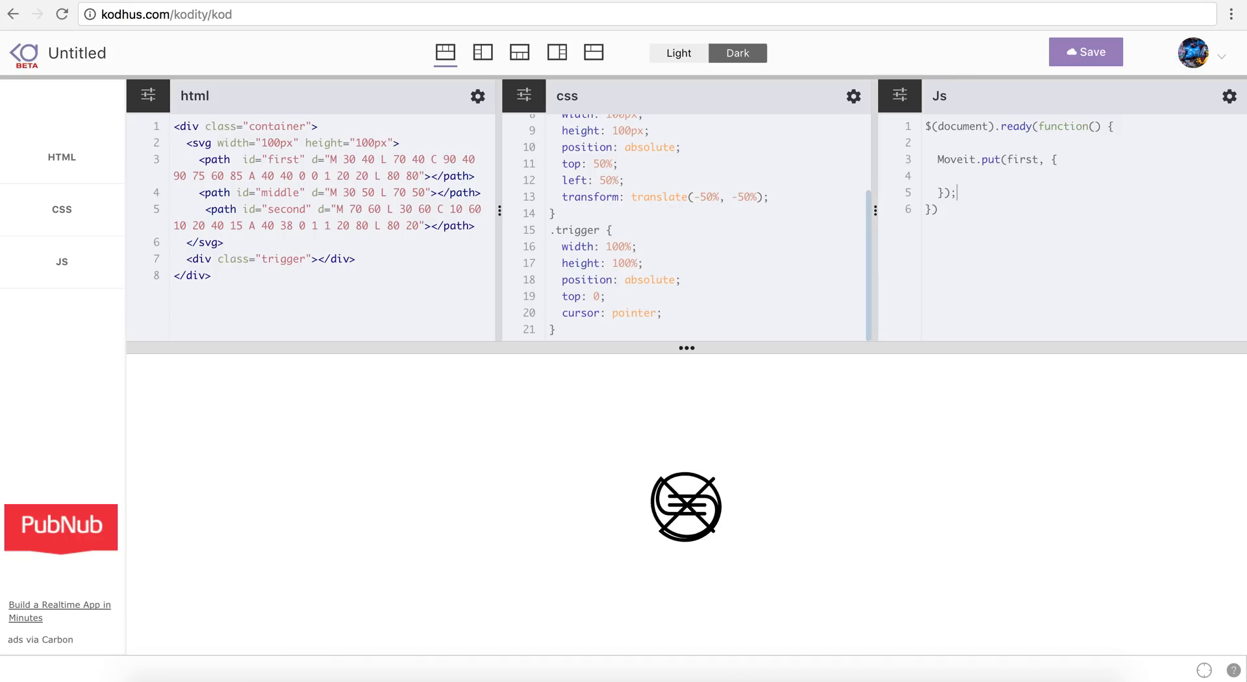
Step: Pass Moveit.put(first) the options start '0%' and end '14%'
{"action": "type", "text": "start: '"}
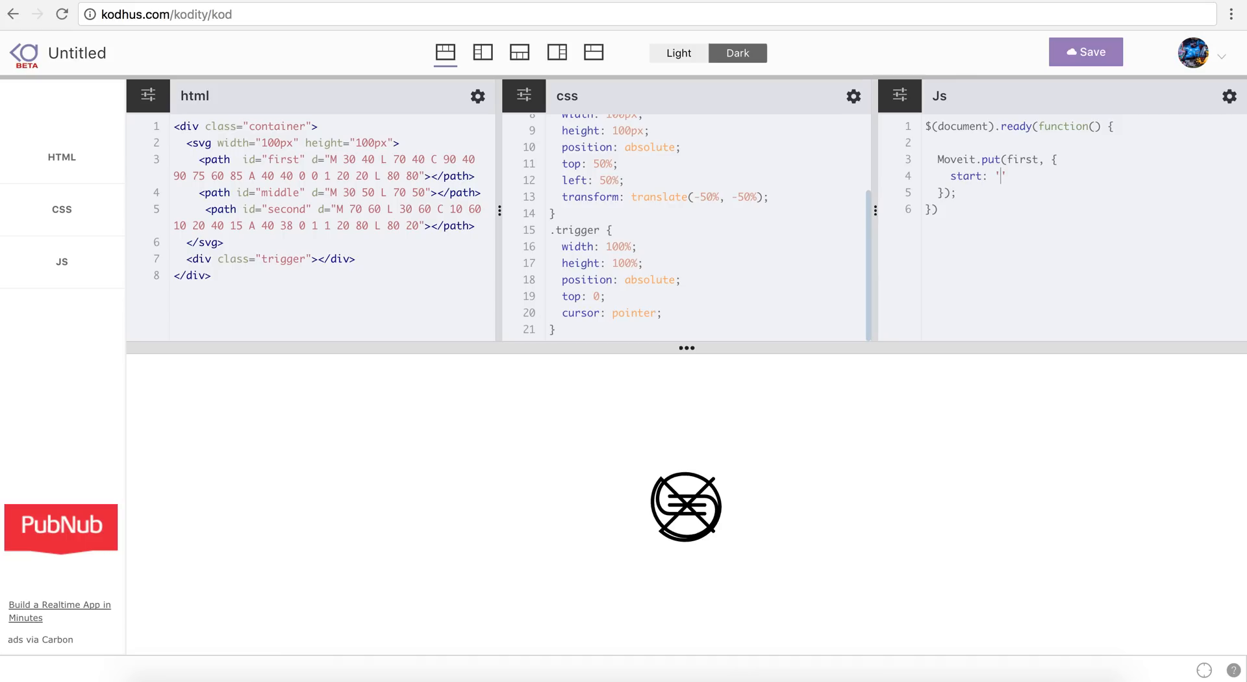
{"action": "type", "text": "0%"}
{"action": "type", "text": "end:"}
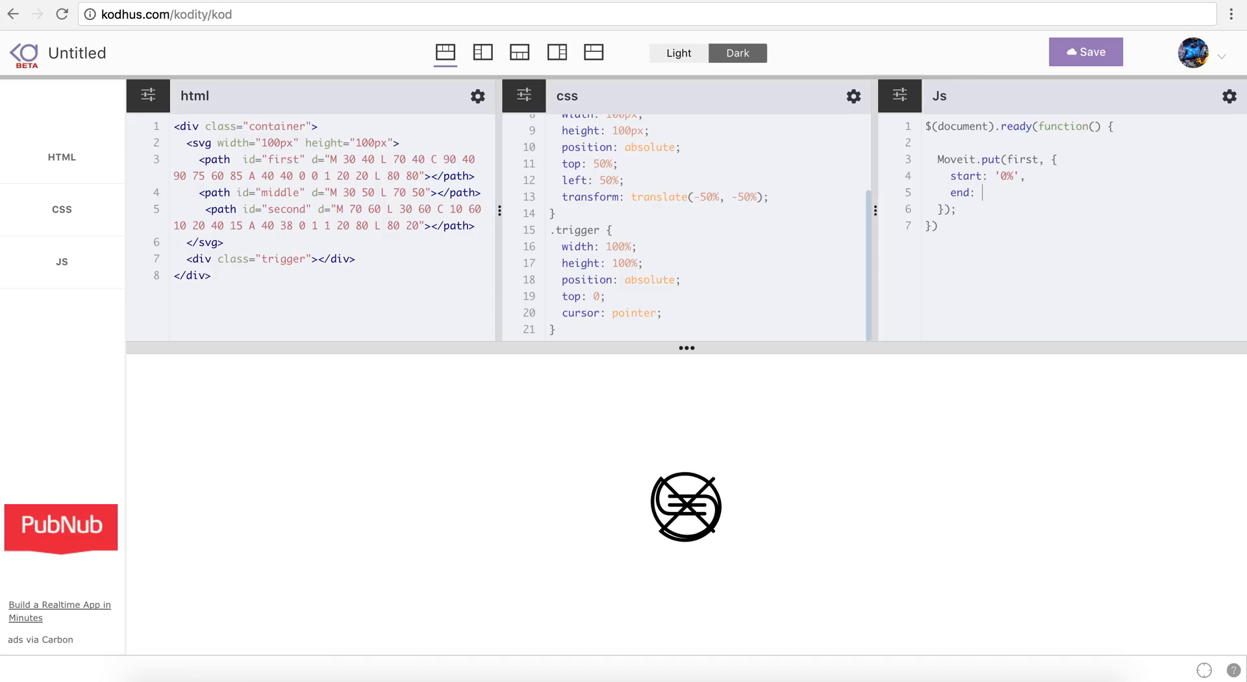
{"action": "type", "text": "1'"}
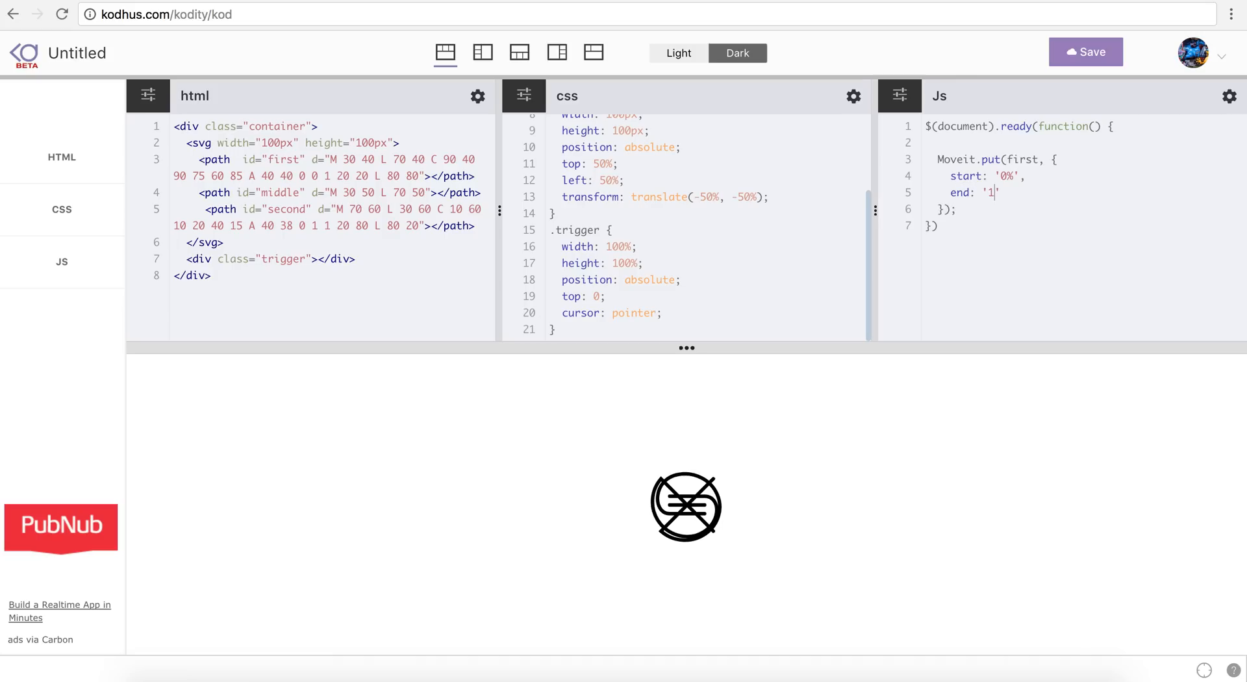
{"action": "type", "text": "4%"}
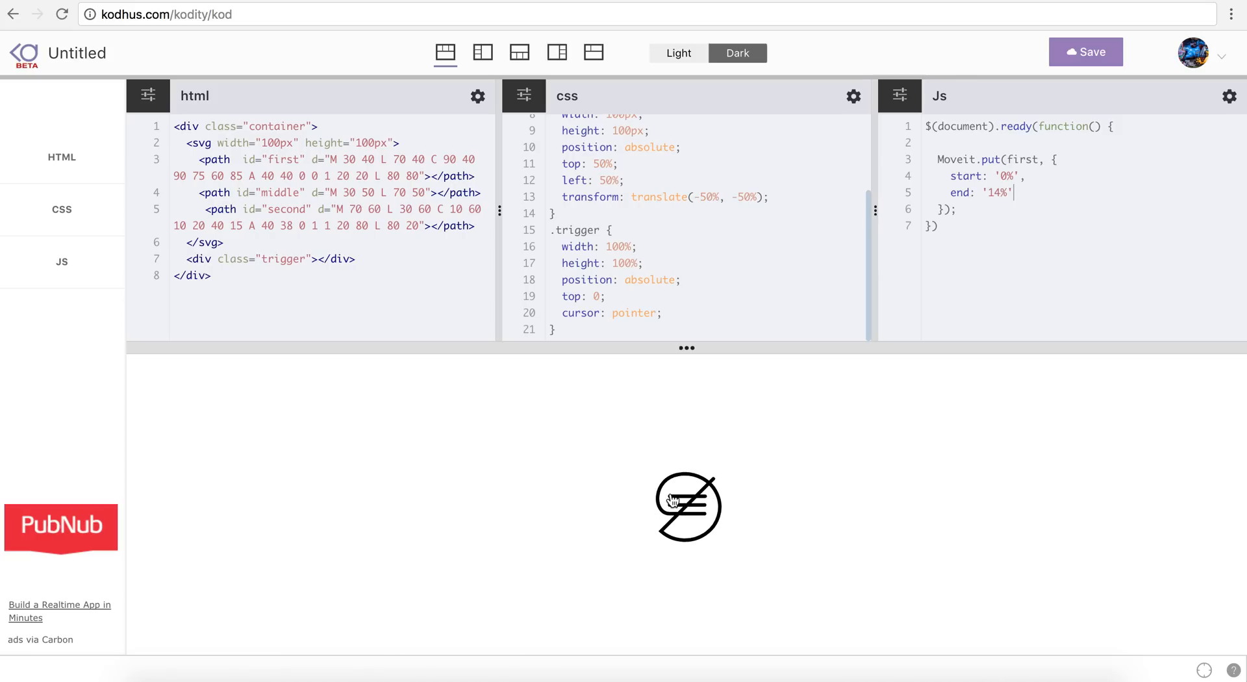
{"action": "mouse_move", "coordinate": [693, 504]}
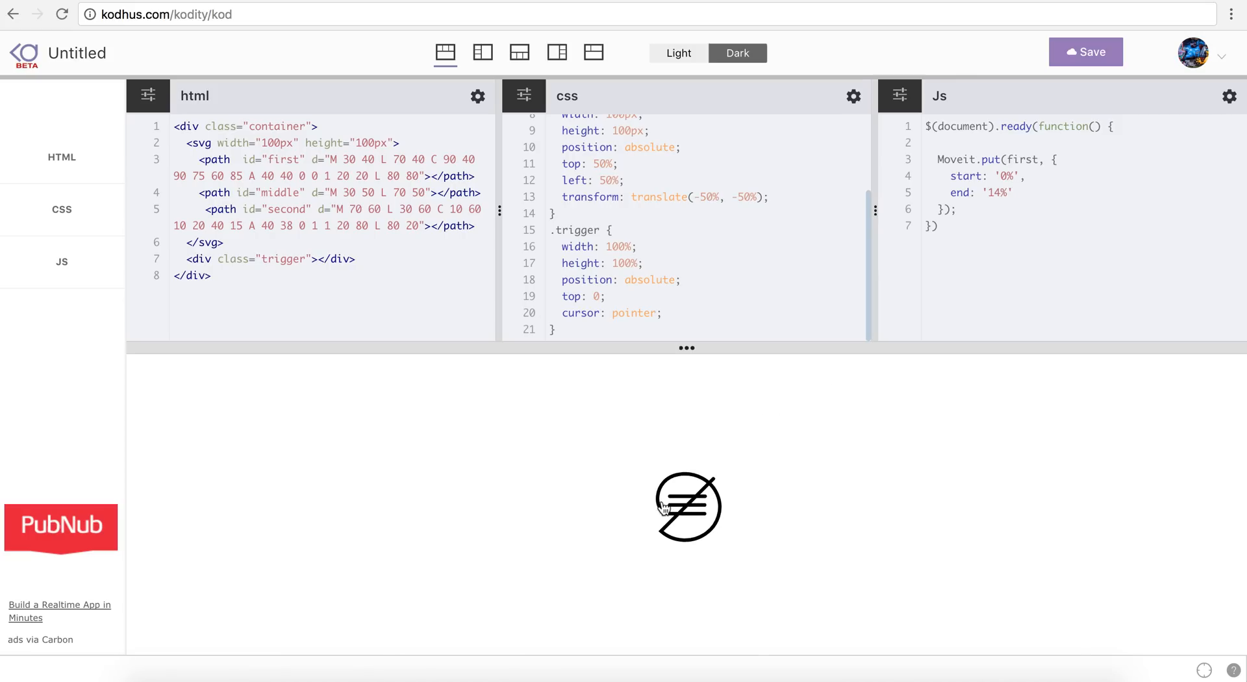
{"action": "mouse_move", "coordinate": [630, 525]}
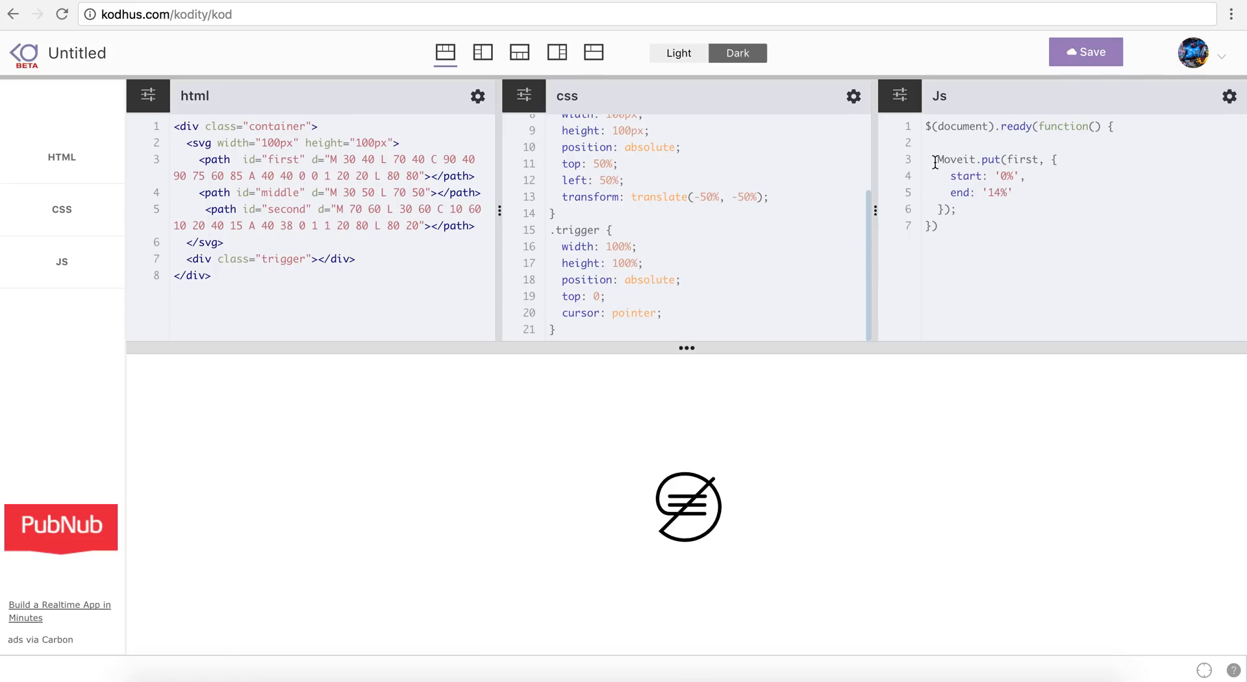
Step: Duplicate the Moveit.put call for path second with end '11.5%'
{"action": "left_click_drag", "start_coordinate": [935, 160], "coordinate": [958, 210]}
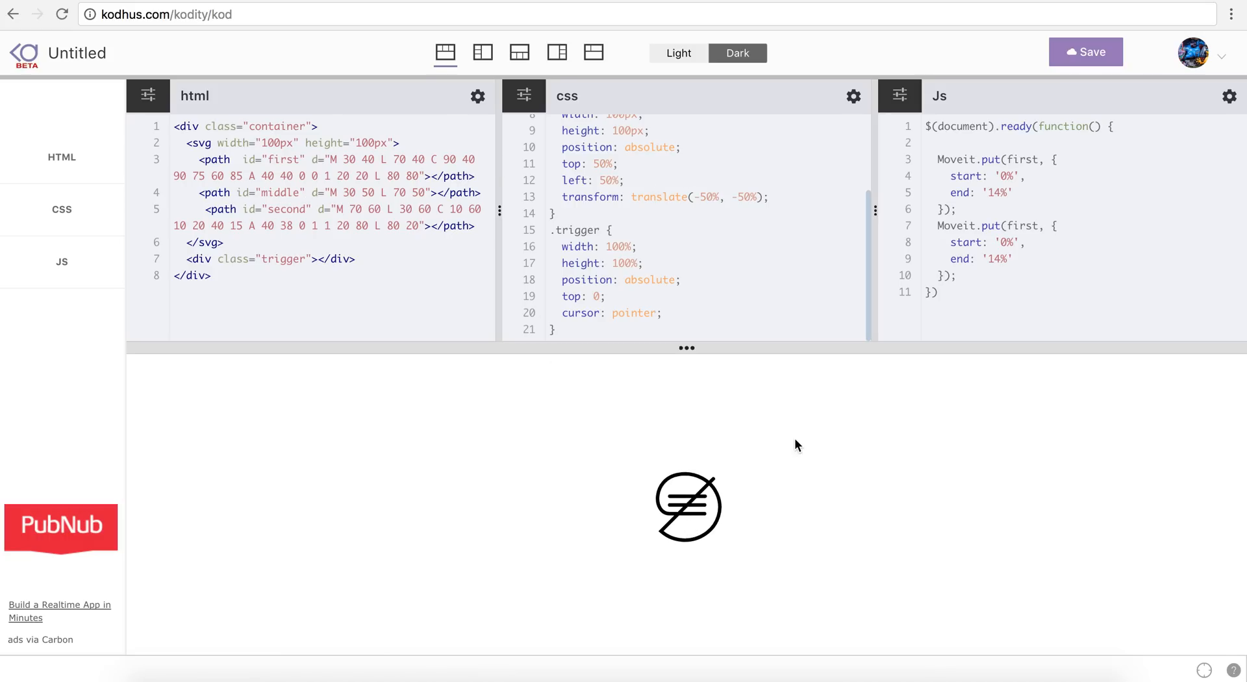
{"action": "double_click", "coordinate": [1025, 226]}
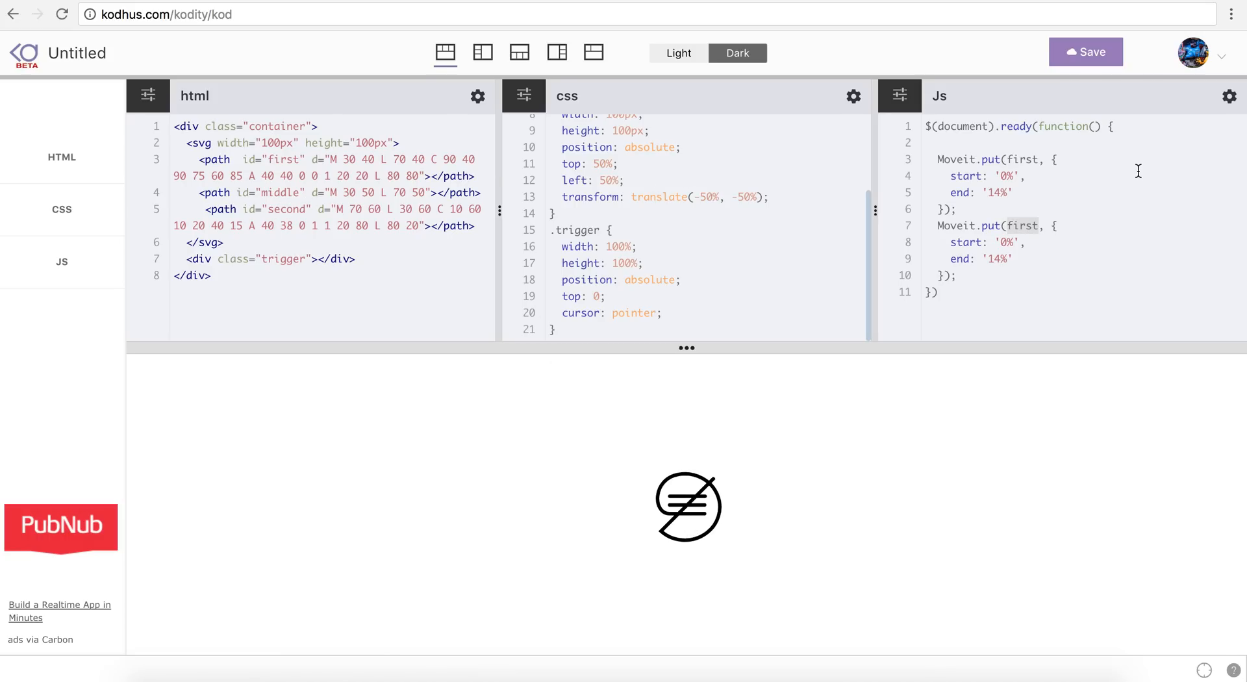
{"action": "type", "text": "second"}
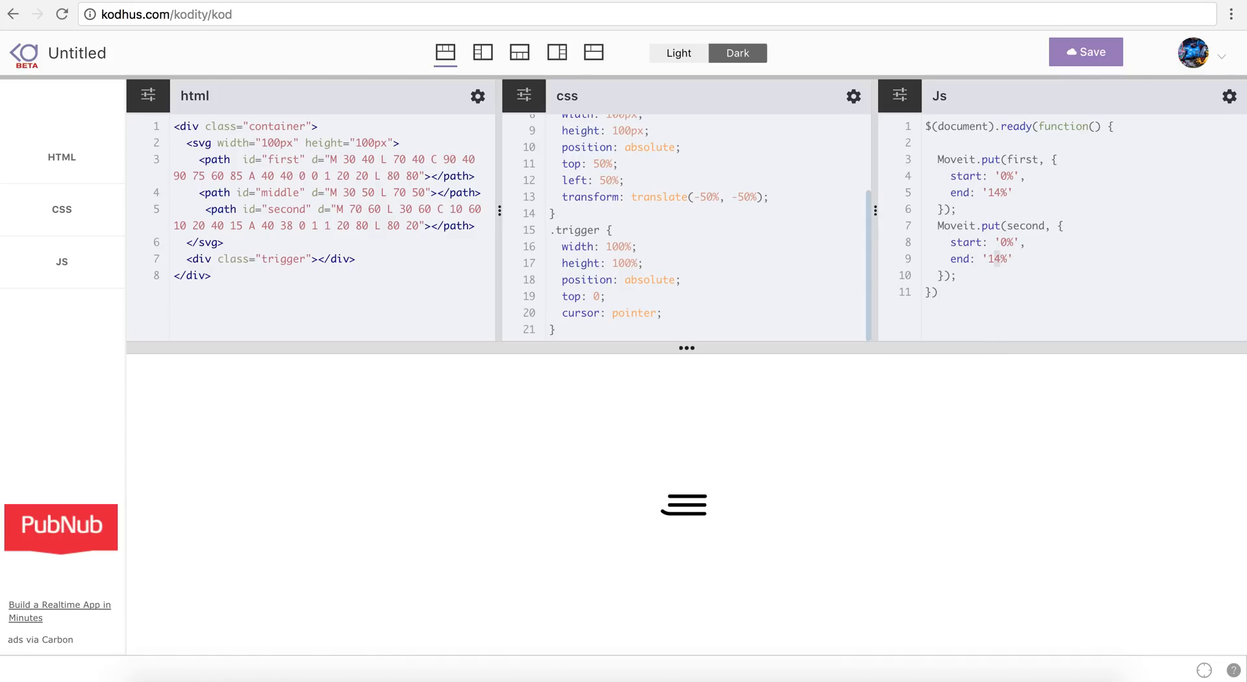
{"action": "type", "text": "111"}
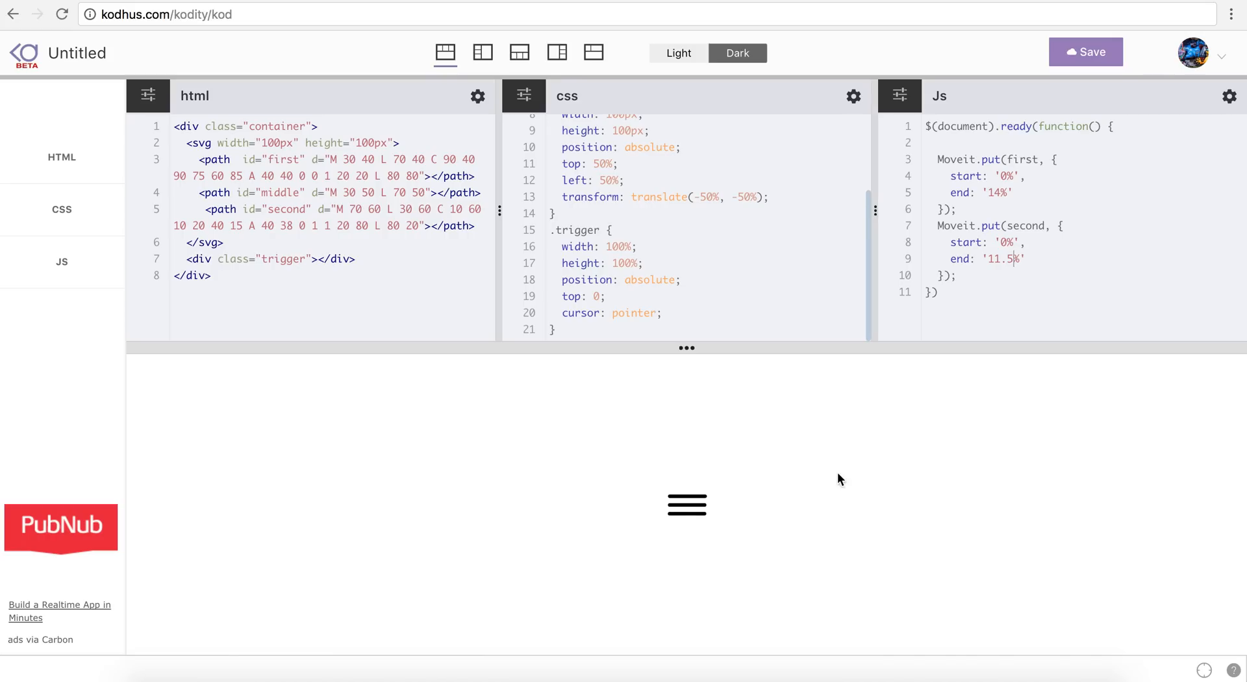
{"action": "mouse_move", "coordinate": [713, 507]}
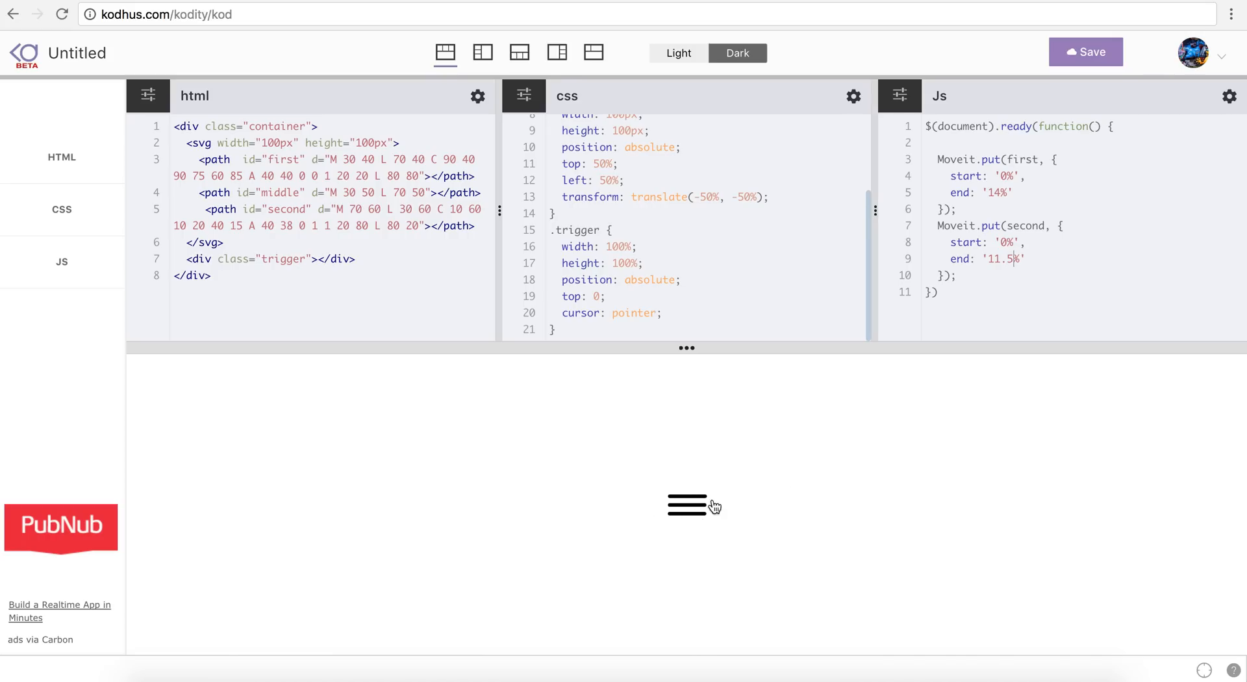
{"action": "mouse_move", "coordinate": [687, 511]}
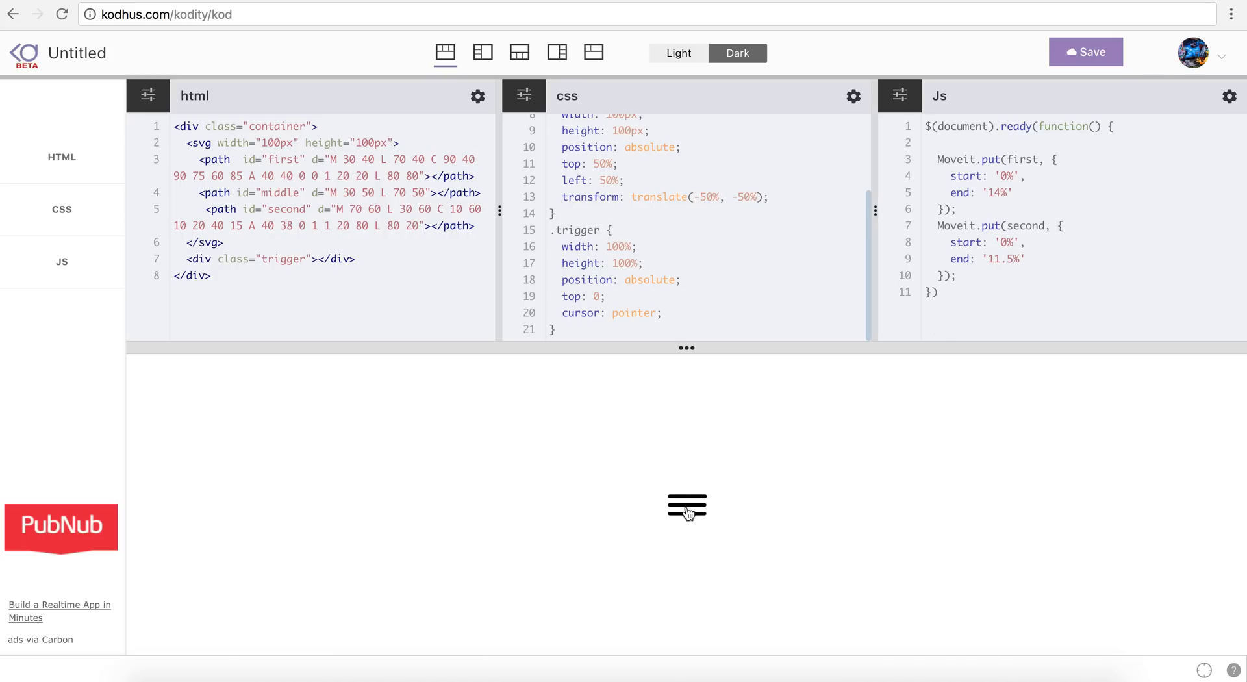
{"action": "mouse_move", "coordinate": [684, 515]}
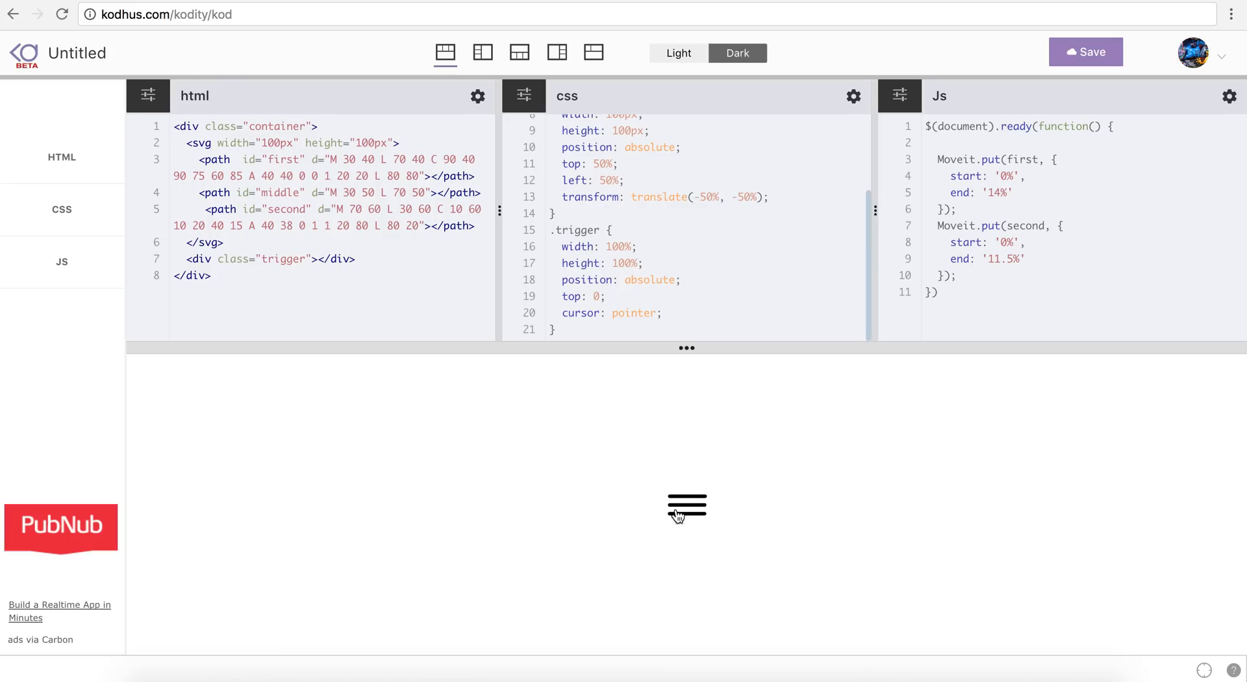
{"action": "mouse_move", "coordinate": [312, 368]}
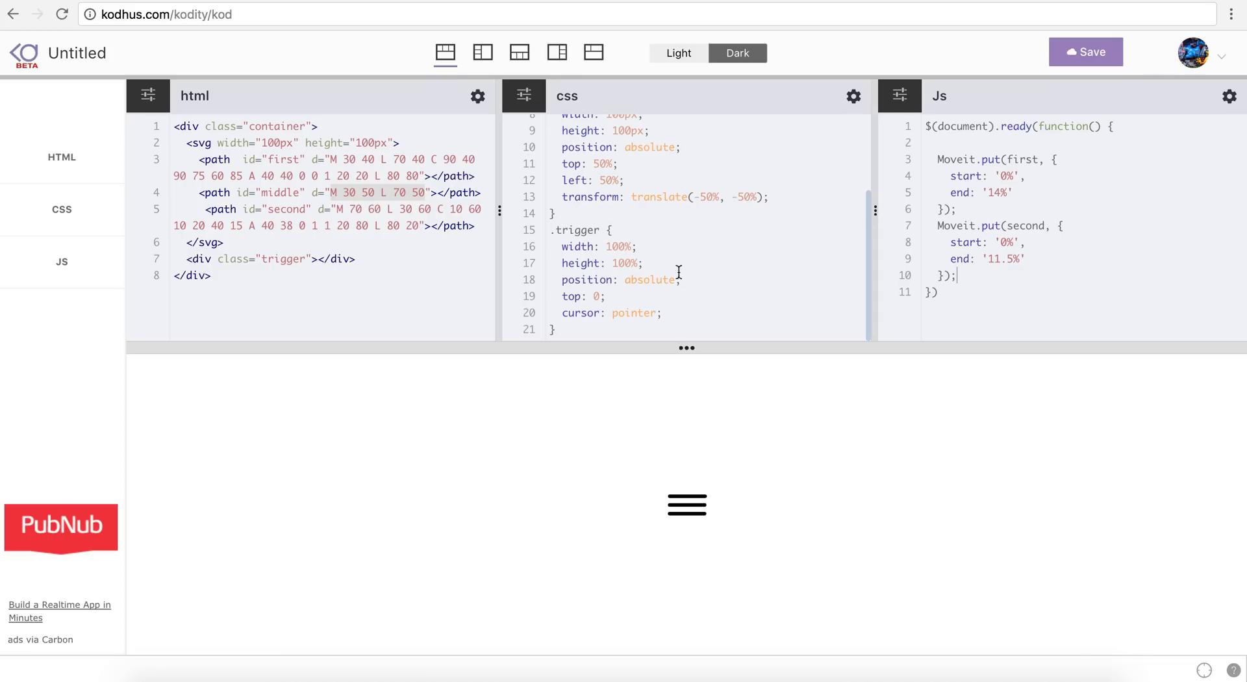
Step: Add a .trigger click handler calling Moveit.animate on the first path
{"action": "double_click", "coordinate": [575, 230]}
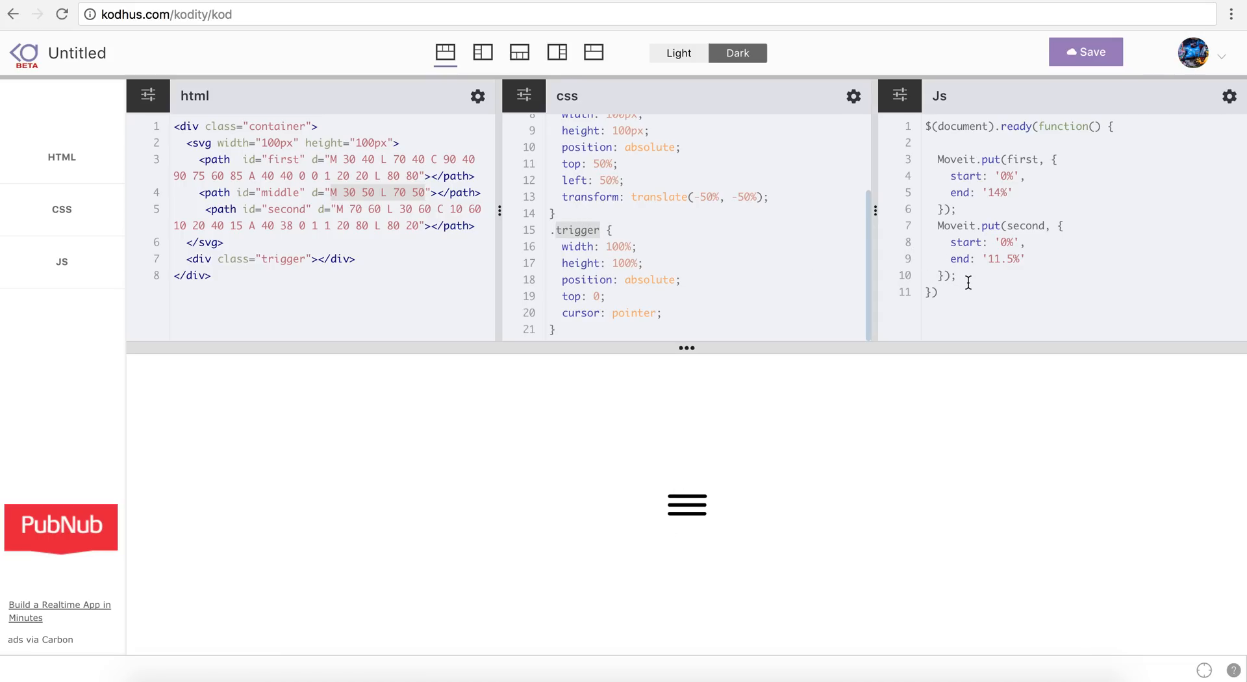
{"action": "key", "text": "Enter"}
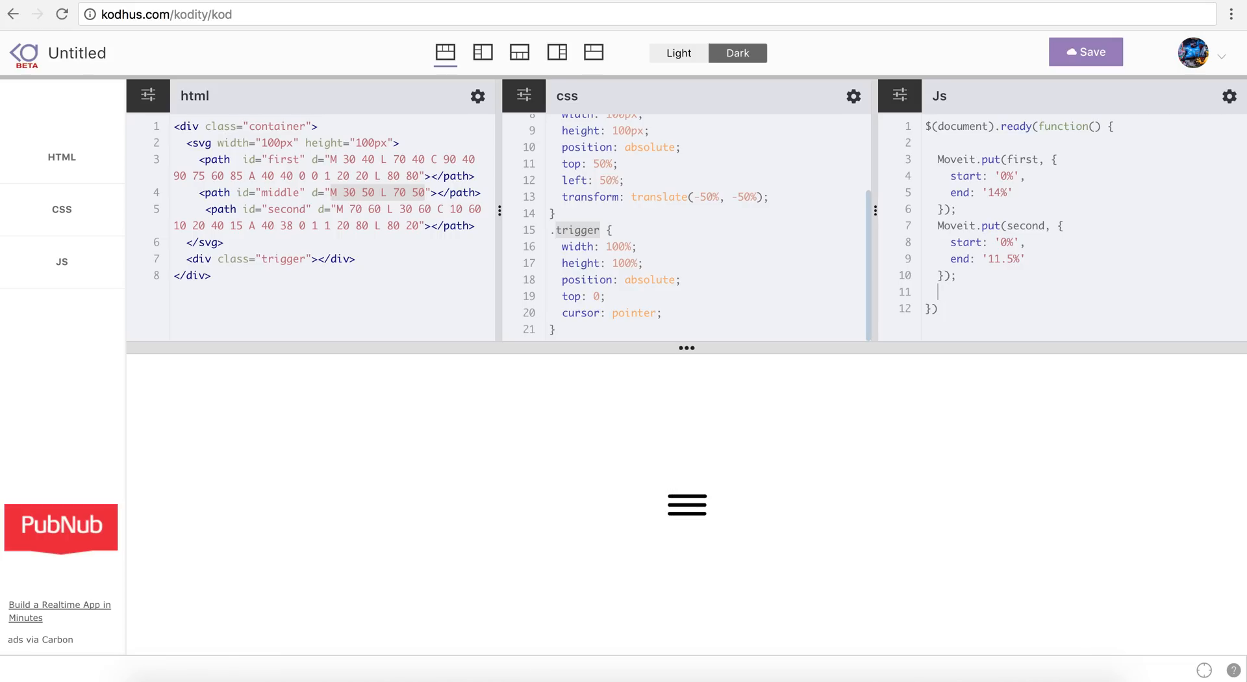
{"action": "type", "text": "$('')"}
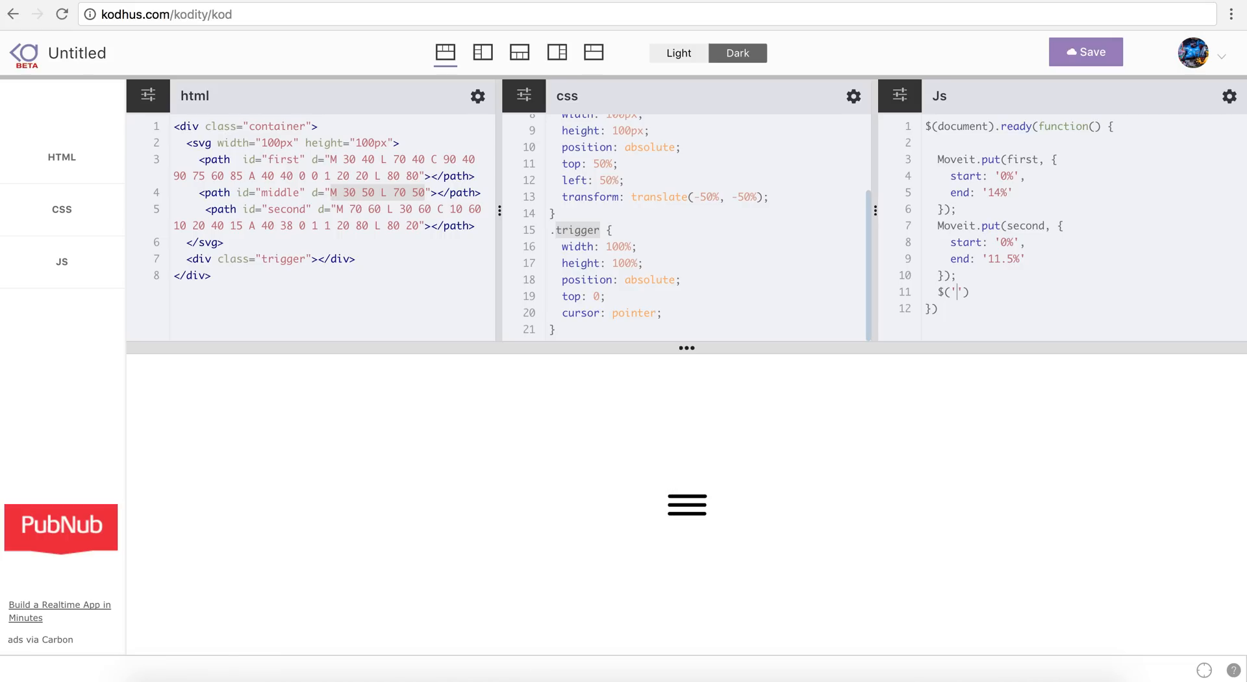
{"action": "type", "text": ".trigger').click(function() {"}
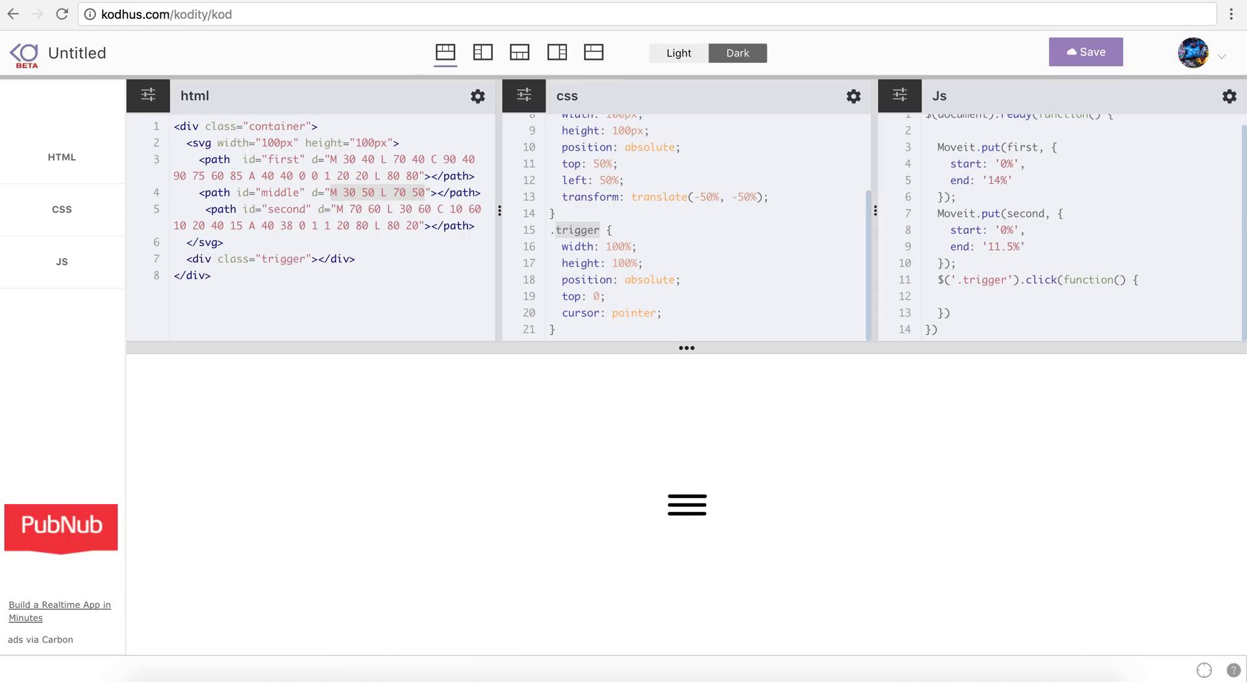
{"action": "type", "text": "Move"}
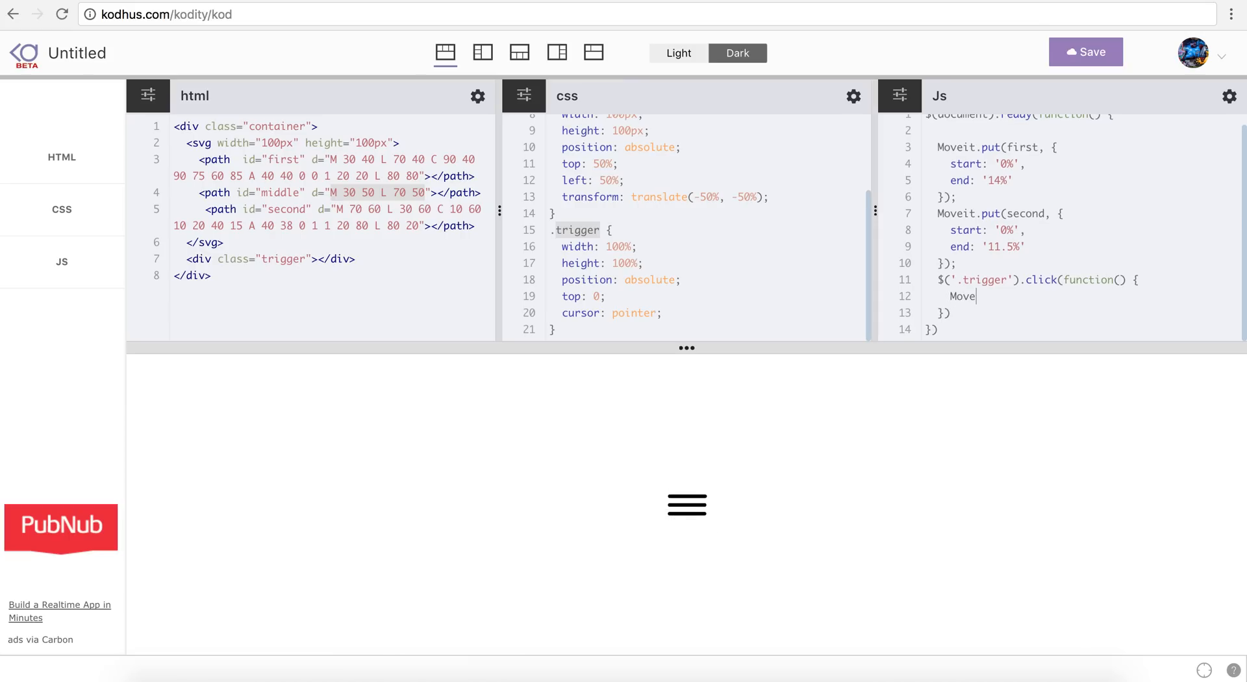
{"action": "type", "text": "it.animate()"}
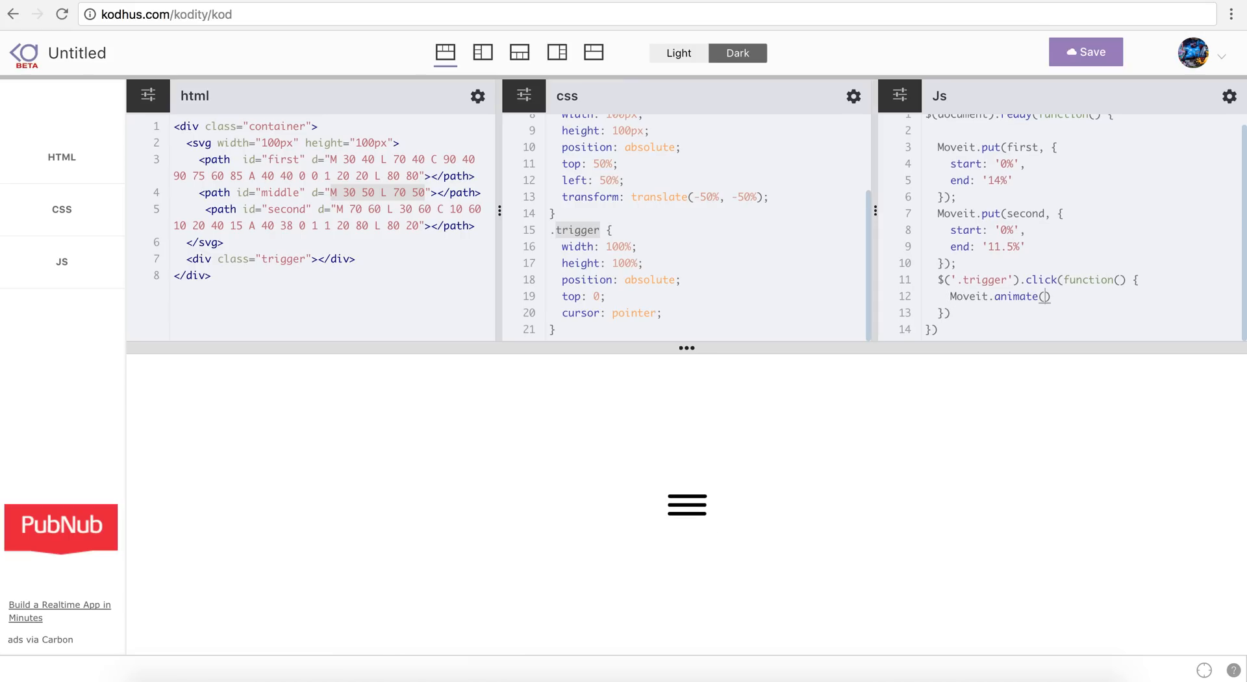
{"action": "type", "text": "firt"}
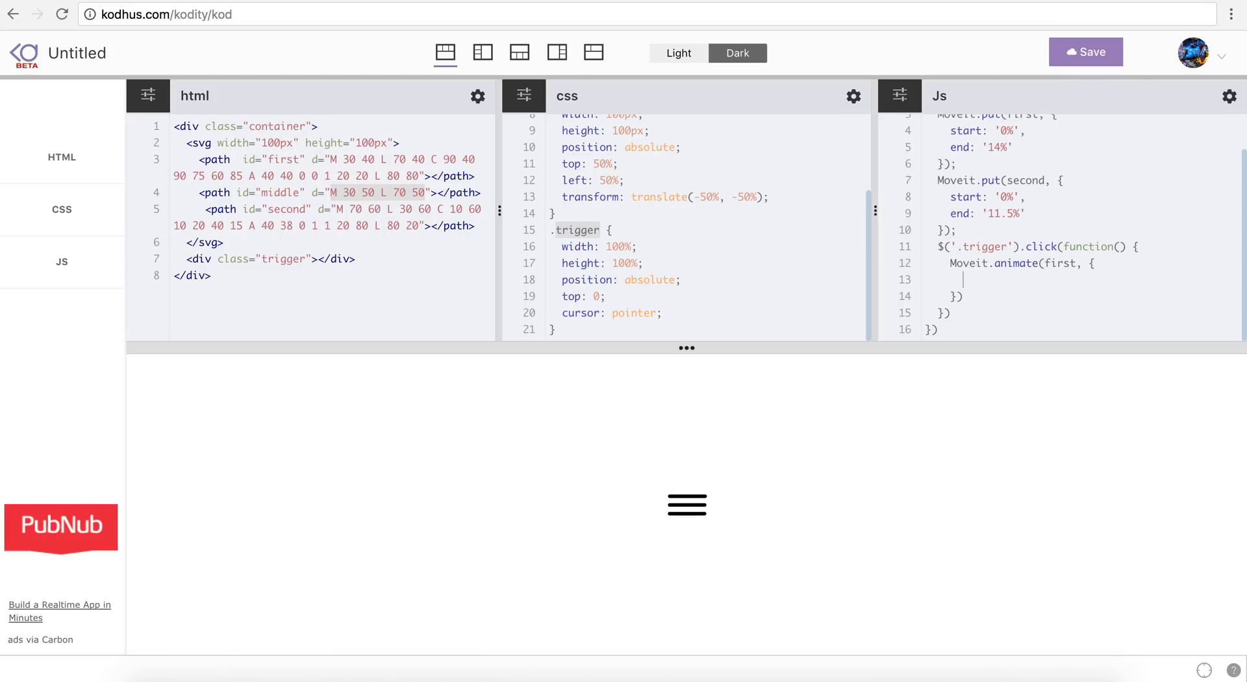
Step: Set the animation options to start '78%', end '93%', duration 1
{"action": "type", "text": "start:"}
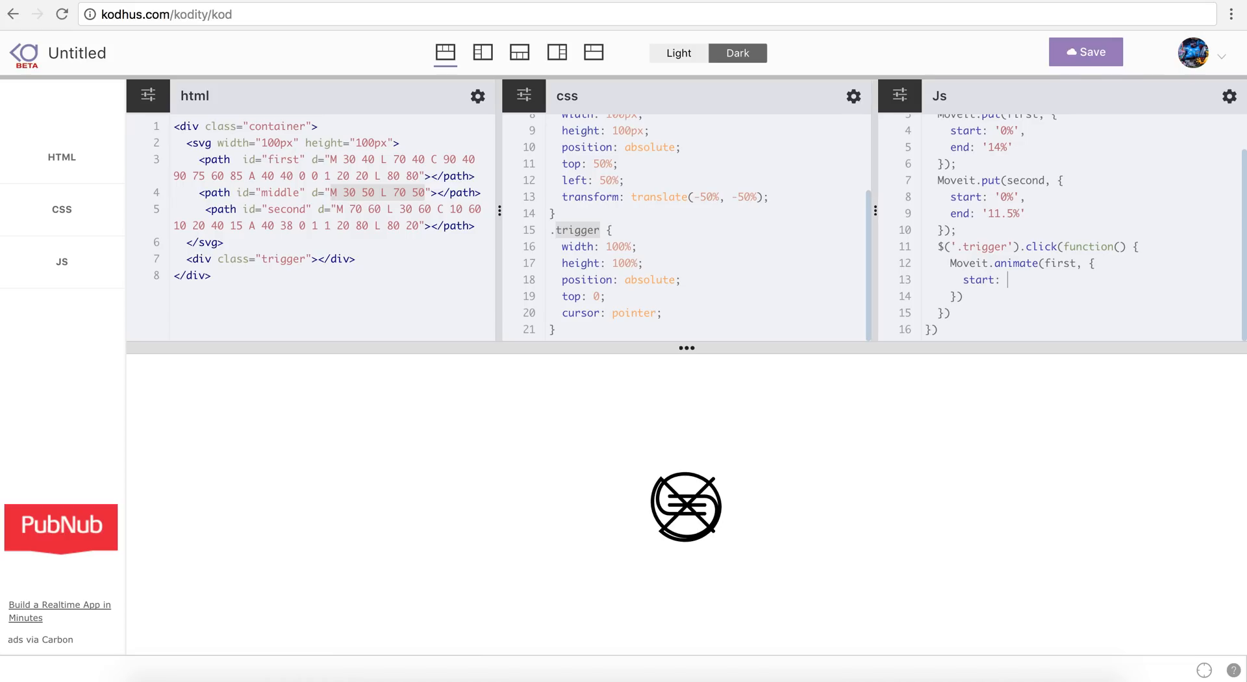
{"action": "type", "text": "''"}
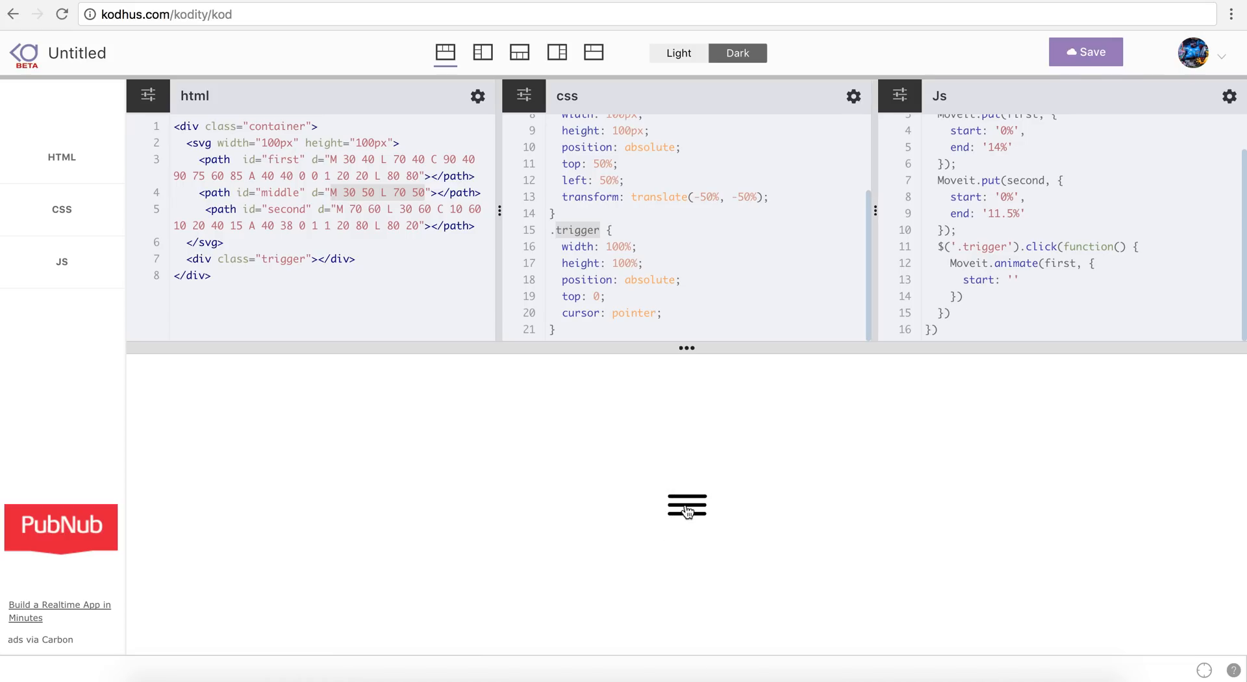
{"action": "left_click", "coordinate": [1015, 280]}
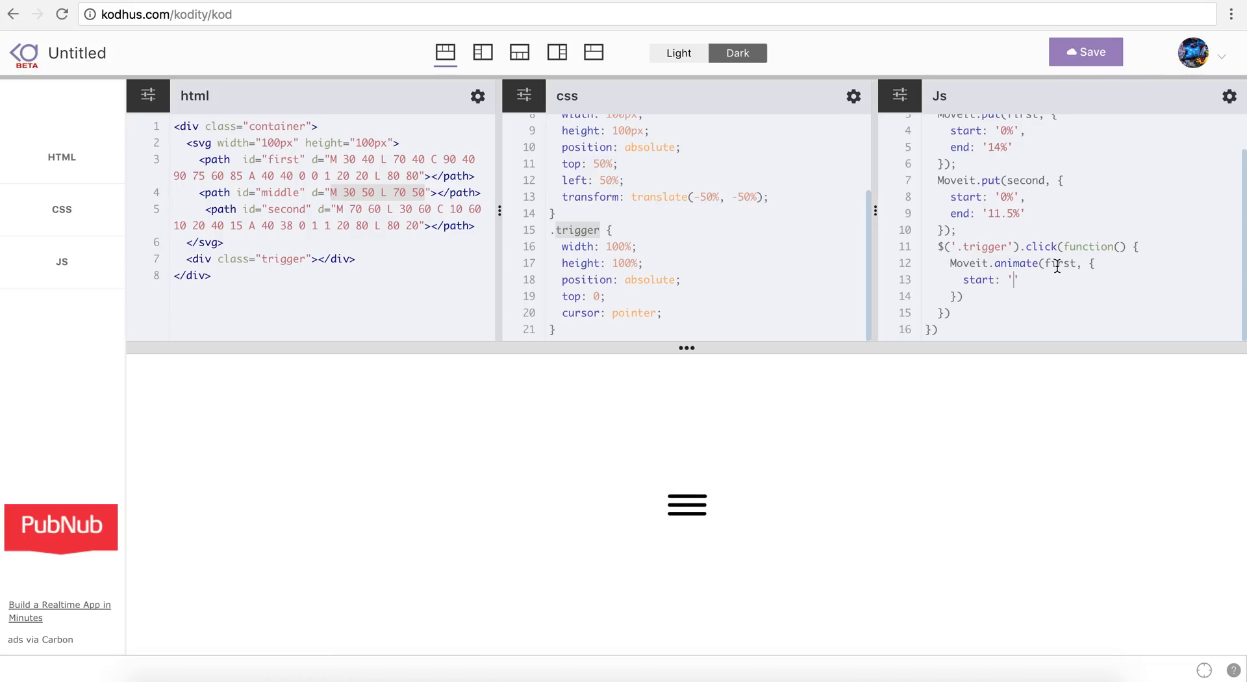
{"action": "type", "text": "78%"}
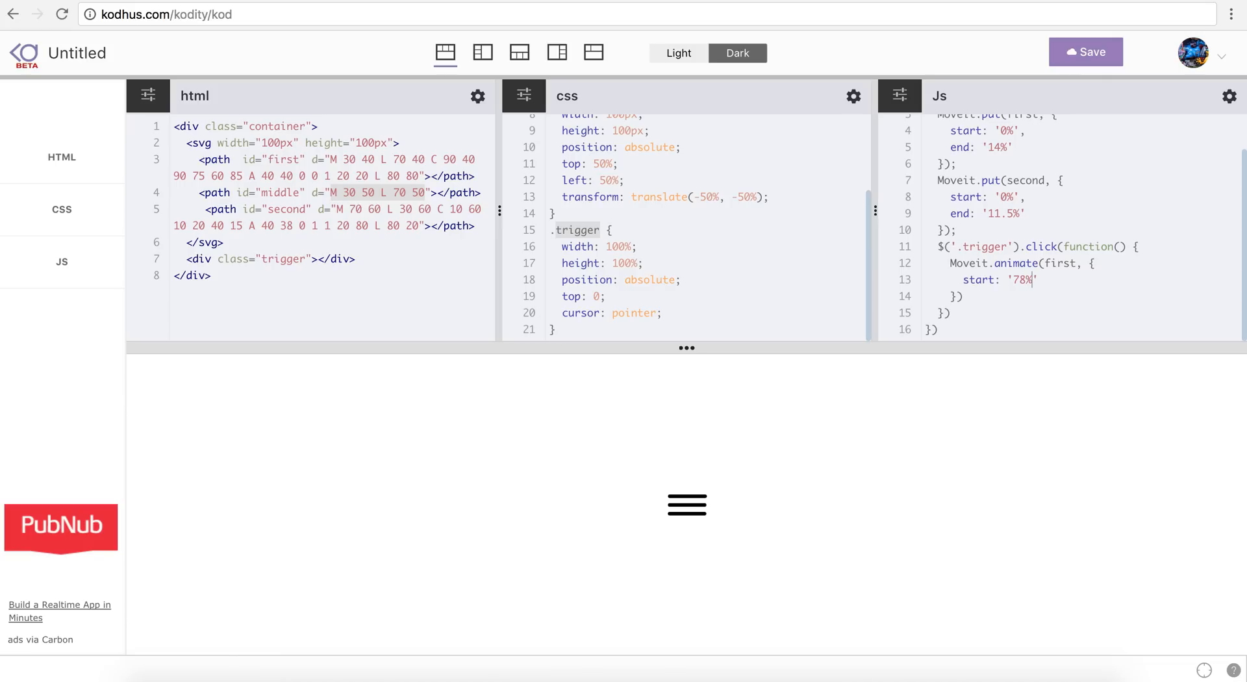
{"action": "type", "text": ","}
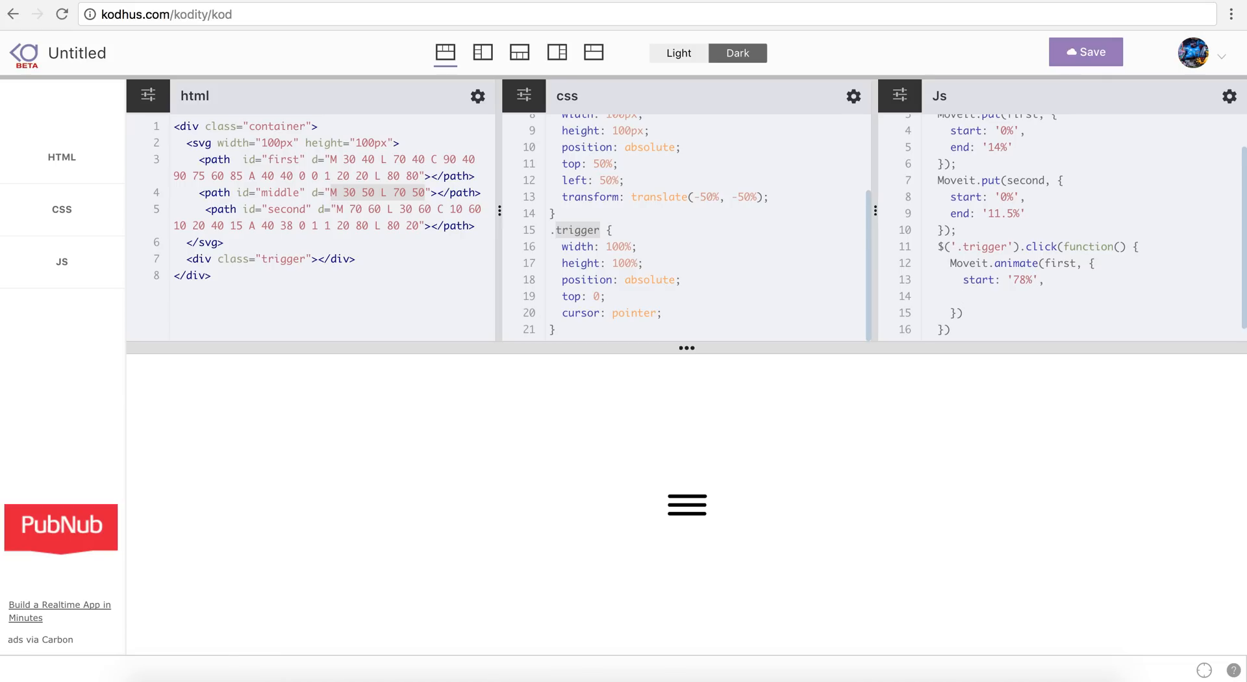
{"action": "type", "text": "end: '93"}
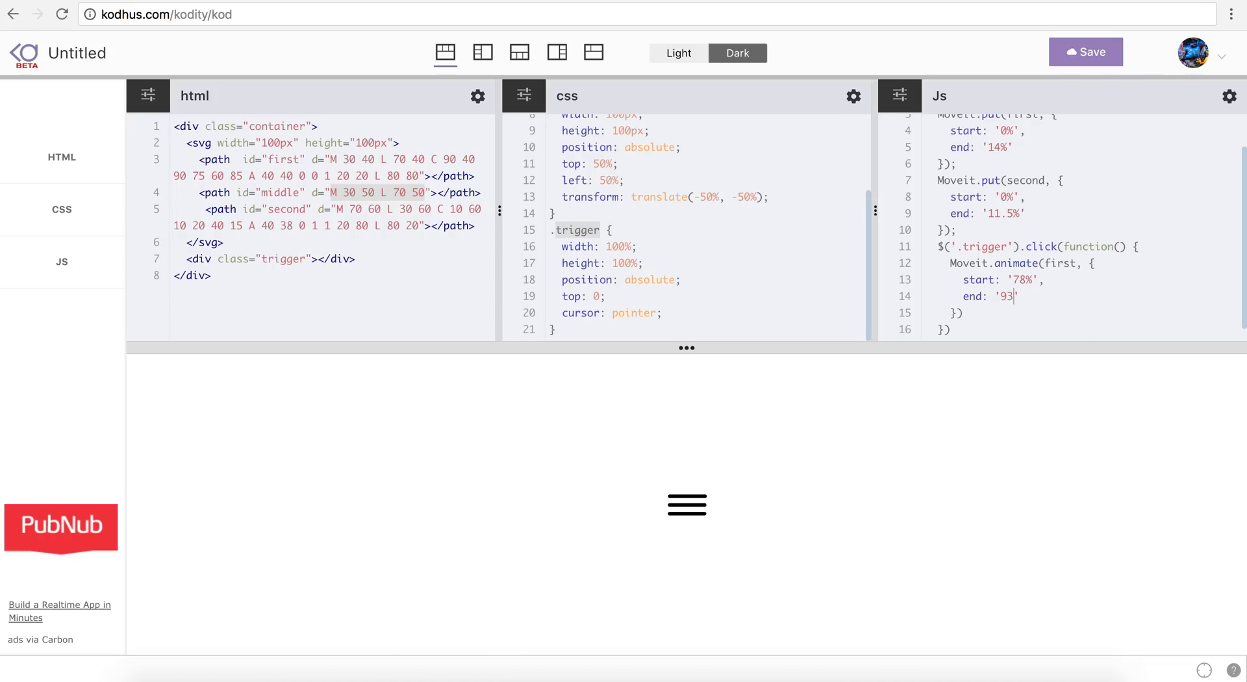
{"action": "type", "text": "%"}
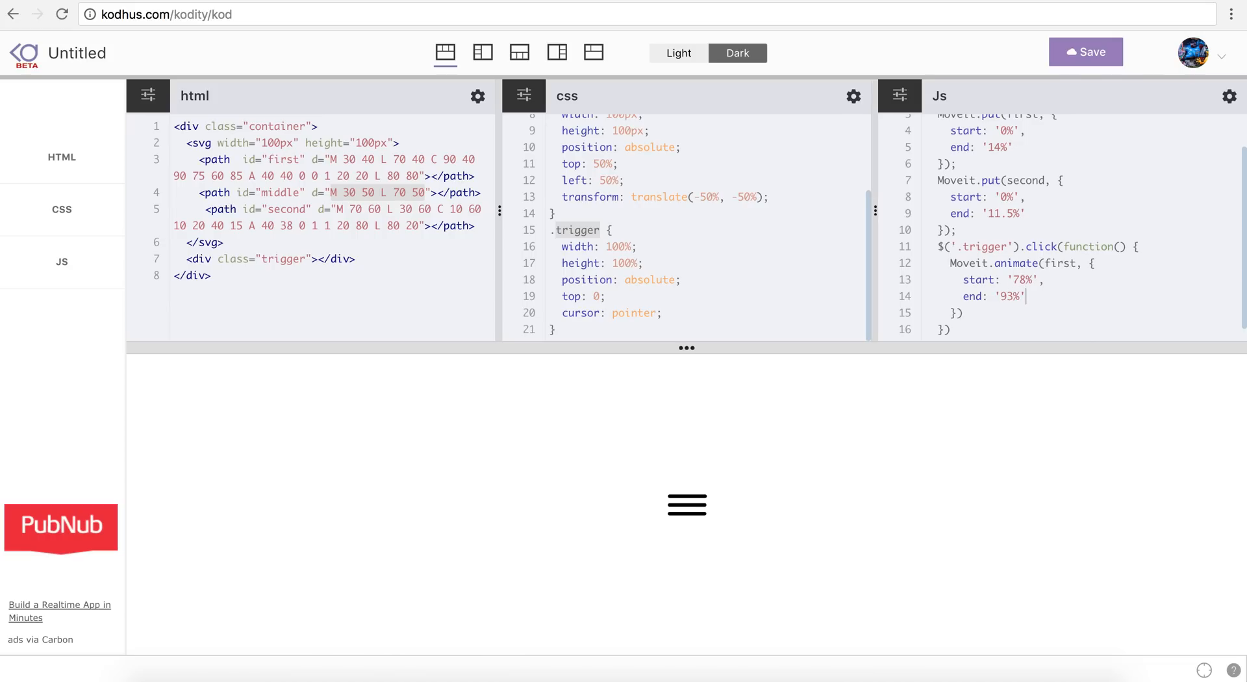
{"action": "mouse_move", "coordinate": [582, 519]}
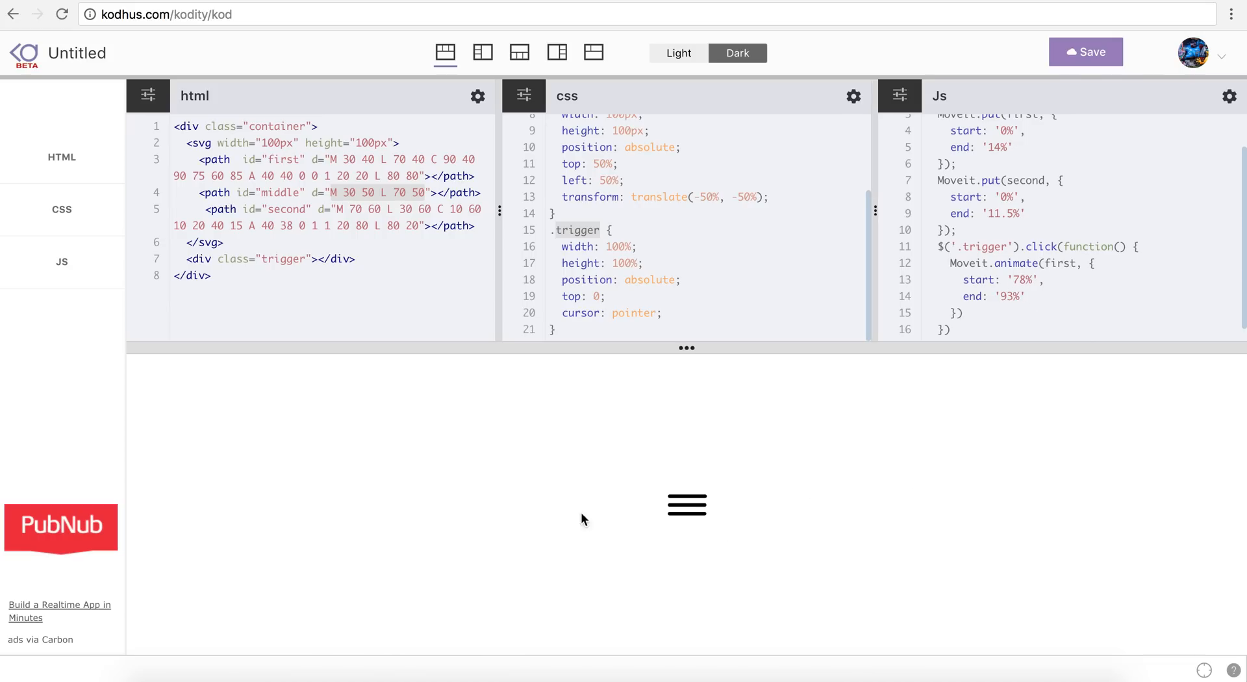
{"action": "mouse_move", "coordinate": [709, 529]}
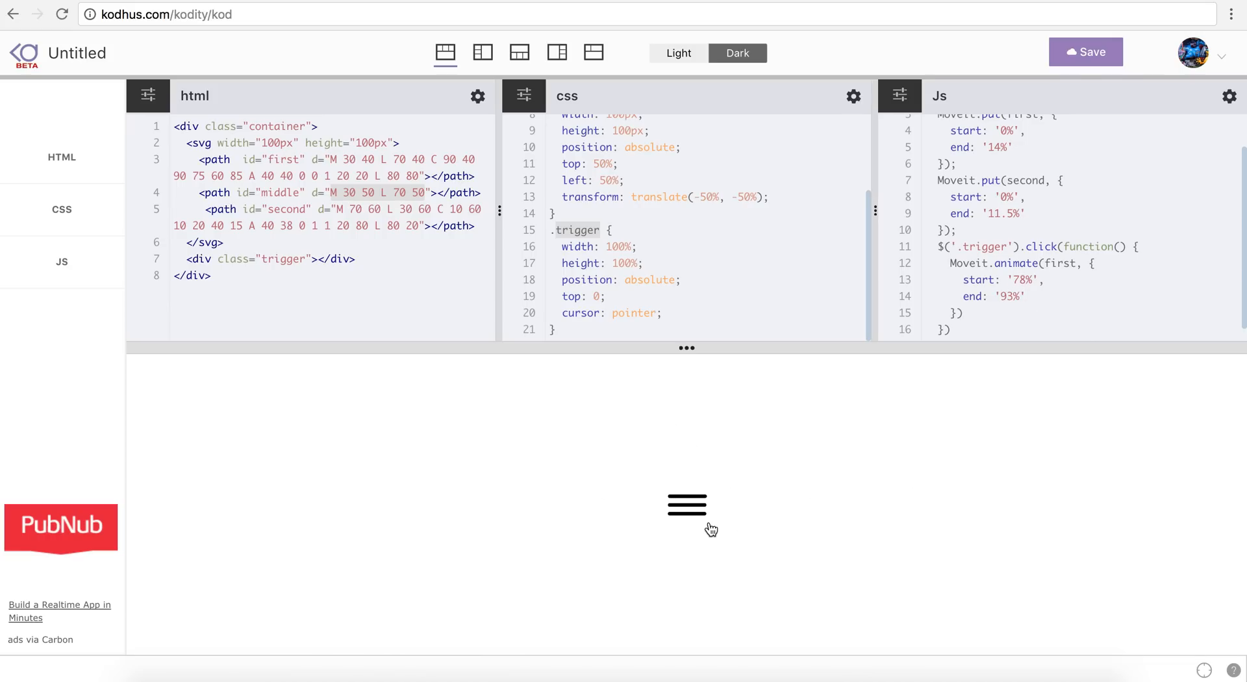
{"action": "mouse_move", "coordinate": [720, 518]}
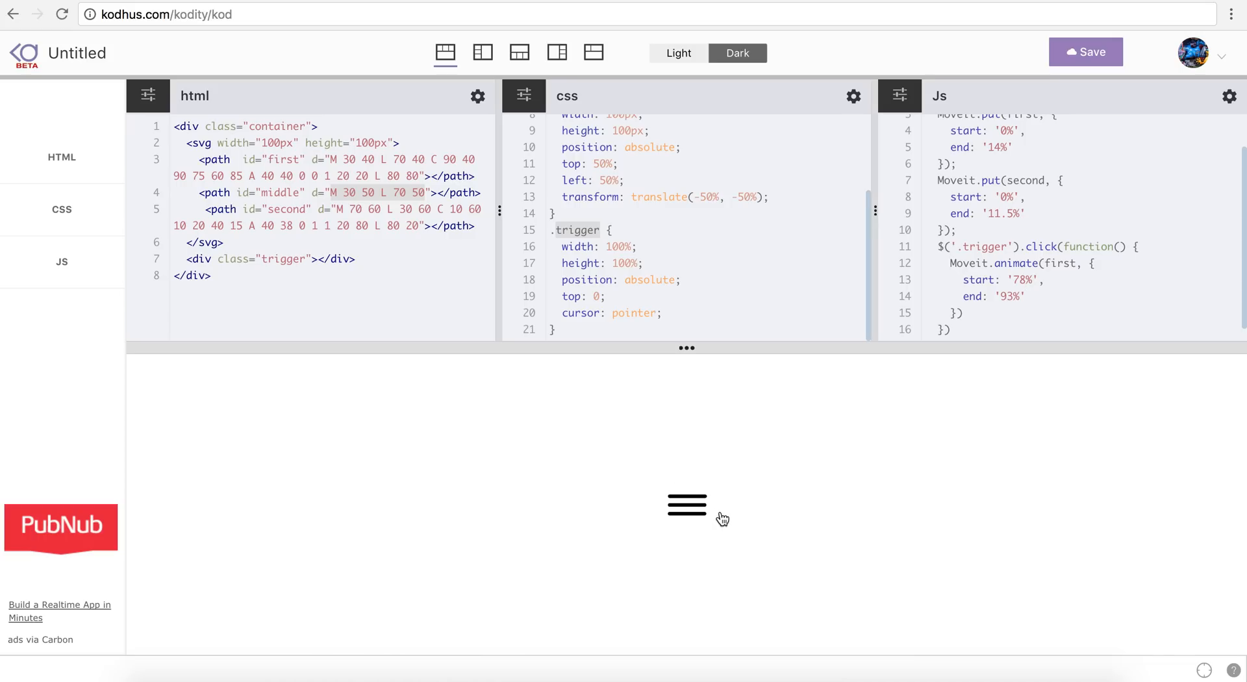
{"action": "mouse_move", "coordinate": [698, 493]}
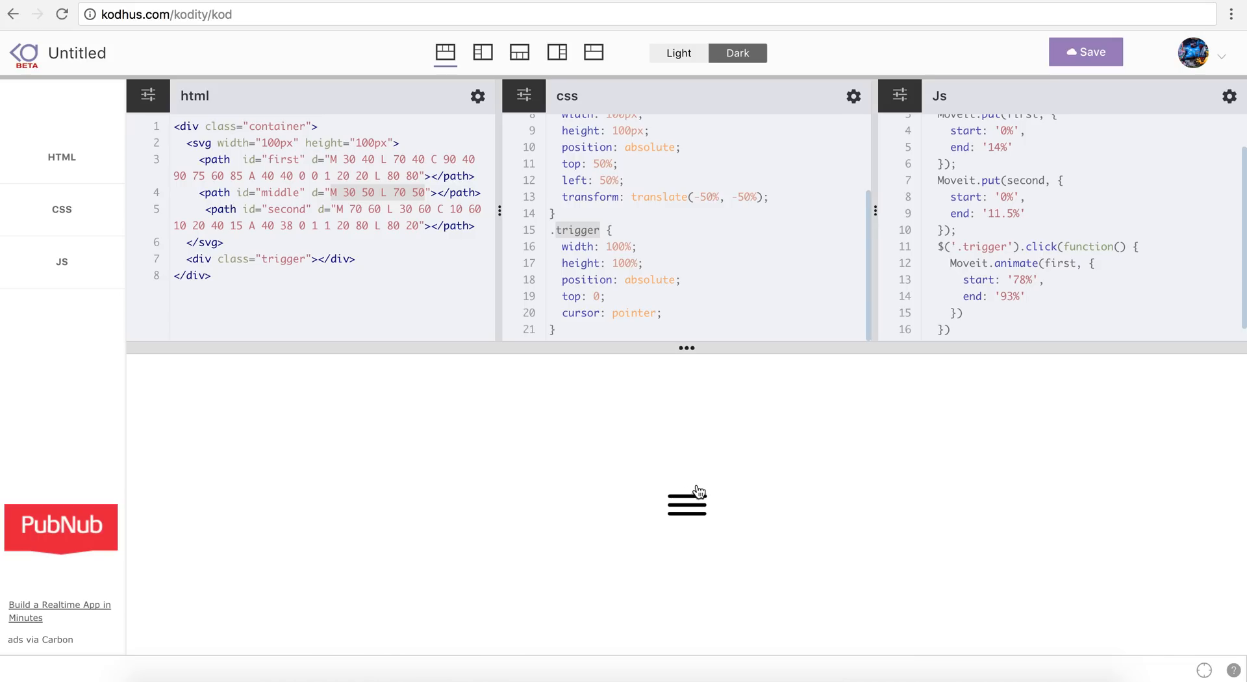
{"action": "mouse_move", "coordinate": [876, 406]}
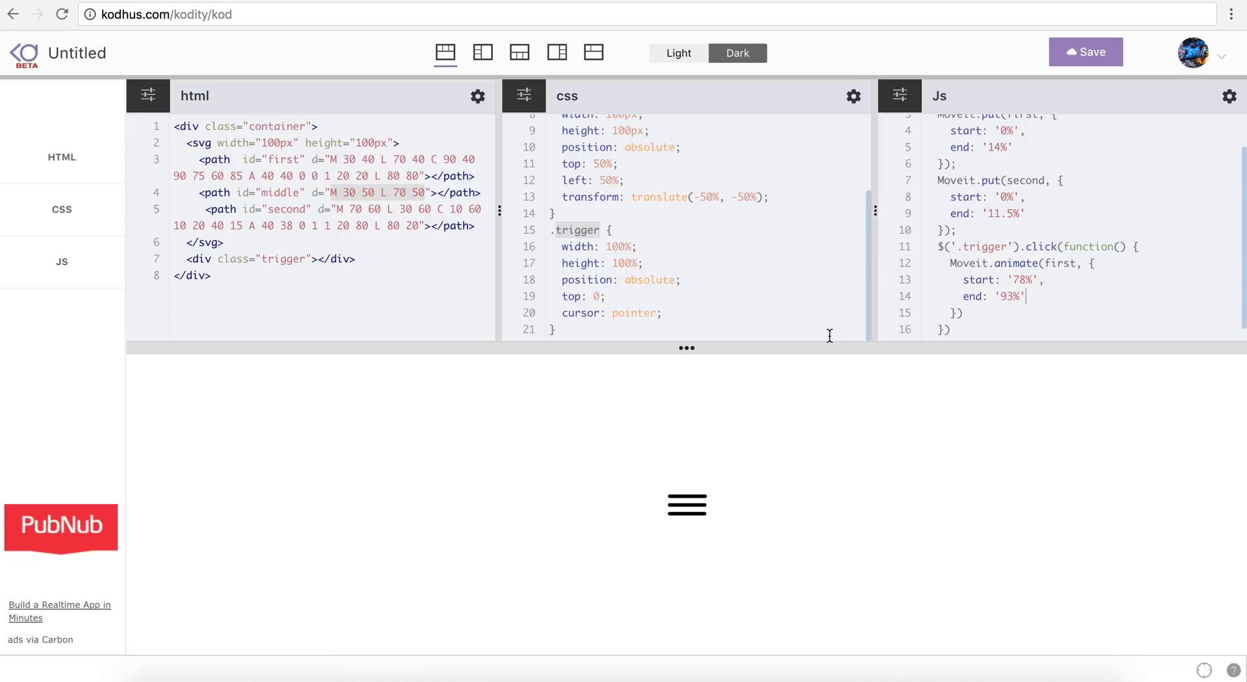
{"action": "type", "text": ","}
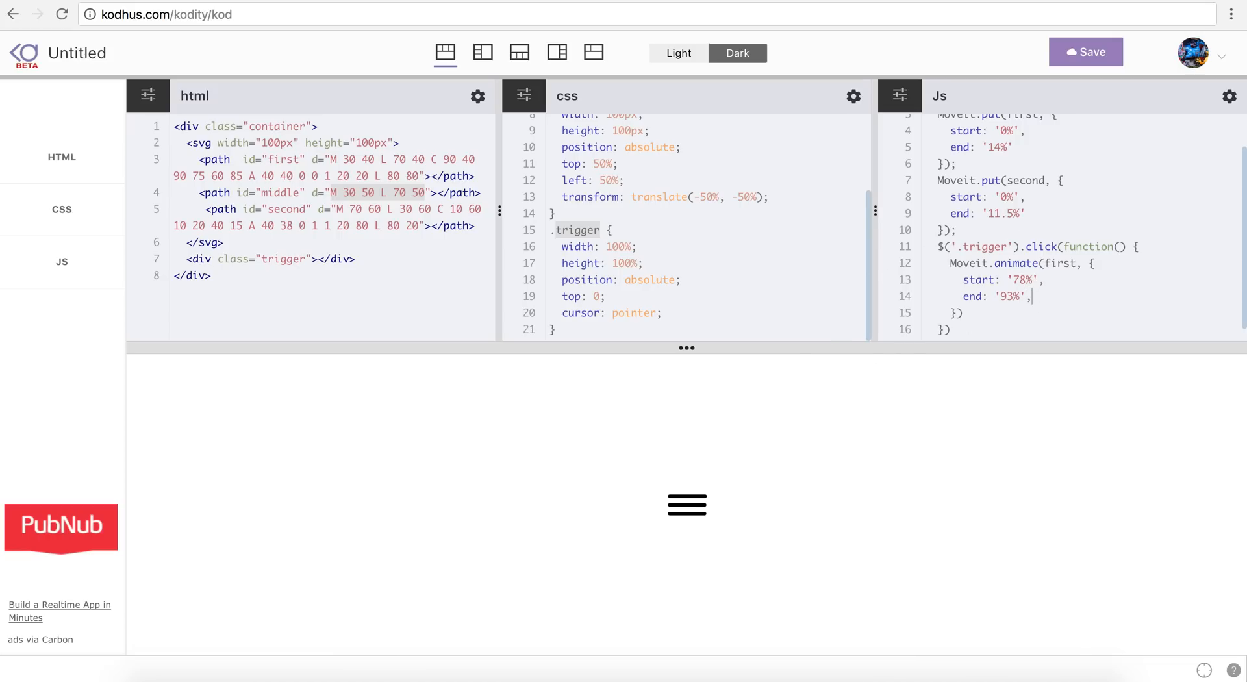
{"action": "type", "text": "duration: 1"}
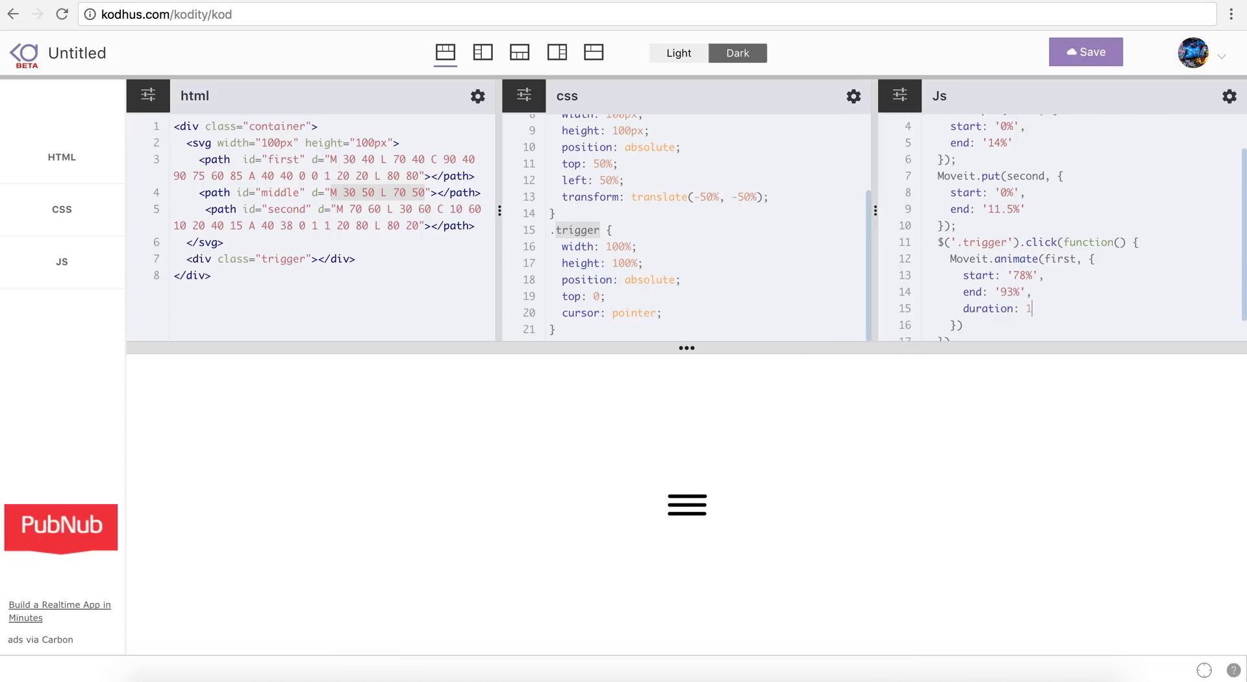
{"action": "mouse_move", "coordinate": [686, 544]}
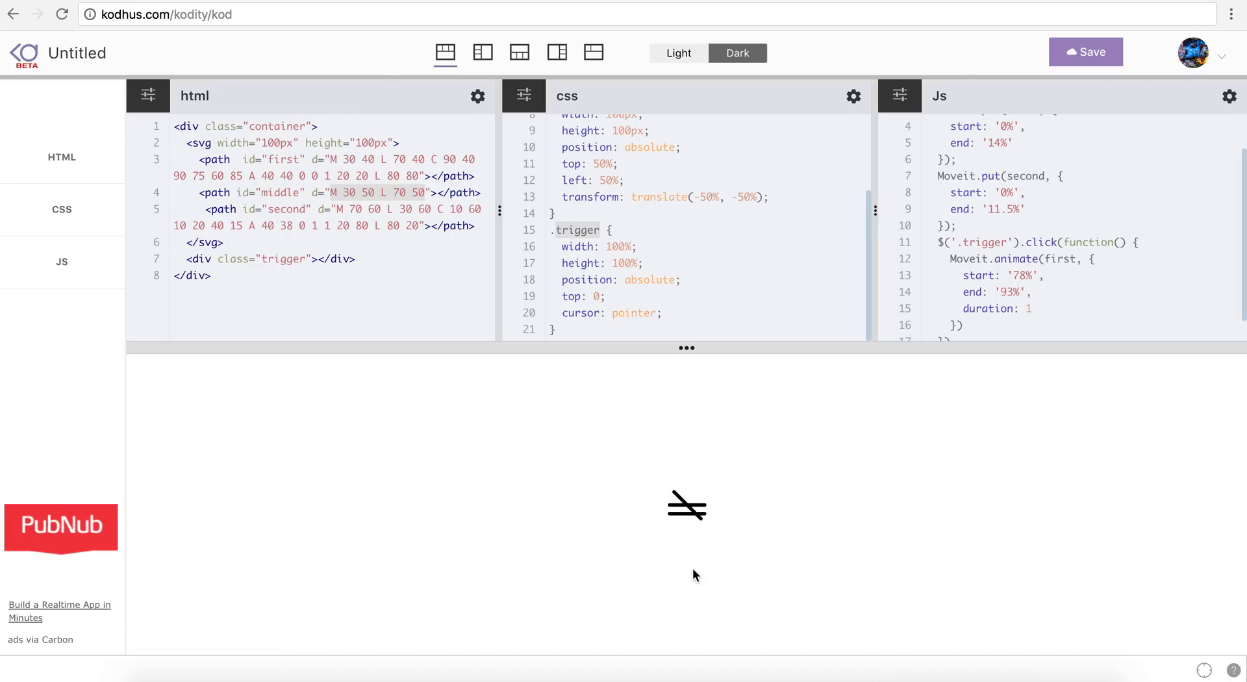
{"action": "mouse_move", "coordinate": [713, 547]}
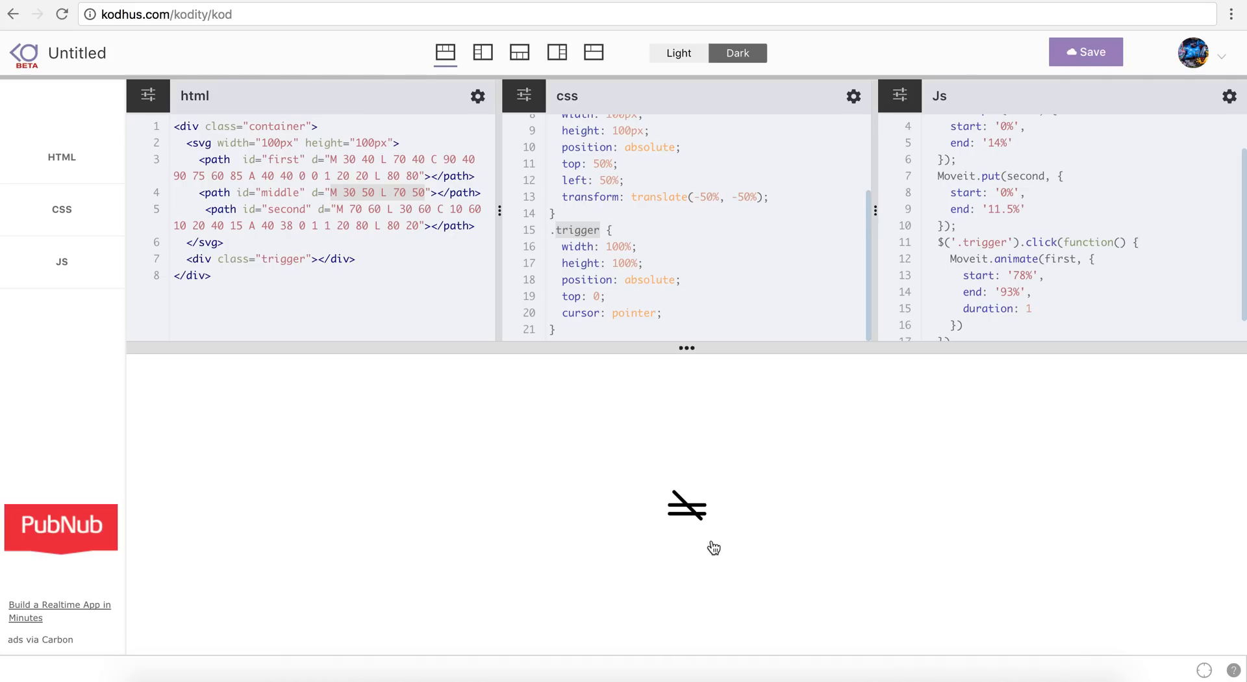
{"action": "scroll", "scroll_direction": "down", "scroll_amount": 3}
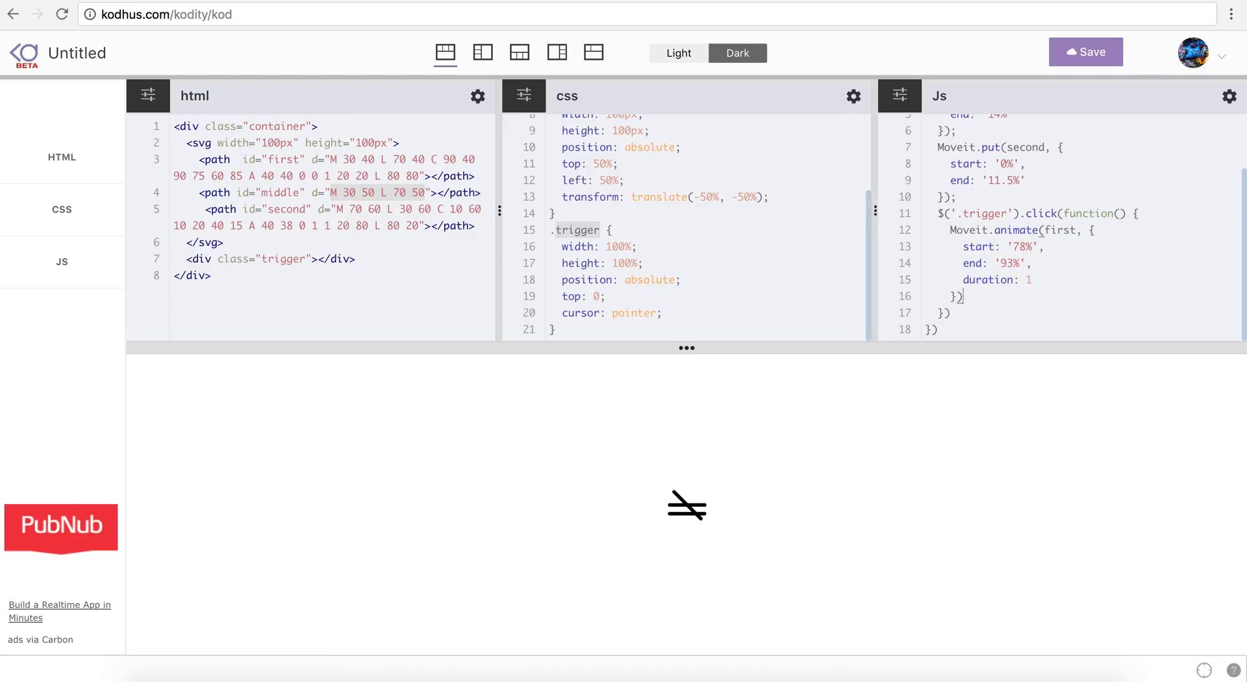
Step: Add a Moveit.animate call for path second from '81.5%' to '94%'
{"action": "type", "text": ";"}
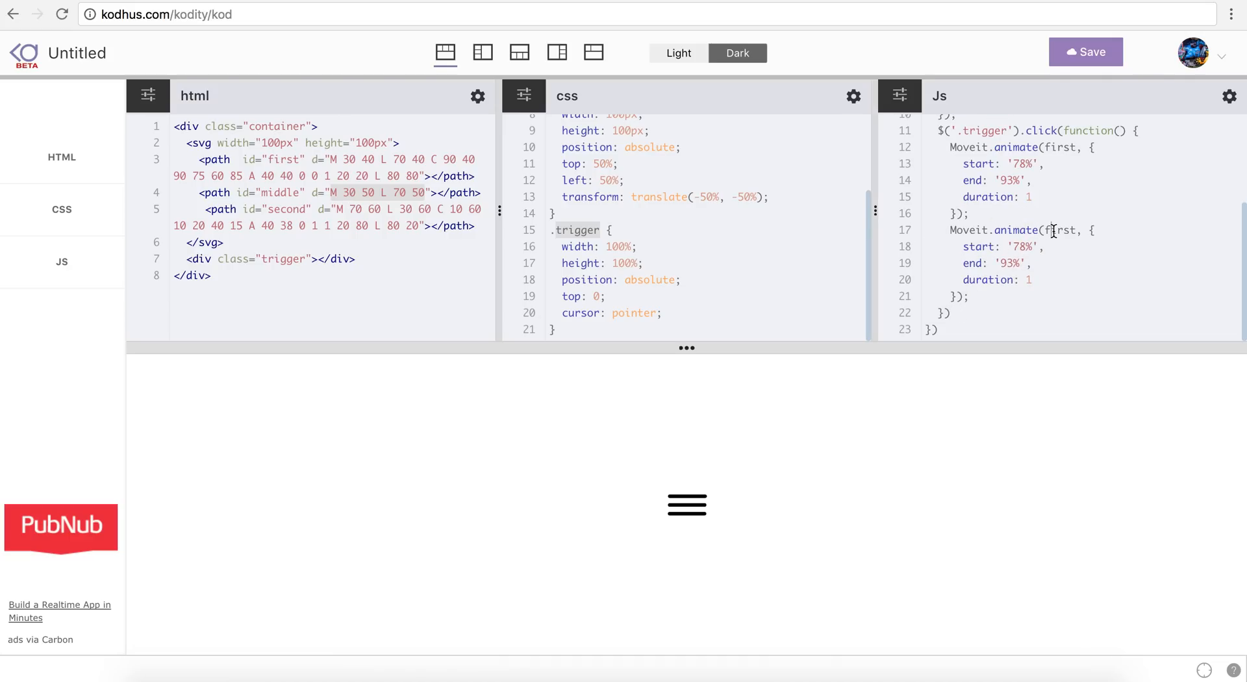
{"action": "type", "text": "second"}
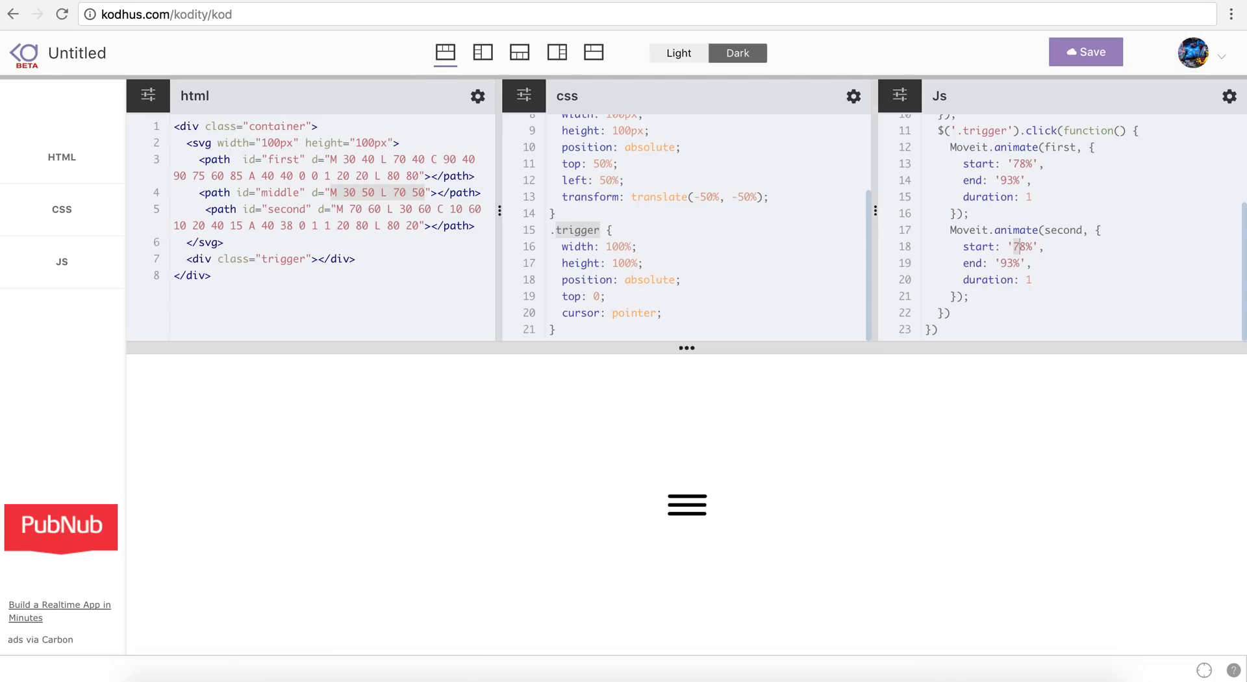
{"action": "type", "text": "81."}
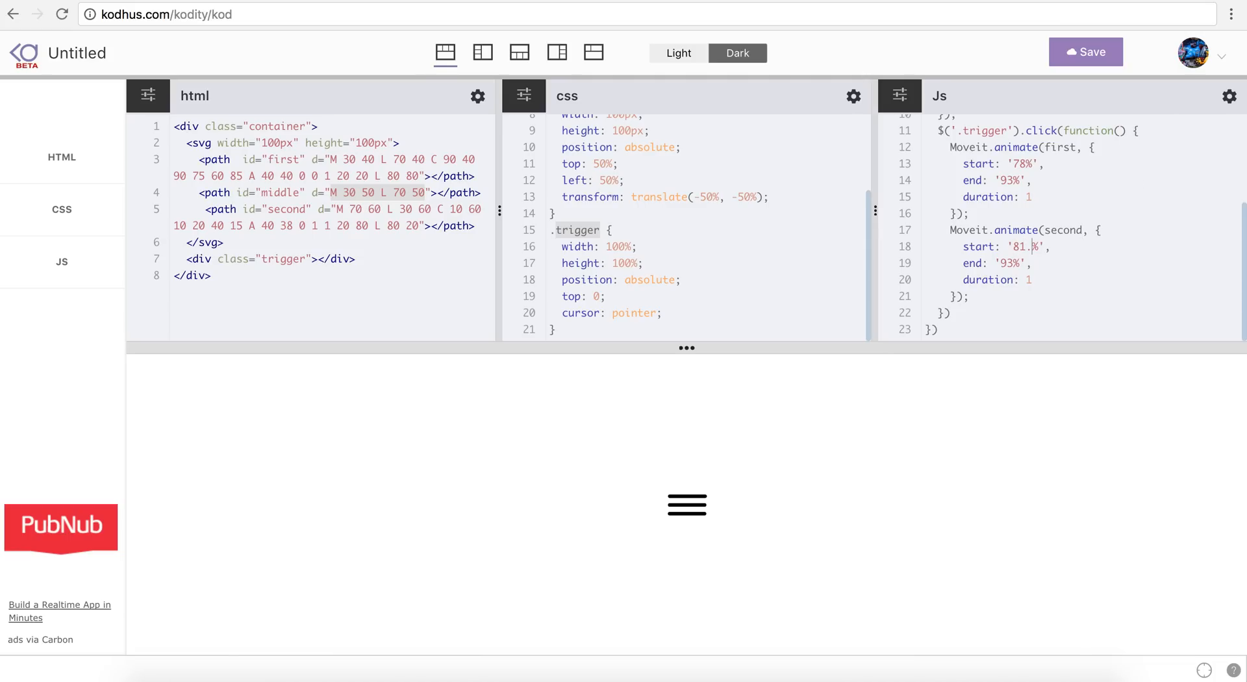
{"action": "type", "text": "5"}
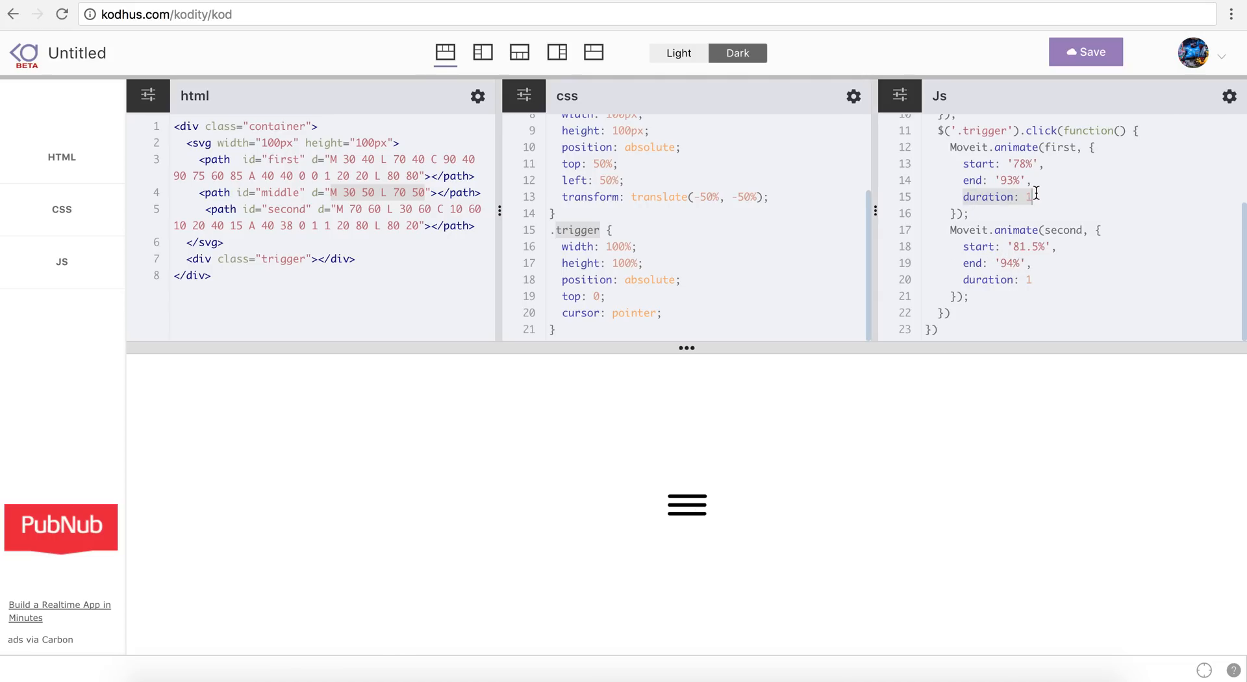
{"action": "mouse_move", "coordinate": [756, 408]}
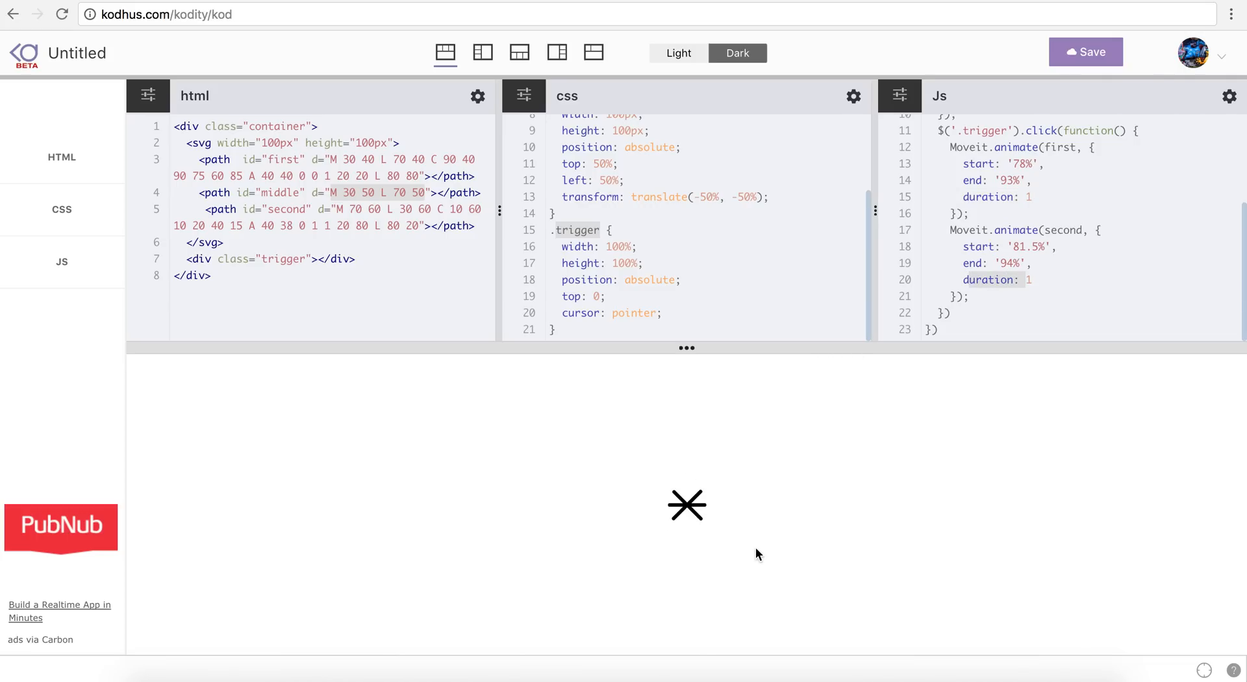
{"action": "mouse_move", "coordinate": [666, 527]}
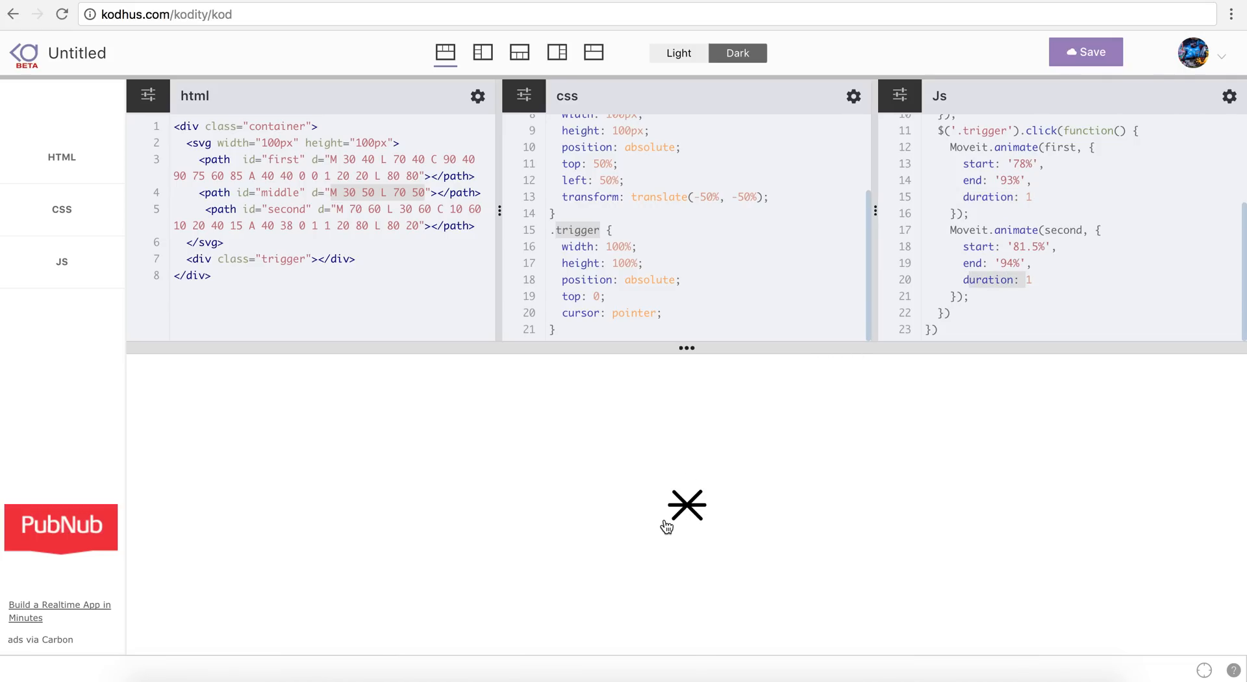
{"action": "mouse_move", "coordinate": [719, 502]}
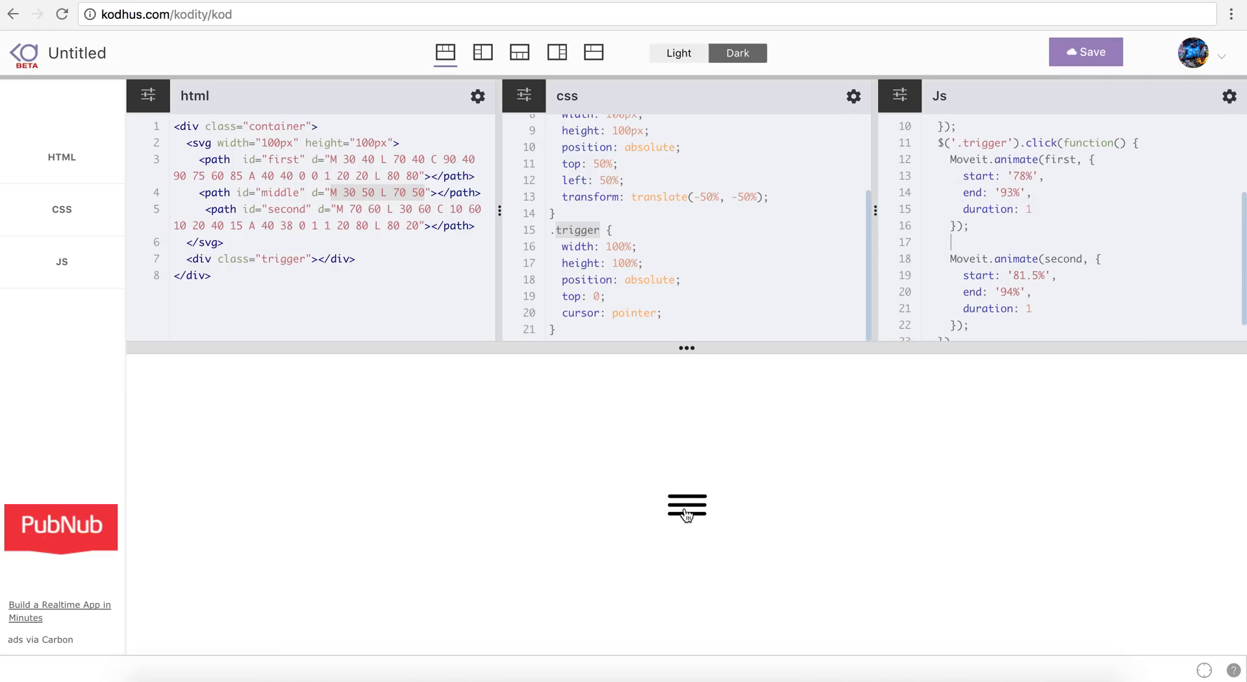
{"action": "mouse_move", "coordinate": [972, 252]}
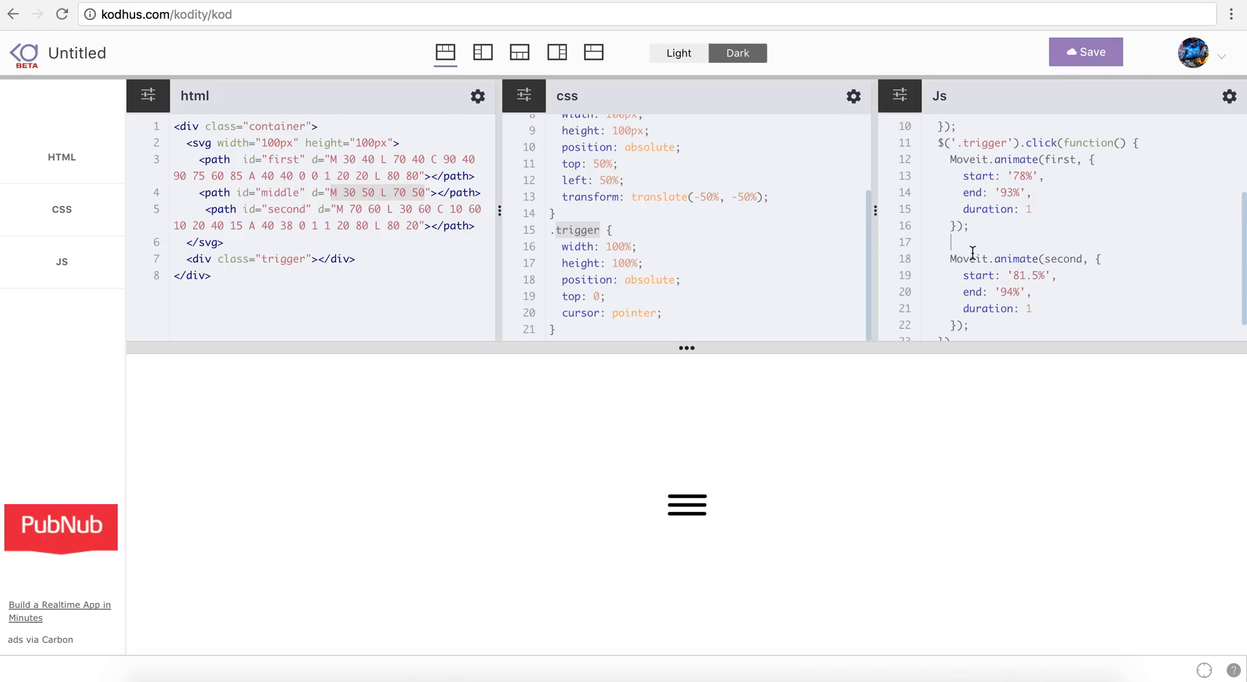
Step: Add Moveit.animate(middle) with start '50%', end '50%', duration 1, then test it in the preview
{"action": "type", "text": "Moveit.animate("}
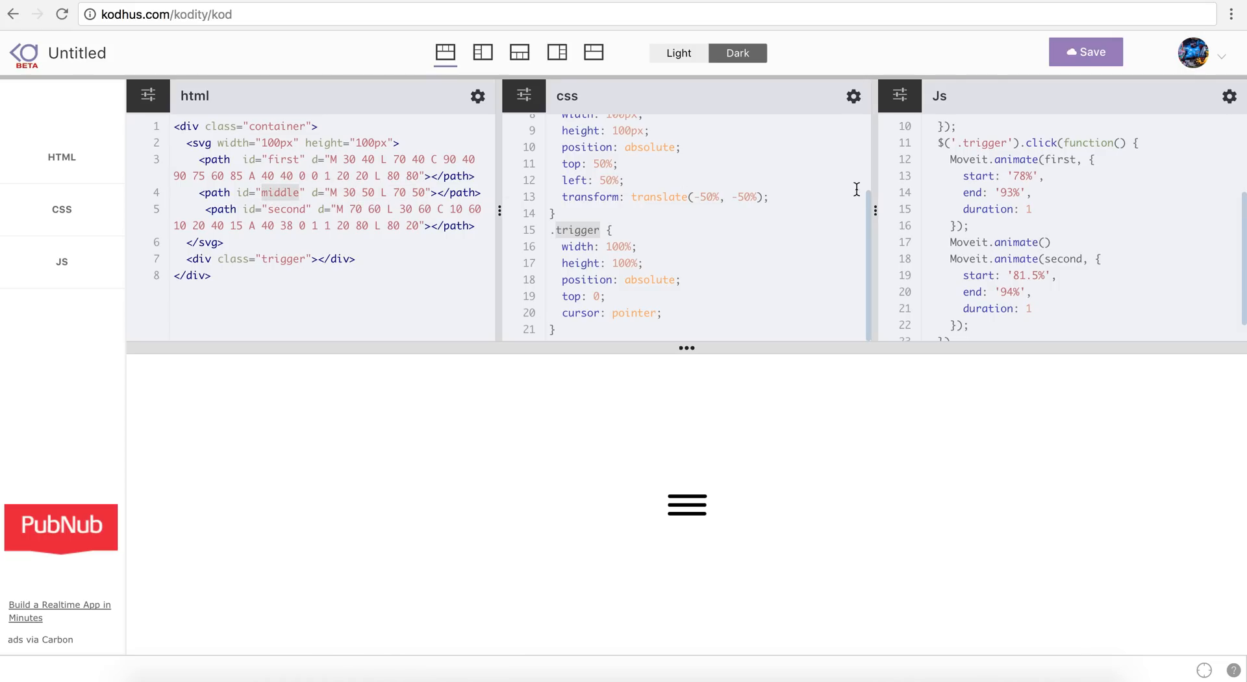
{"action": "type", "text": "middle, {"}
{"action": "type", "text": "start: ''"}
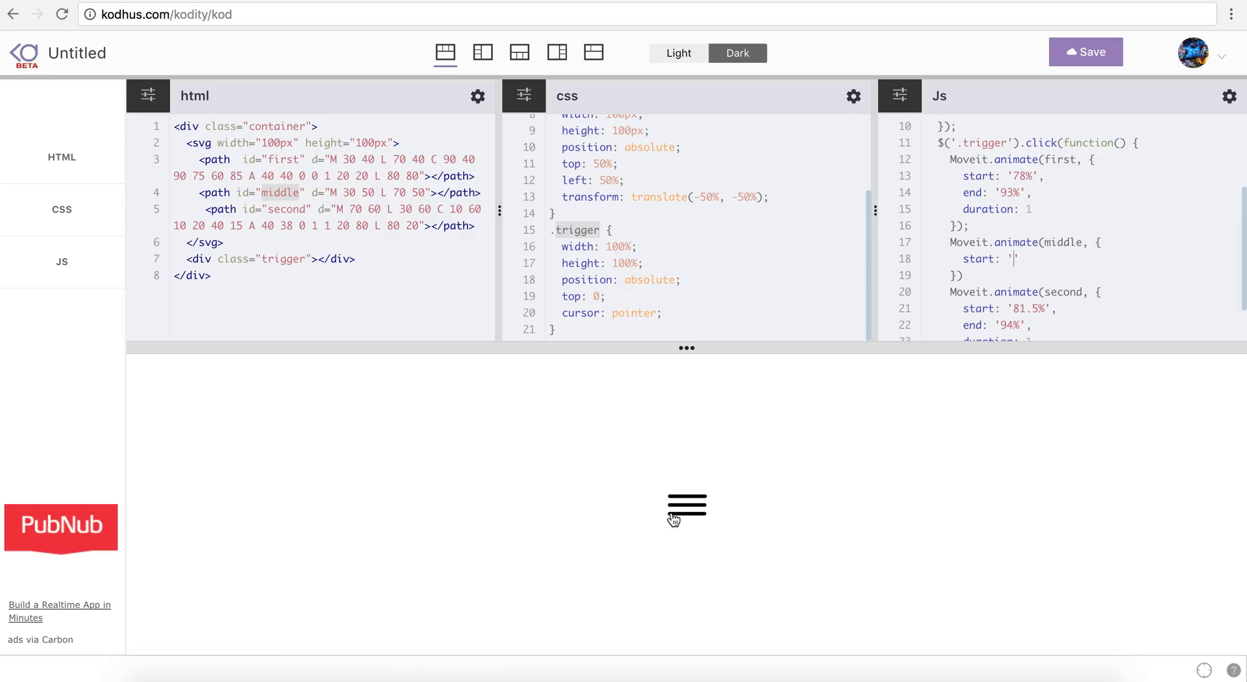
{"action": "mouse_move", "coordinate": [886, 416]}
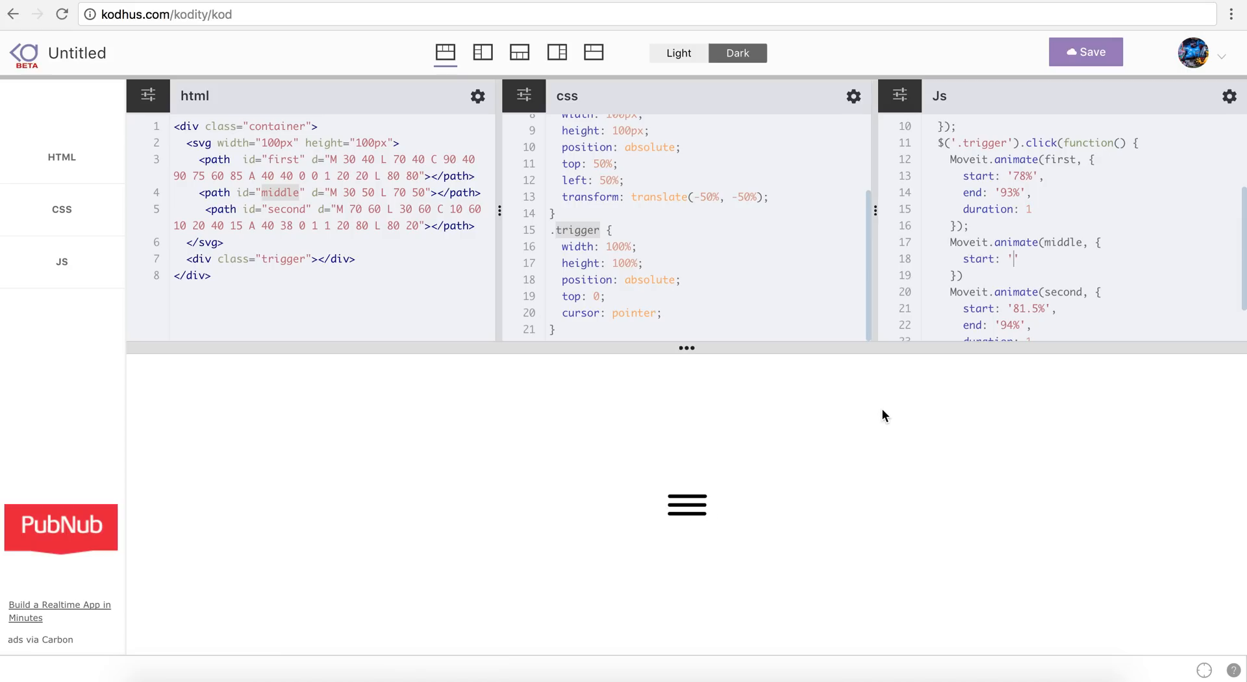
{"action": "type", "text": "50%',"}
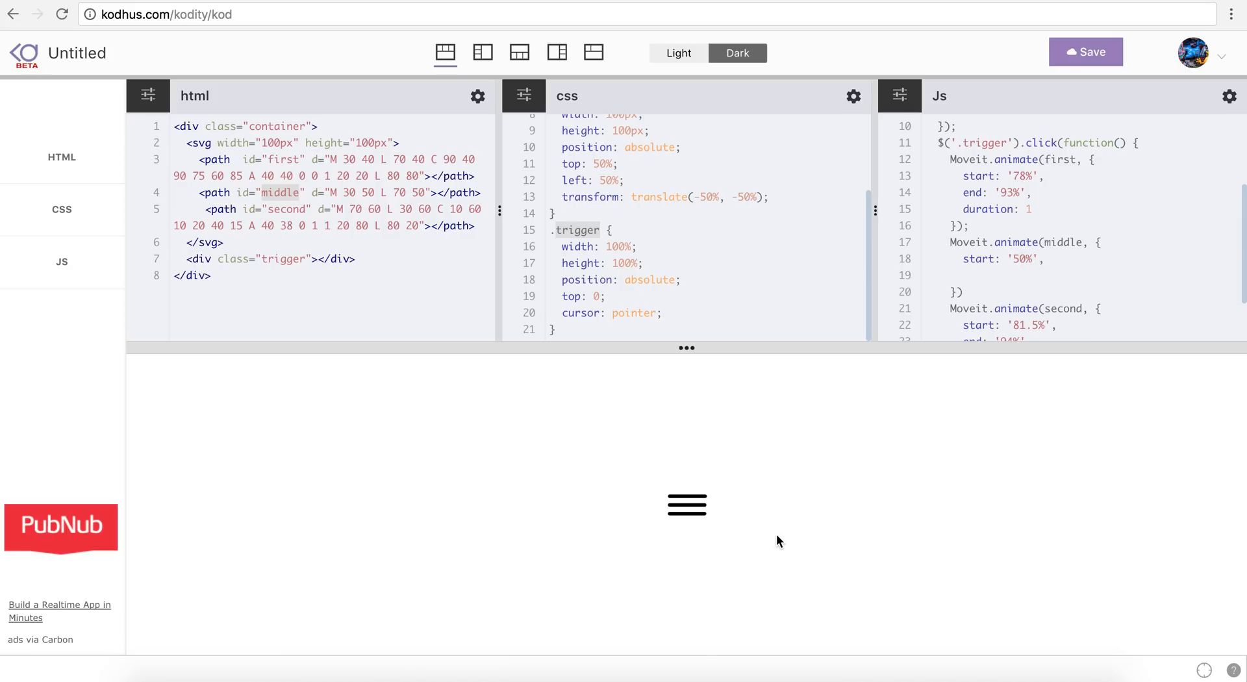
{"action": "type", "text": "end: '50%'"}
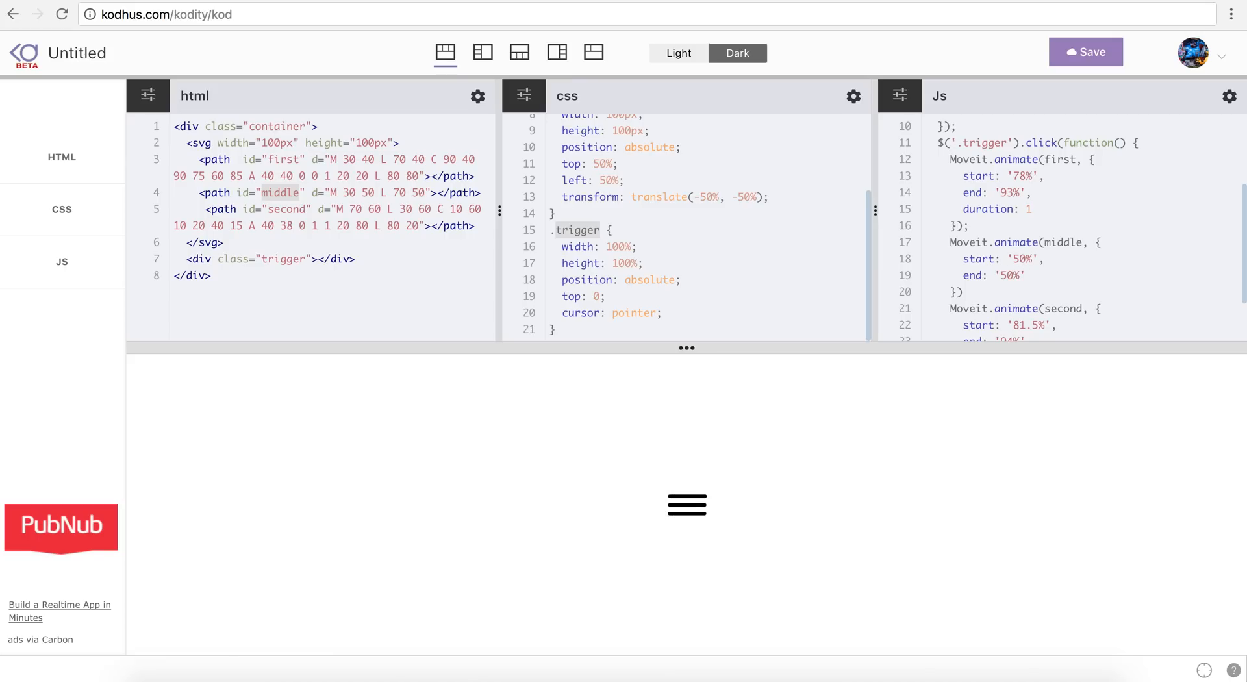
{"action": "type", "text": "duration:"}
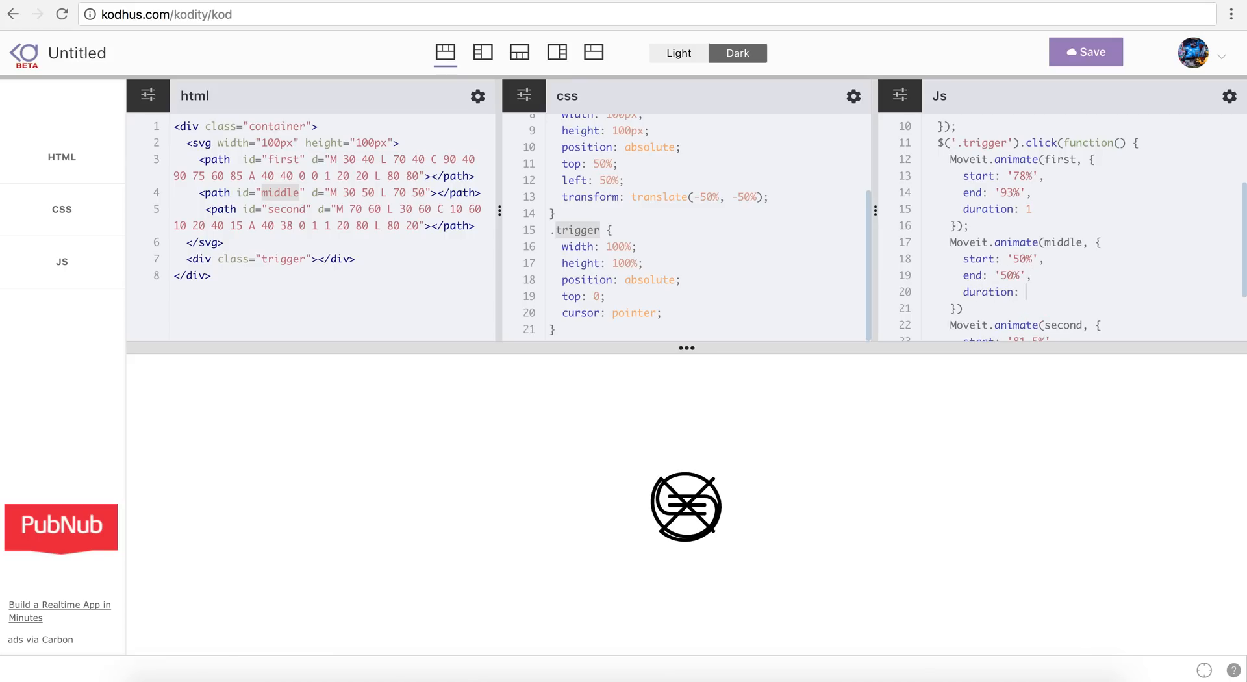
{"action": "scroll", "scroll_direction": "down", "scroll_amount": 3}
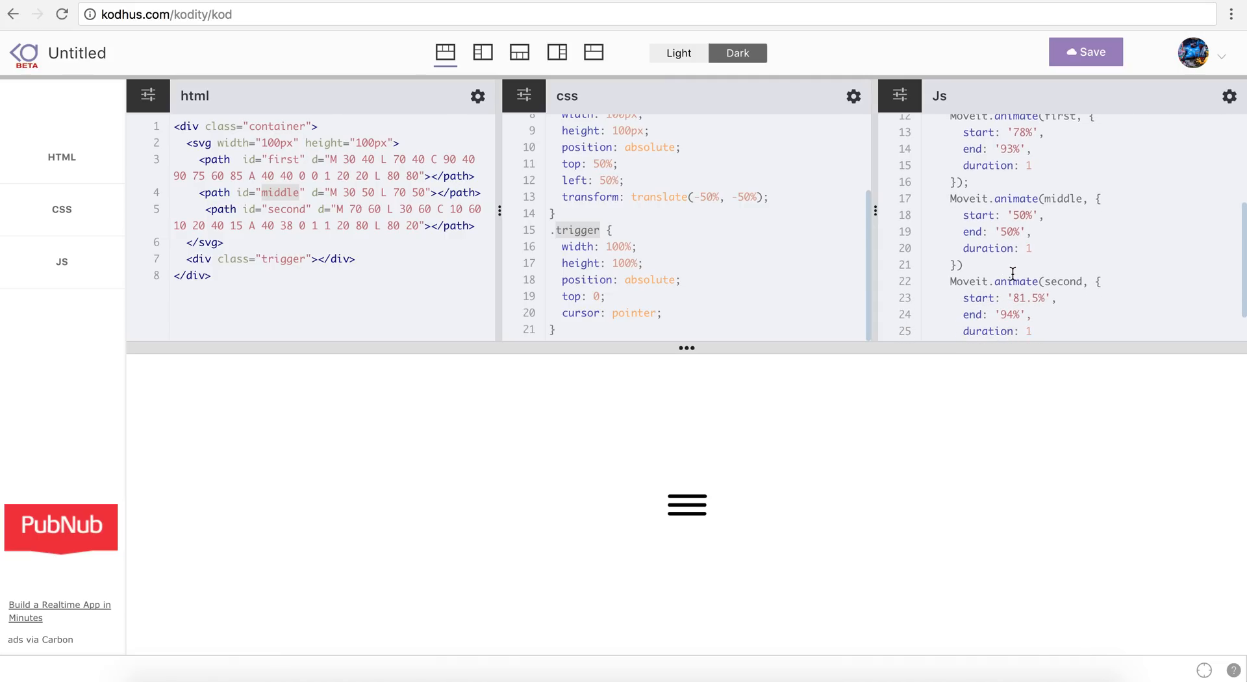
{"action": "mouse_move", "coordinate": [694, 532]}
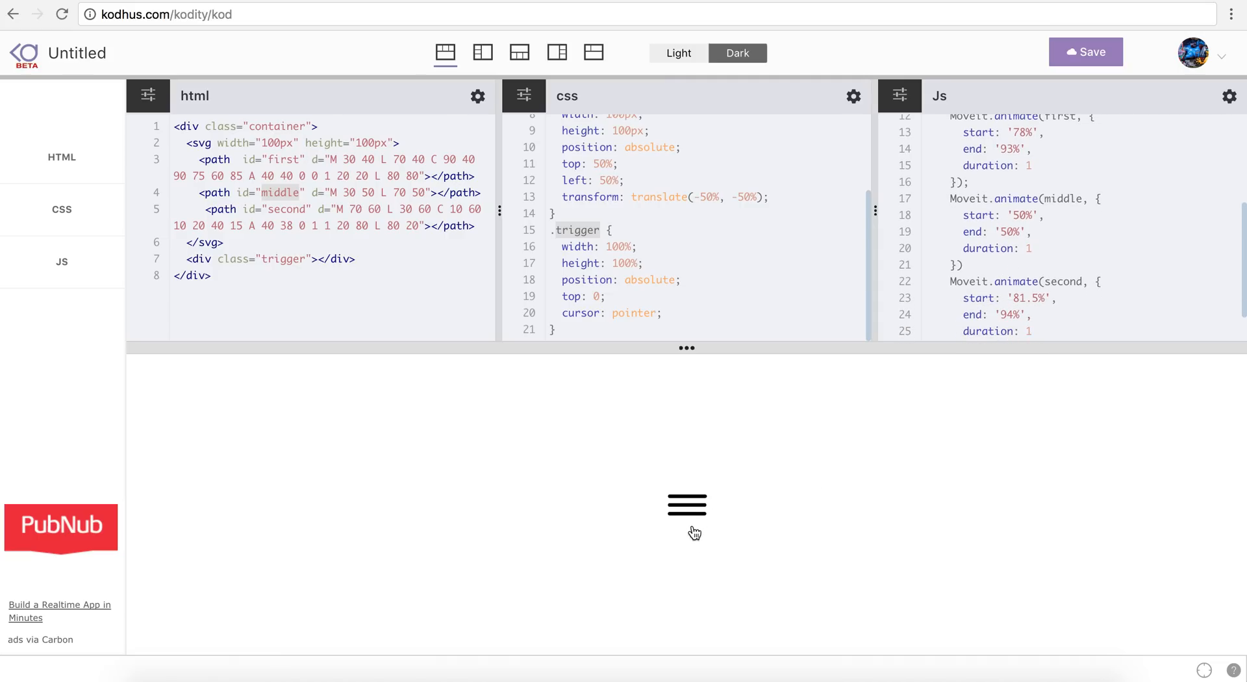
{"action": "left_click", "coordinate": [687, 505]}
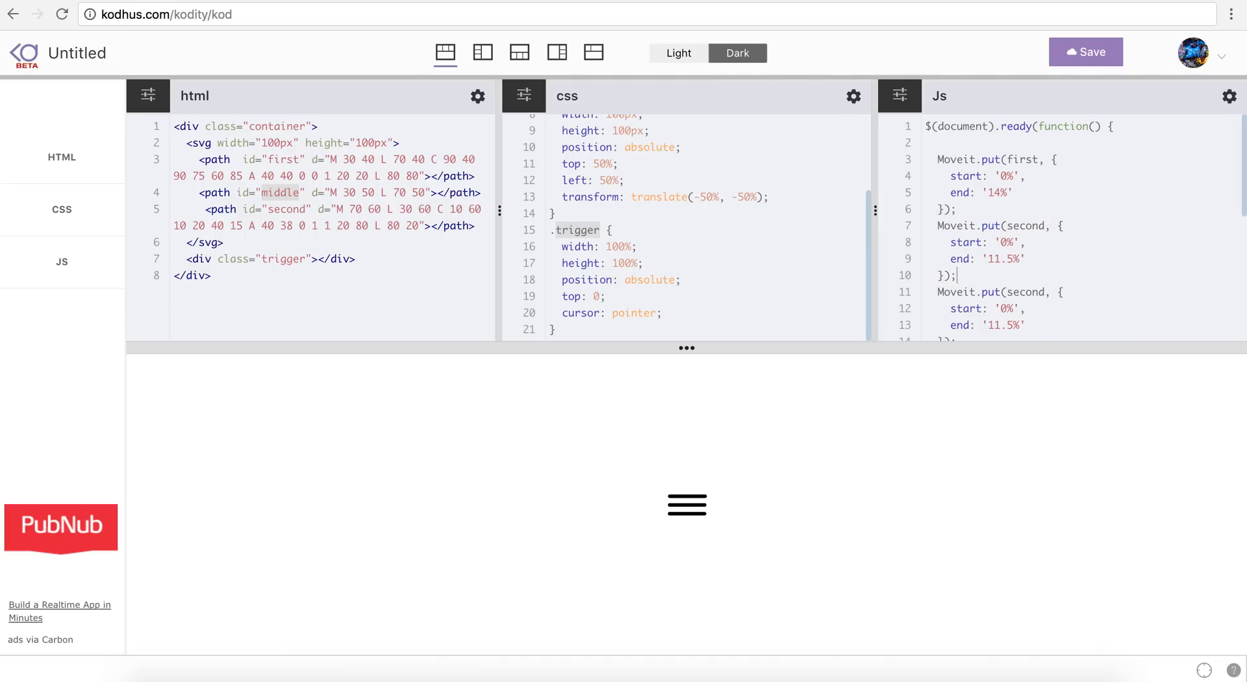
Step: Retarget the duplicated put call to the middle path and set its end to '100%'
{"action": "double_click", "coordinate": [1026, 226]}
{"action": "type", "text": "middl"}
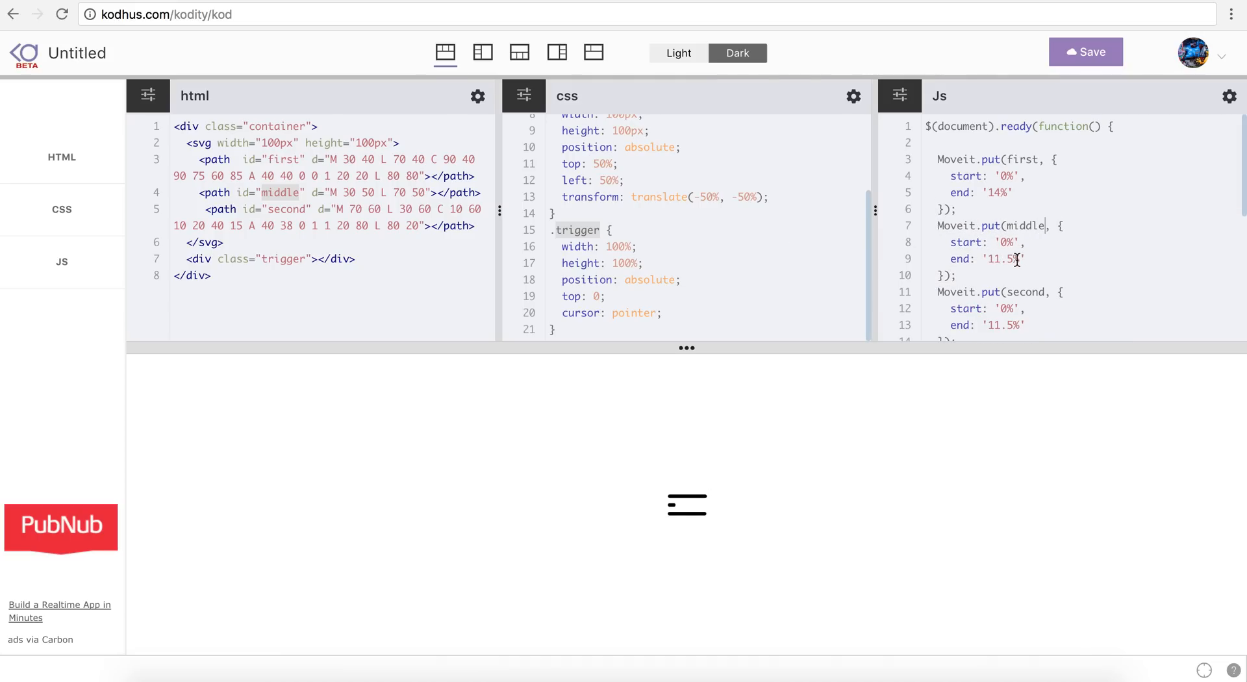
{"action": "type", "text": "100%"}
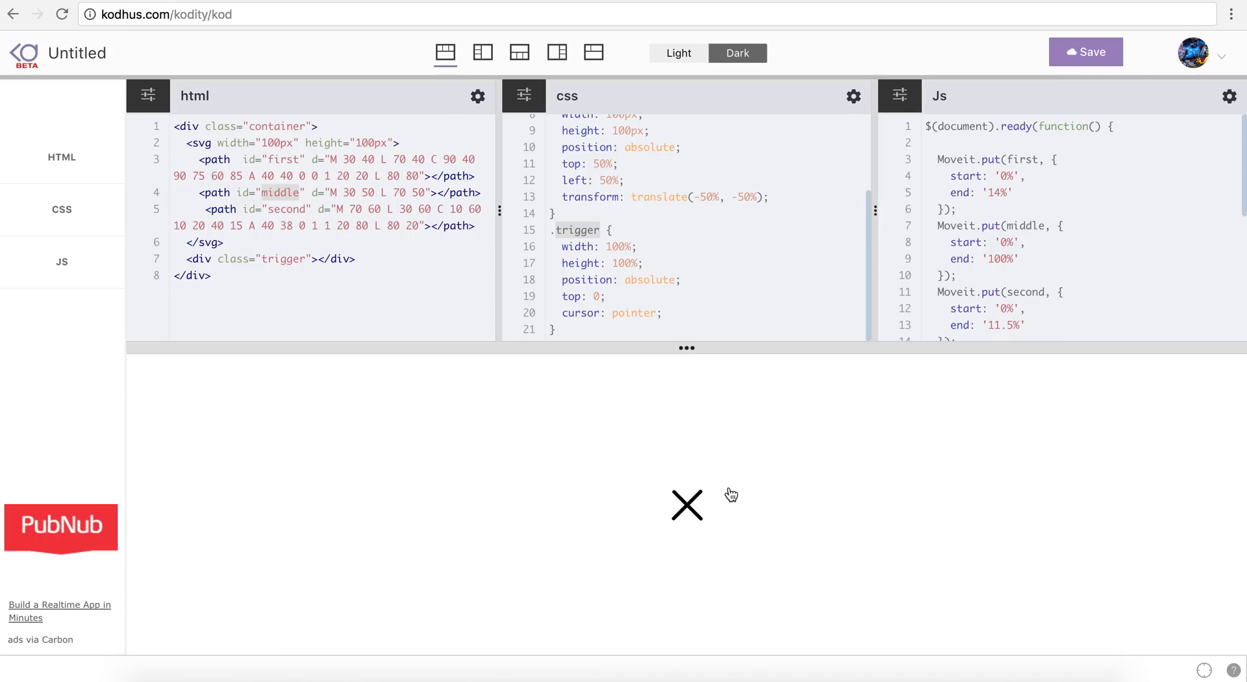
{"action": "mouse_move", "coordinate": [700, 510]}
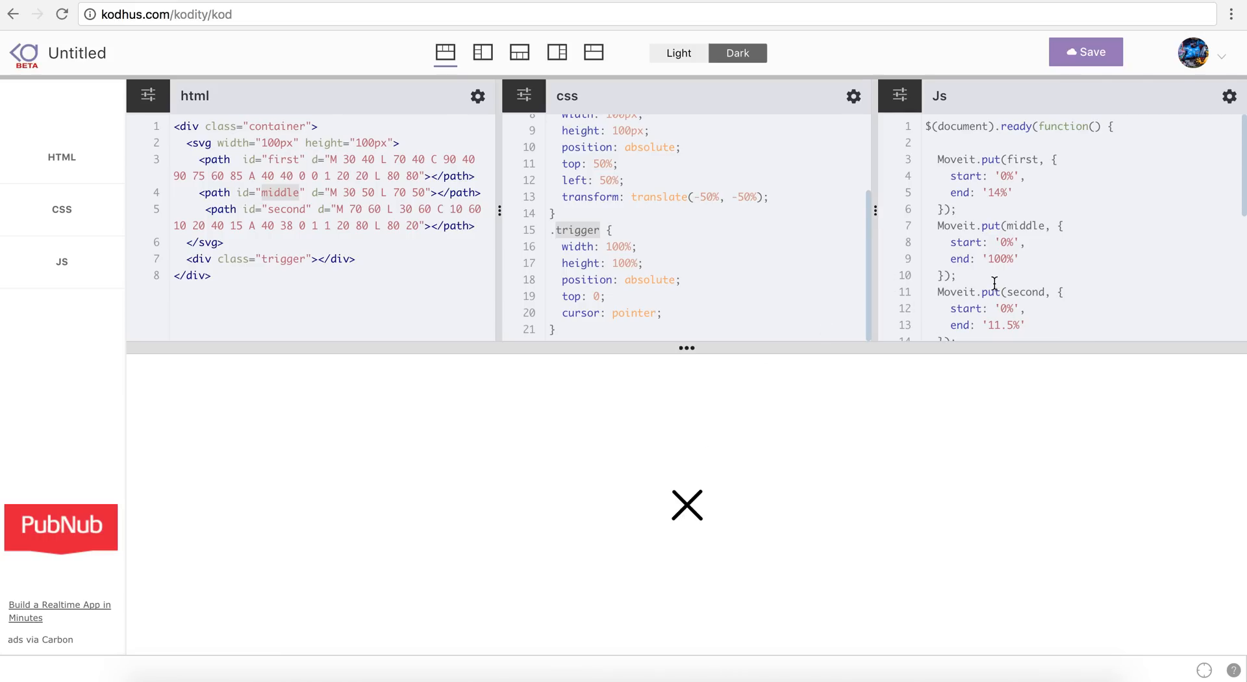
{"action": "scroll", "scroll_direction": "down", "scroll_amount": 3}
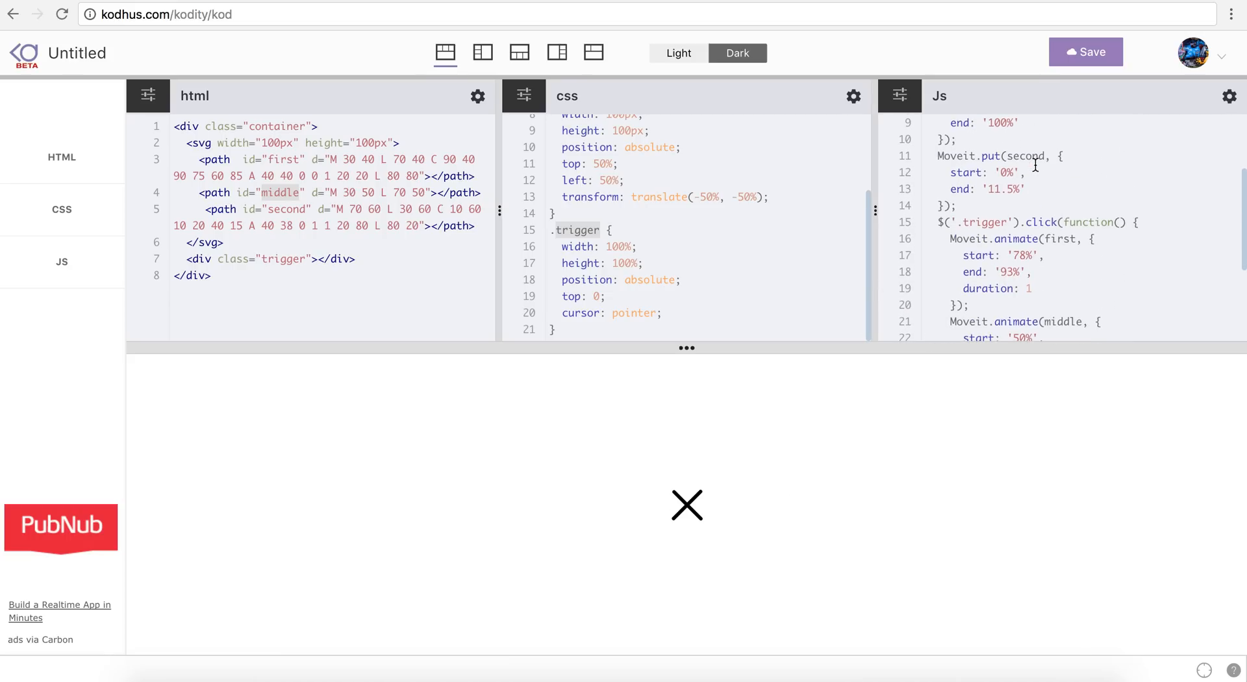
Step: Switch to the single-editor layout showing the JavaScript code
{"action": "left_click", "coordinate": [593, 53]}
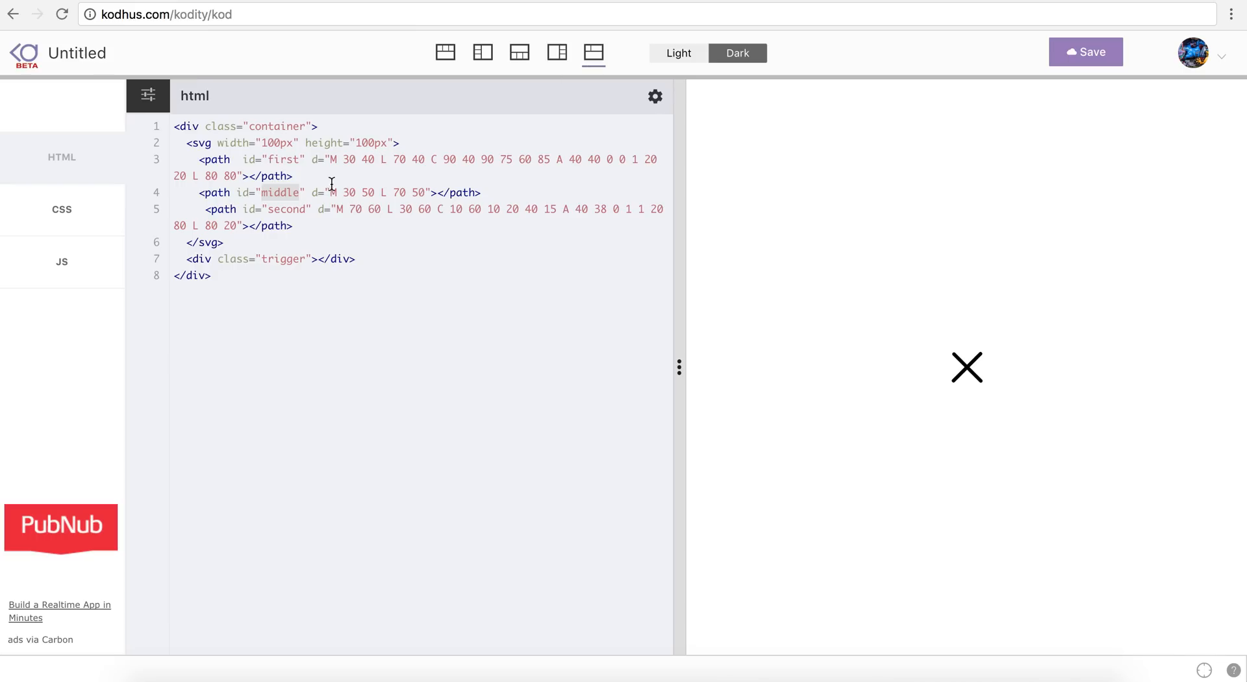
{"action": "left_click", "coordinate": [61, 261]}
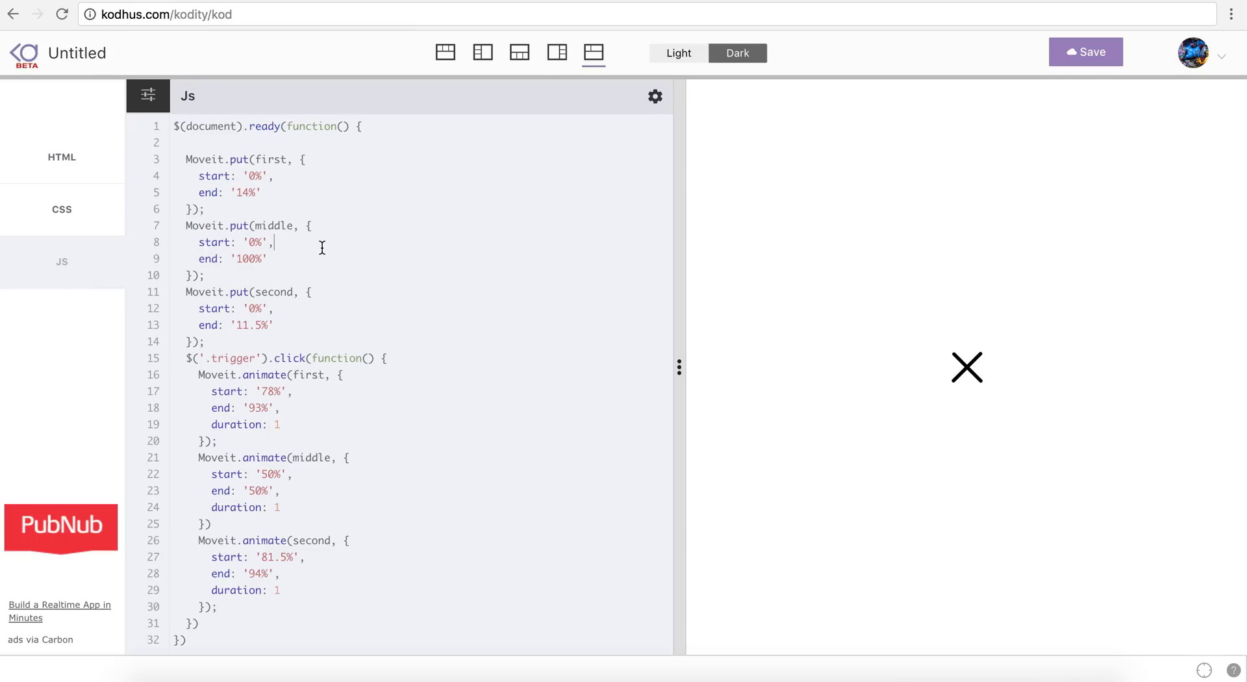
{"action": "double_click", "coordinate": [234, 358]}
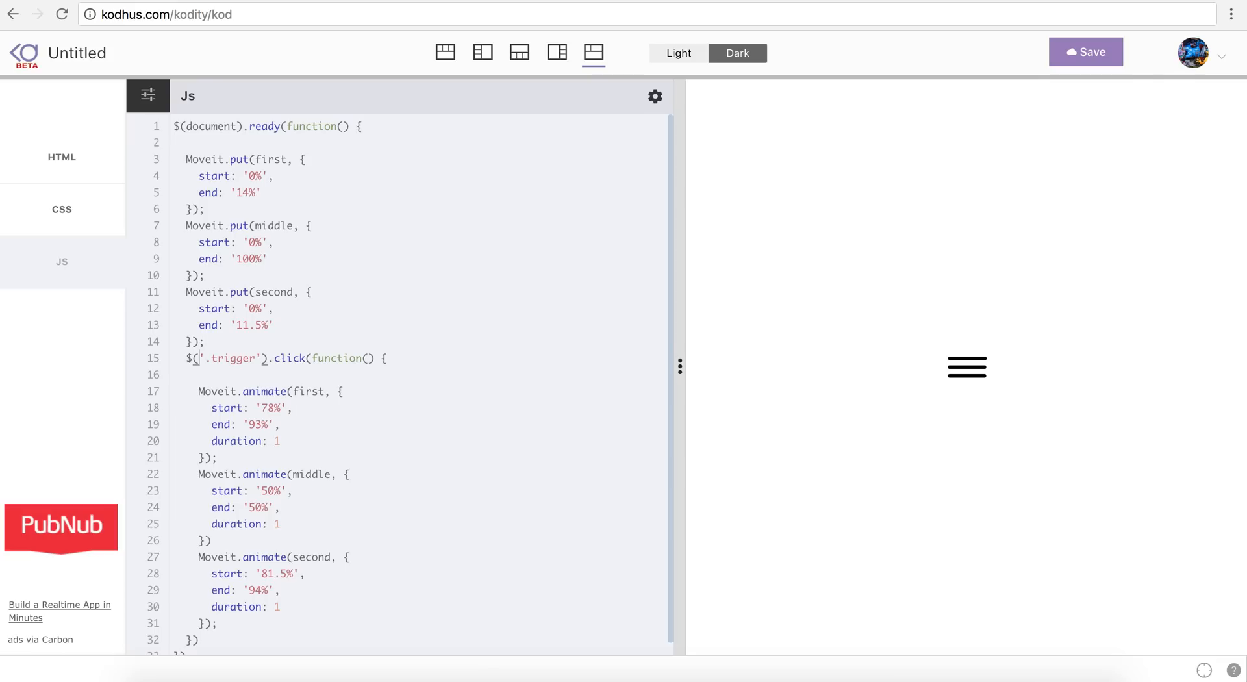
Step: Declare var open = false and start the click handler with an if(!open) check
{"action": "type", "text": "var open = fa"}
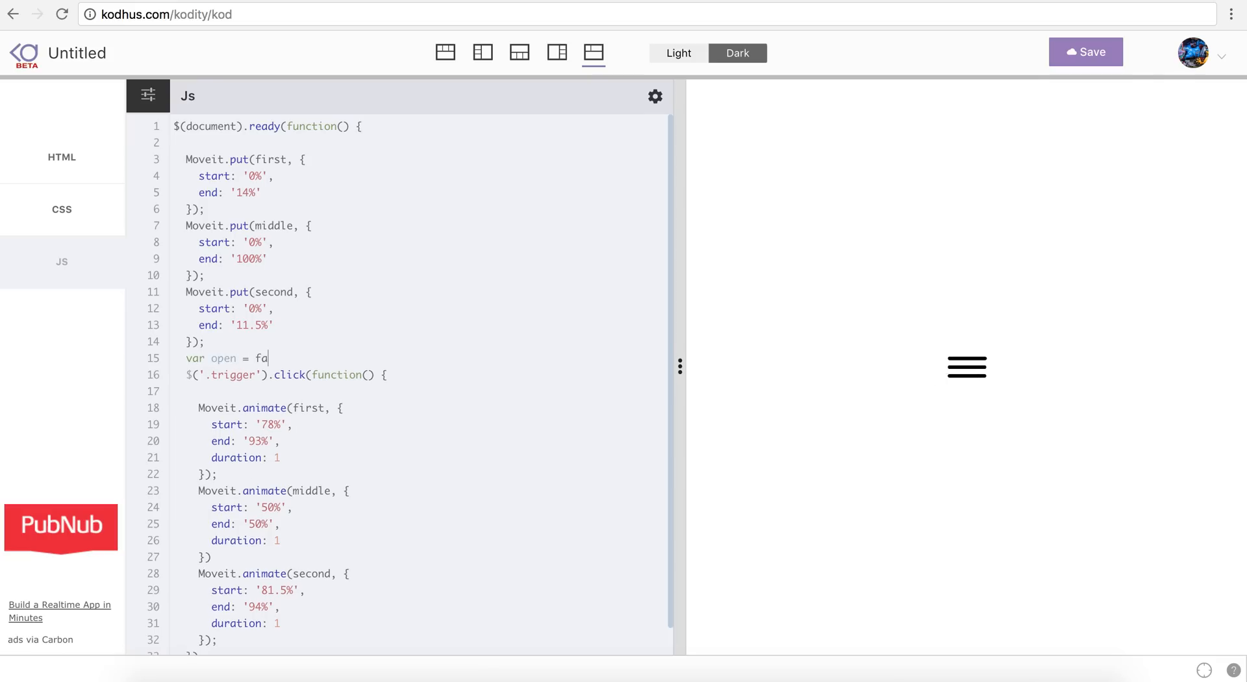
{"action": "type", "text": "lse;"}
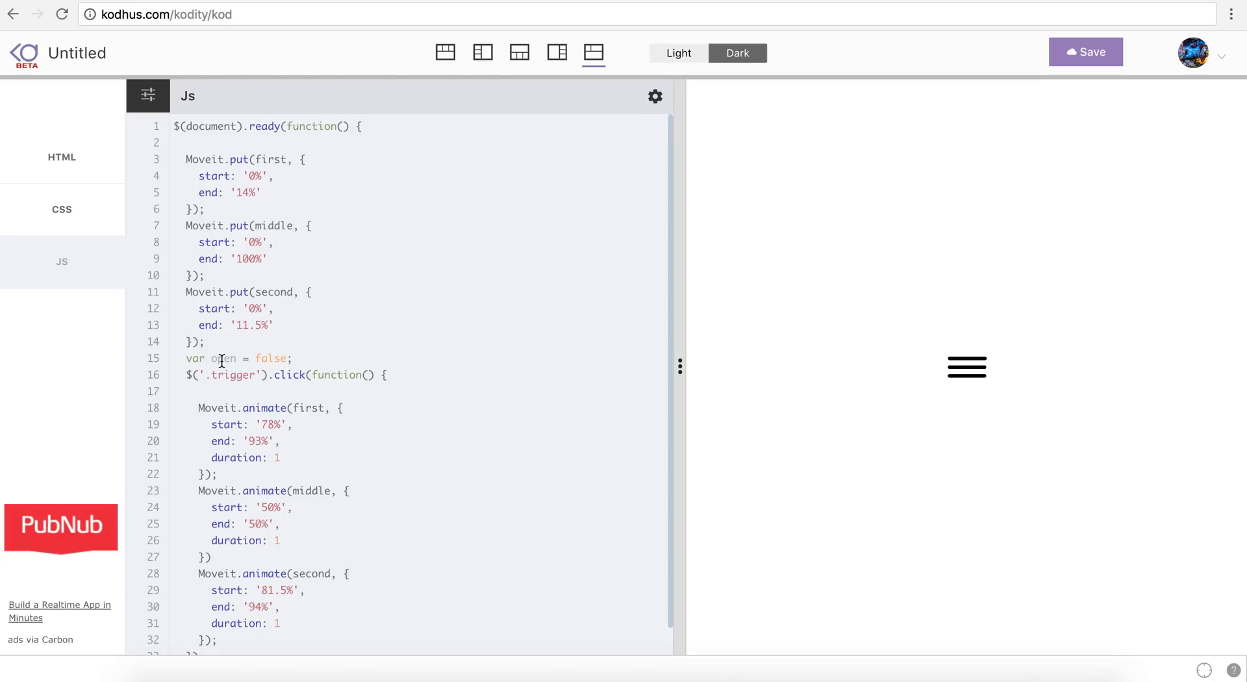
{"action": "mouse_move", "coordinate": [926, 358]}
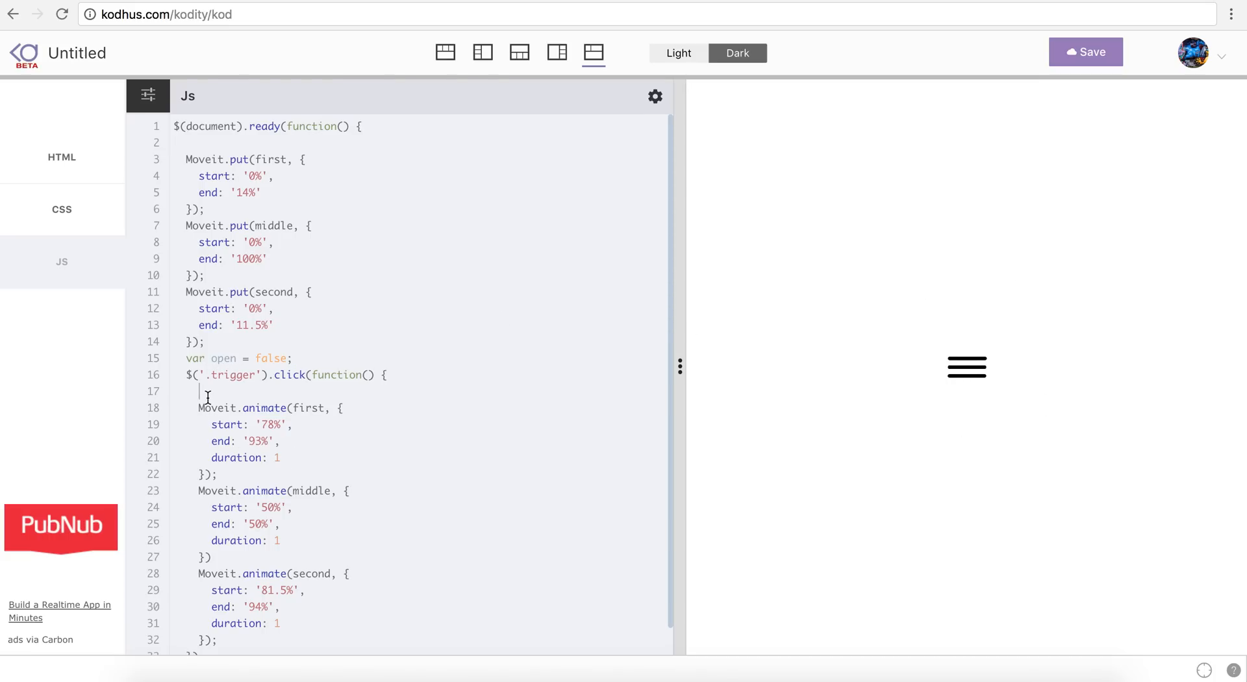
{"action": "type", "text": "if(!"}
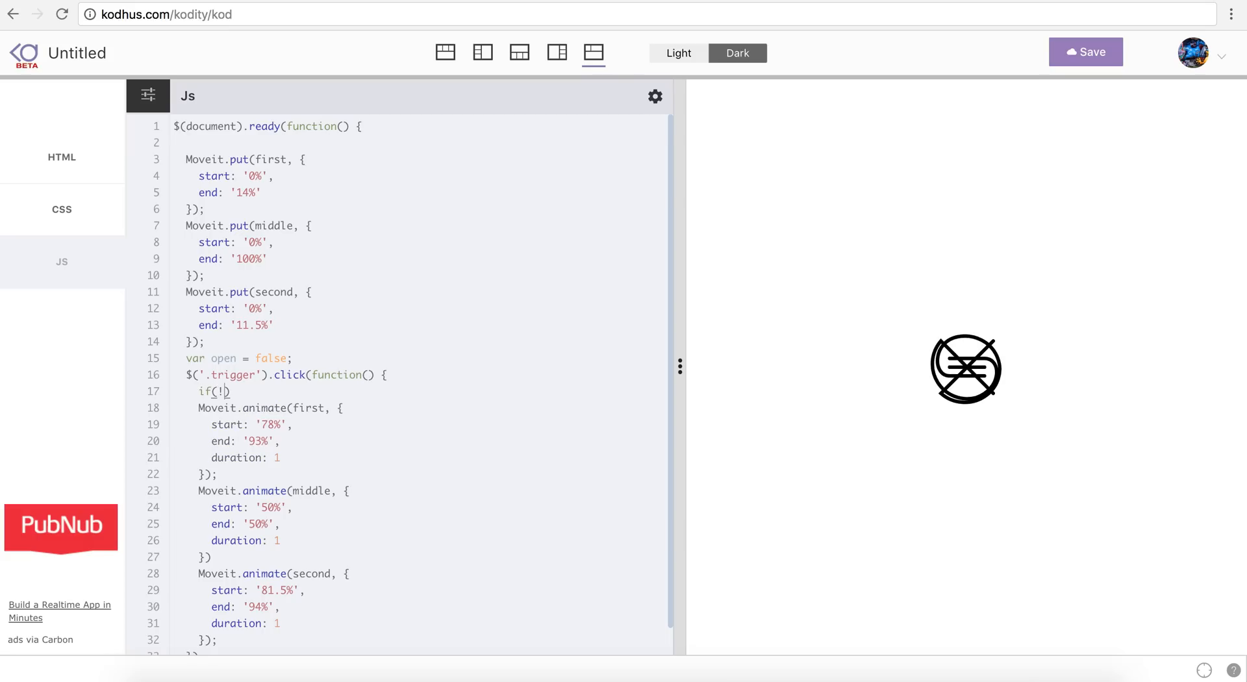
{"action": "type", "text": "open)"}
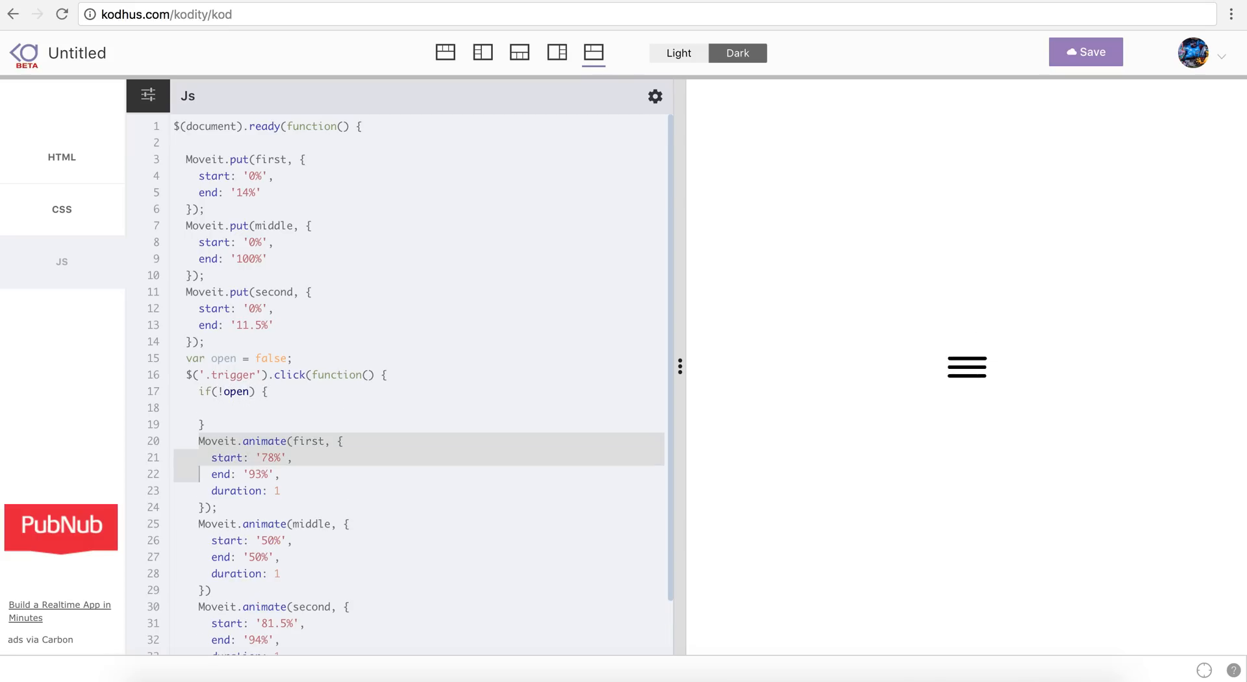
{"action": "scroll", "scroll_direction": "down", "scroll_amount": 3}
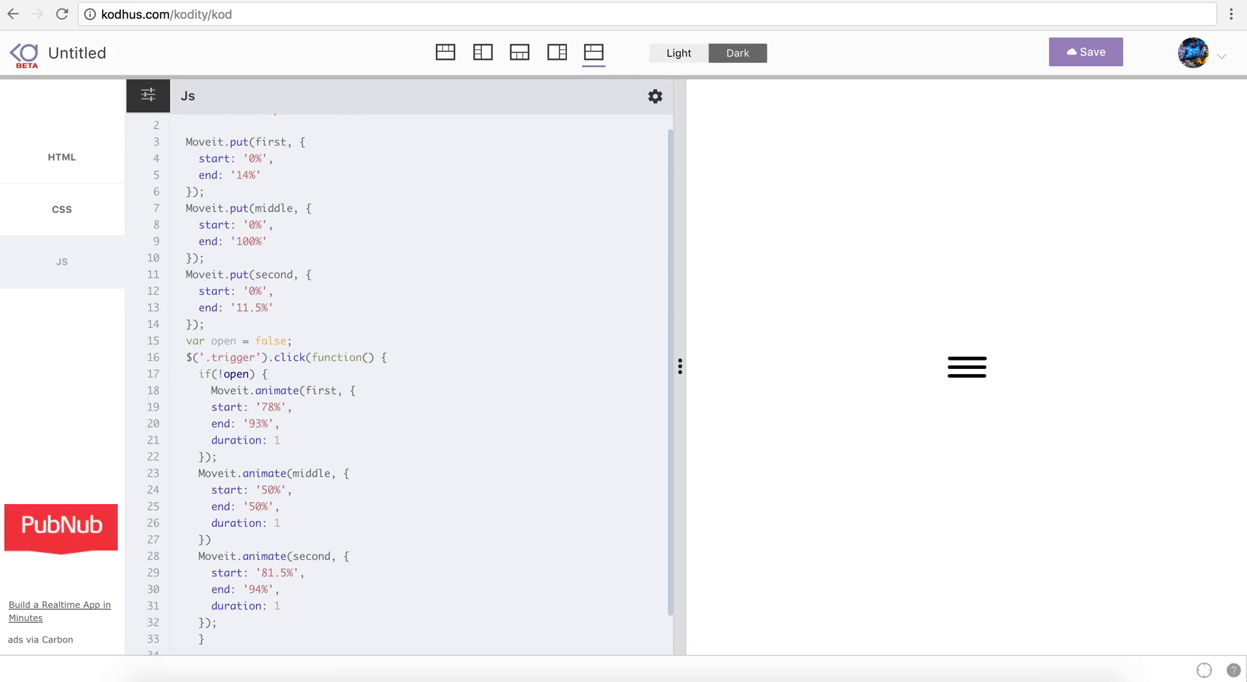
Step: Move the three animate calls inside if(!open) and test the icon in the preview
{"action": "left_click", "coordinate": [967, 366]}
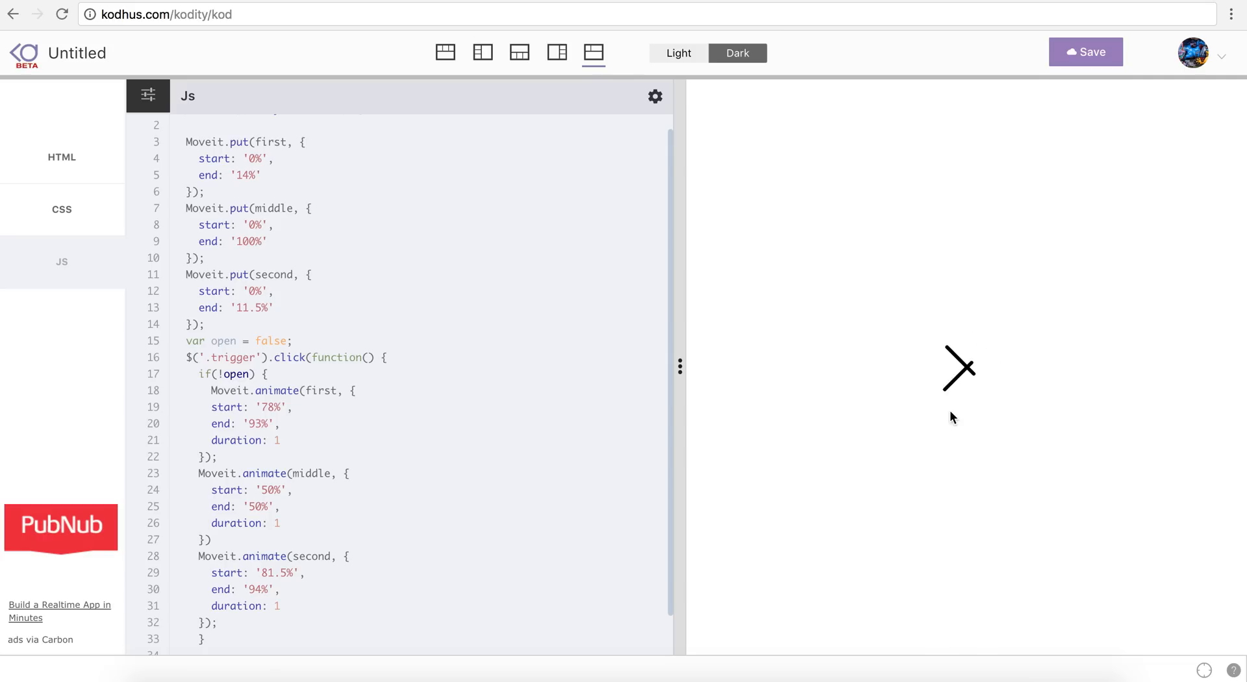
{"action": "scroll", "scroll_direction": "down", "scroll_amount": 3}
{"action": "type", "text": " else {"}
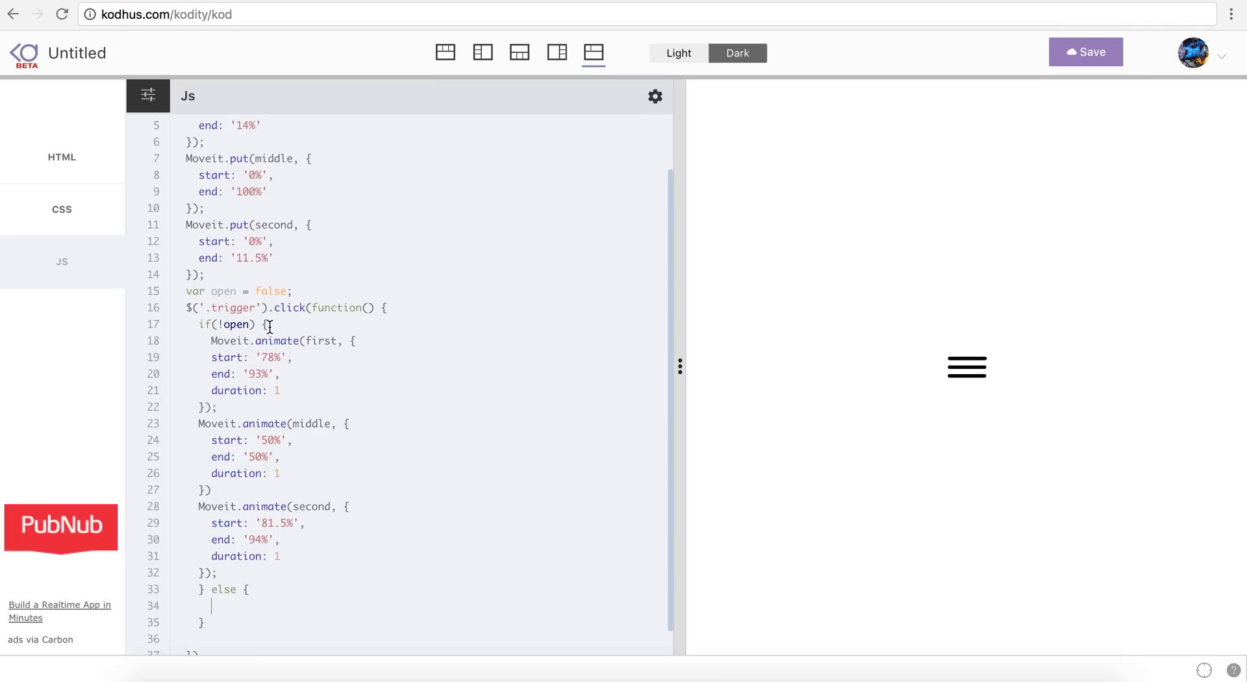
{"action": "mouse_move", "coordinate": [556, 465]}
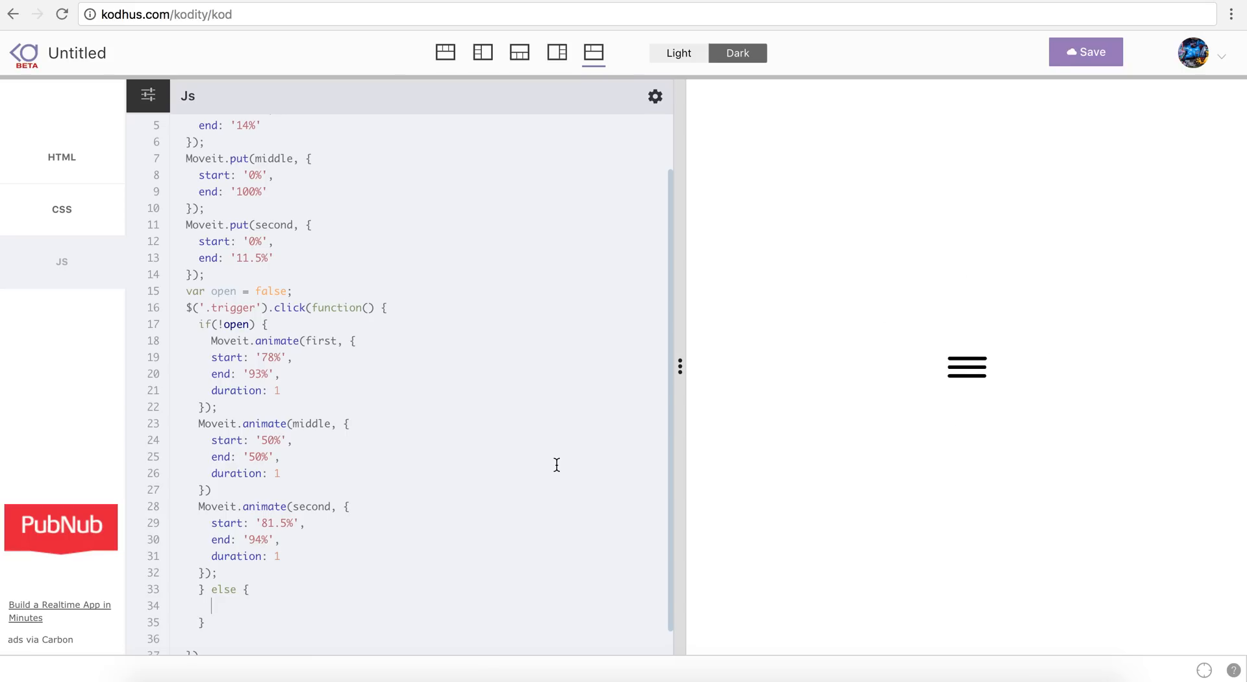
Step: Indent the opening animate calls and make the else first-path animation run from '0%' to '14%'
{"action": "left_click_drag", "start_coordinate": [230, 340], "coordinate": [238, 398]}
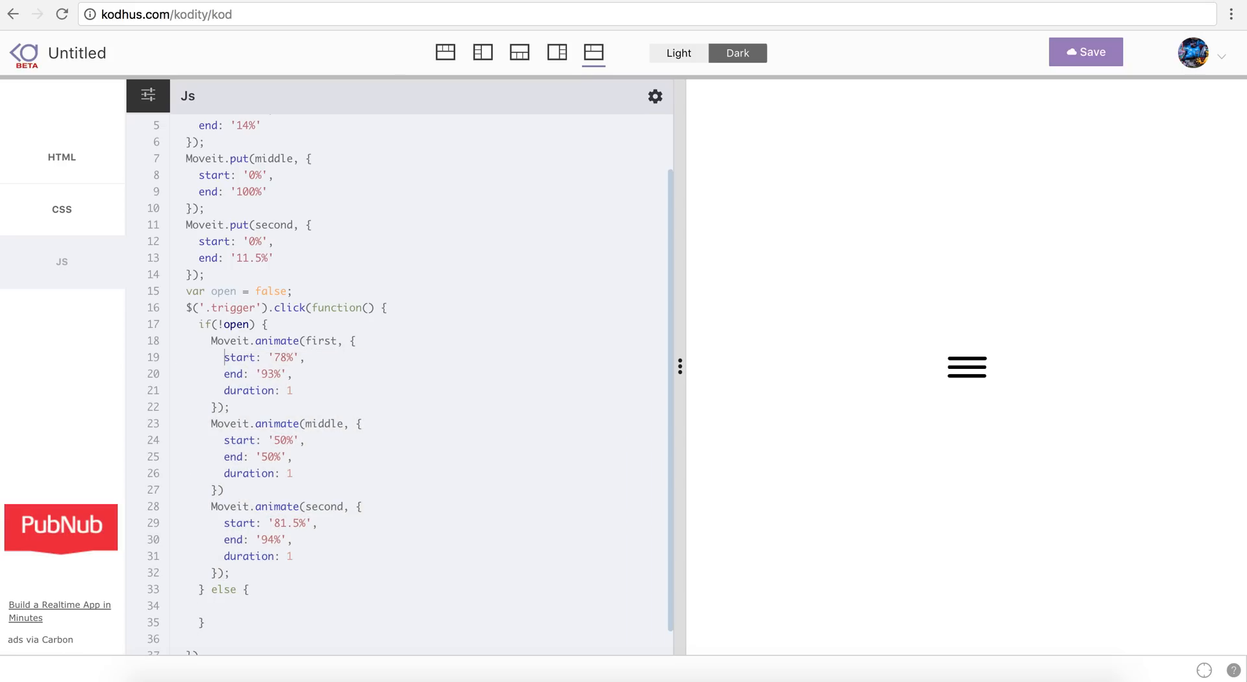
{"action": "mouse_move", "coordinate": [1012, 359]}
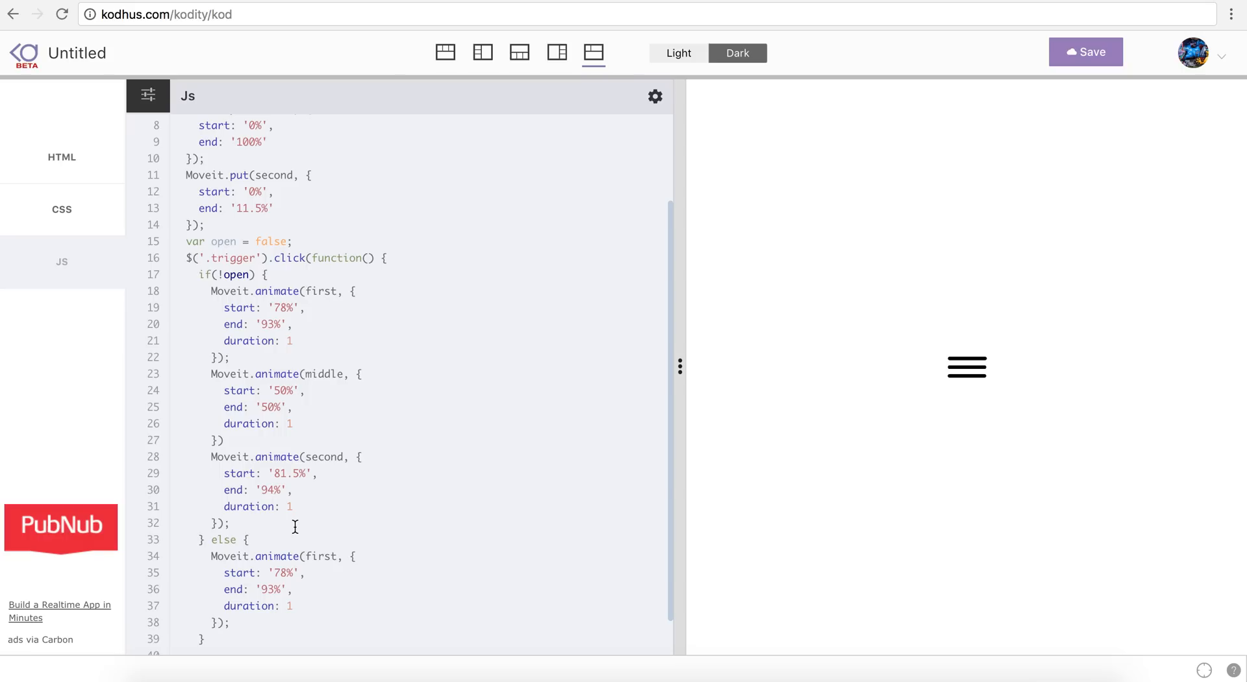
{"action": "double_click", "coordinate": [282, 573]}
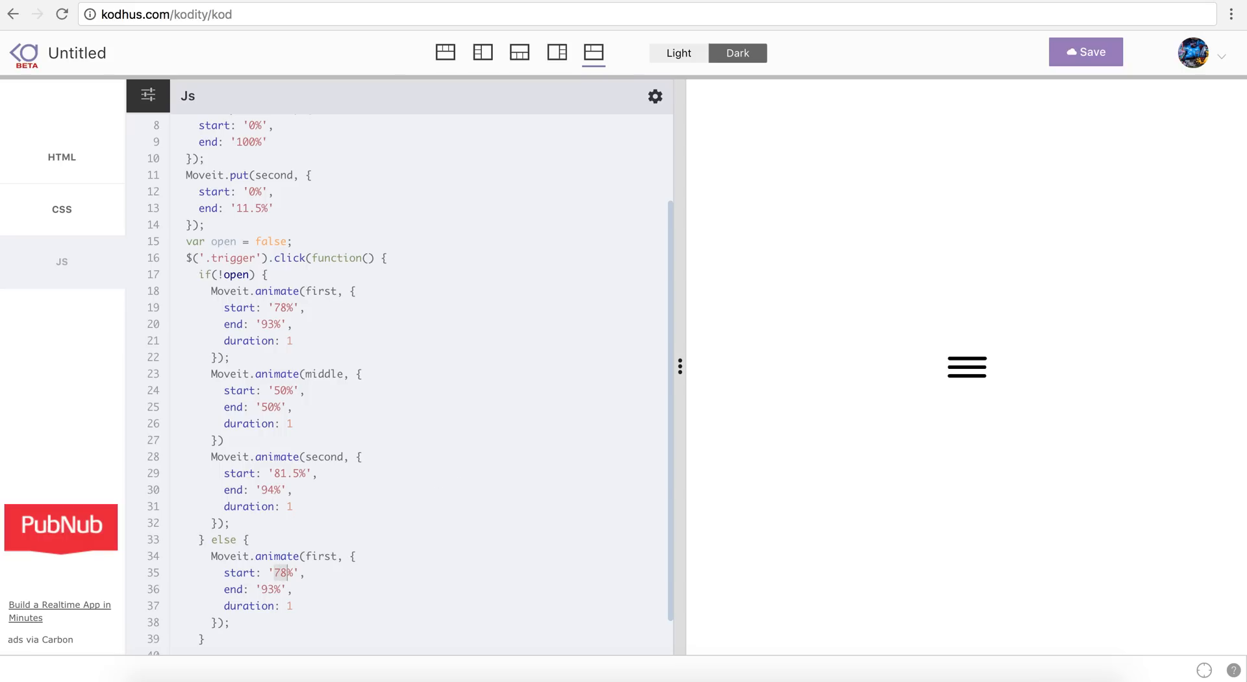
{"action": "type", "text": "0%"}
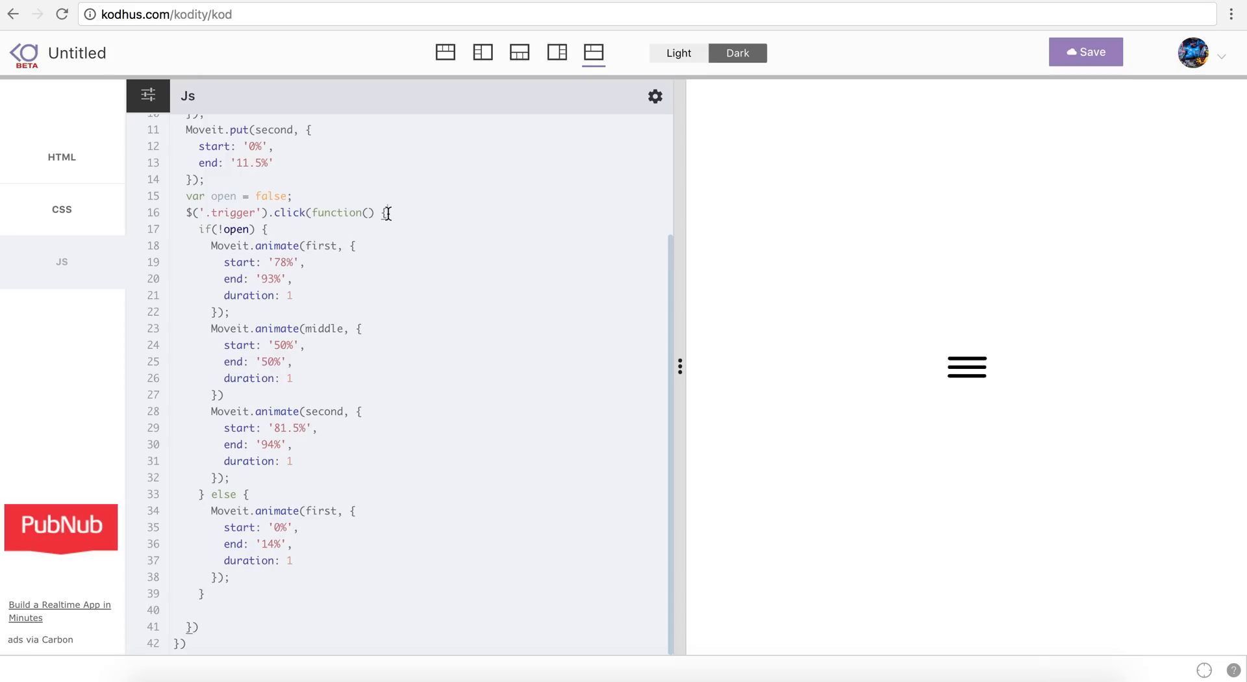
Step: Toggle open = !open after each click and select the first-path closing animation to copy
{"action": "type", "text": "to"}
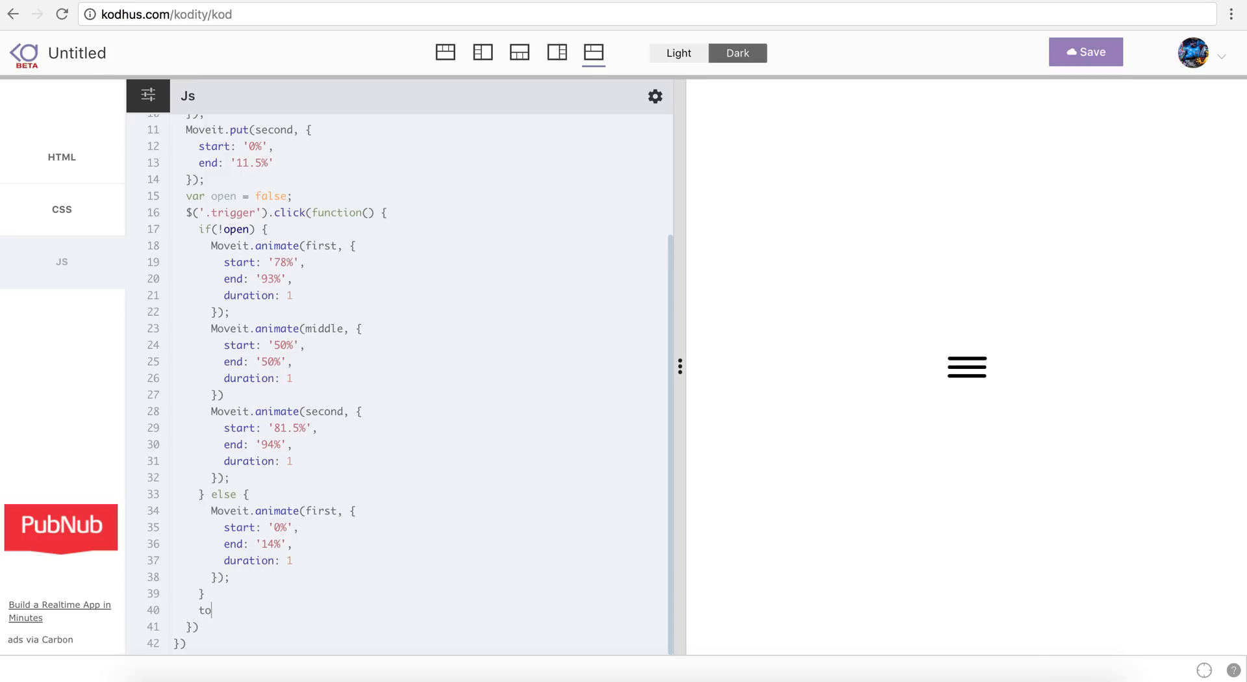
{"action": "type", "text": "pen"}
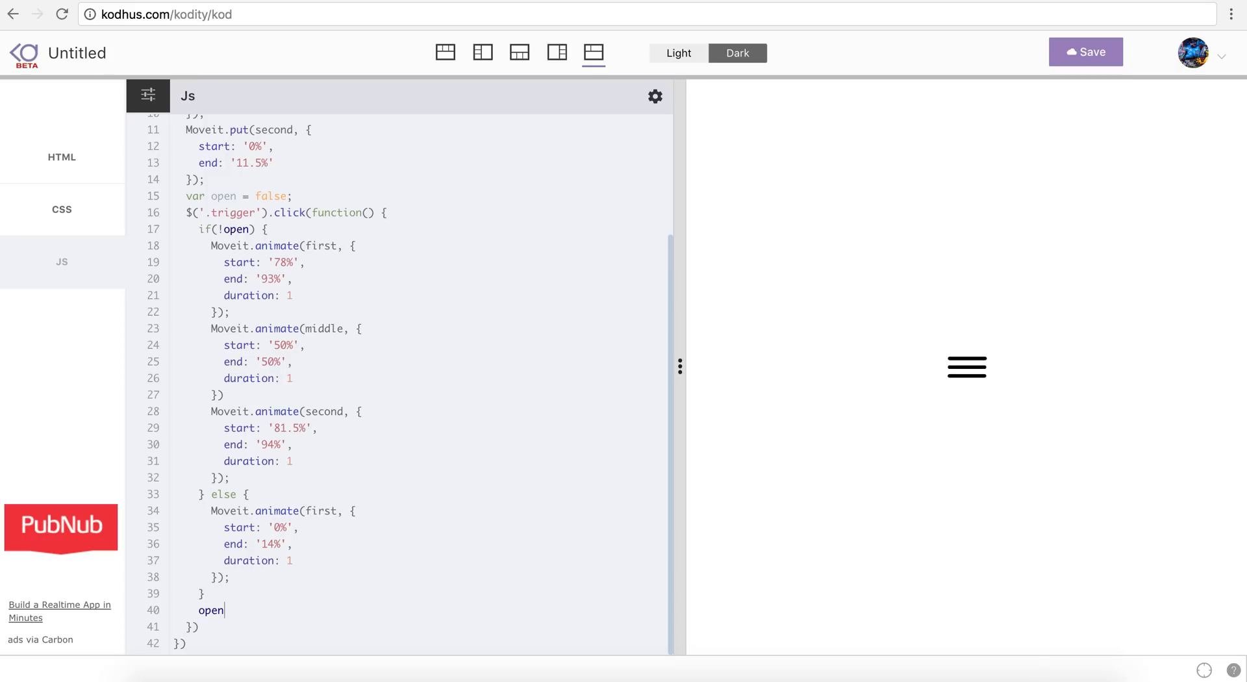
{"action": "type", "text": "= !open;"}
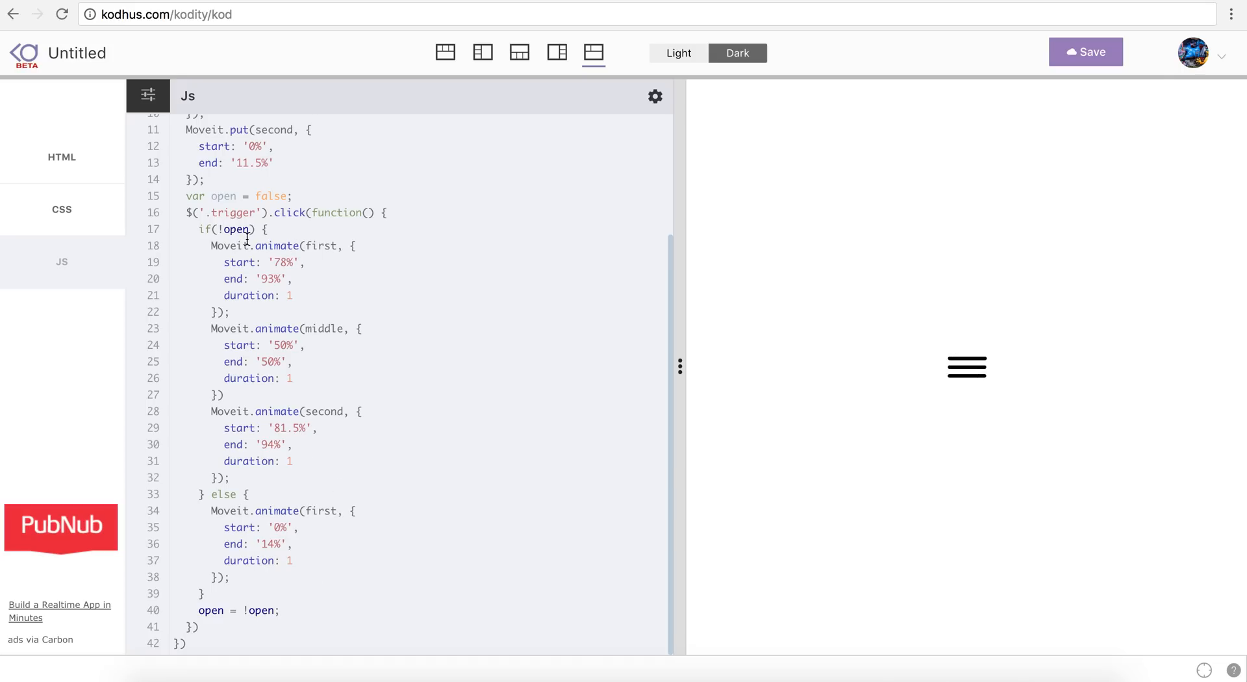
{"action": "mouse_move", "coordinate": [203, 640]}
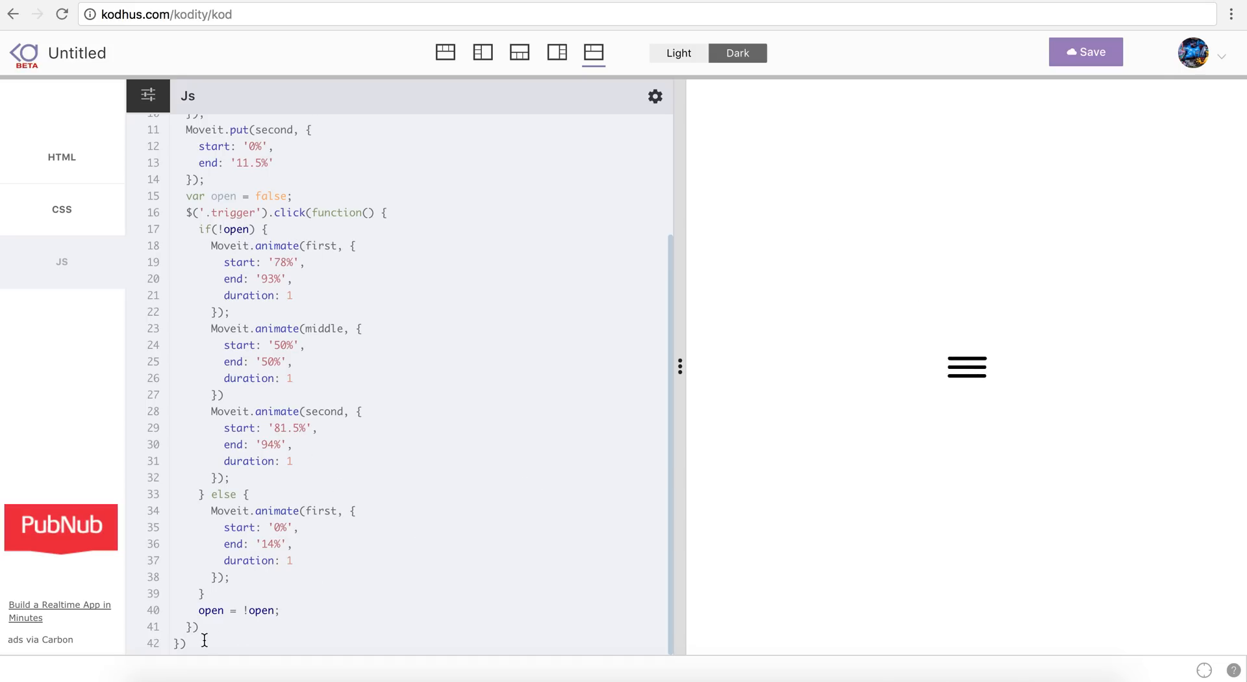
{"action": "mouse_move", "coordinate": [270, 611]}
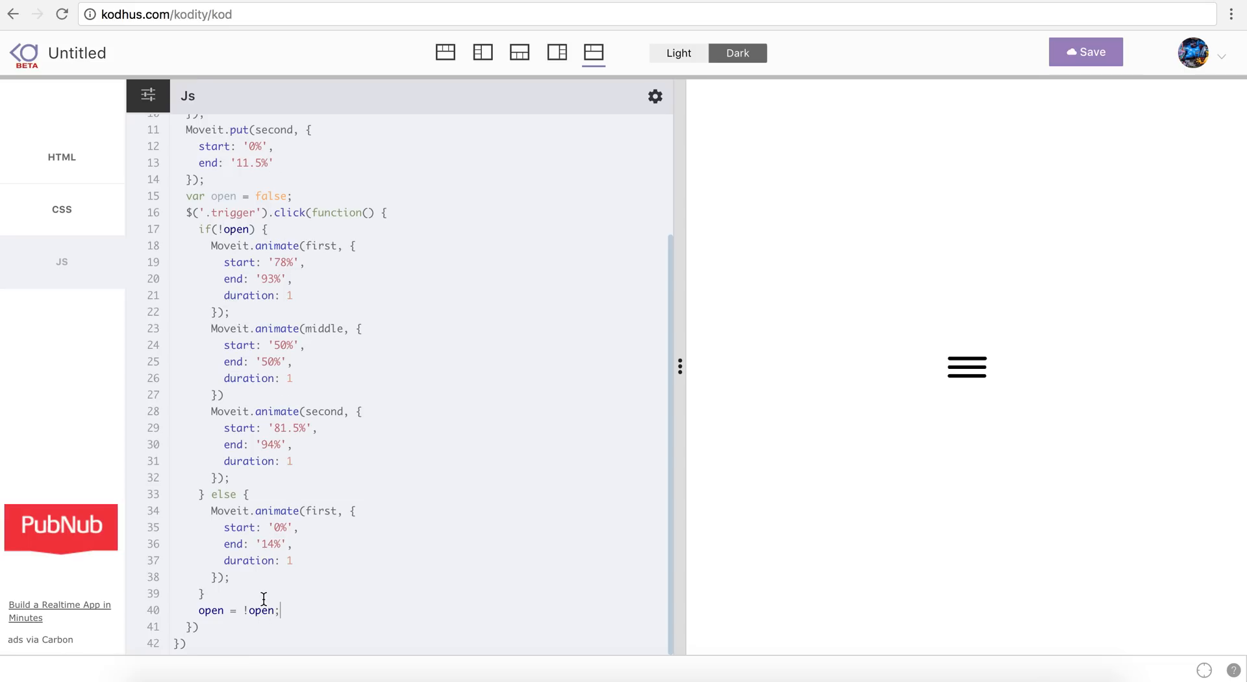
{"action": "mouse_move", "coordinate": [366, 430]}
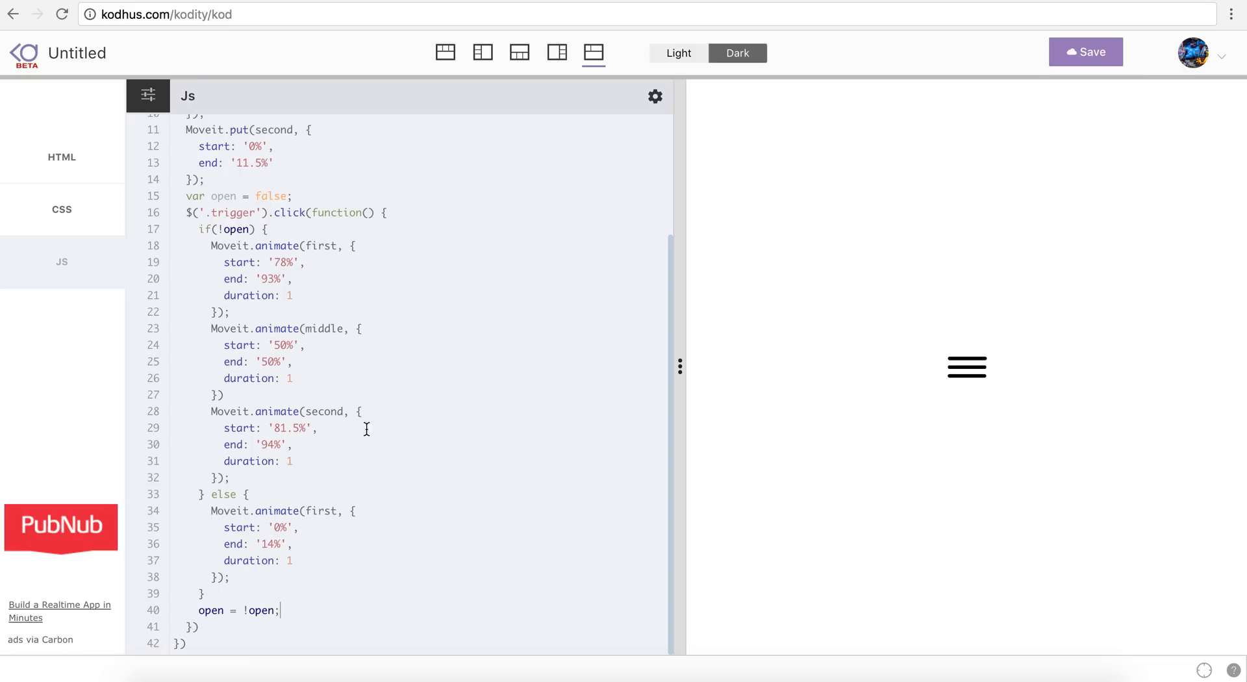
{"action": "mouse_move", "coordinate": [198, 230]}
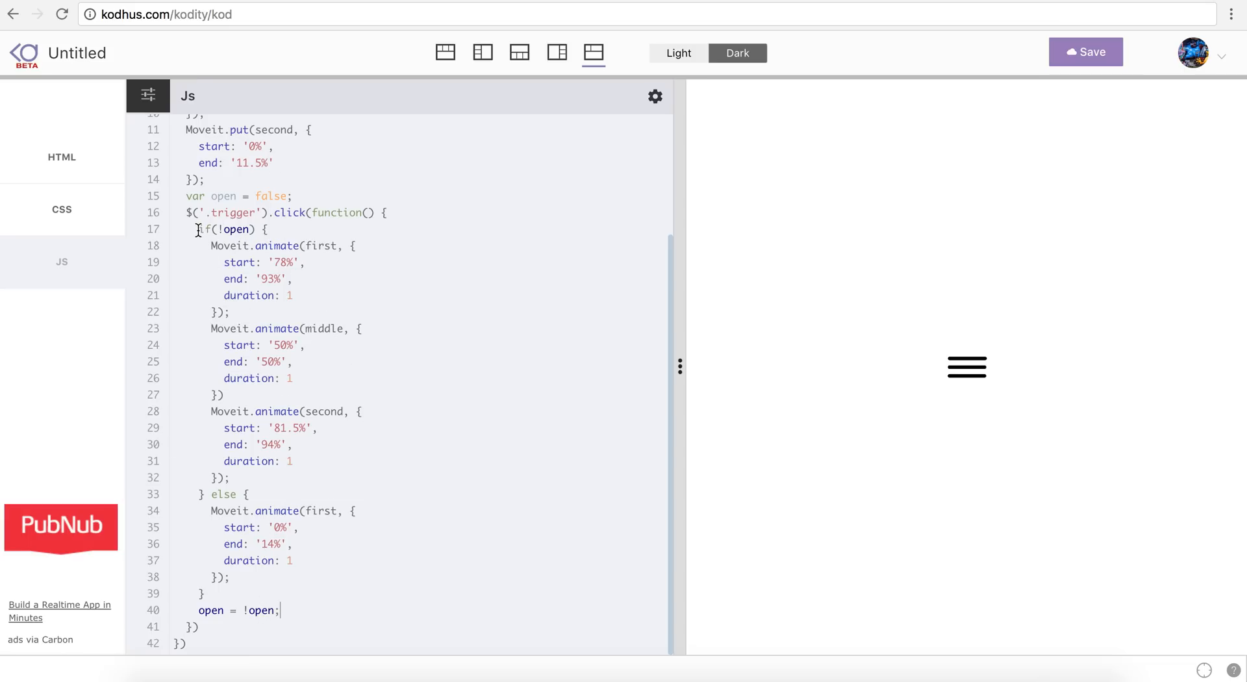
{"action": "left_click_drag", "start_coordinate": [197, 229], "coordinate": [272, 444]}
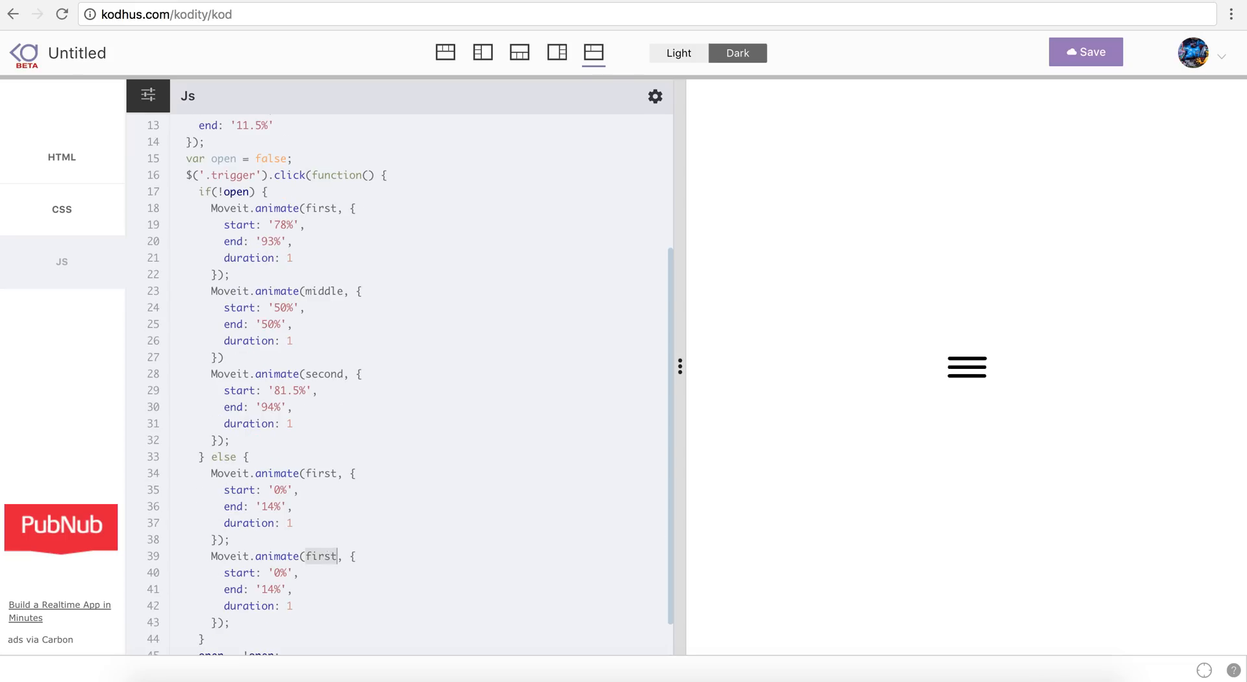
Step: Duplicate the closing animation for the middle path (0%–100%) and second path (end 11.5%)
{"action": "type", "text": "middle"}
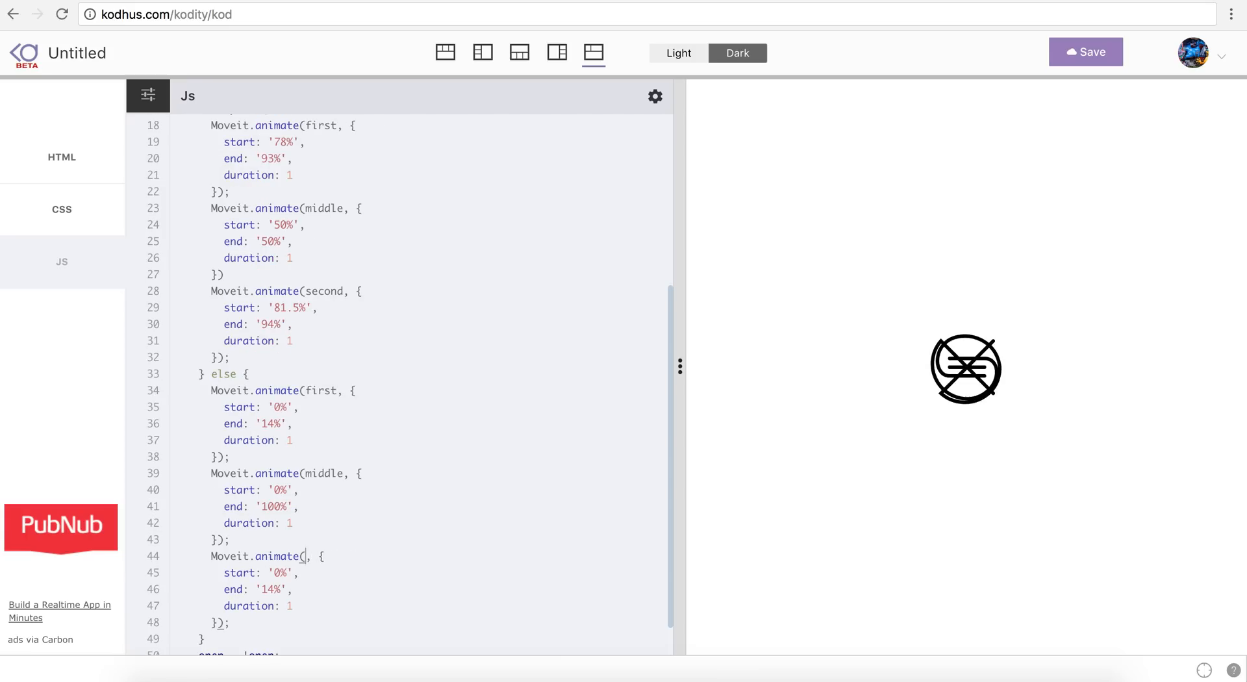
{"action": "type", "text": "second"}
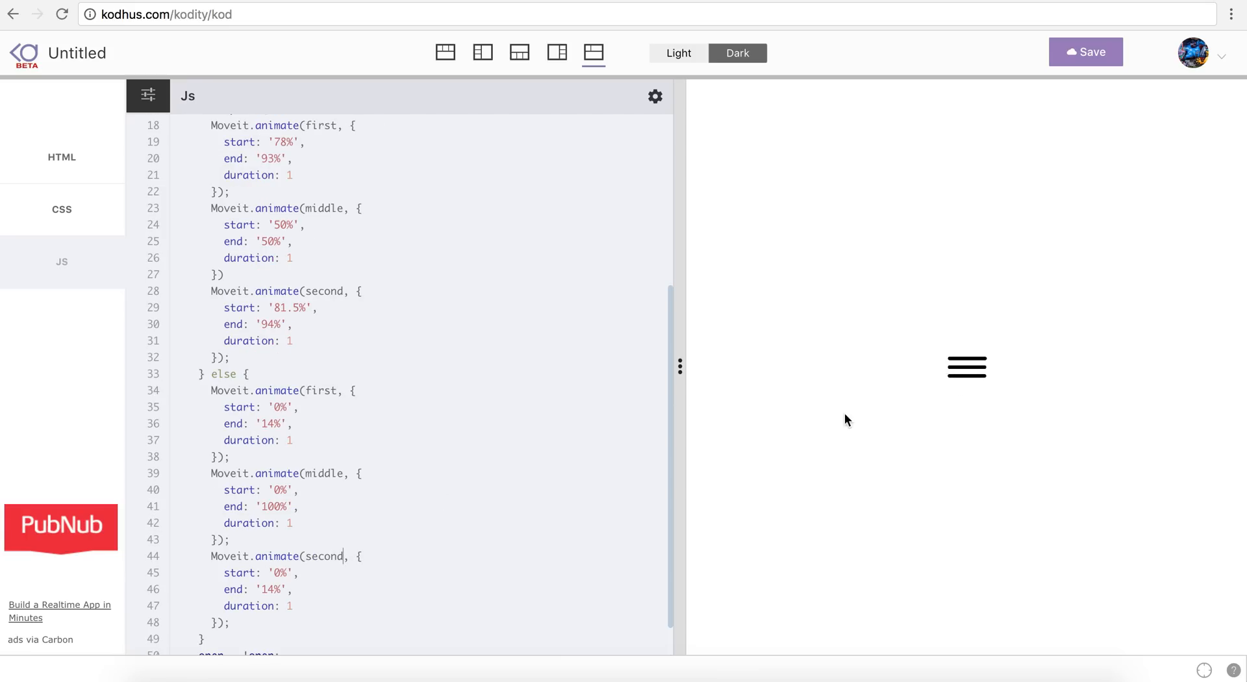
{"action": "scroll", "scroll_direction": "down", "scroll_amount": 3}
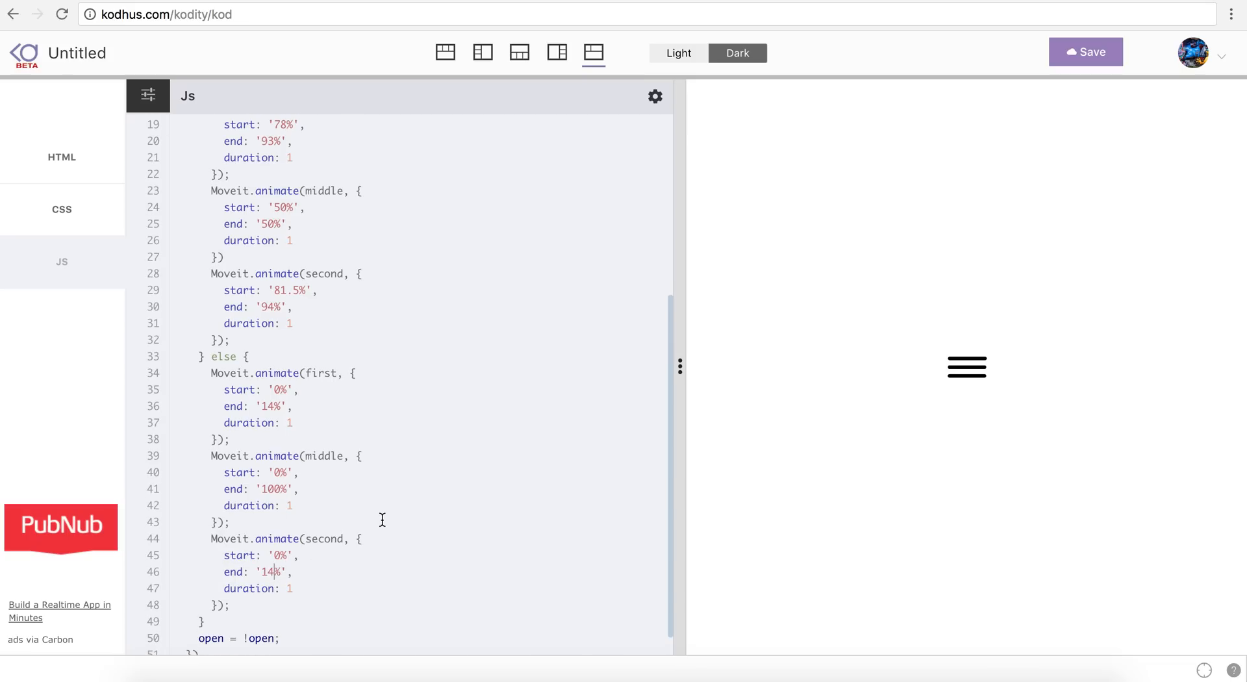
{"action": "type", "text": "11.5%'"}
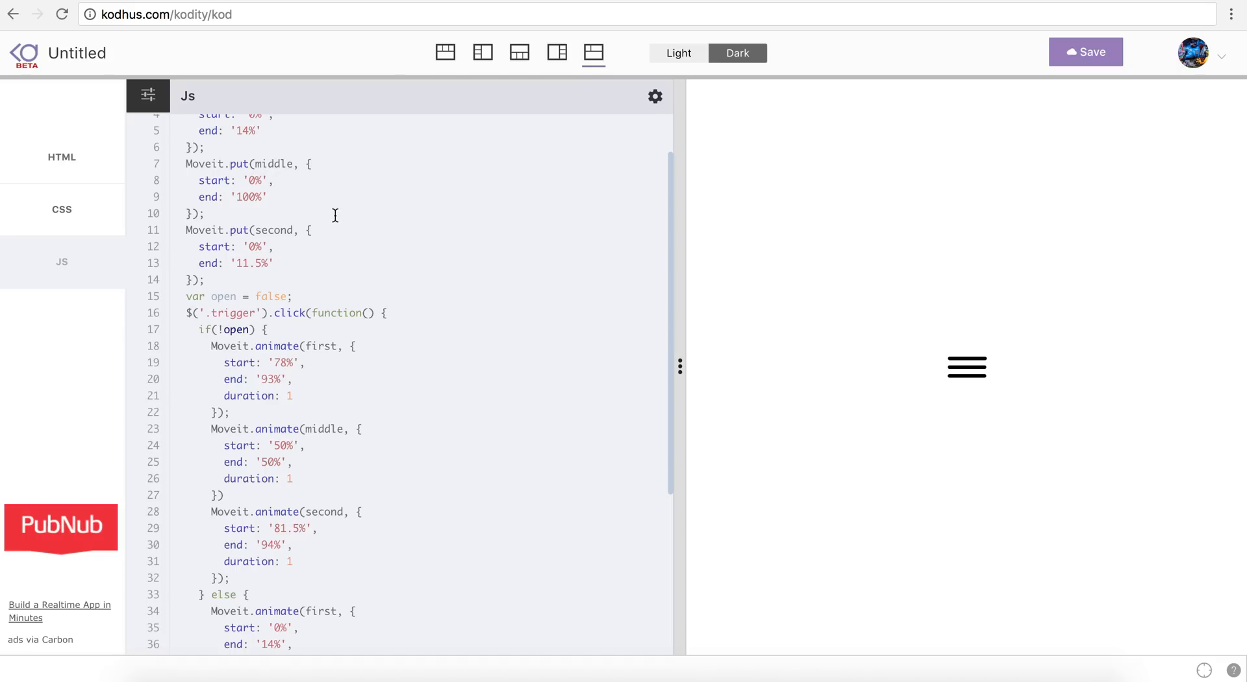
{"action": "scroll", "scroll_direction": "down", "scroll_amount": 3}
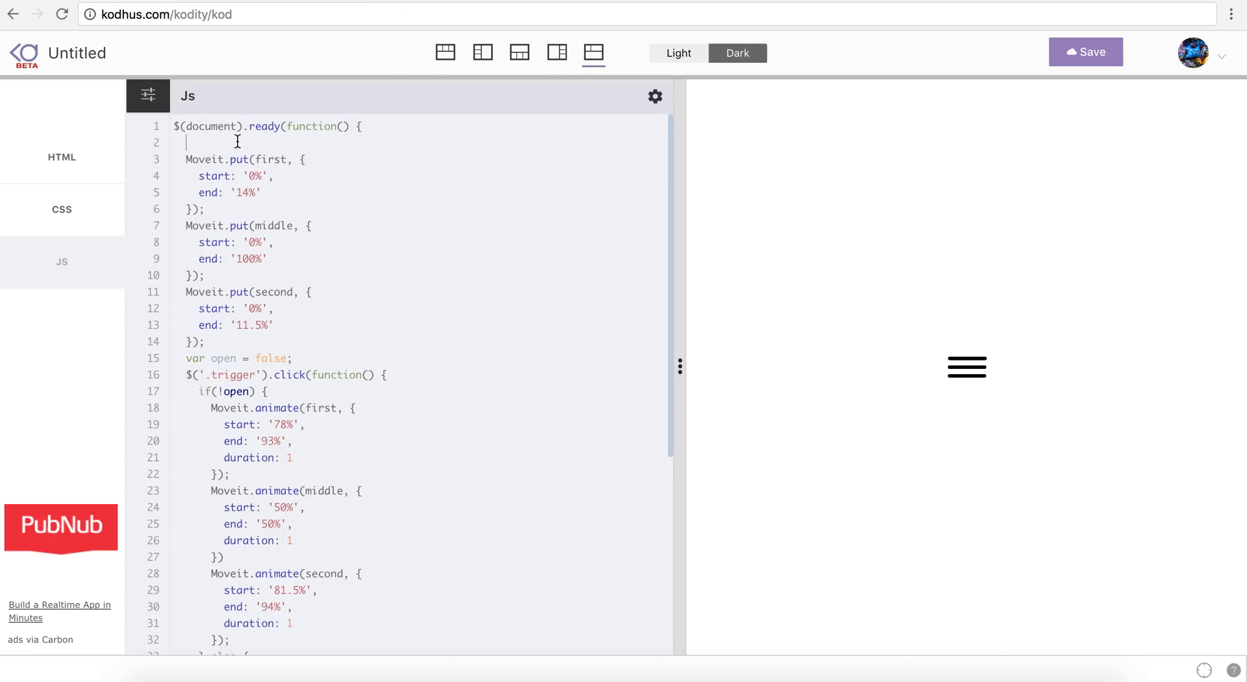
Step: Declare var timing = 'cubic-bezier(0.7, 0, 0.3, 1)' and apply it to the first animation
{"action": "type", "text": "var timing = 'cubic-bezier(0.7, 0, 0.3, 1)';"}
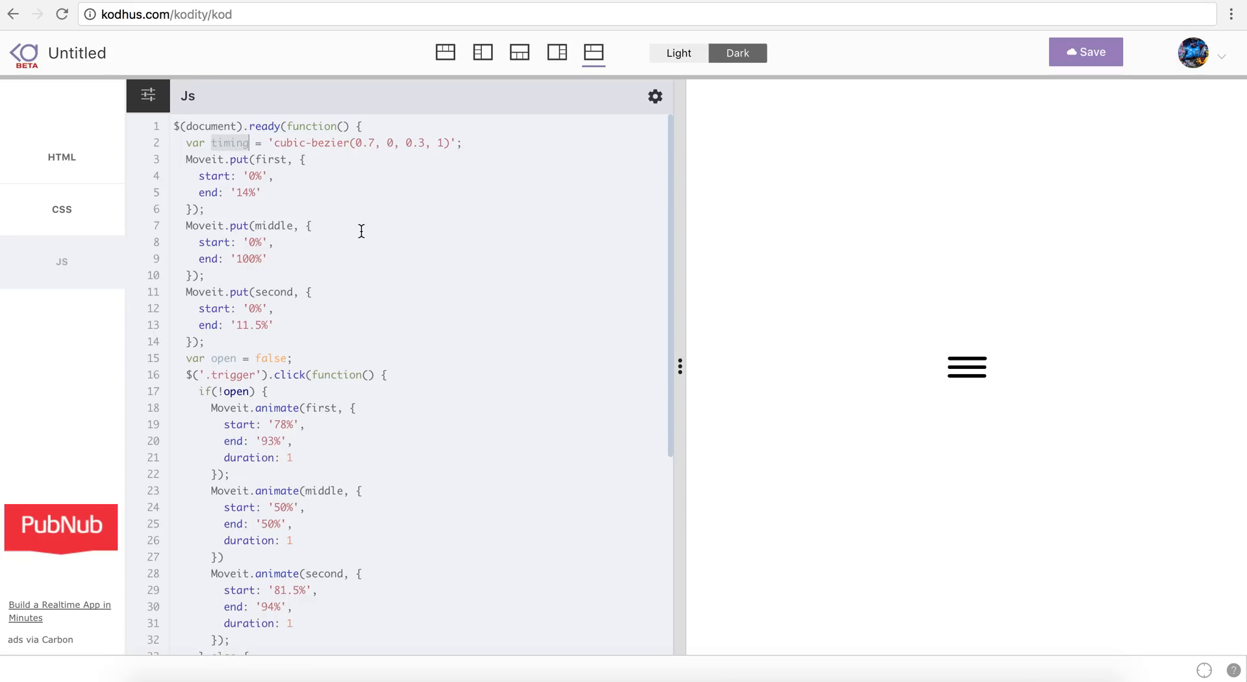
{"action": "scroll", "scroll_direction": "down", "scroll_amount": 3}
{"action": "type", "text": "ti"}
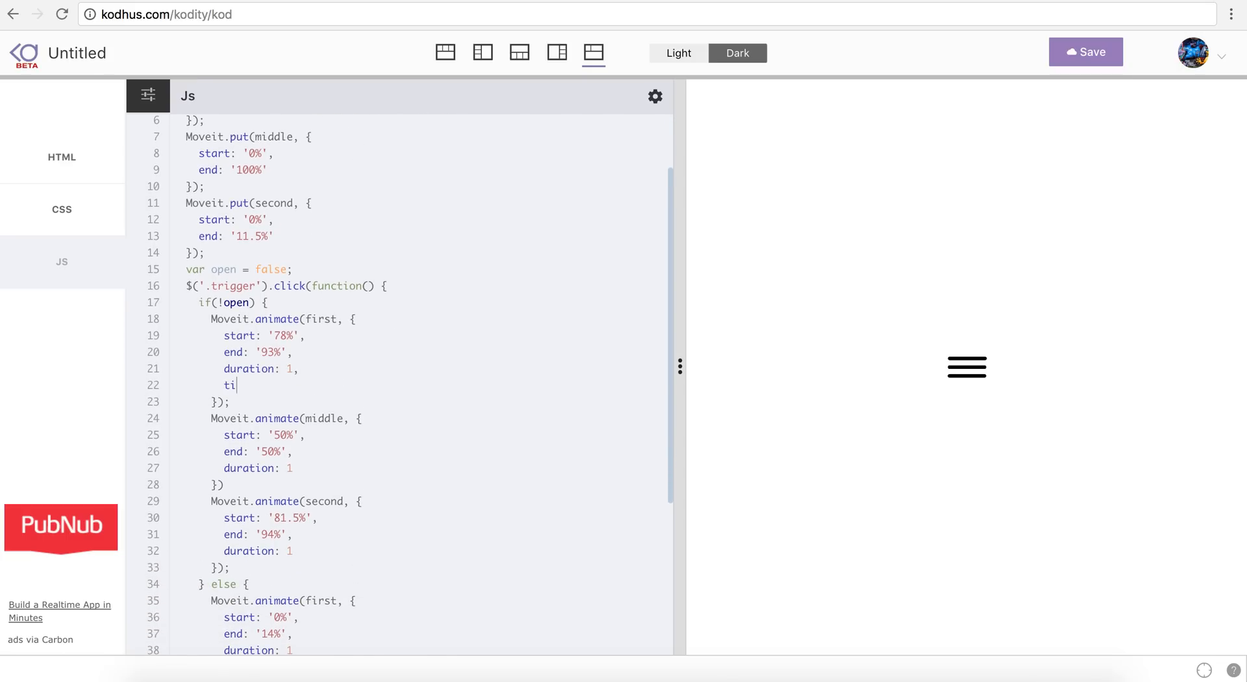
{"action": "type", "text": "ming: timing"}
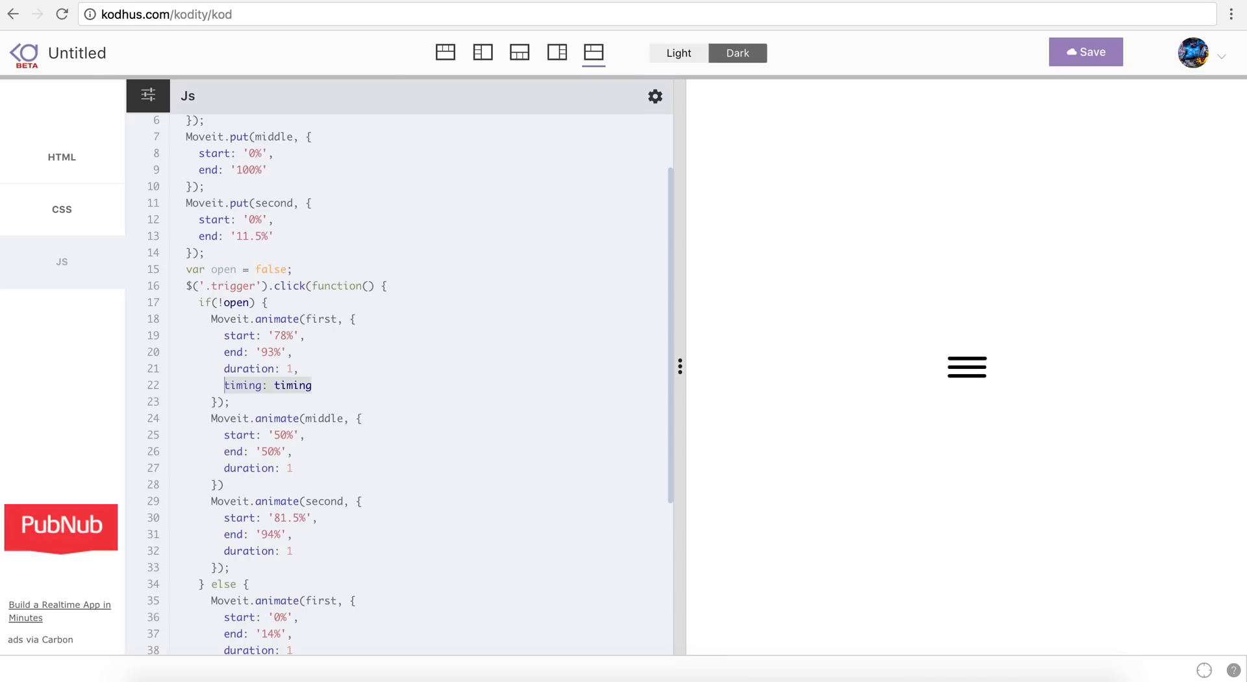
Step: Add timing: timing to the middle and second line animations
{"action": "left_click", "coordinate": [294, 468]}
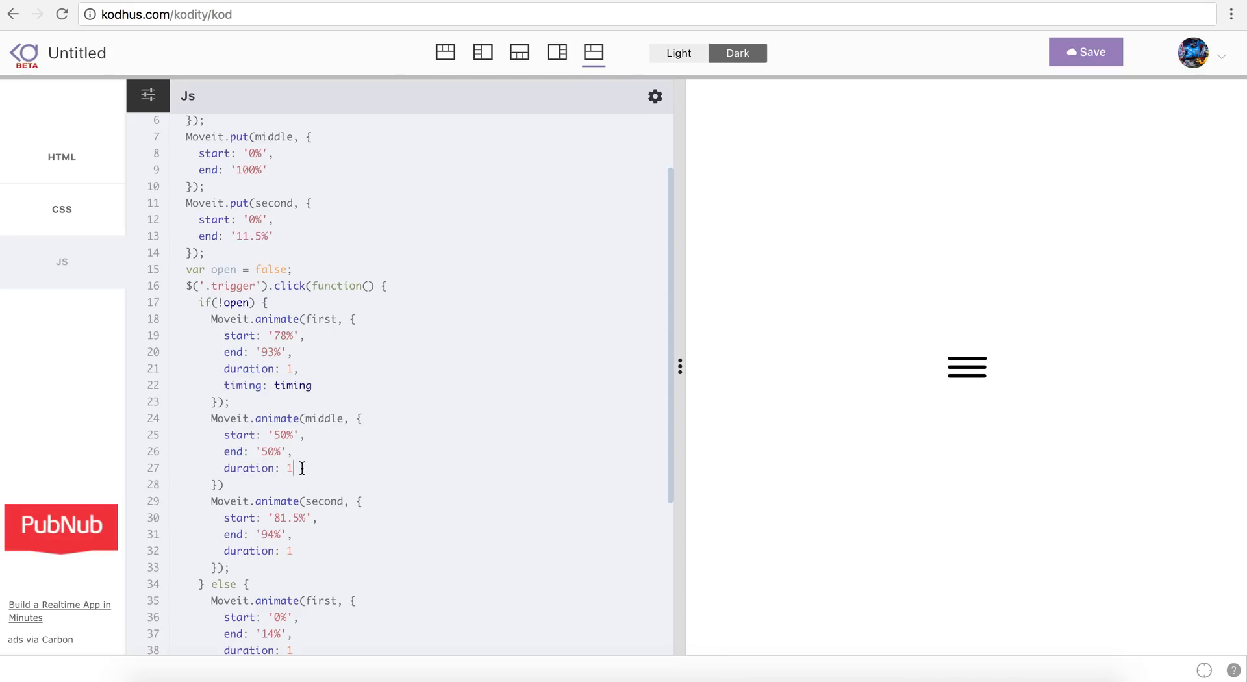
{"action": "type", "text": "timing: timing,"}
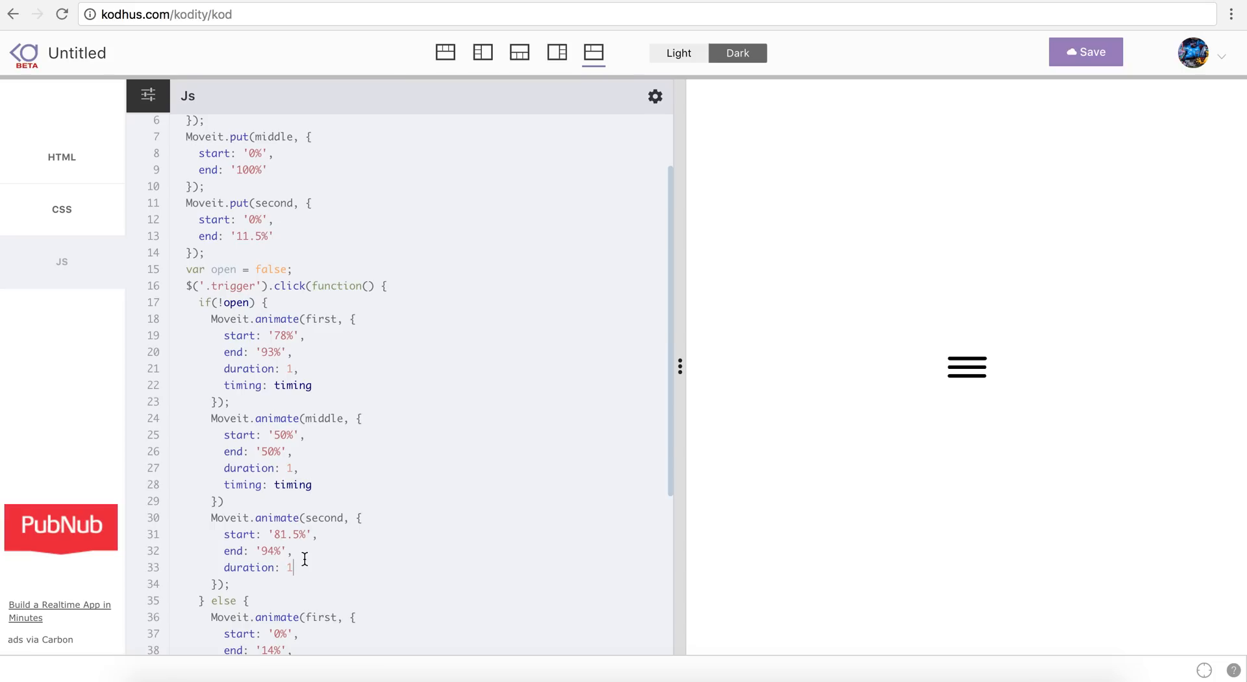
{"action": "type", "text": ",timing: timing"}
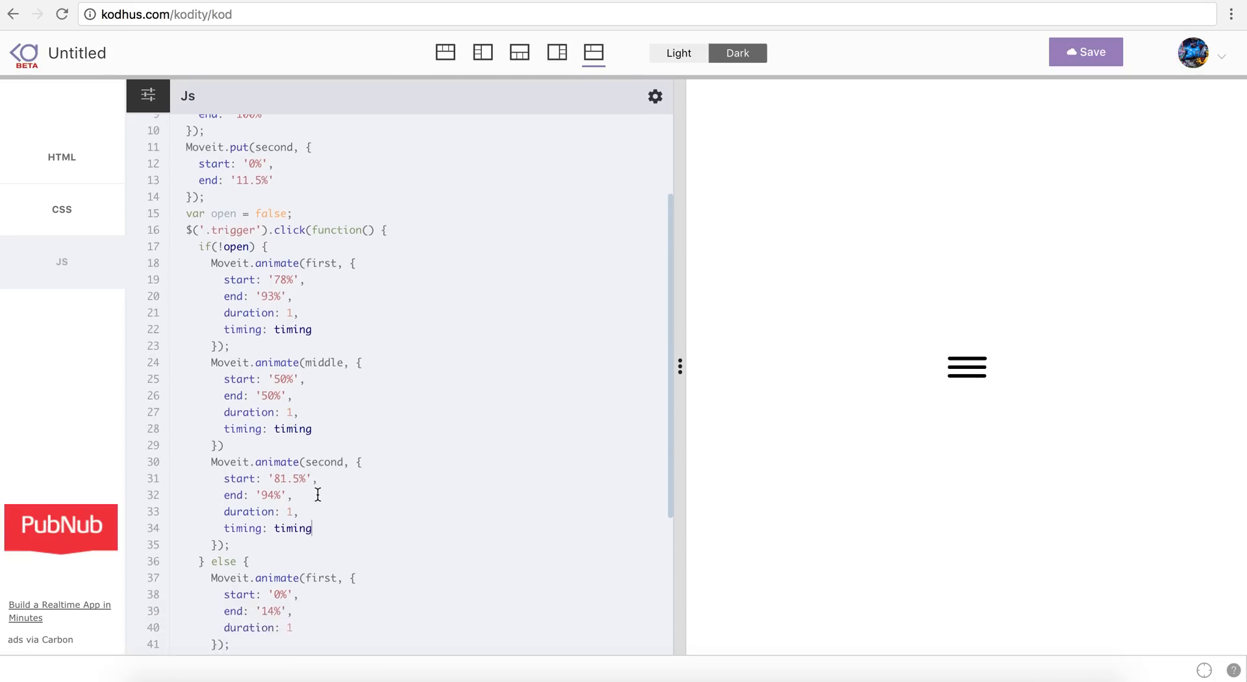
{"action": "scroll", "scroll_direction": "down", "scroll_amount": 3}
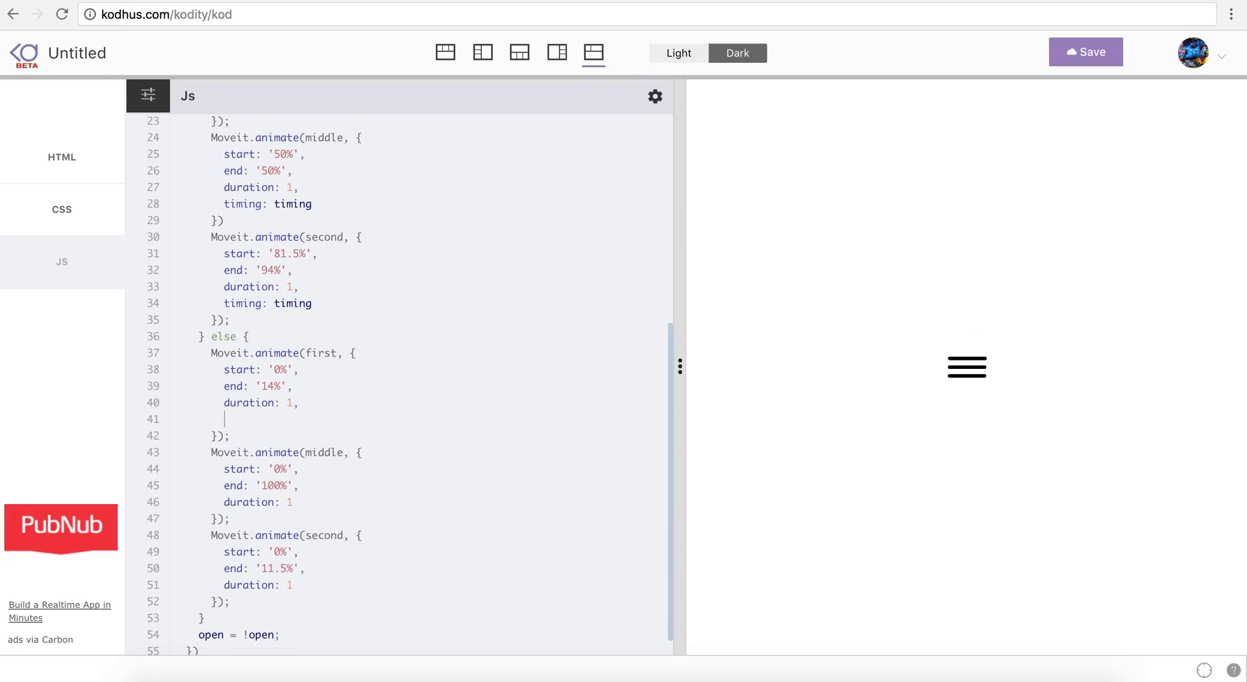
{"action": "type", "text": "timing: timing"}
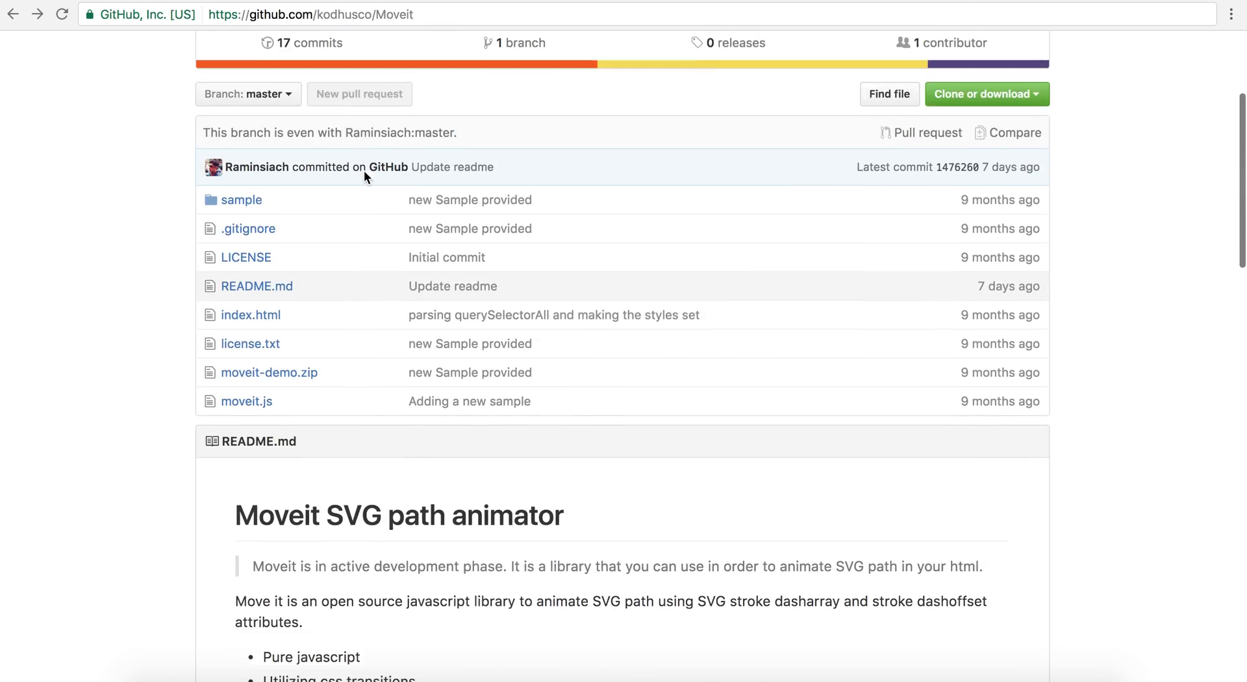
Step: Scroll the Moveit README to the Quick start put and animate examples
{"action": "scroll", "scroll_direction": "down", "scroll_amount": 3}
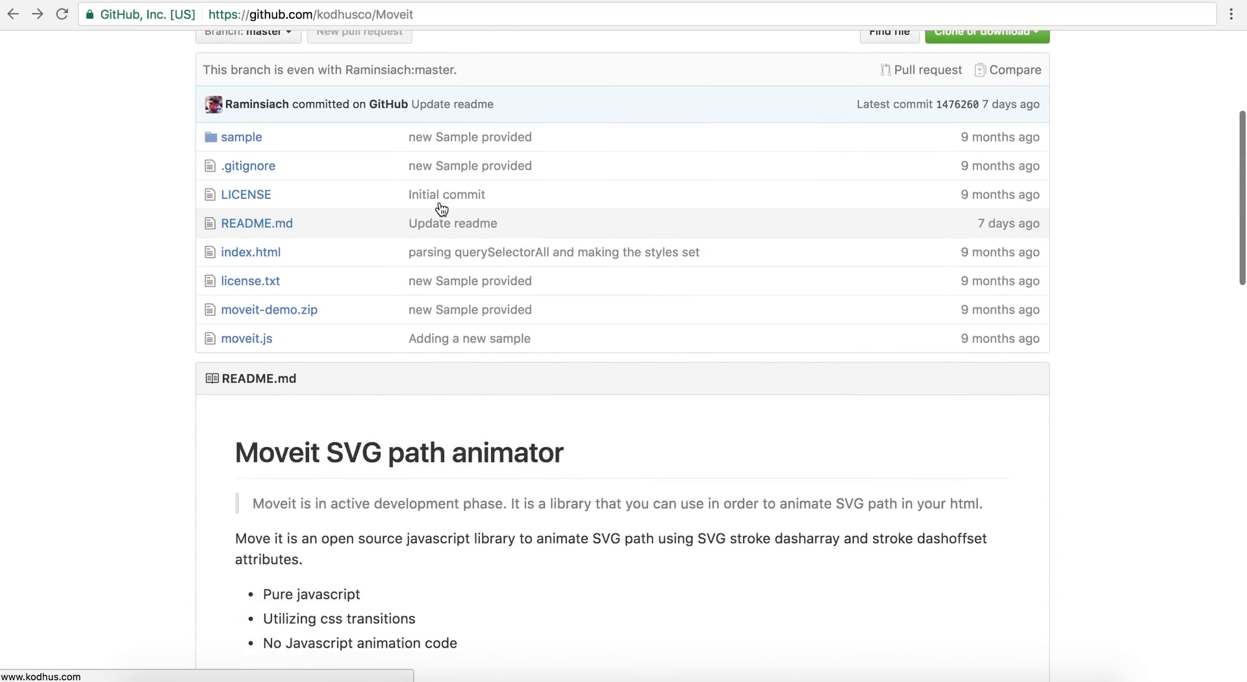
{"action": "scroll", "scroll_direction": "down", "scroll_amount": 3}
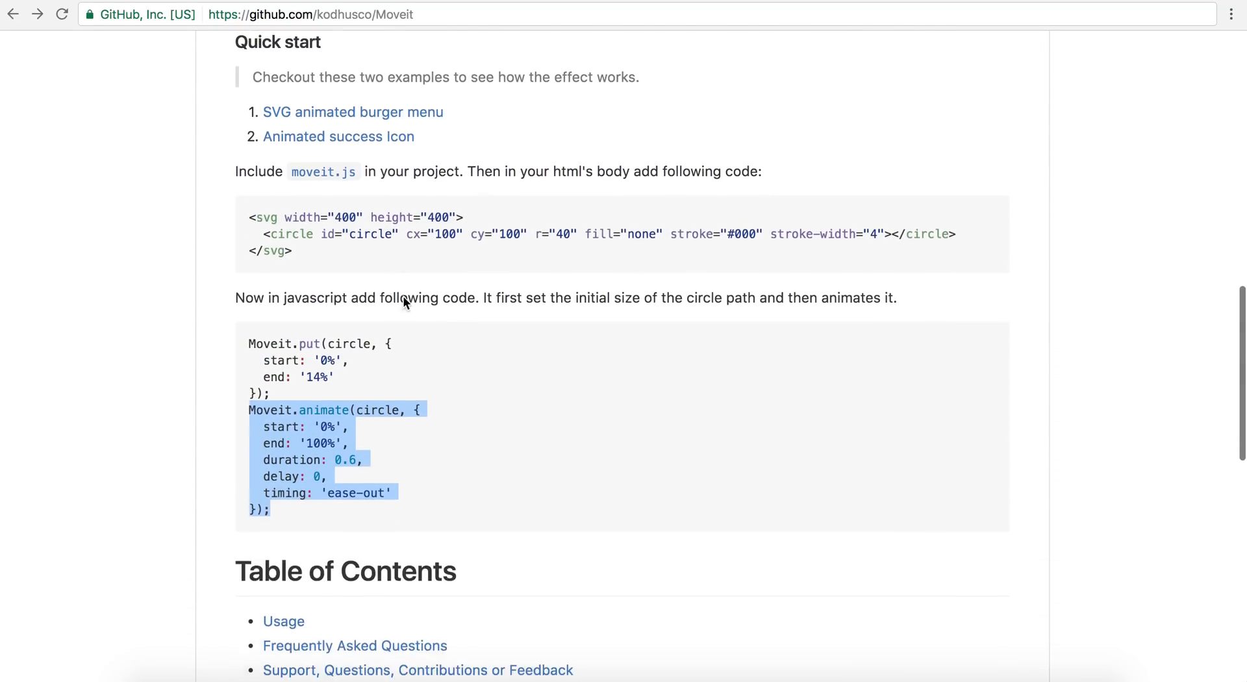
{"action": "scroll", "scroll_direction": "down", "scroll_amount": 3}
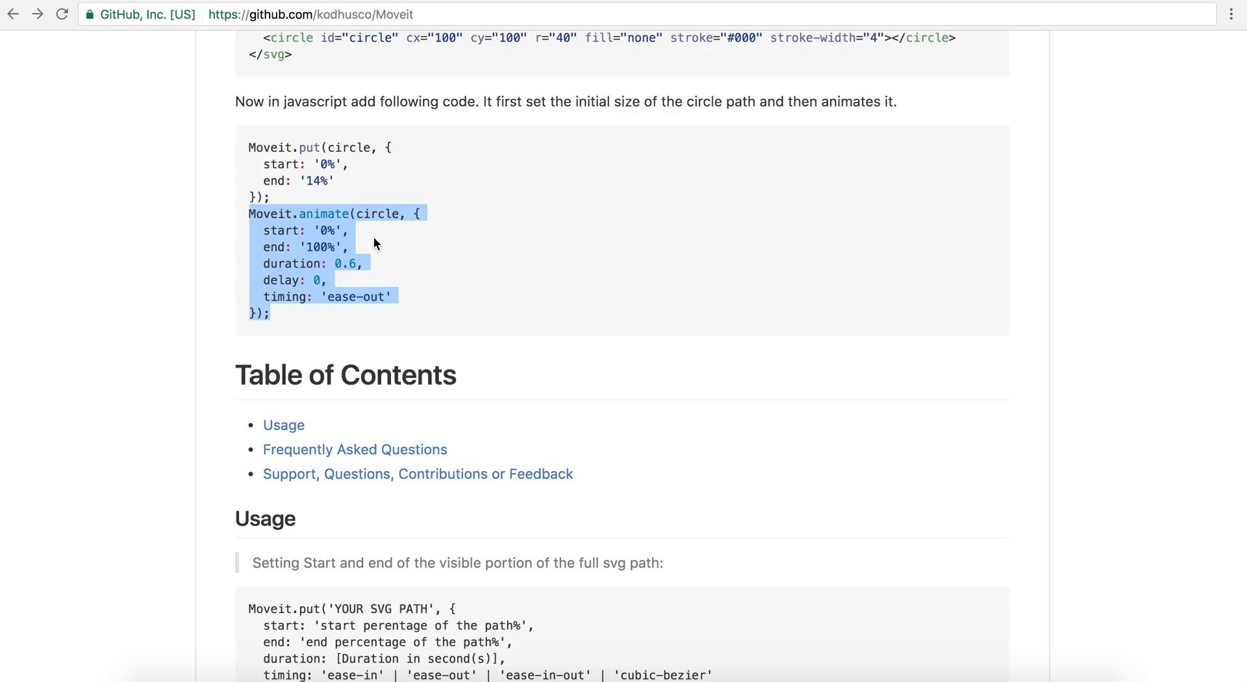
{"action": "left_click", "coordinate": [422, 244]}
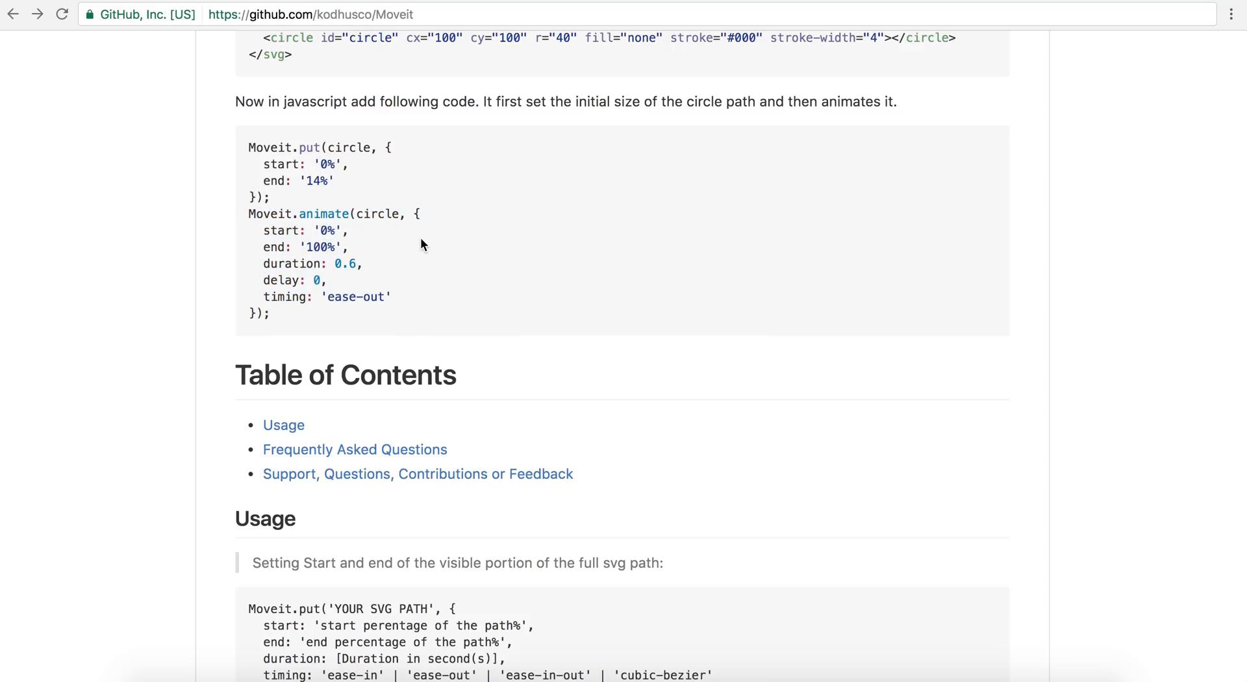
{"action": "scroll", "scroll_direction": "up", "scroll_amount": 3}
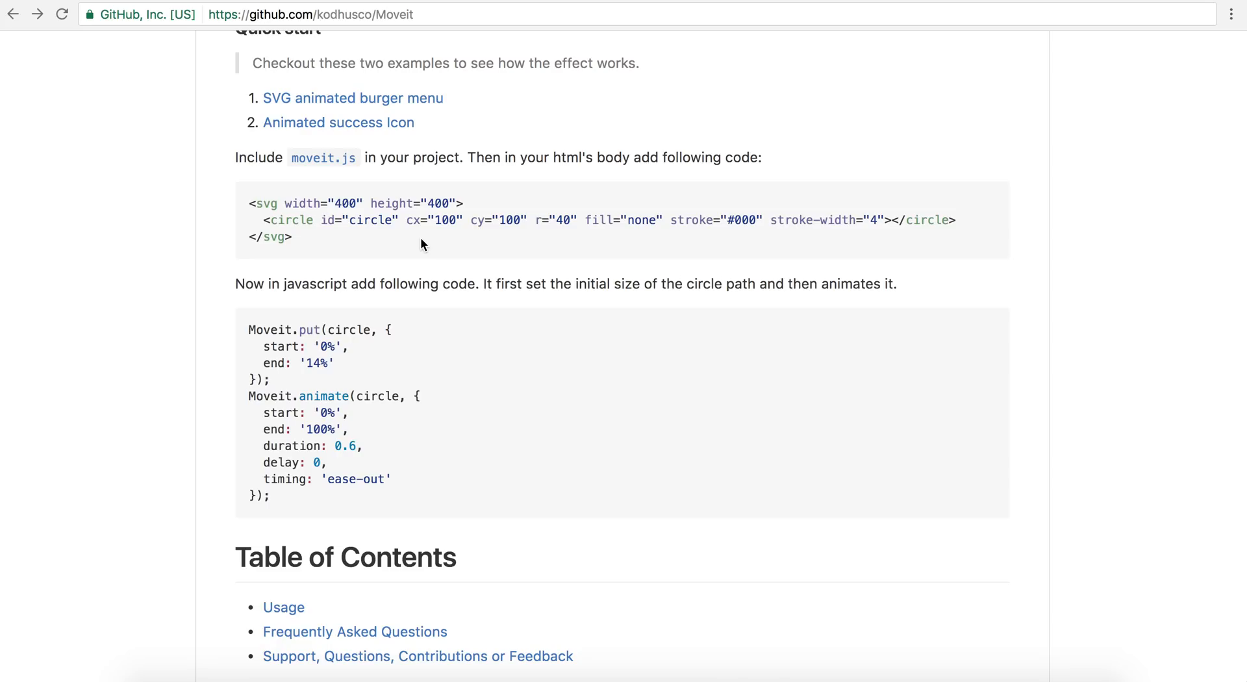
{"action": "mouse_move", "coordinate": [494, 252]}
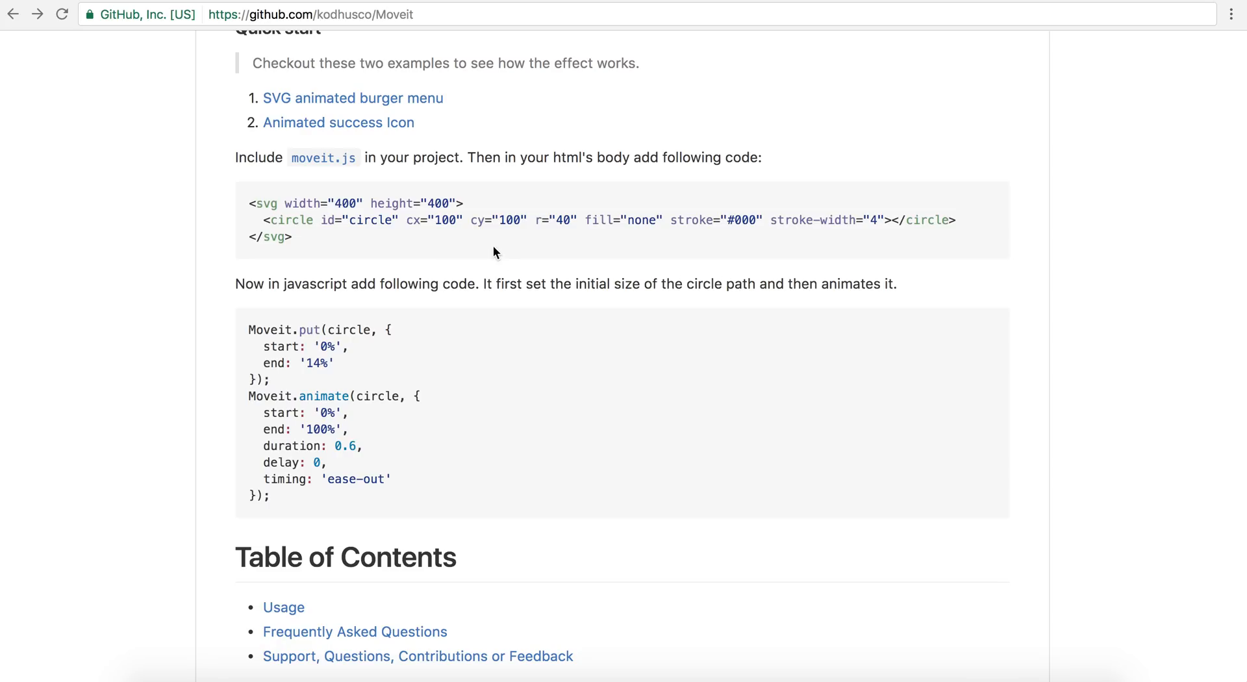
{"action": "scroll", "scroll_direction": "up", "scroll_amount": 3}
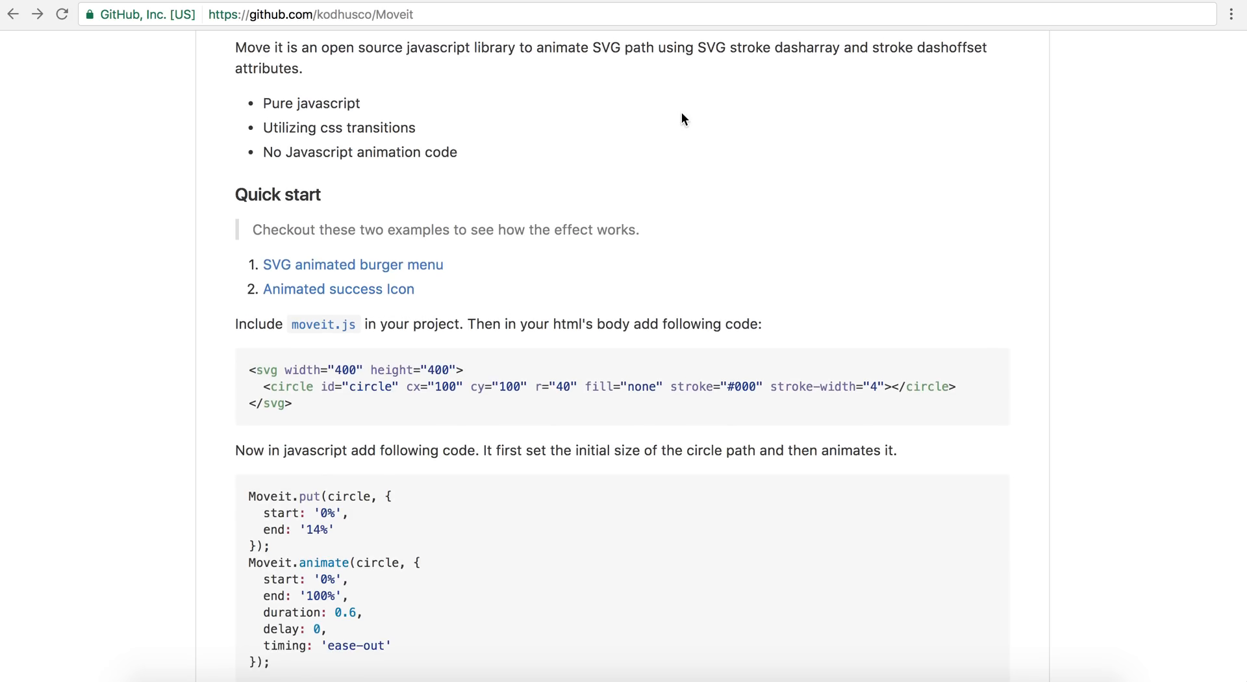